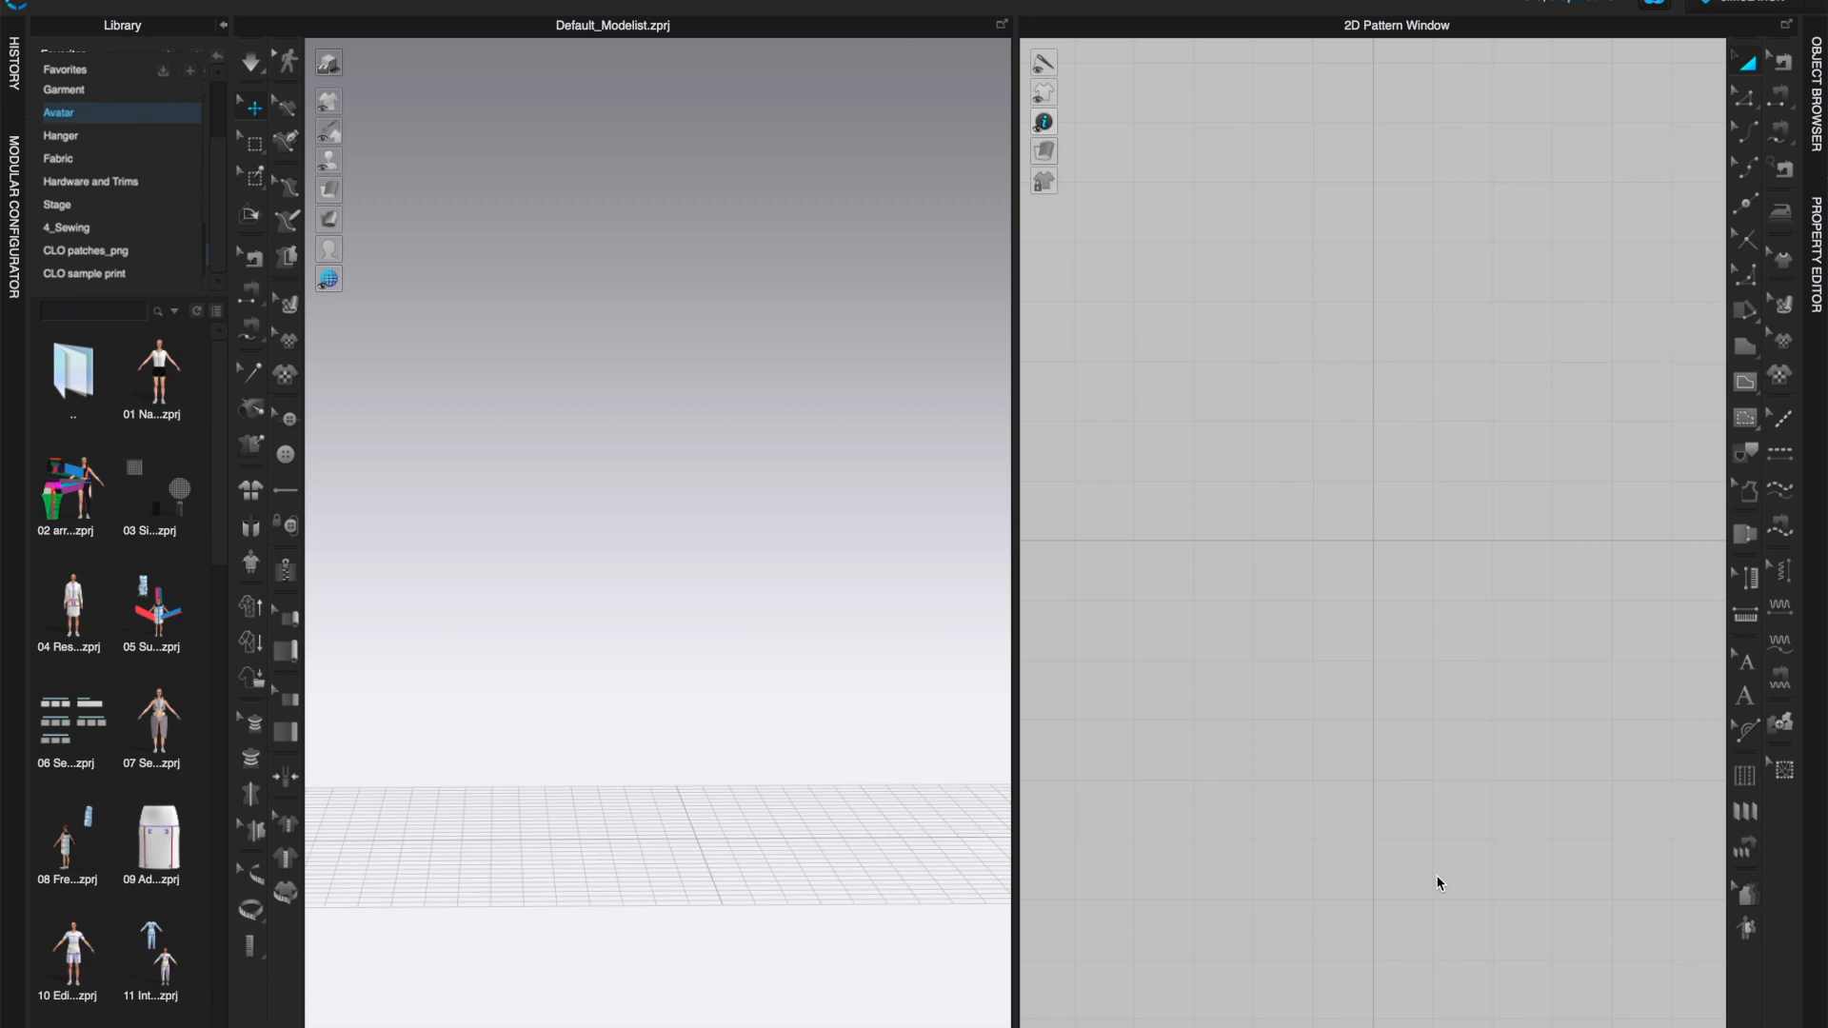
pyautogui.moveTo(1303, 742)
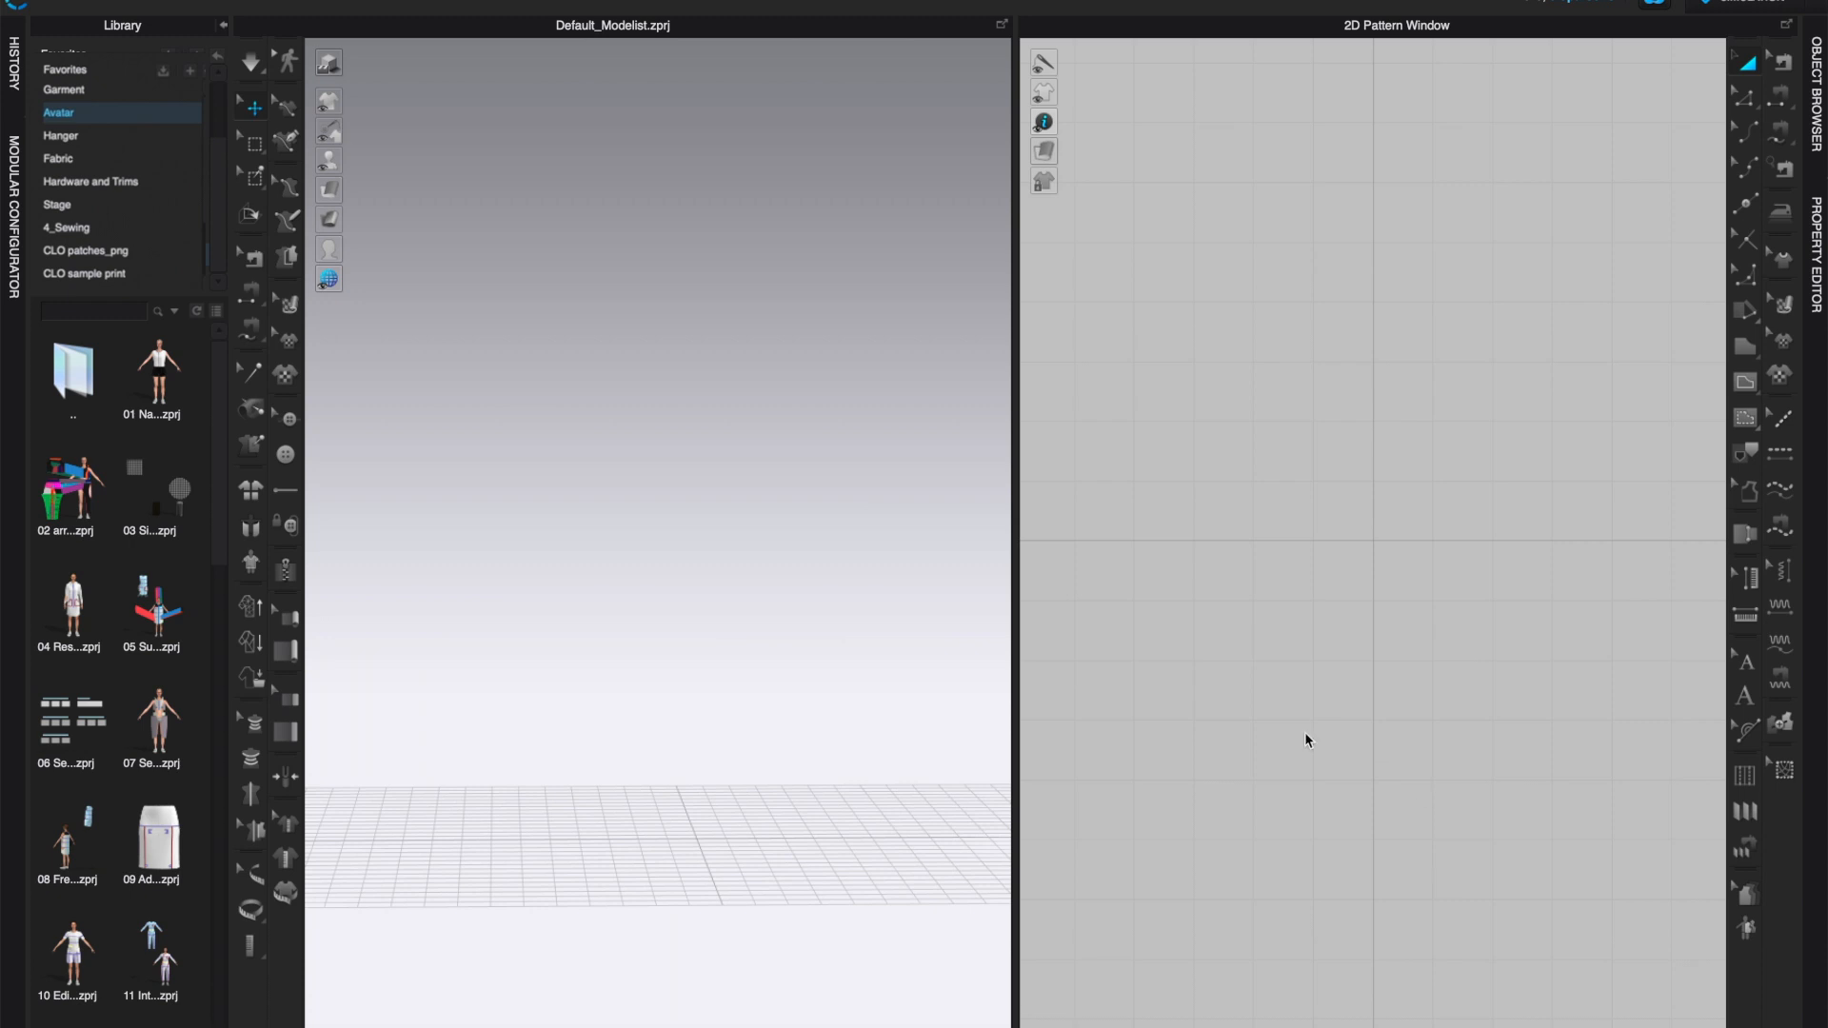
pyautogui.moveTo(1474, 811)
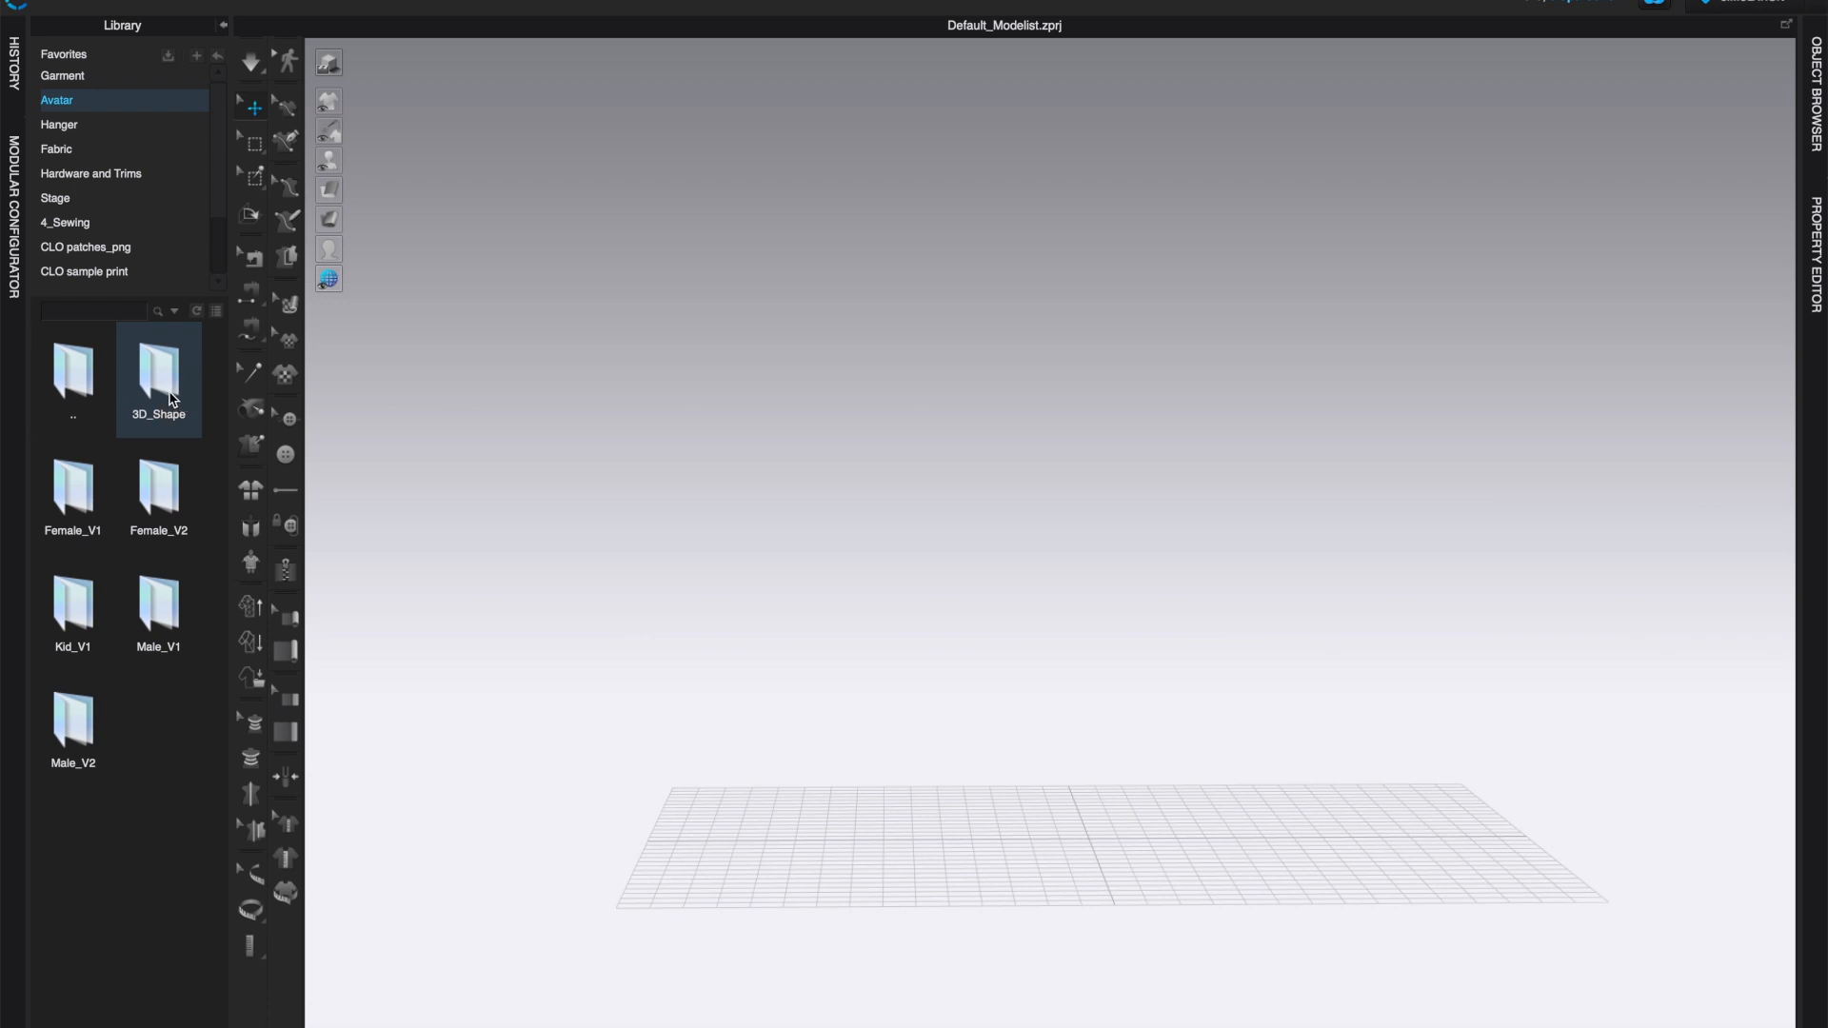
# Step: Browse the Female_V1 and Kid_V1 avatar folders, then open the Female_V2 folder
pyautogui.doubleClick(159, 368)
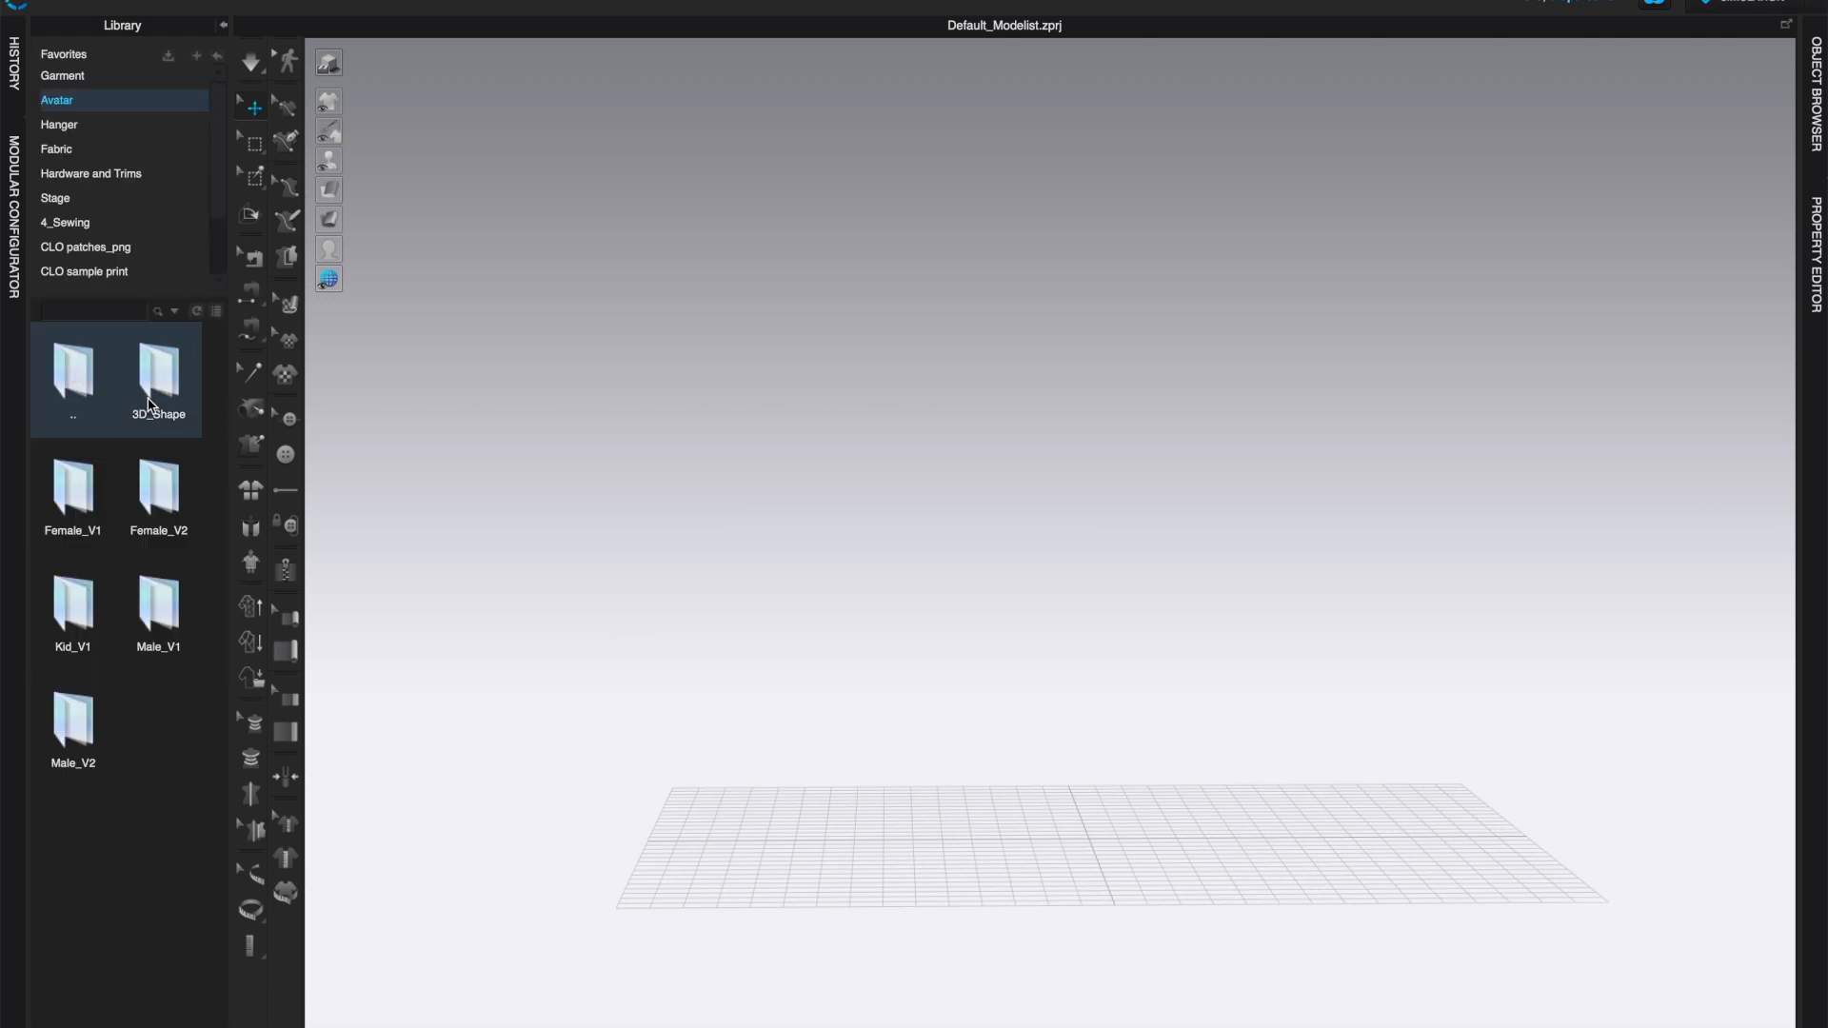
pyautogui.click(72, 489)
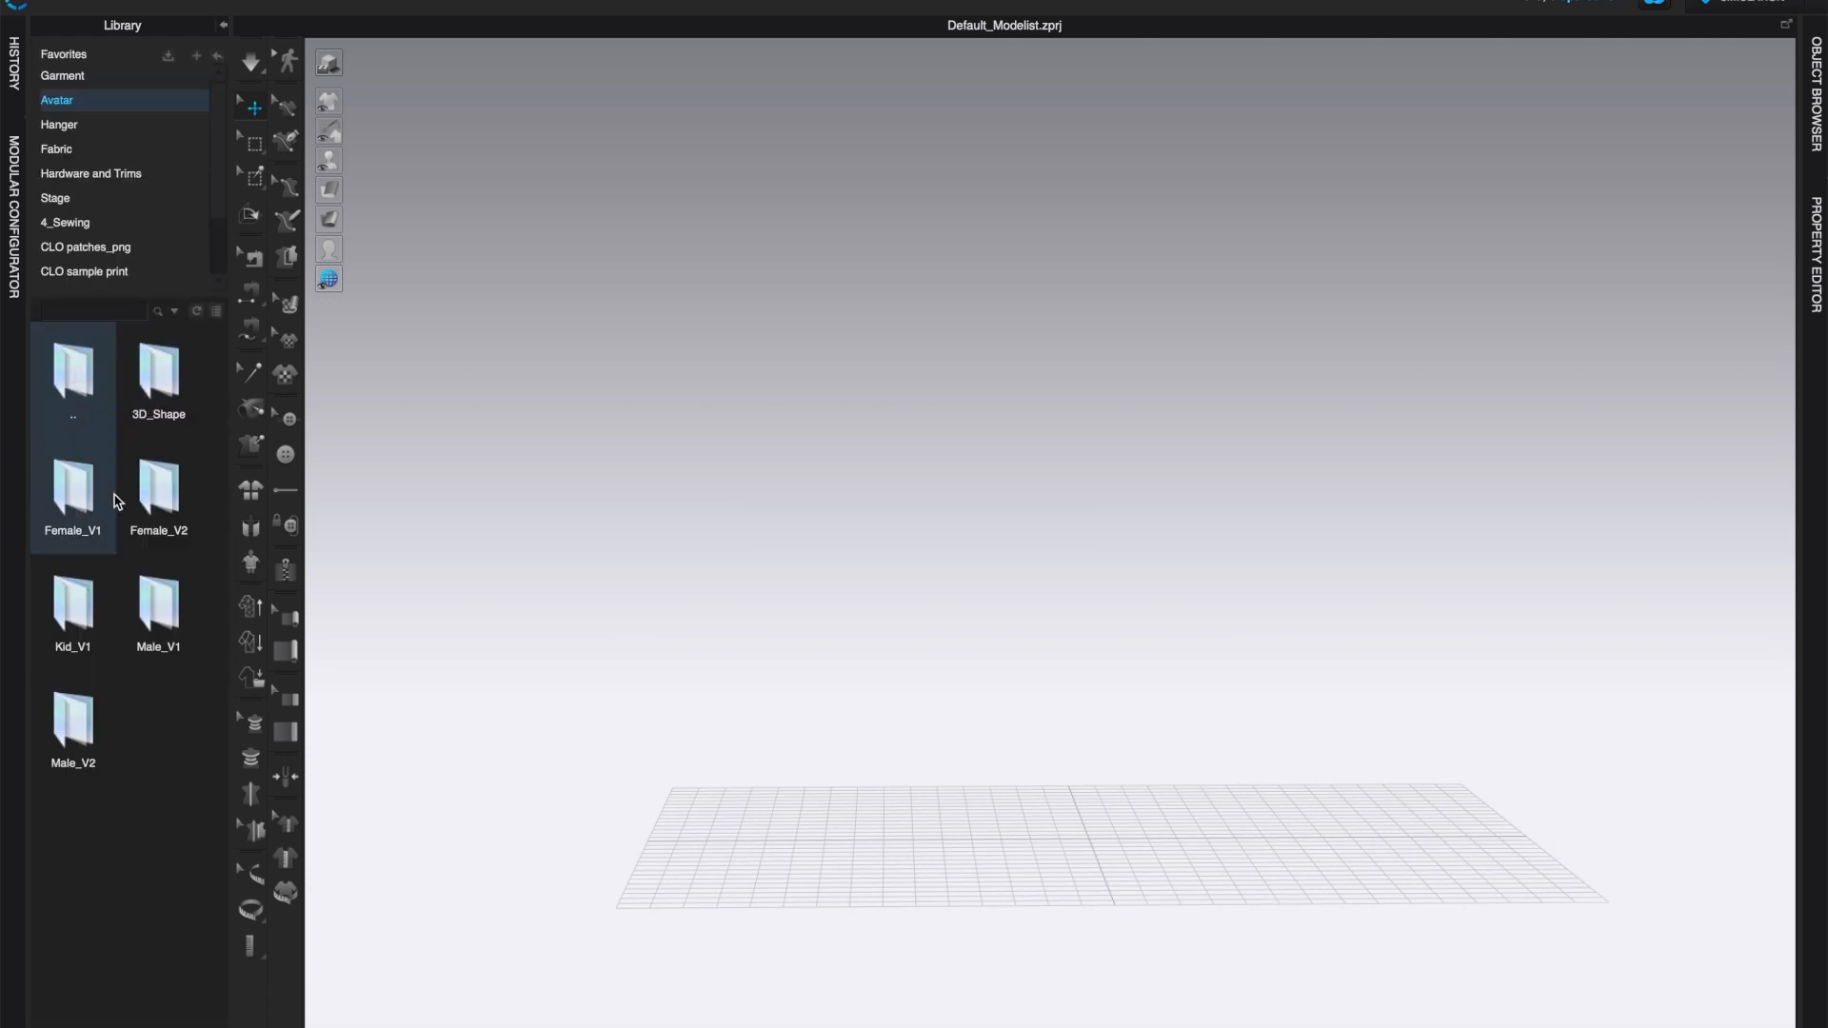
pyautogui.click(73, 603)
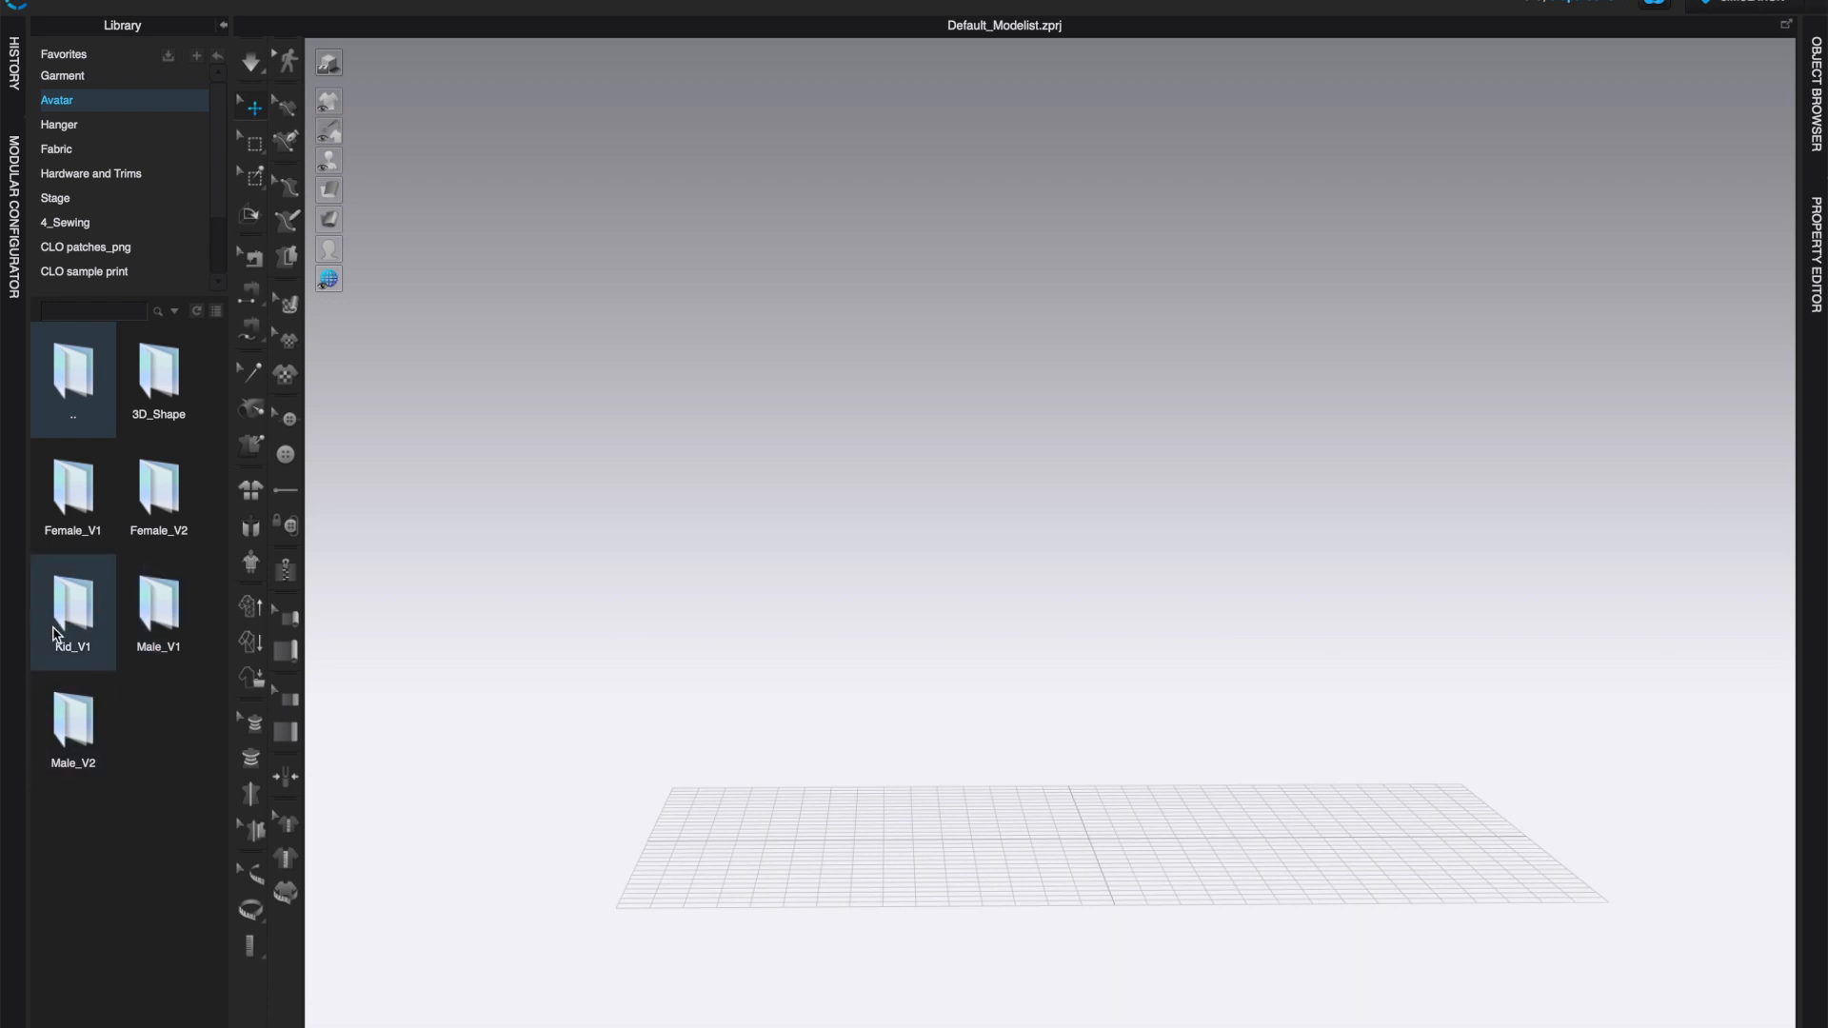
pyautogui.moveTo(113, 625)
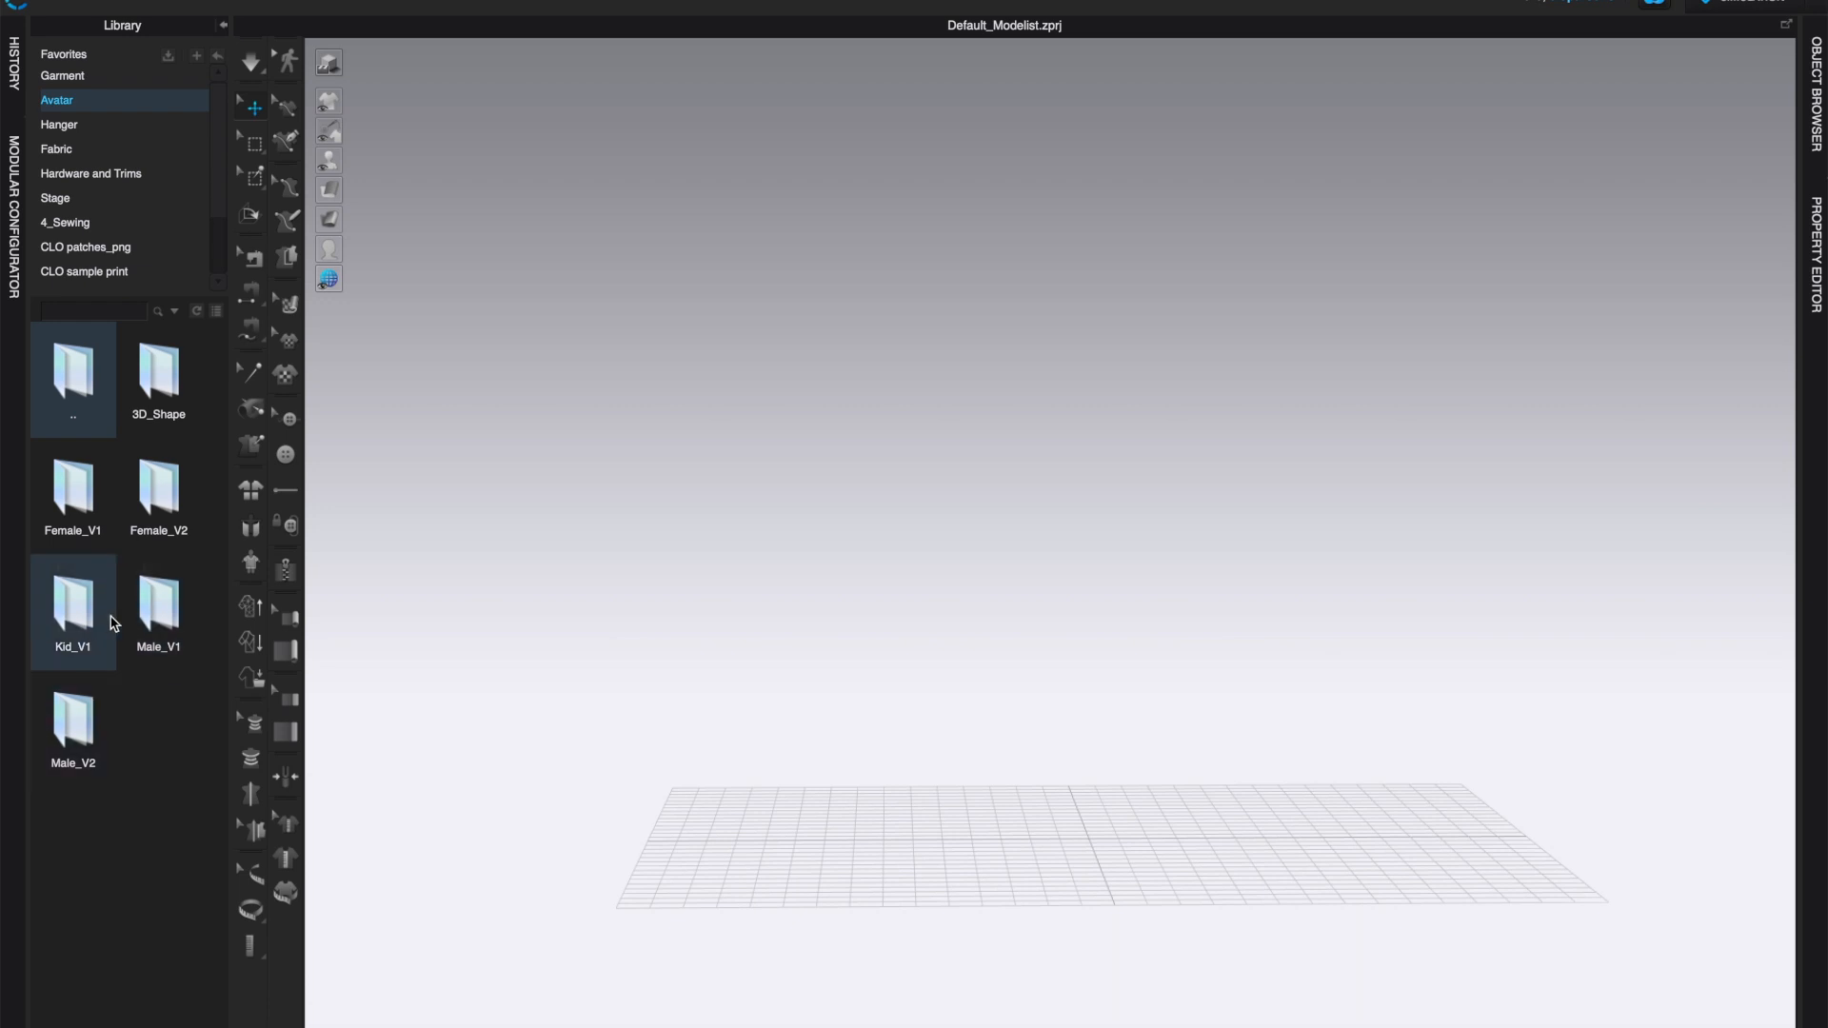
pyautogui.click(158, 495)
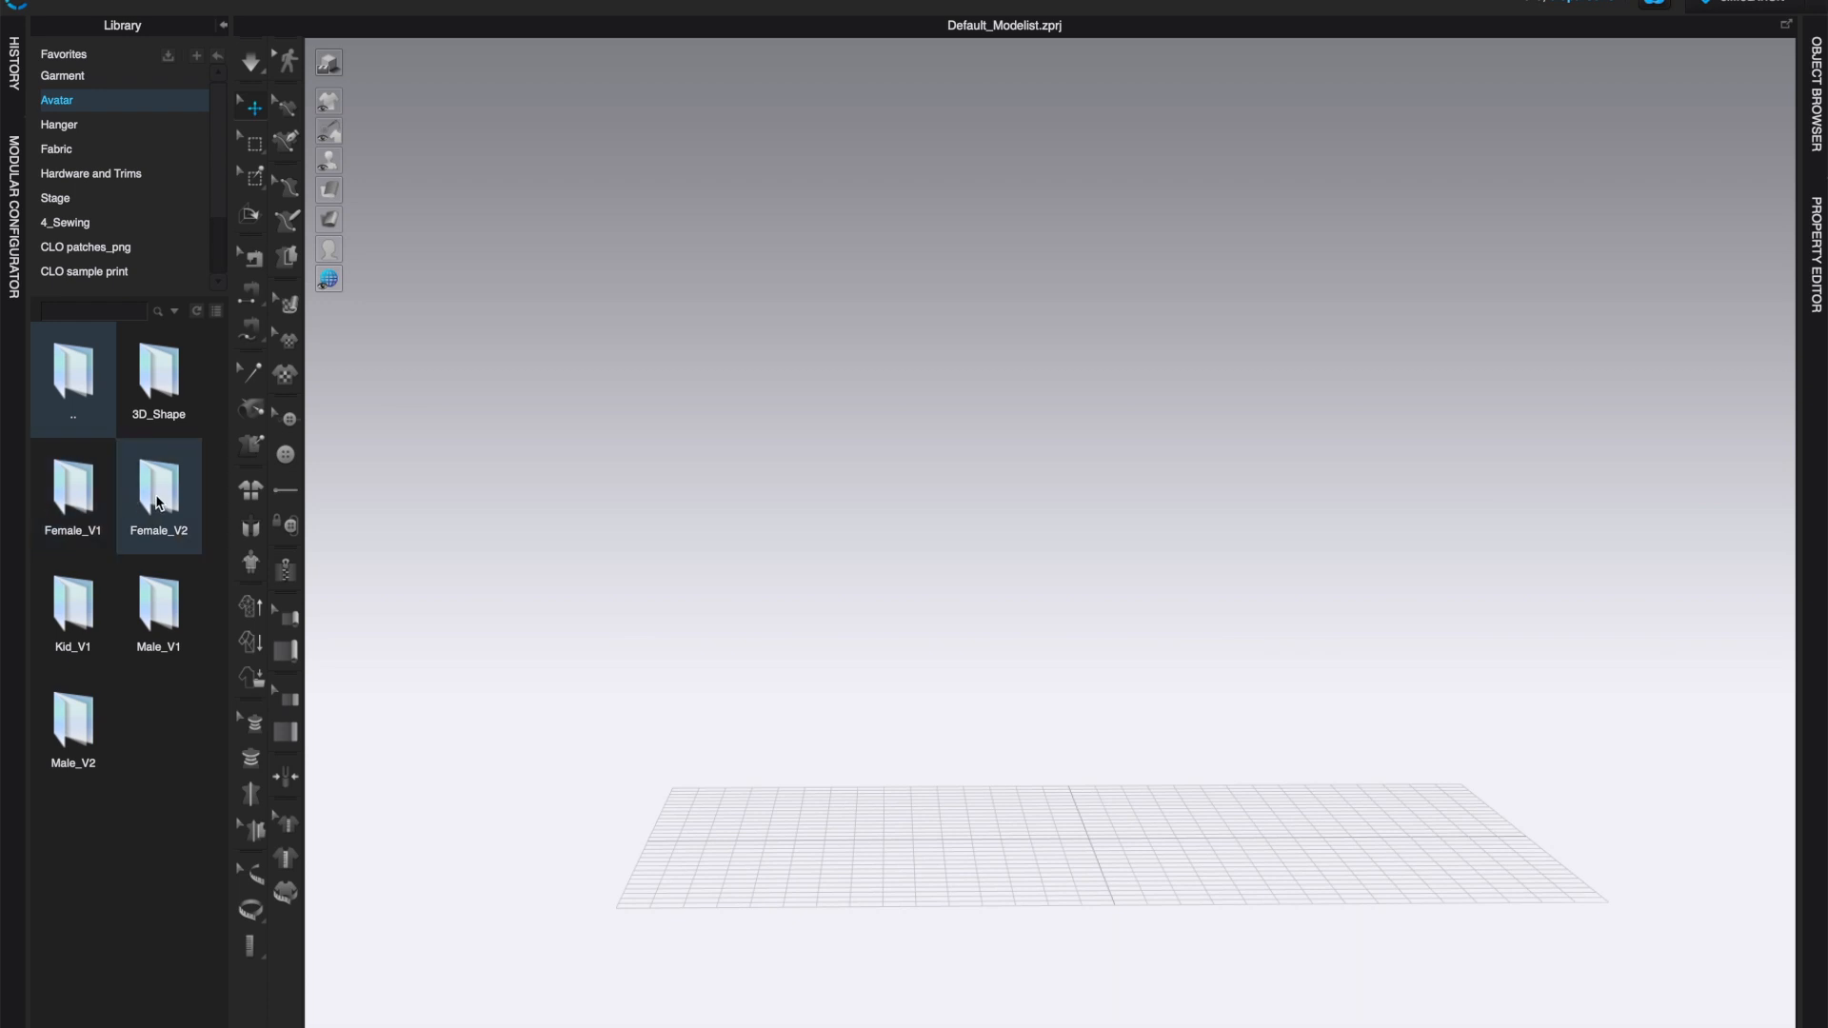
pyautogui.doubleClick(159, 494)
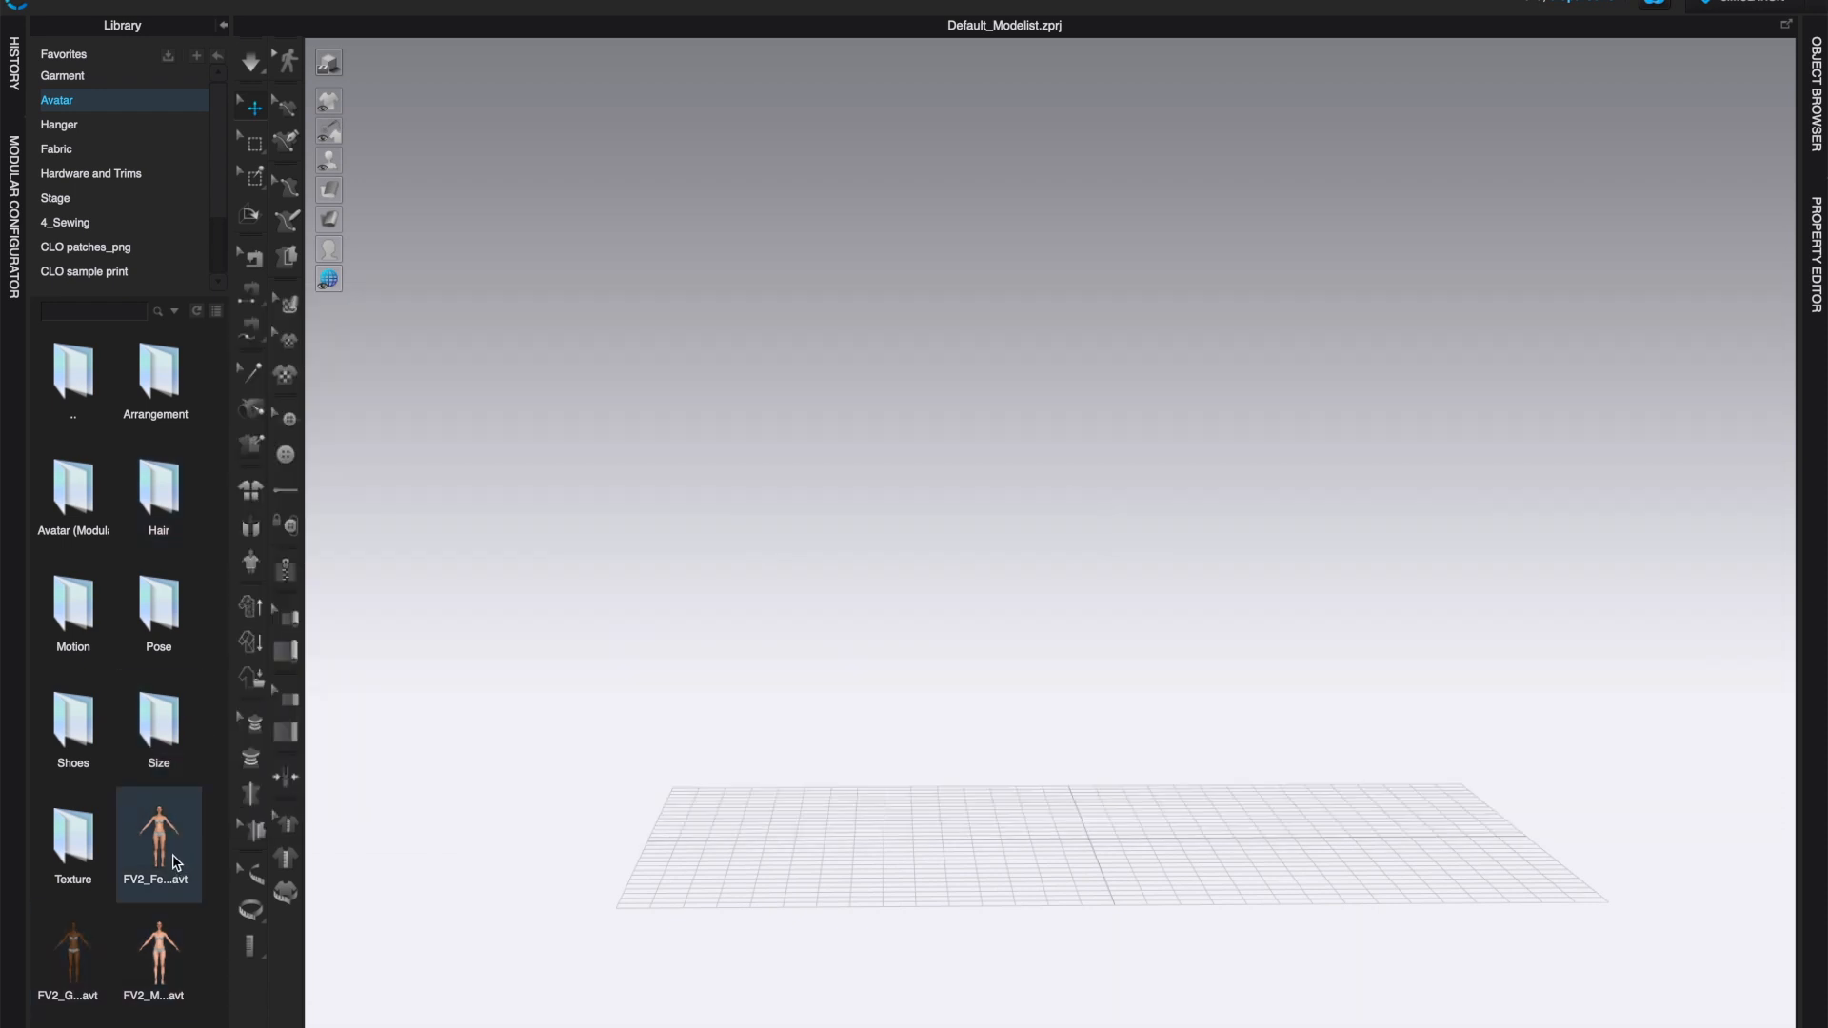
# Step: Load the first FV2 female avatar and zoom out to frame her on the grid
pyautogui.doubleClick(158, 846)
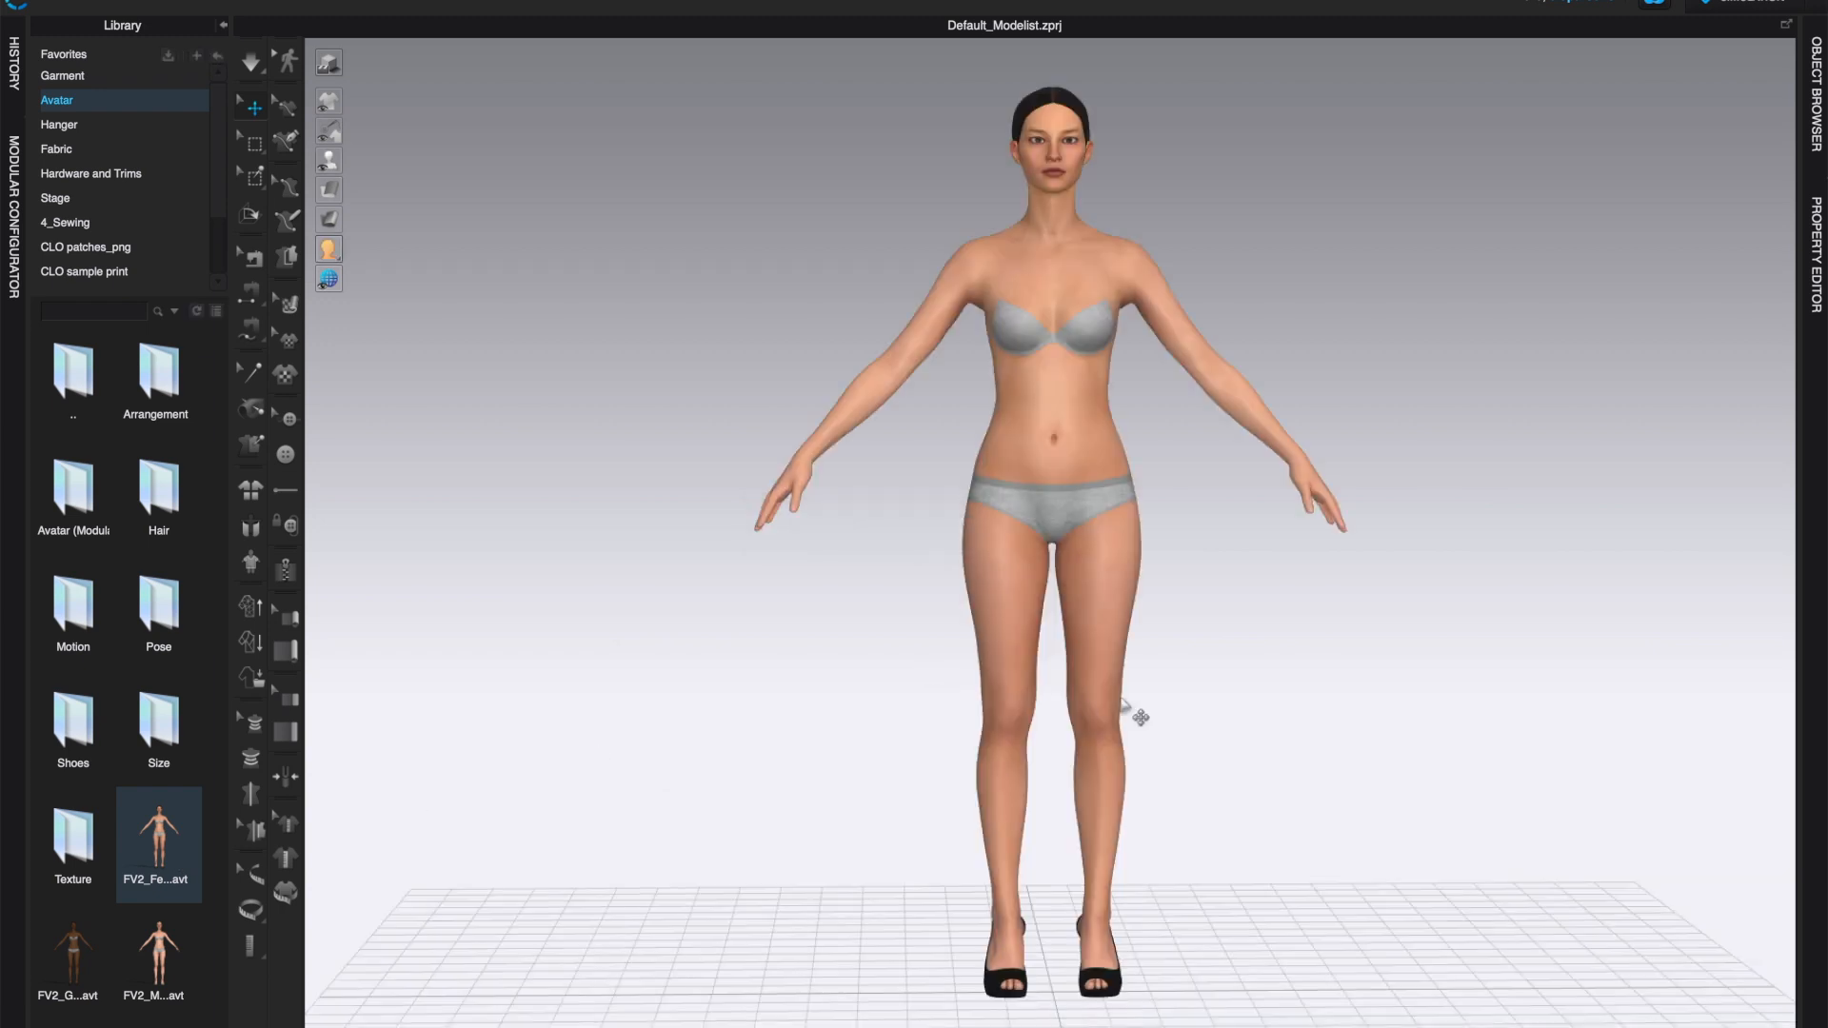
pyautogui.moveTo(1130, 711); pyautogui.dragTo(1206, 831)
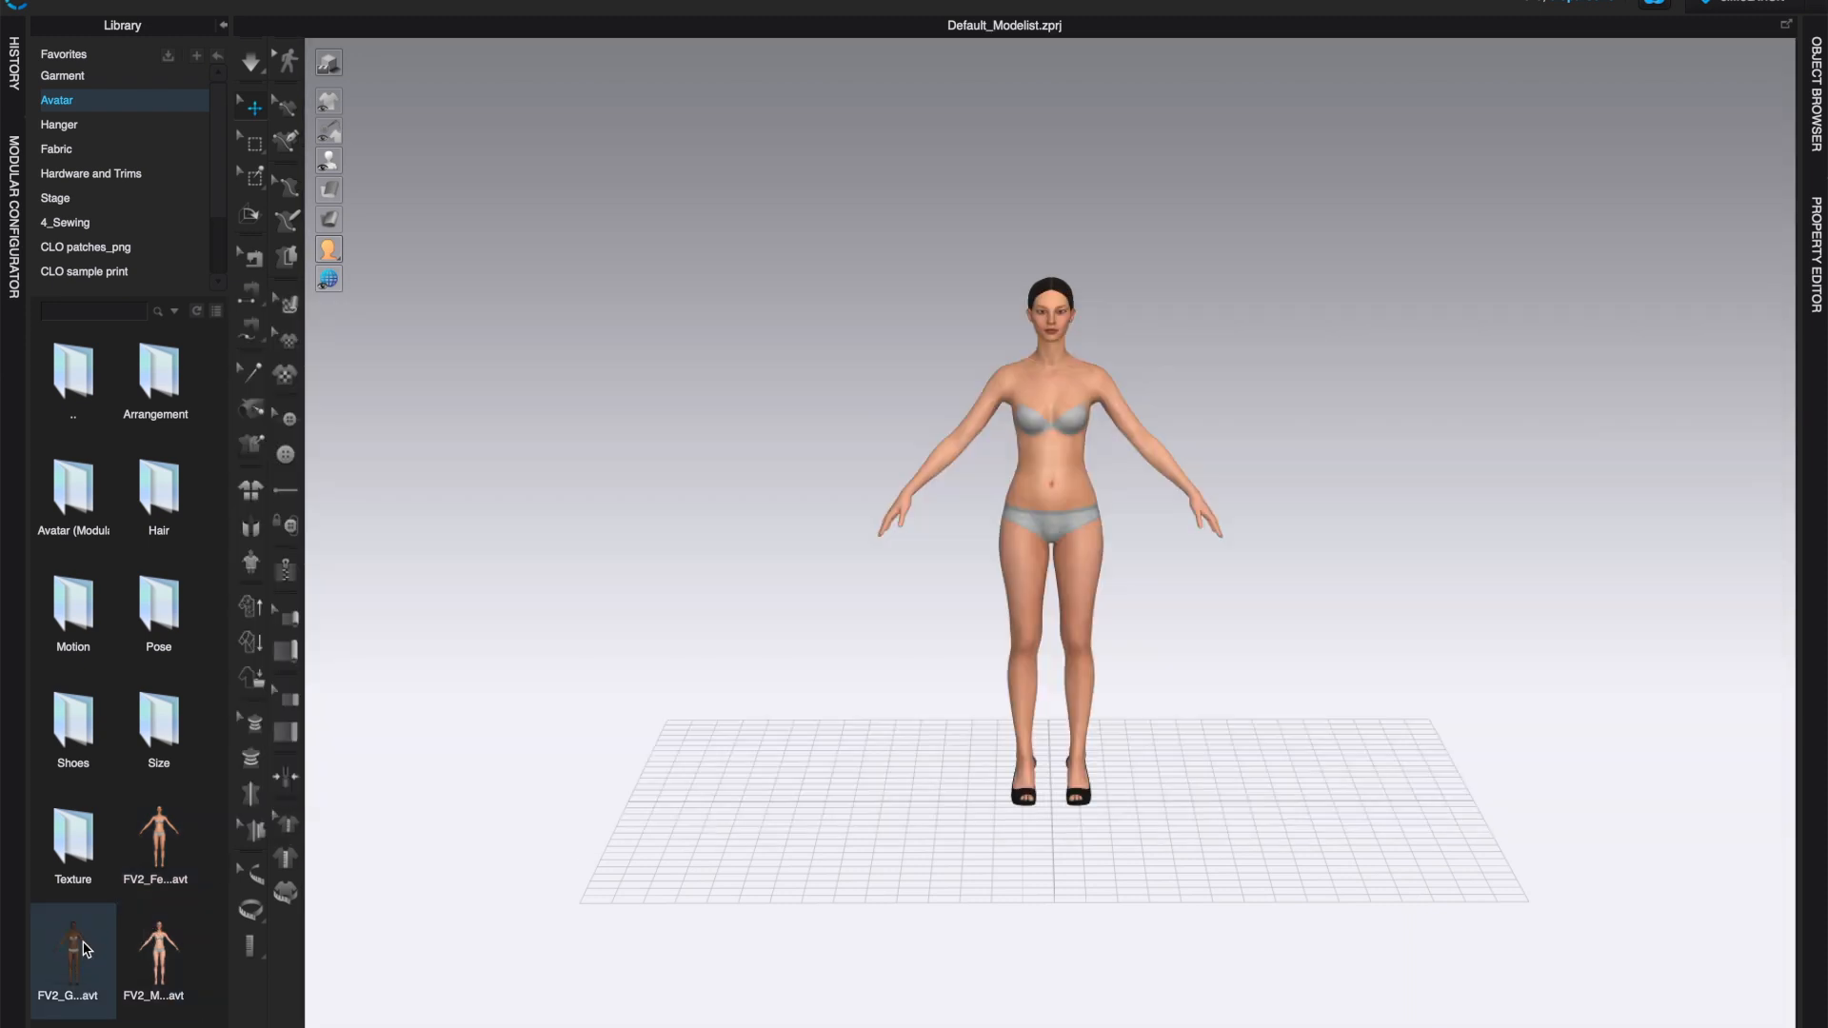
# Step: Add the darker-skinned FV2 avatar at position X 0.0, Y 0.0, Z 0.0
pyautogui.doubleClick(155, 955)
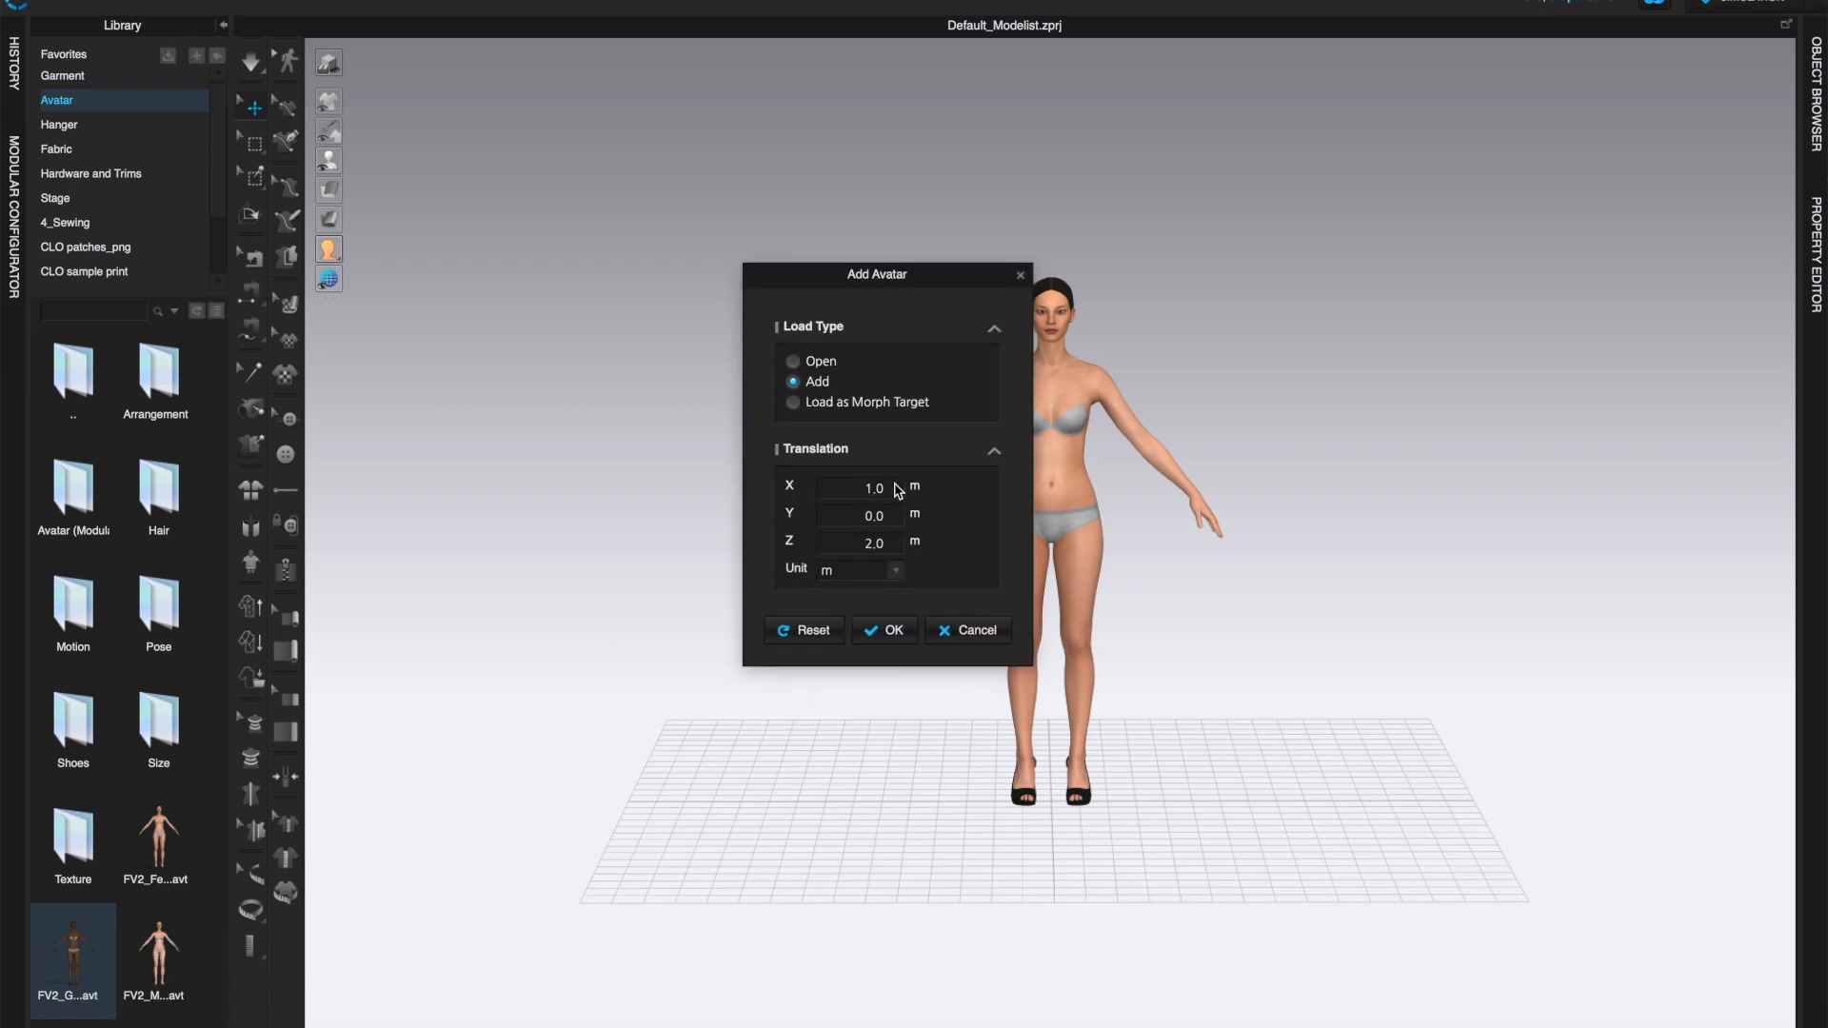
pyautogui.click(868, 487)
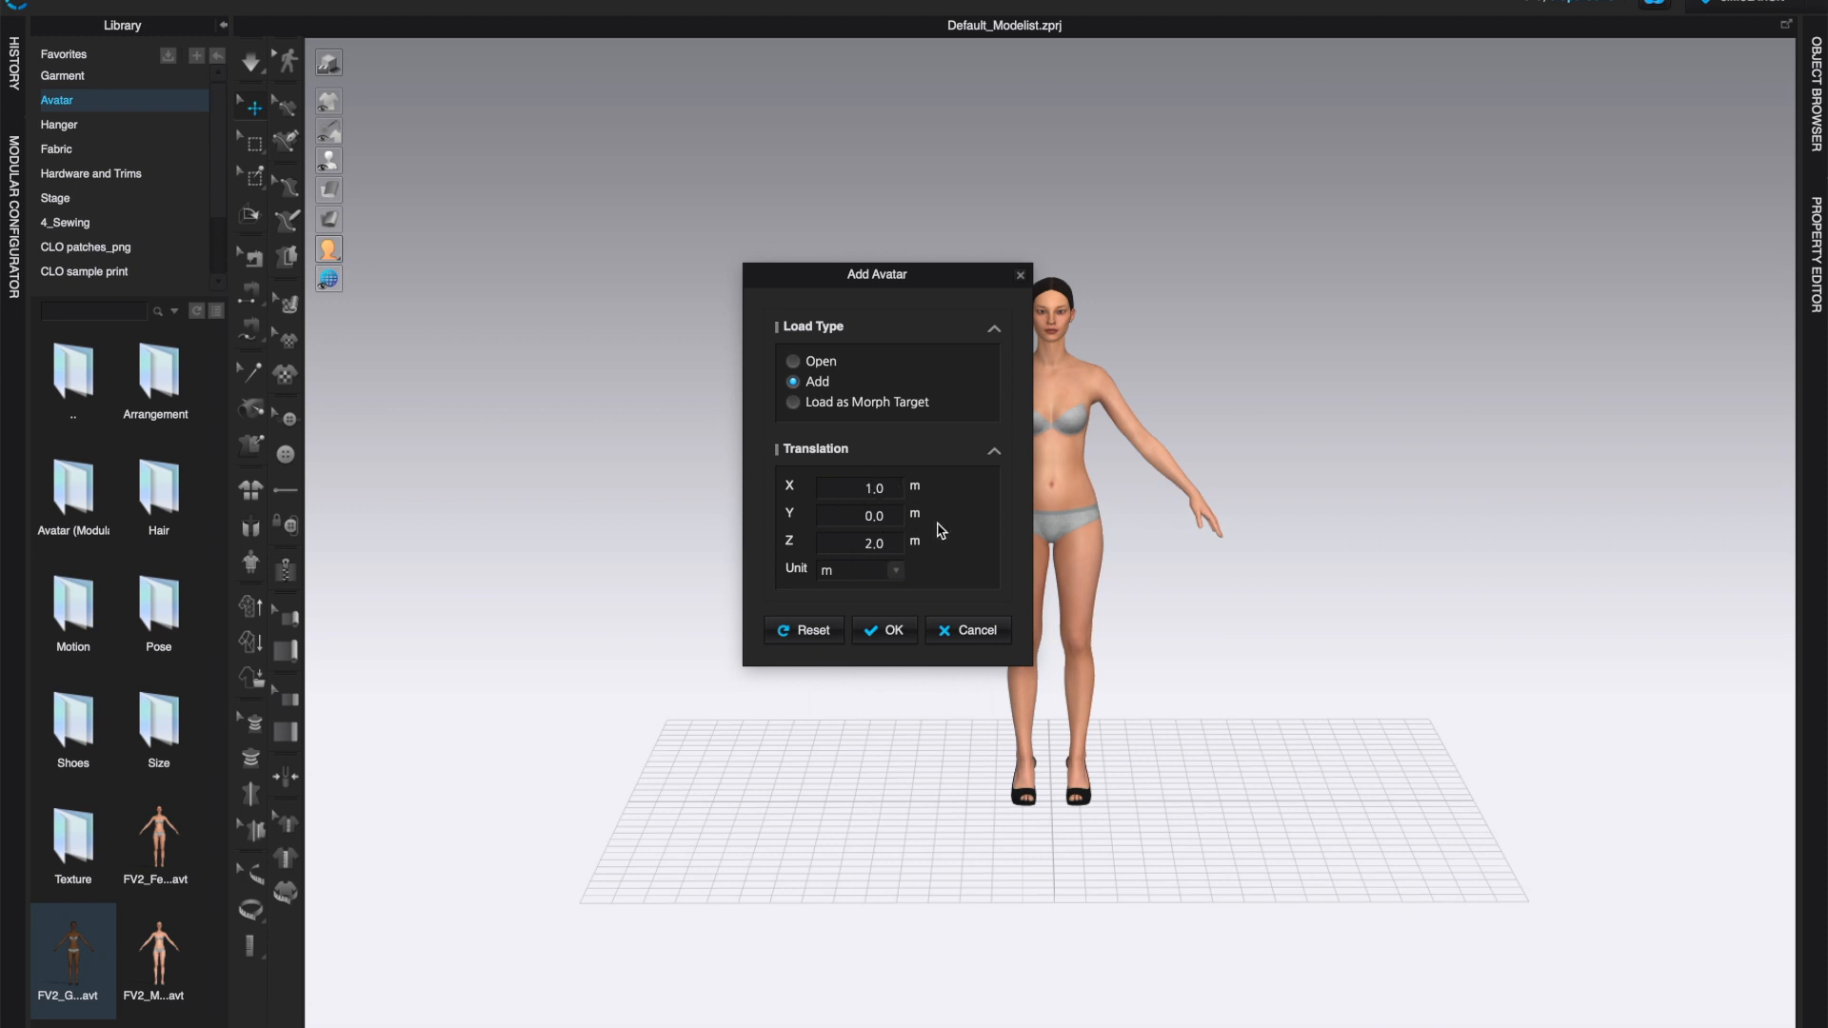
pyautogui.moveTo(911, 517)
pyautogui.write('0')
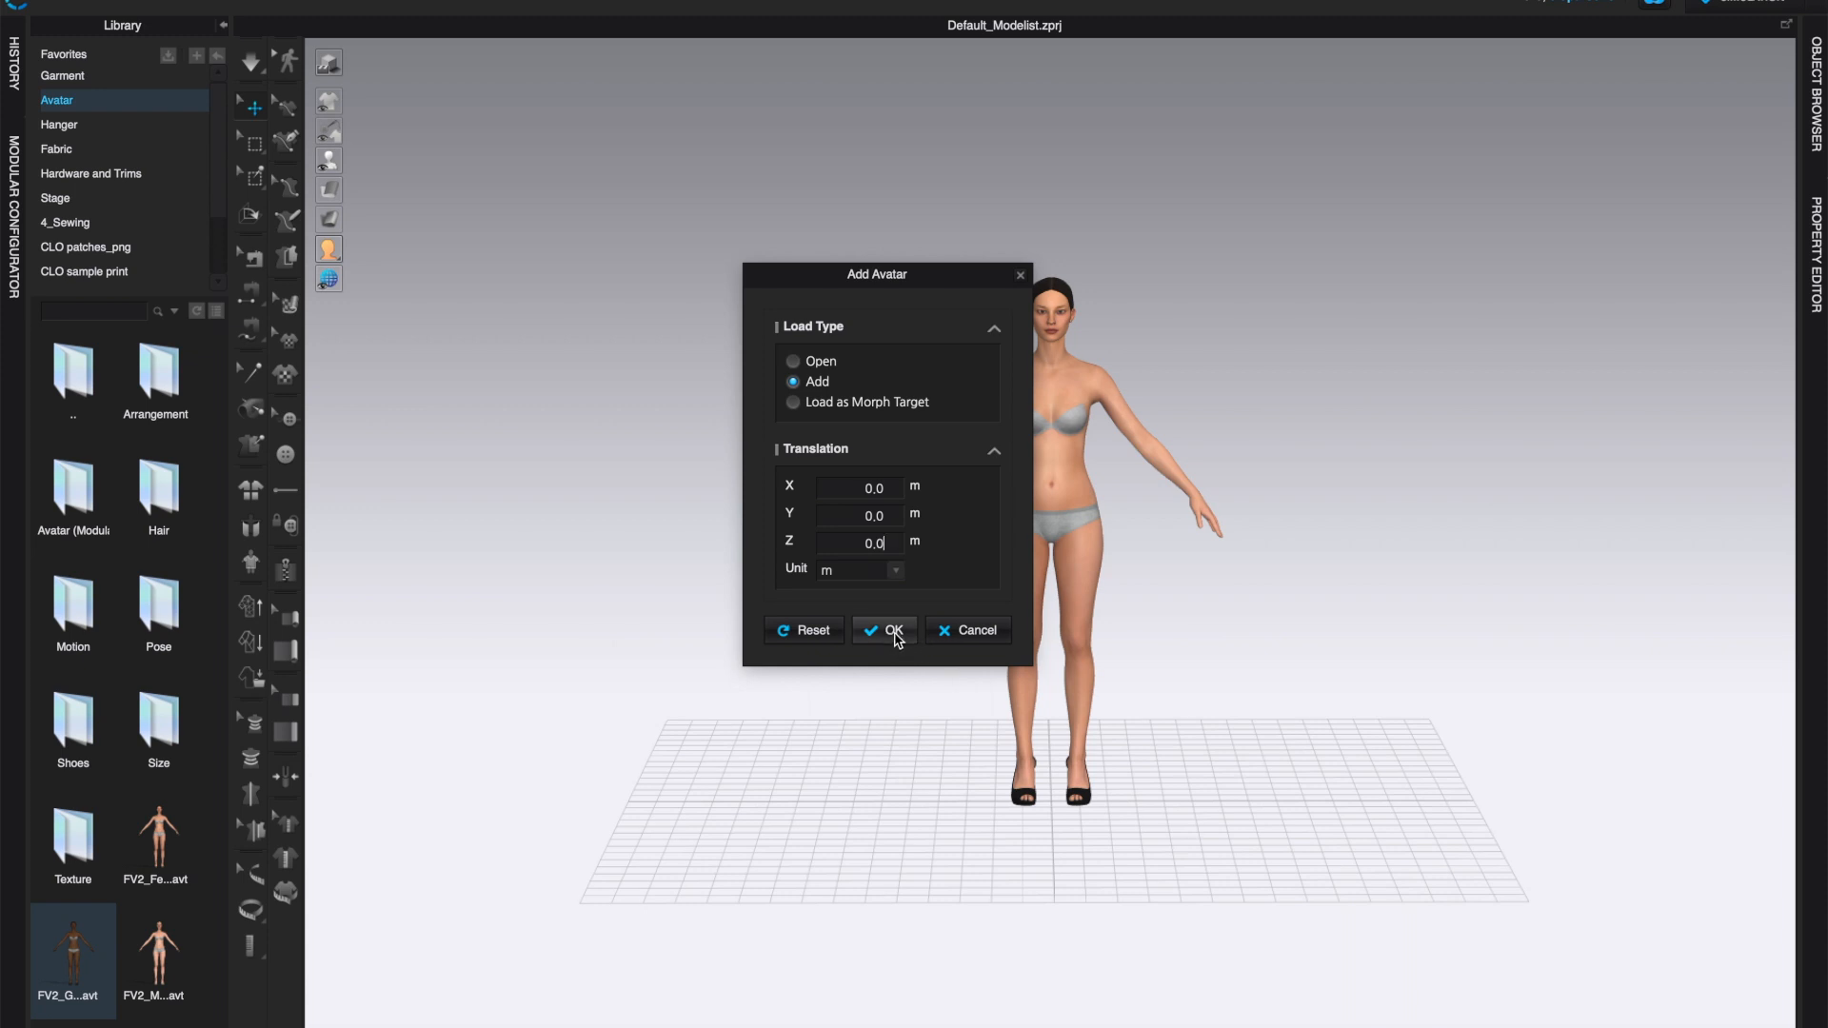
pyautogui.click(891, 630)
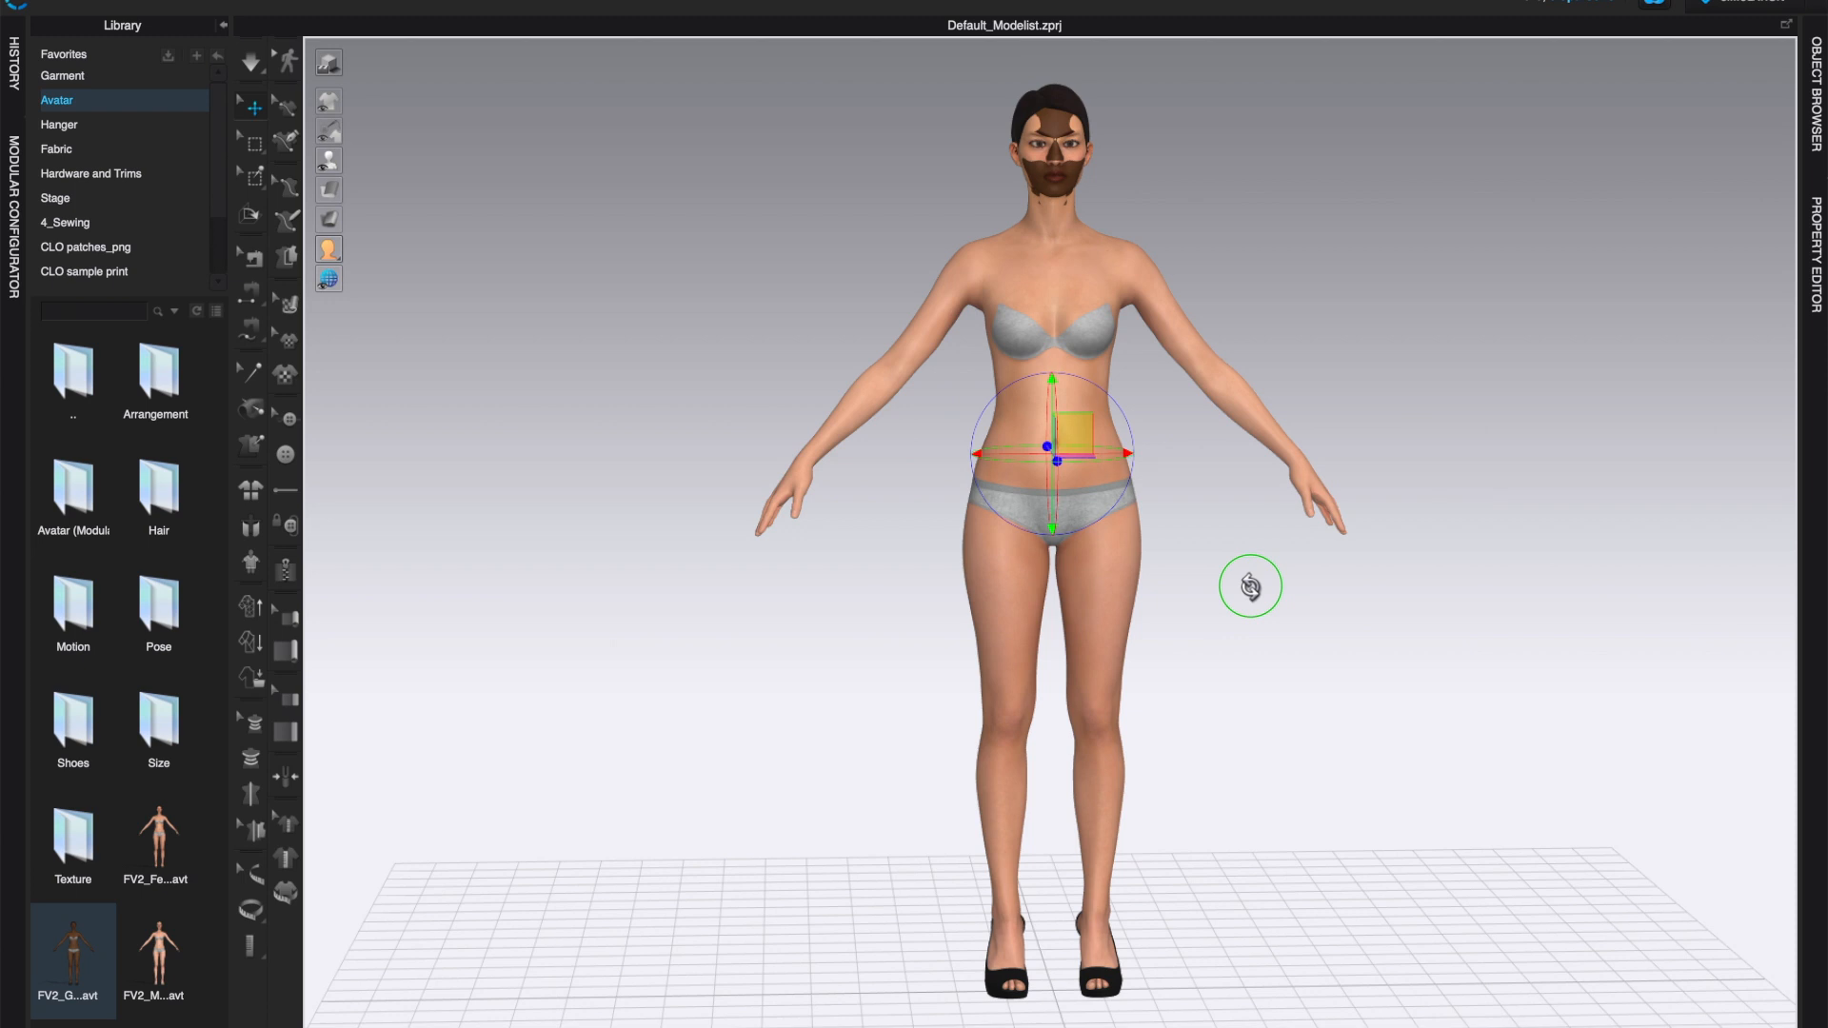
# Step: Apply the FV2_04 hand-on-hip pose to the second avatar and orbit around to inspect
pyautogui.click(158, 605)
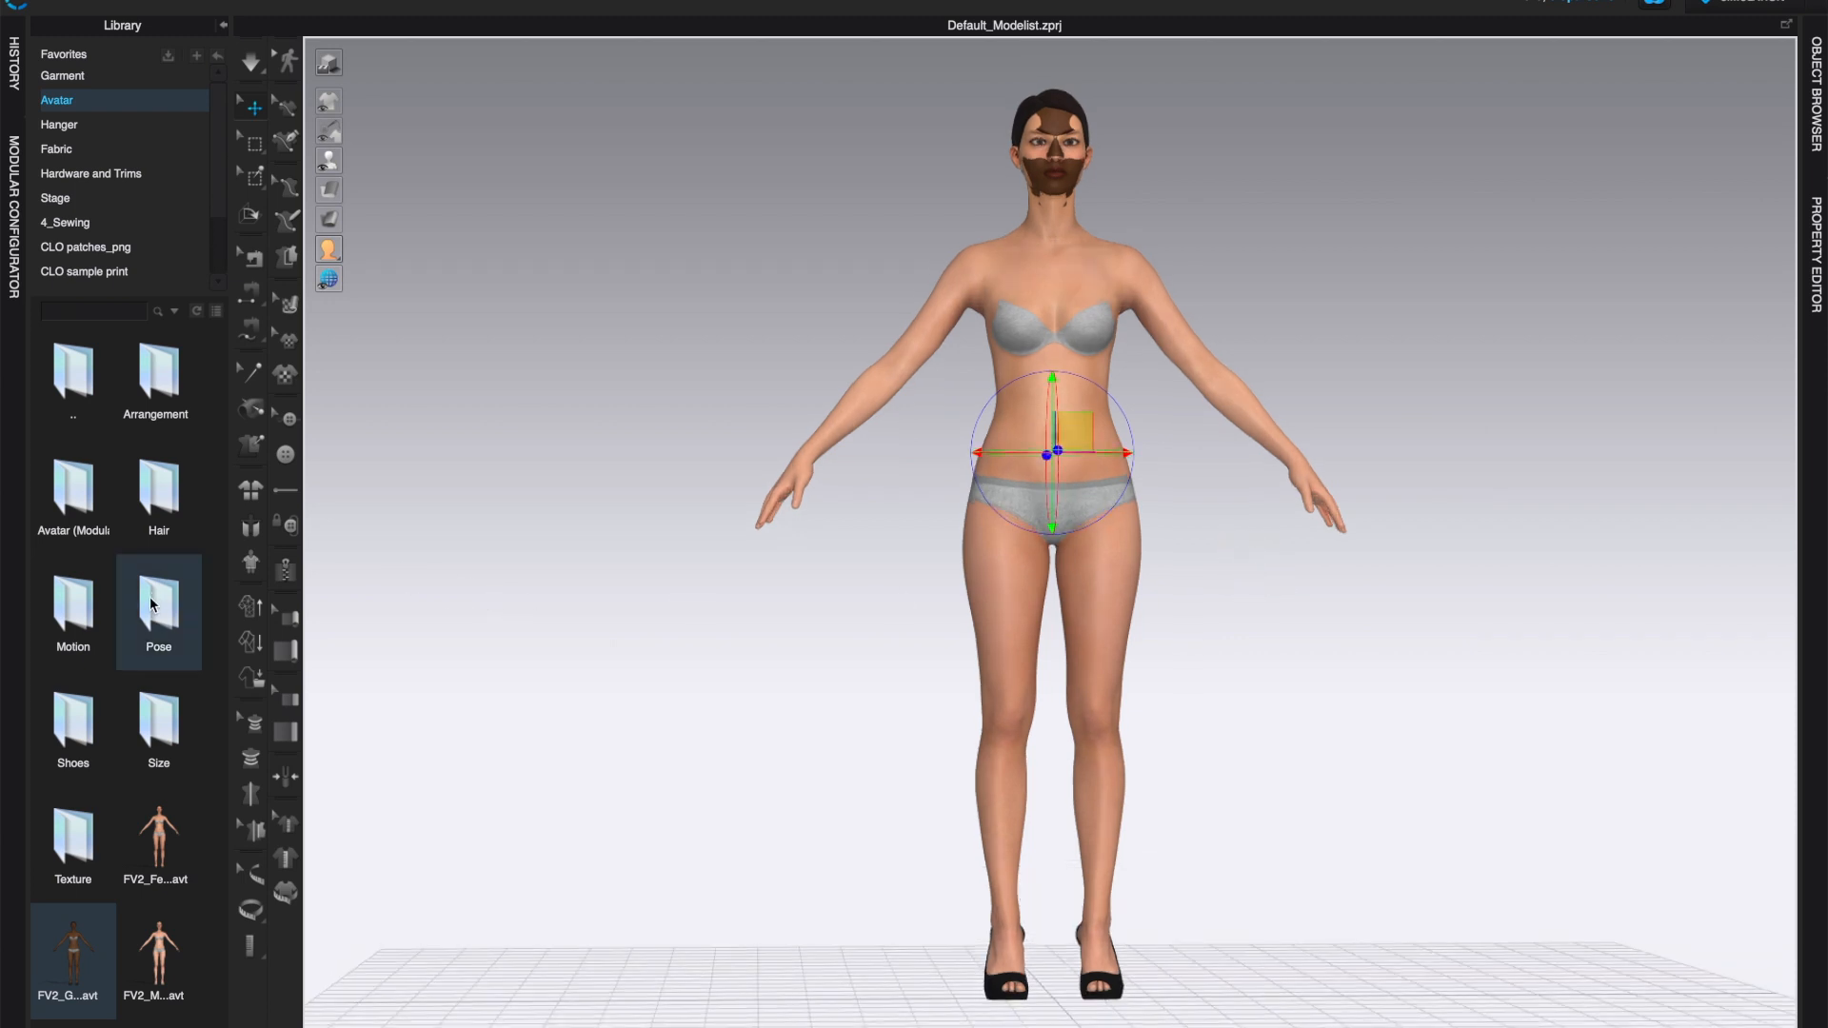
pyautogui.doubleClick(158, 611)
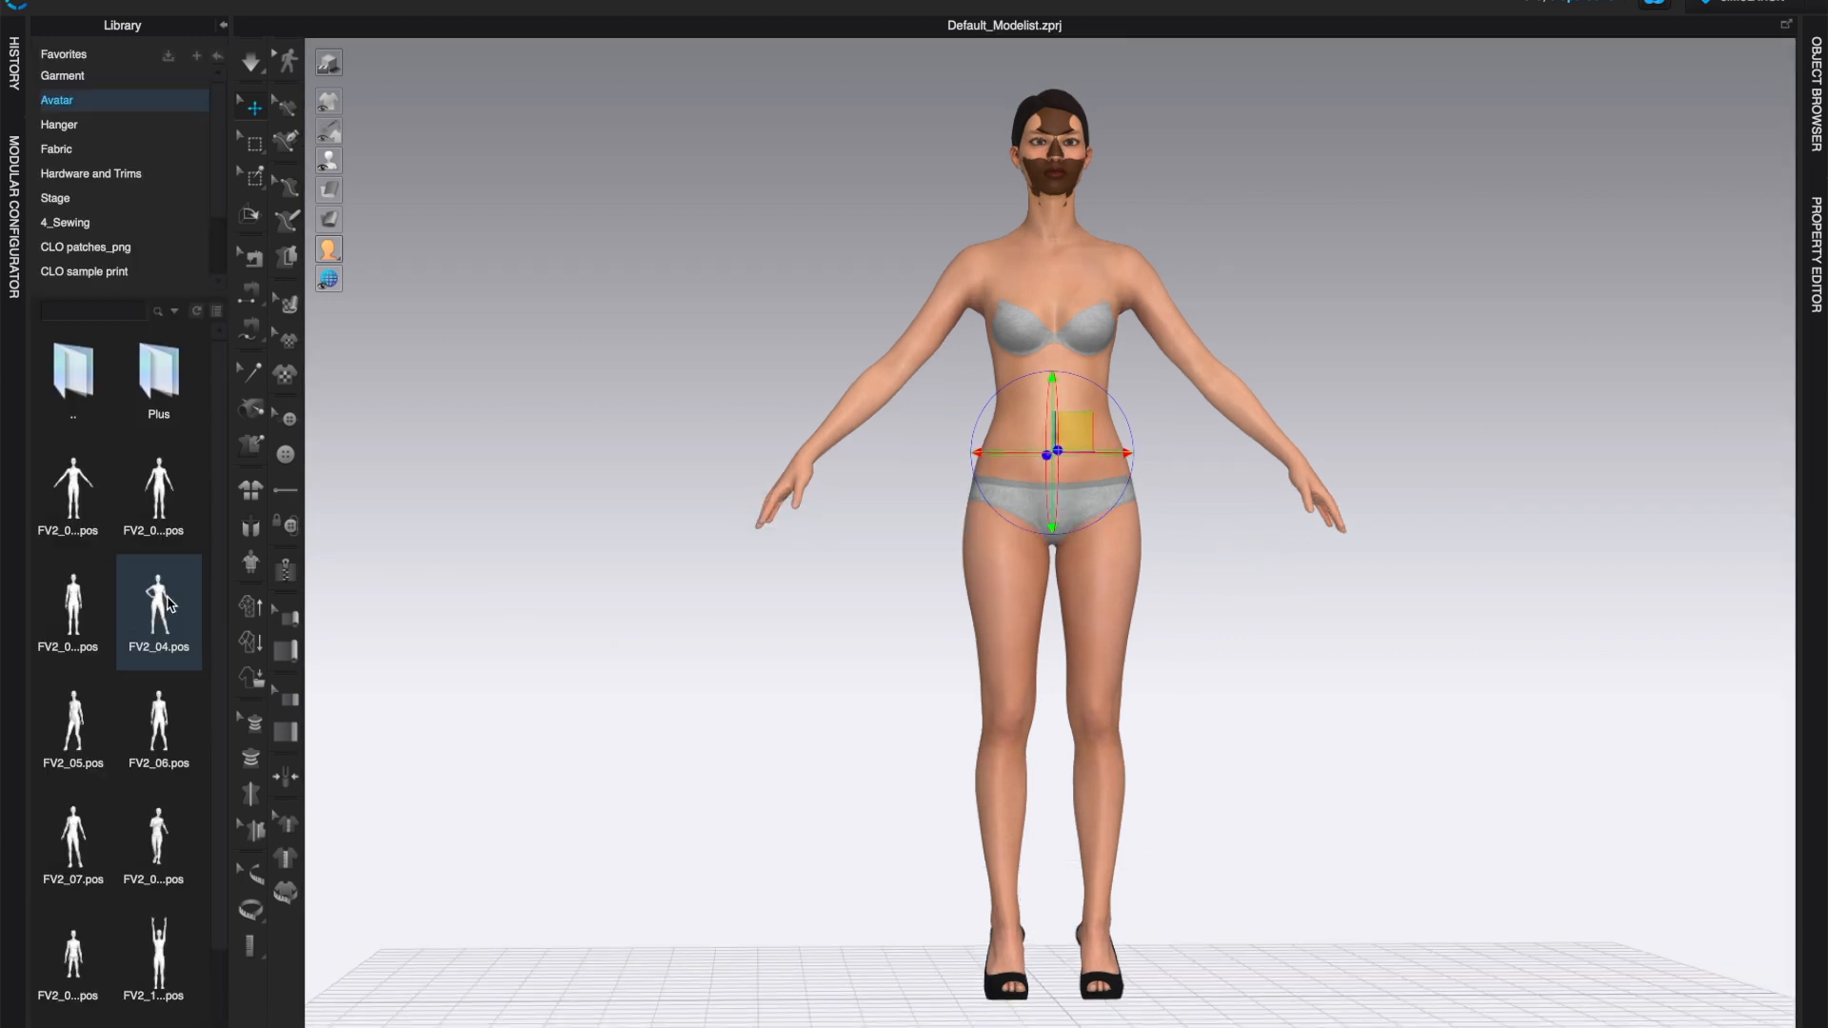
pyautogui.moveTo(162, 604)
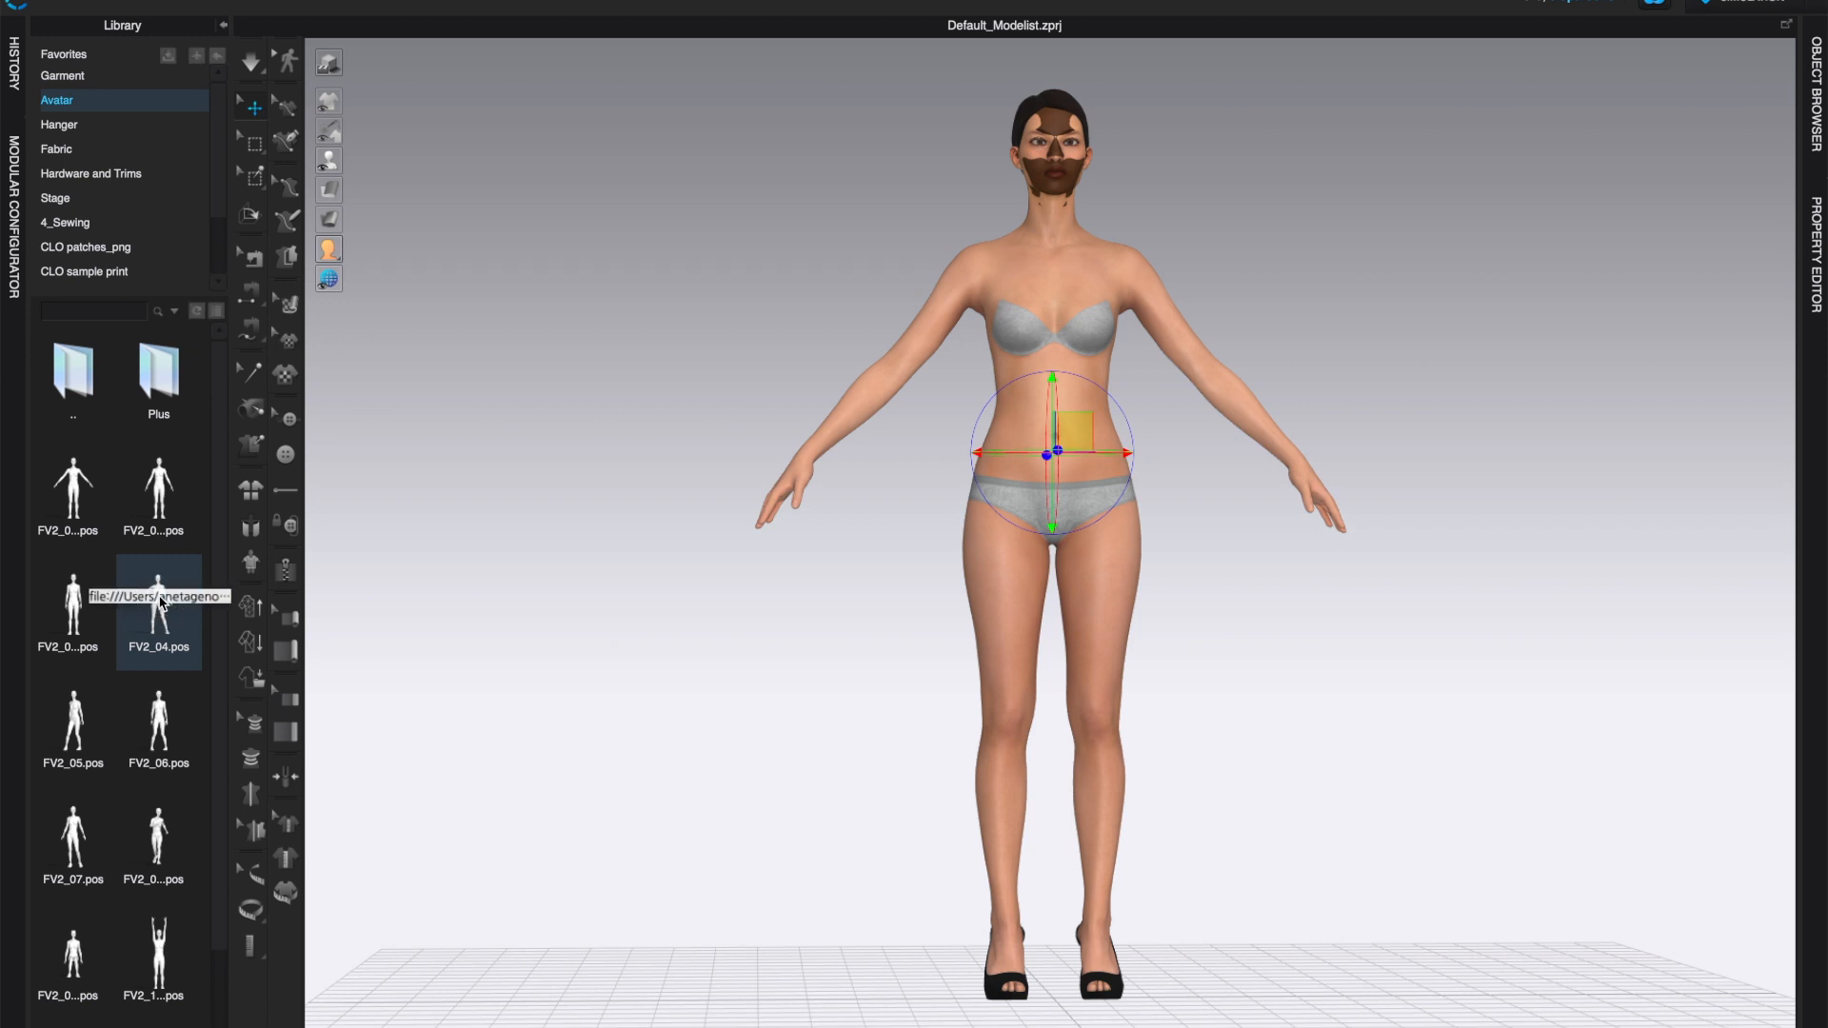
pyautogui.doubleClick(158, 607)
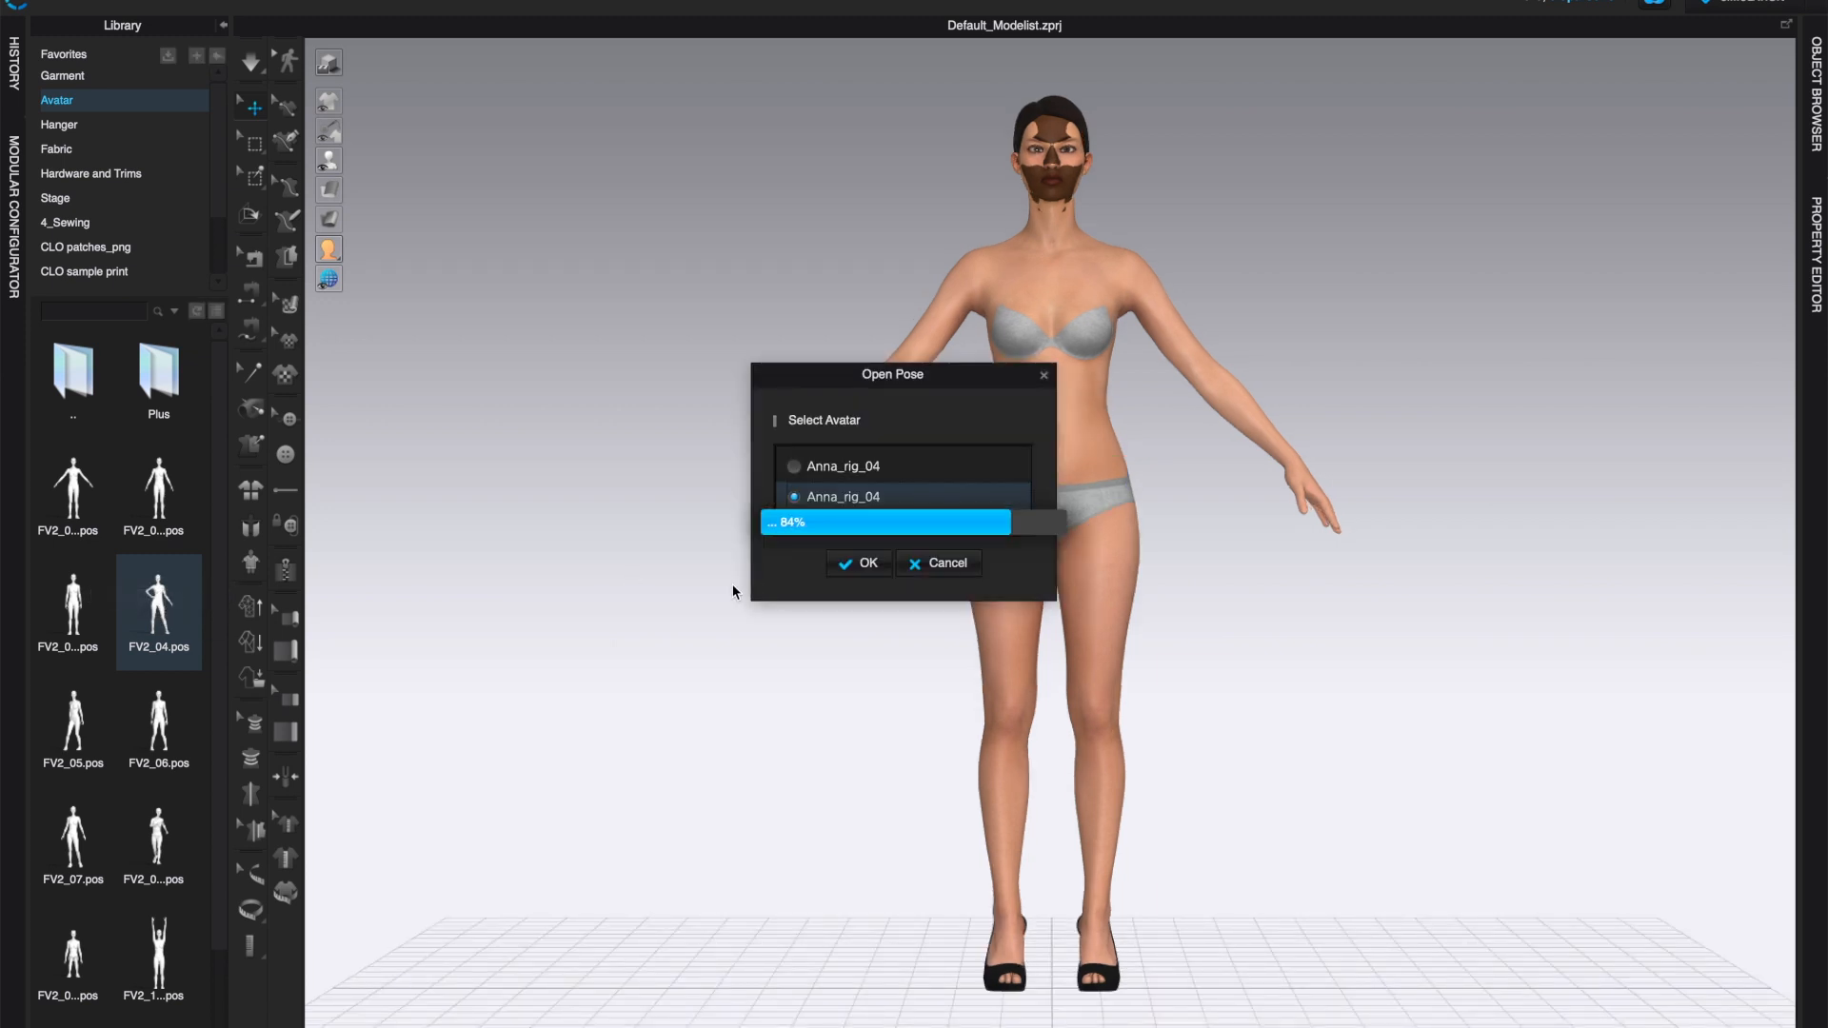
pyautogui.click(859, 562)
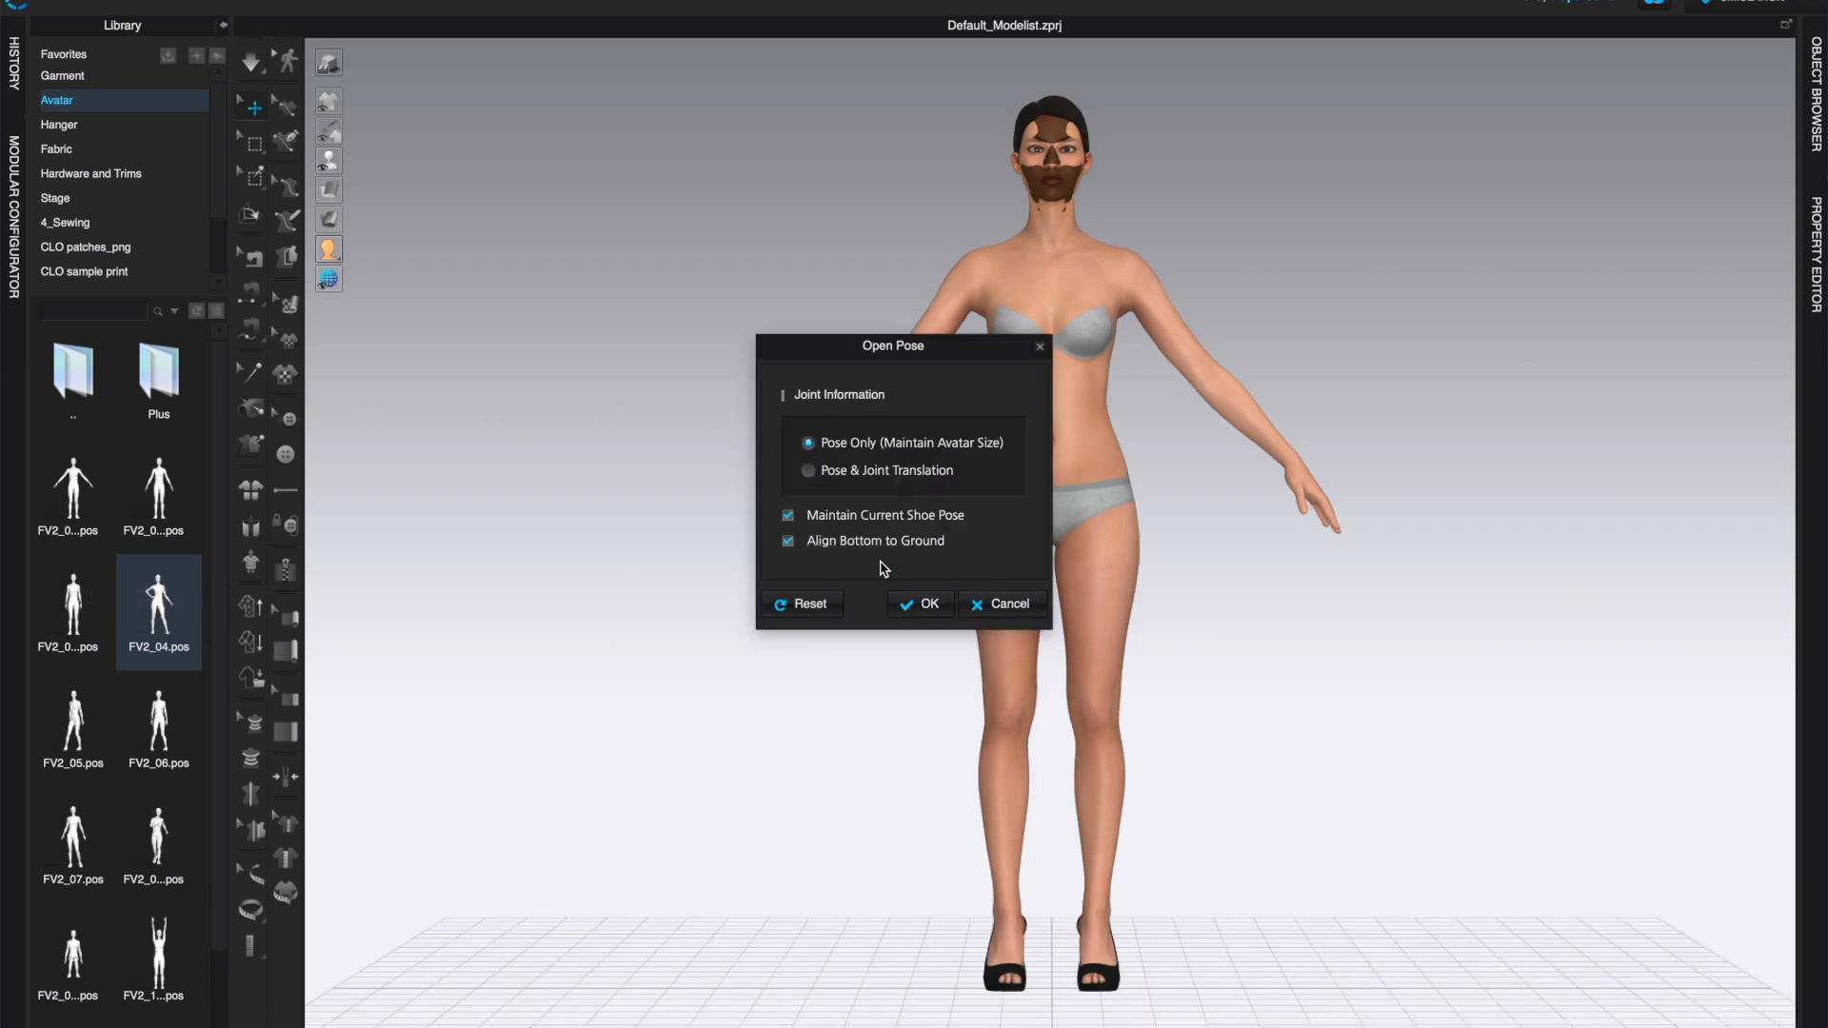
pyautogui.click(921, 603)
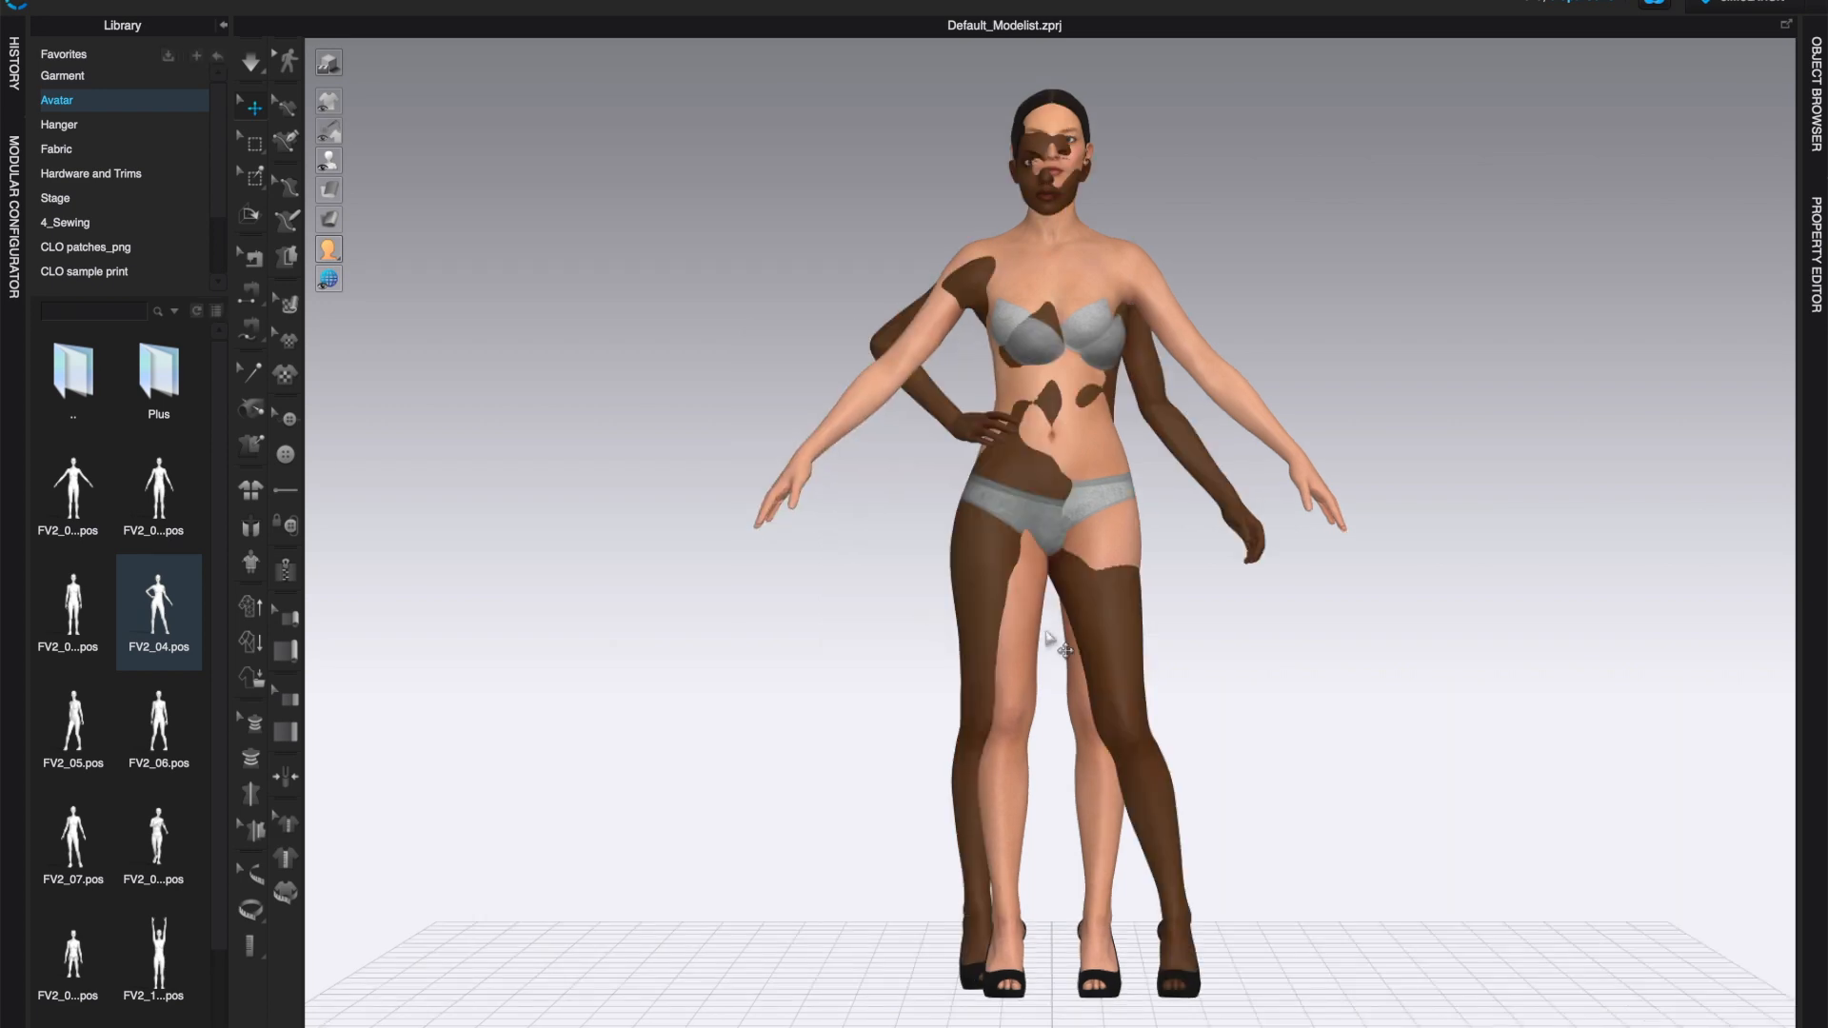
pyautogui.moveTo(1054, 647); pyautogui.dragTo(1070, 679)
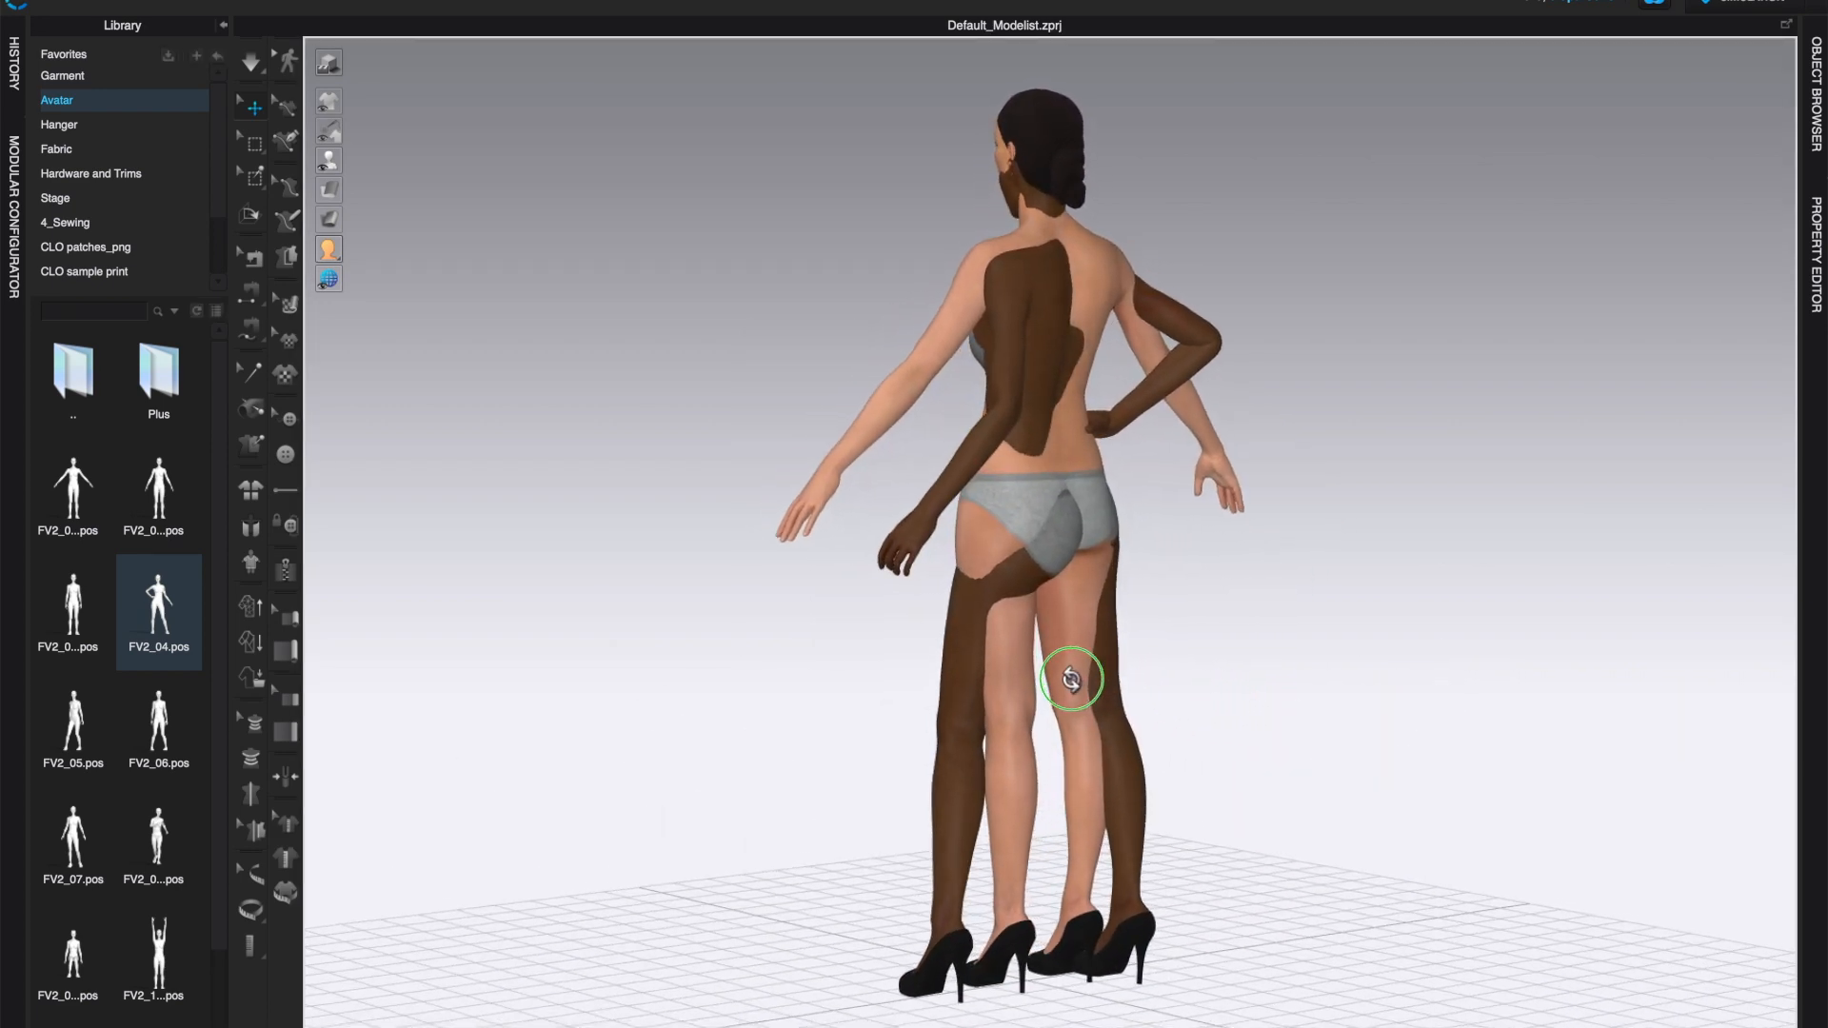
pyautogui.moveTo(1070, 678); pyautogui.dragTo(958, 691)
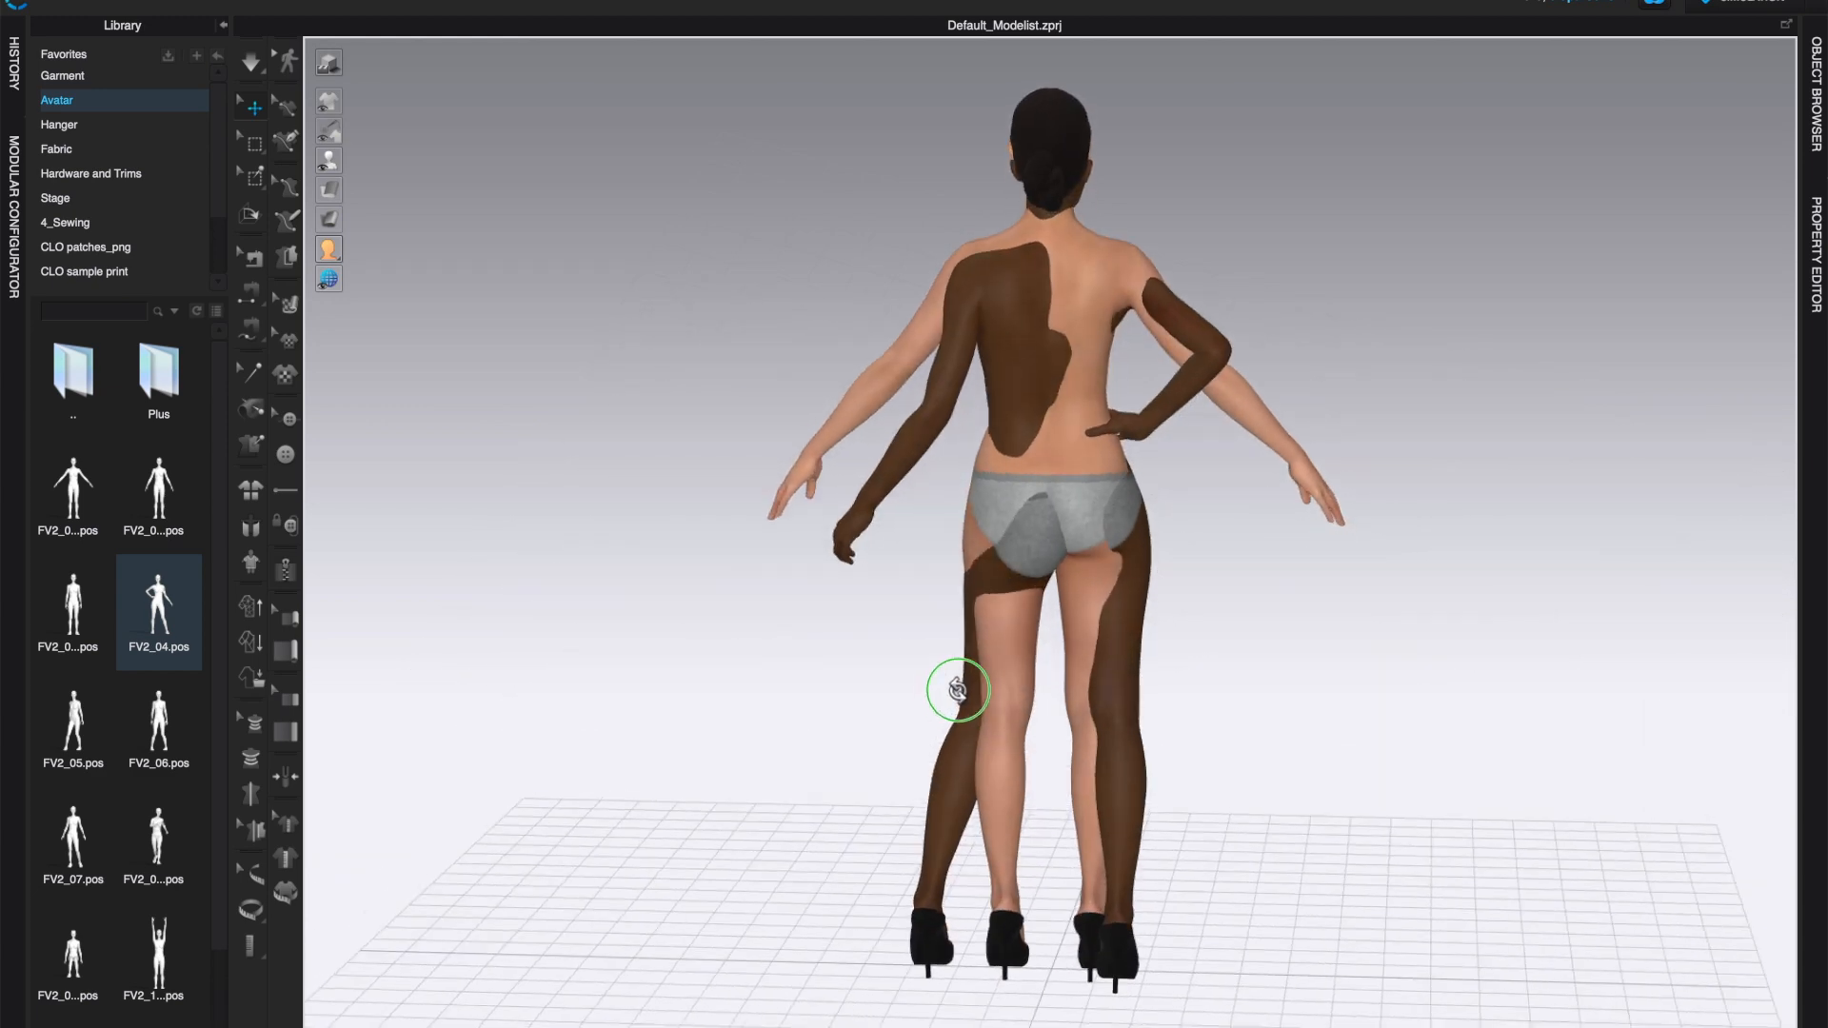
pyautogui.moveTo(959, 689); pyautogui.dragTo(1417, 689)
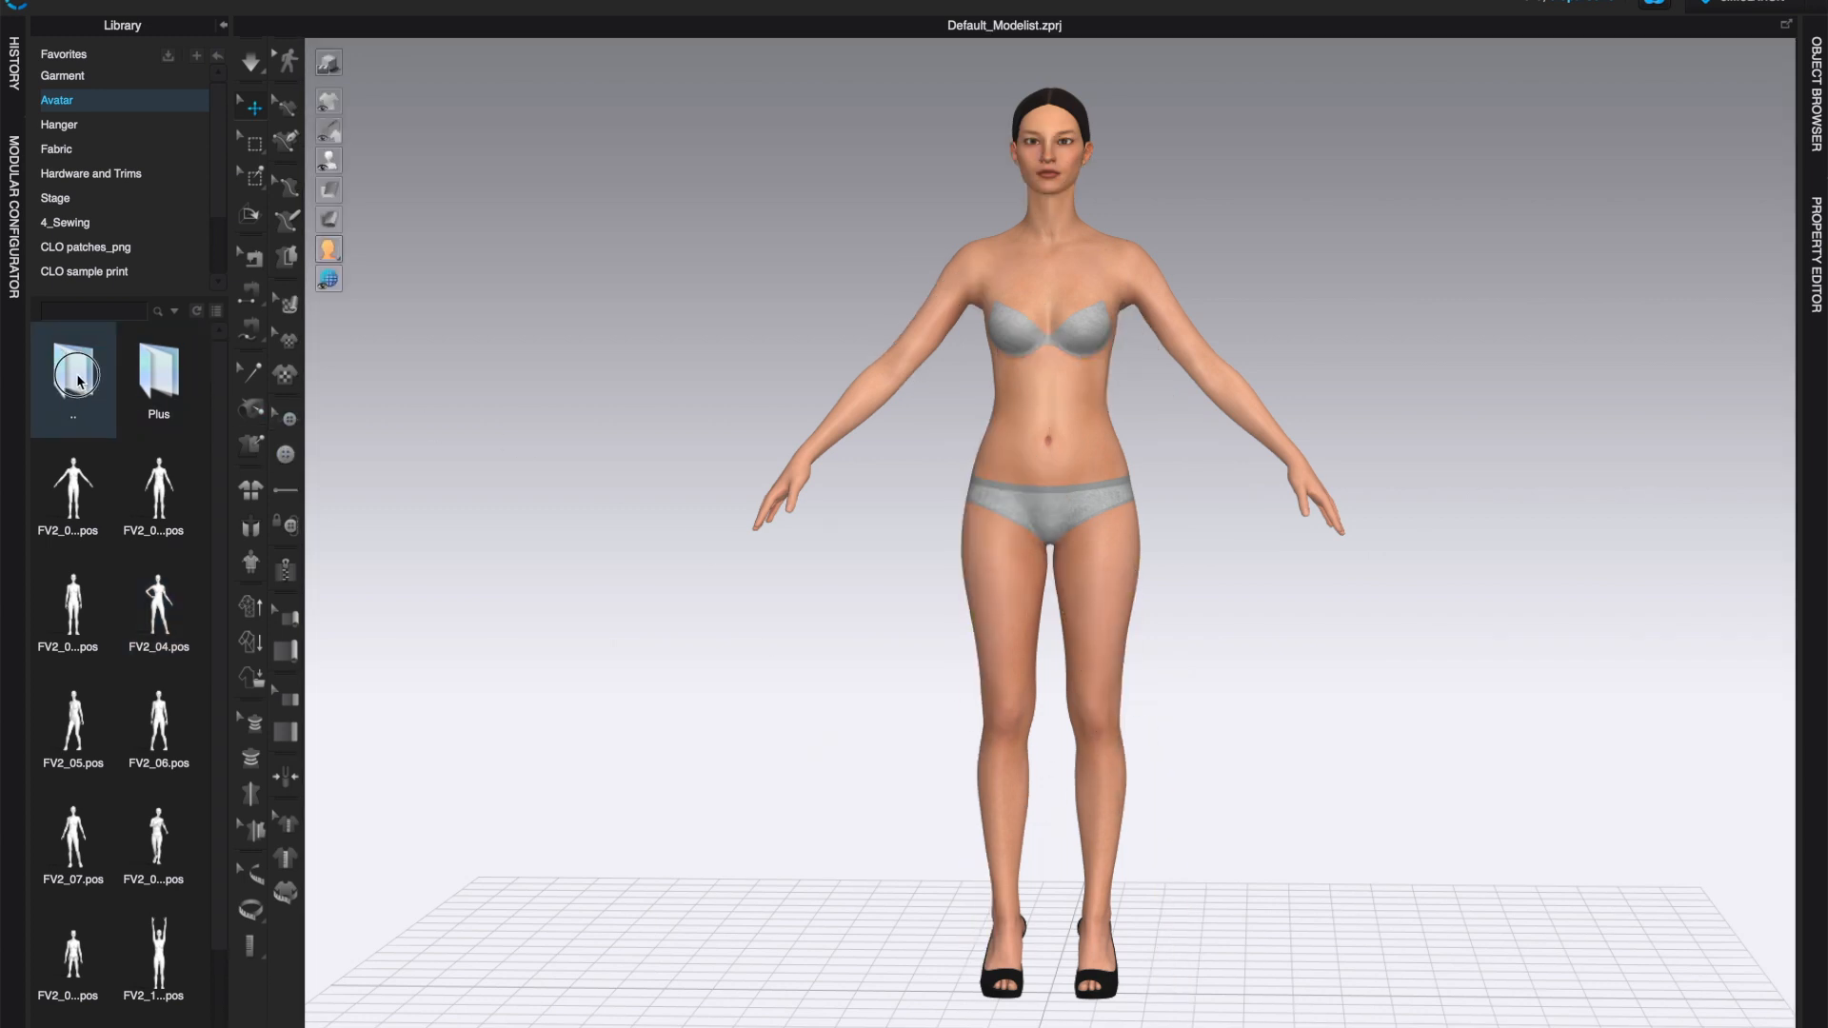
pyautogui.doubleClick(73, 376)
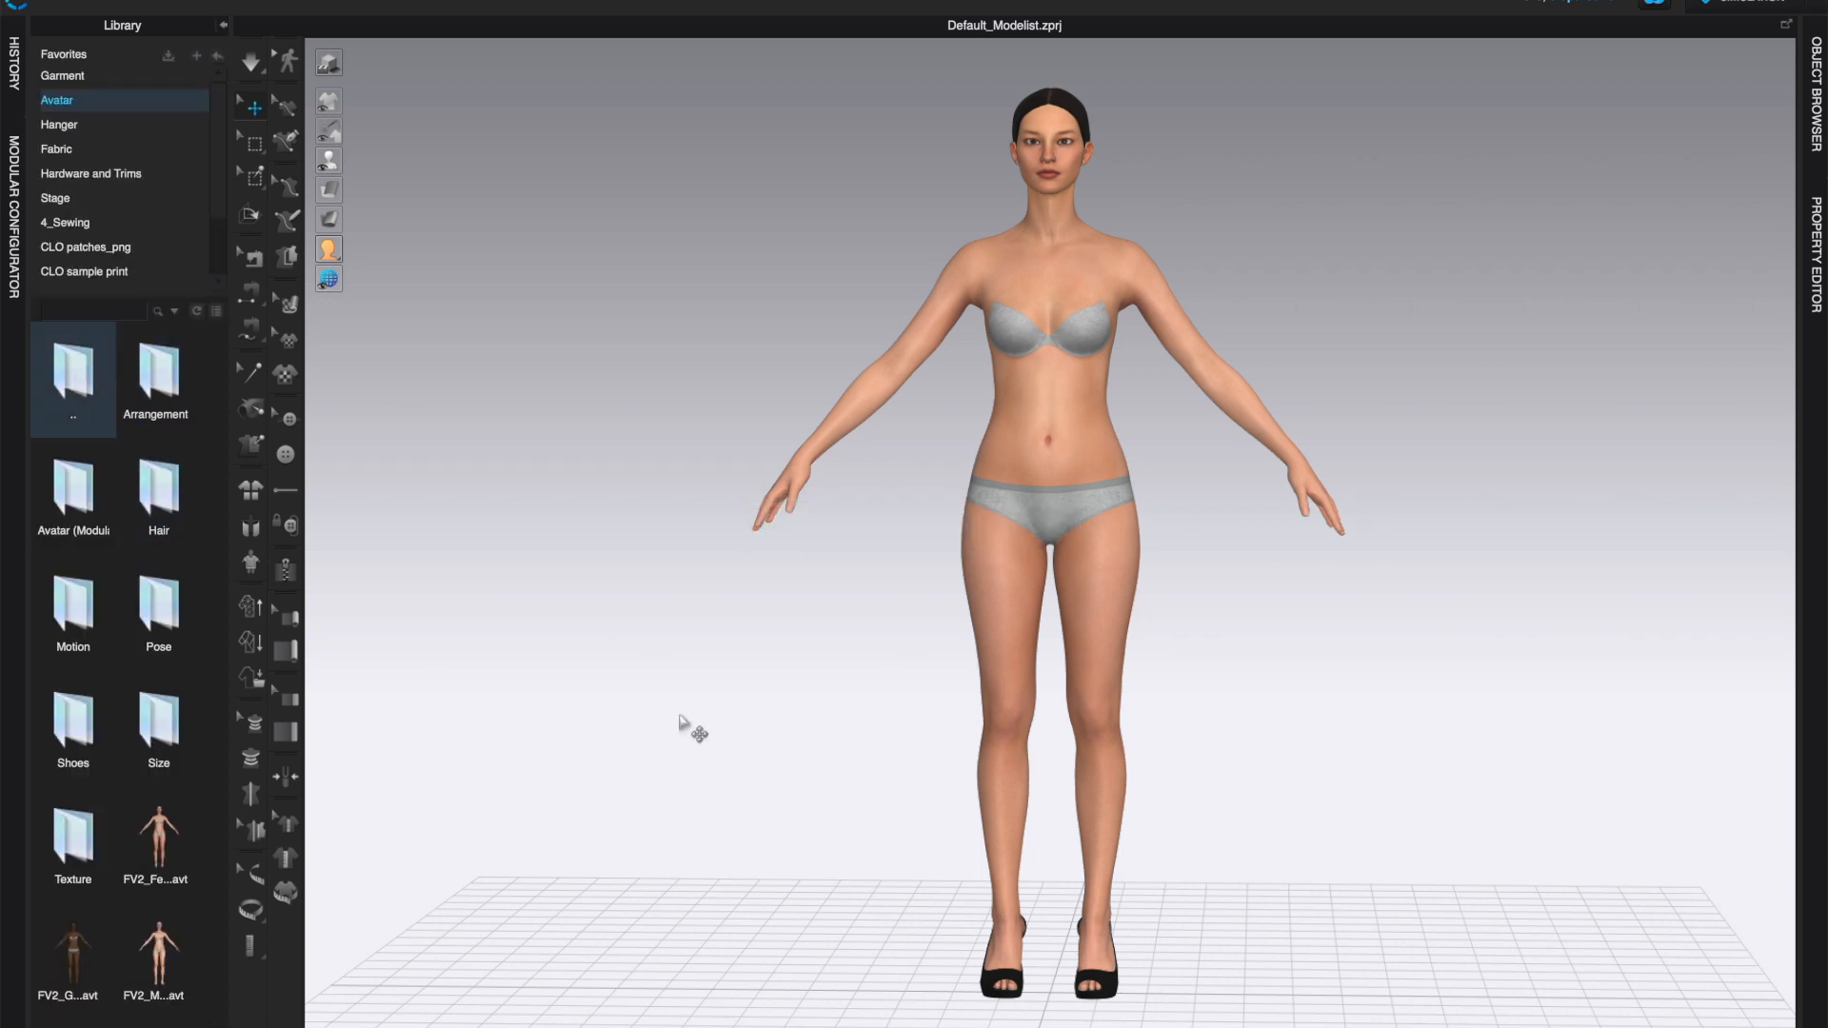
pyautogui.moveTo(687, 722); pyautogui.dragTo(1193, 872)
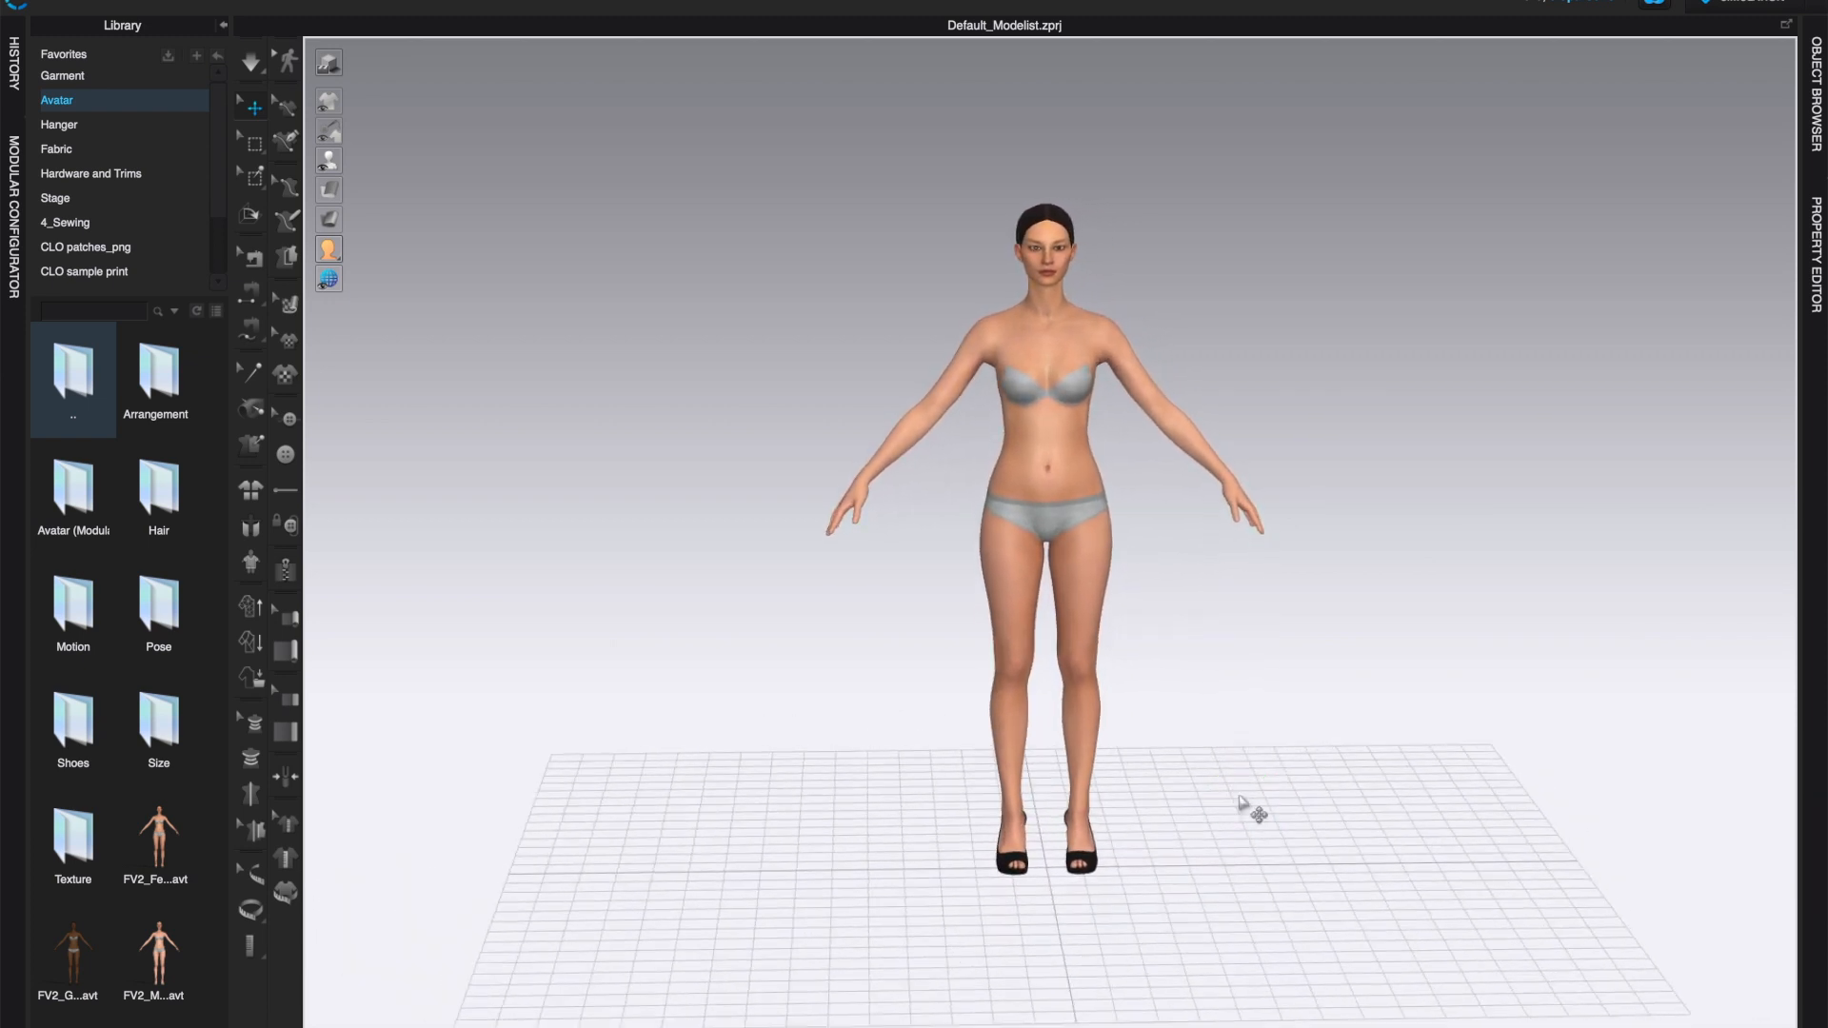
pyautogui.moveTo(333, 382)
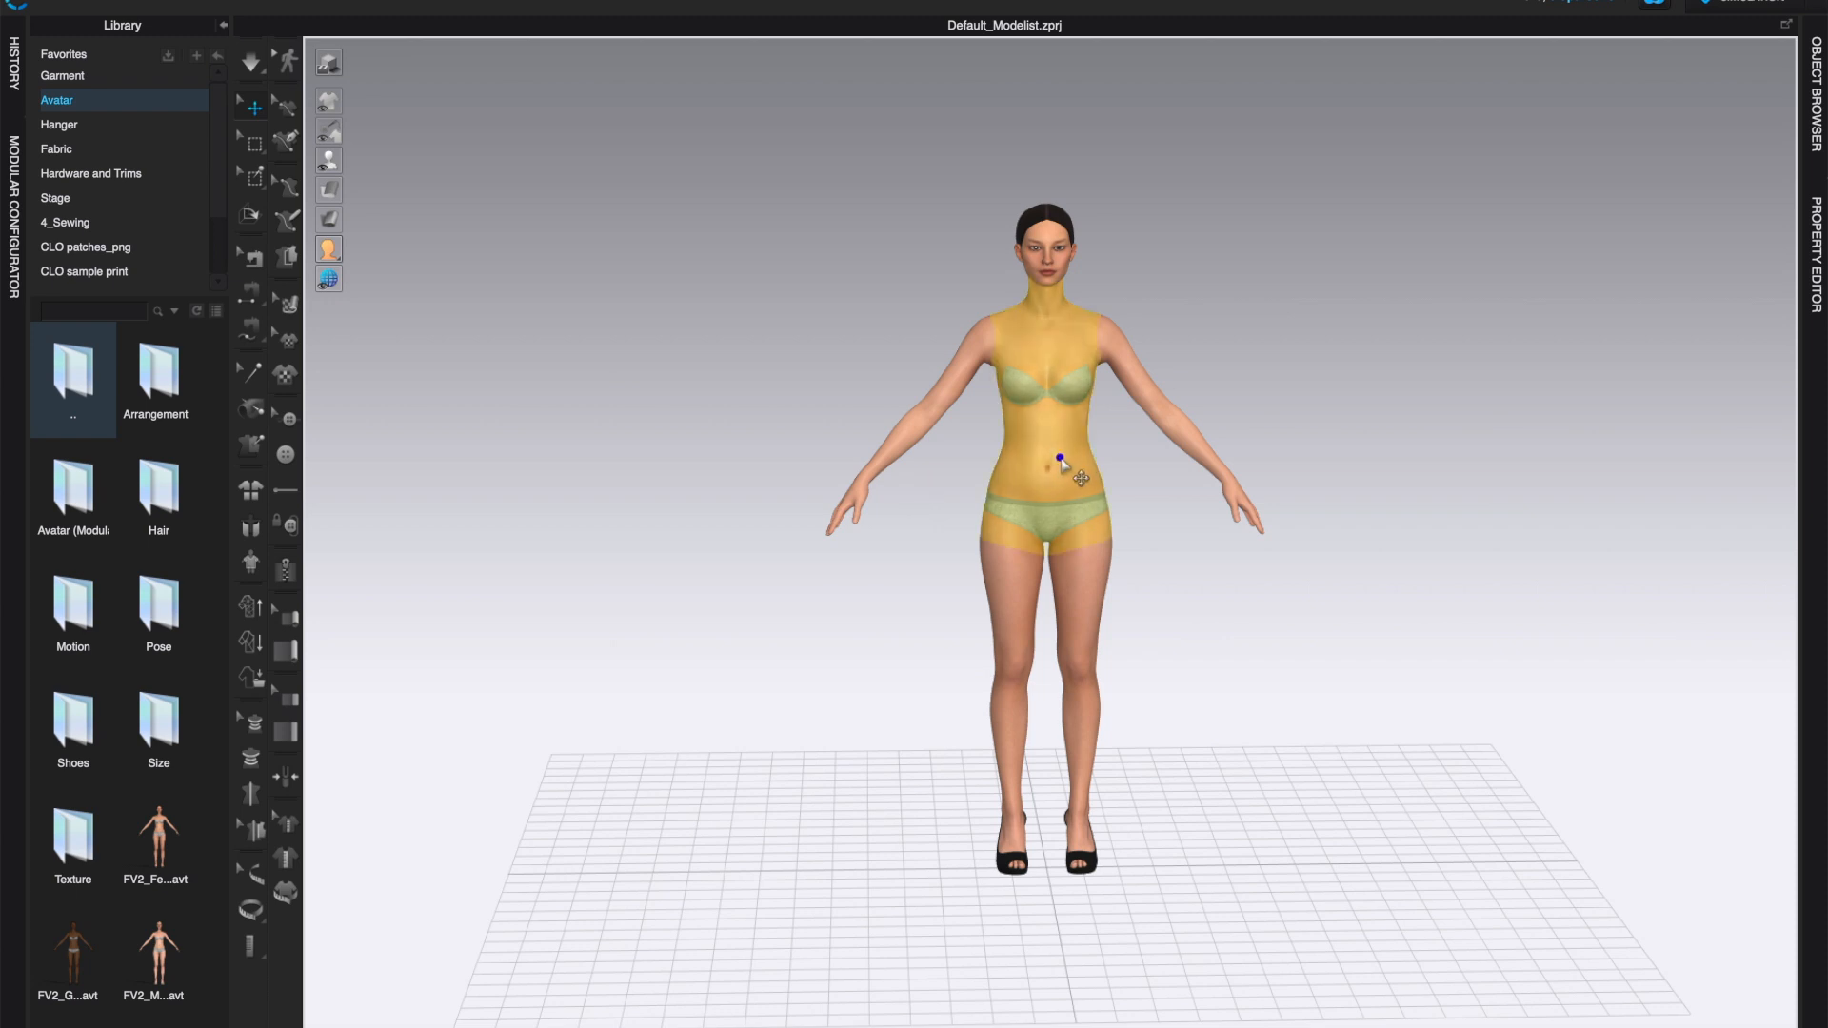
pyautogui.moveTo(1793, 110)
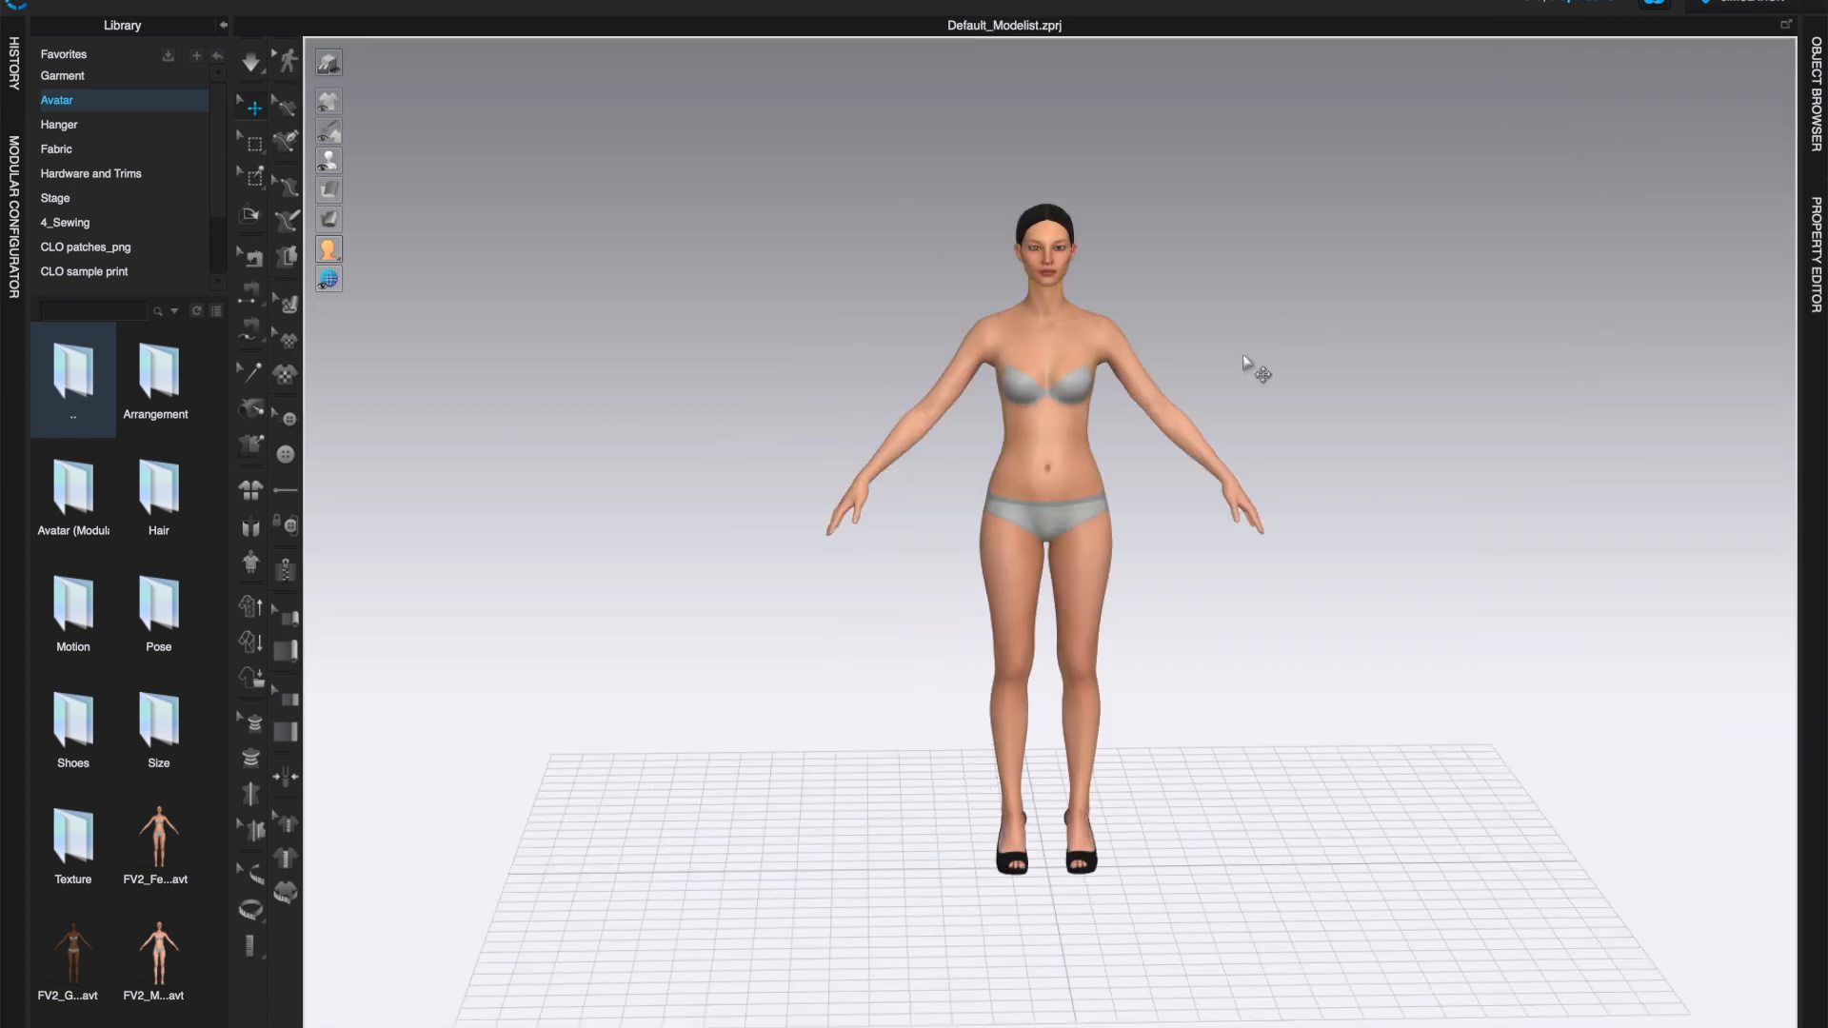
# Step: Turn on Show X-Ray Joints from the expanded avatar display toolbar
pyautogui.click(329, 159)
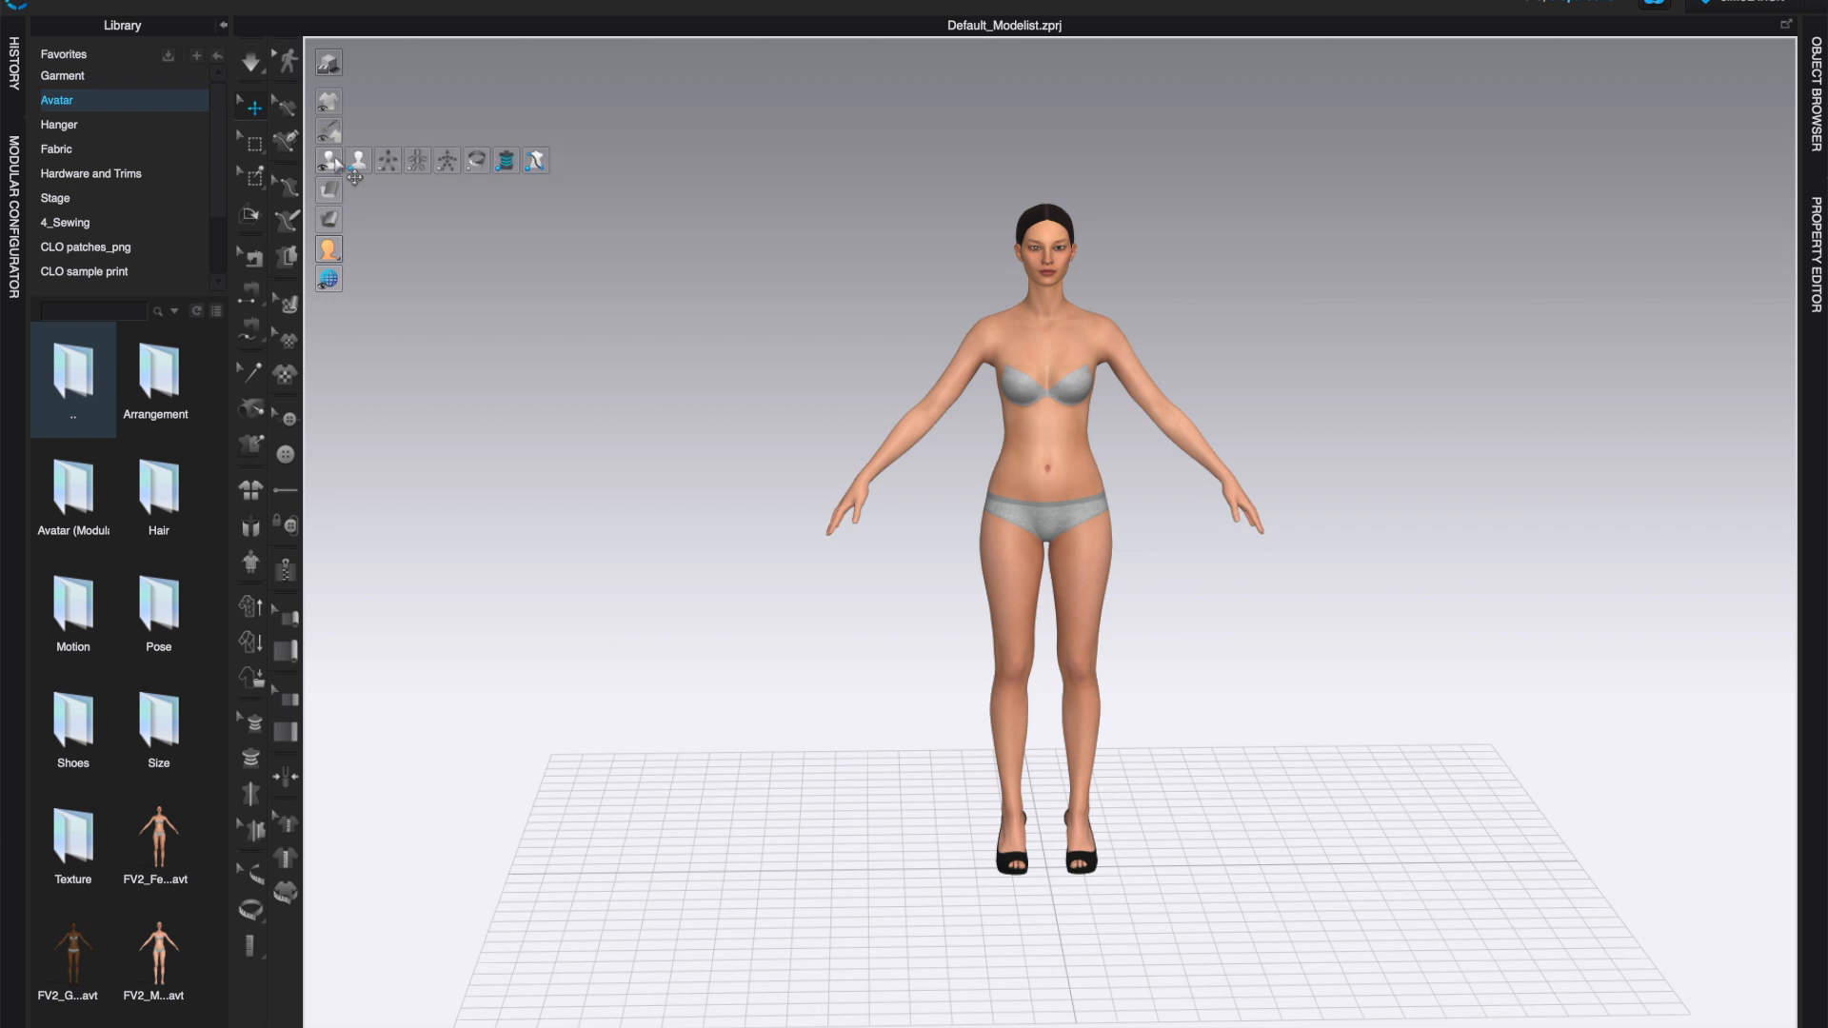
pyautogui.moveTo(329, 125)
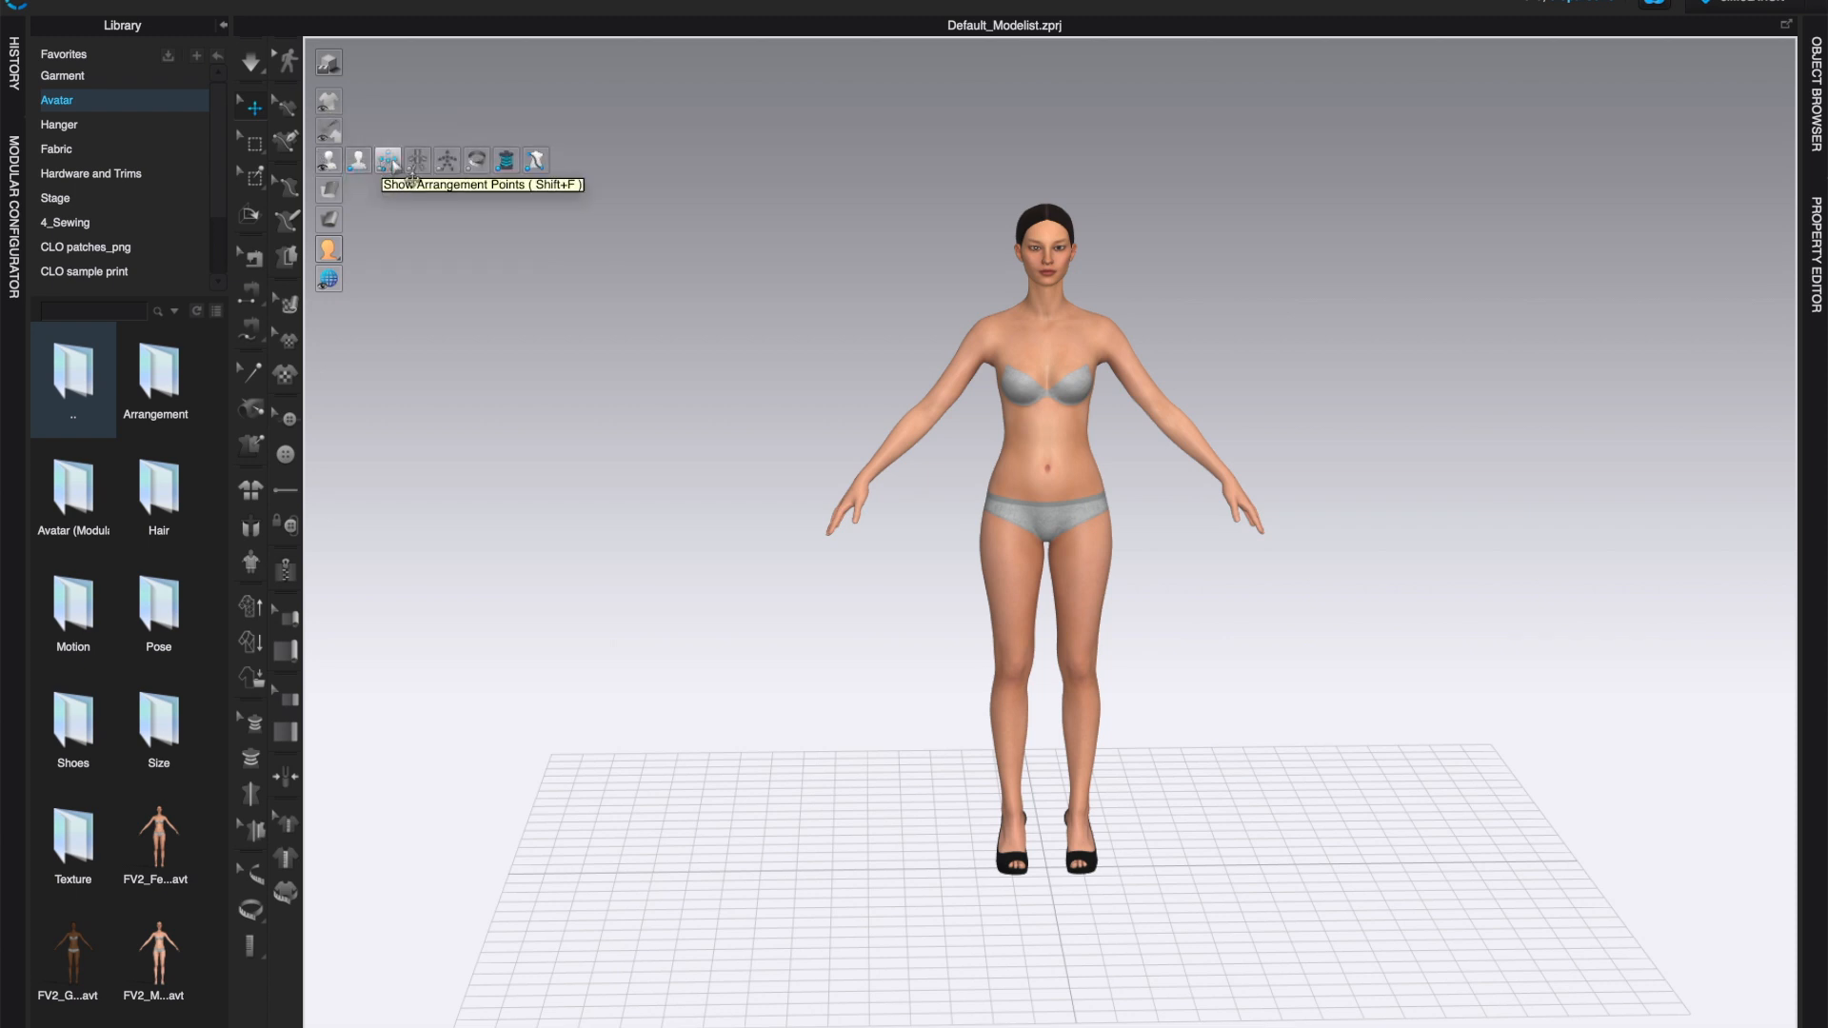
pyautogui.moveTo(447, 160)
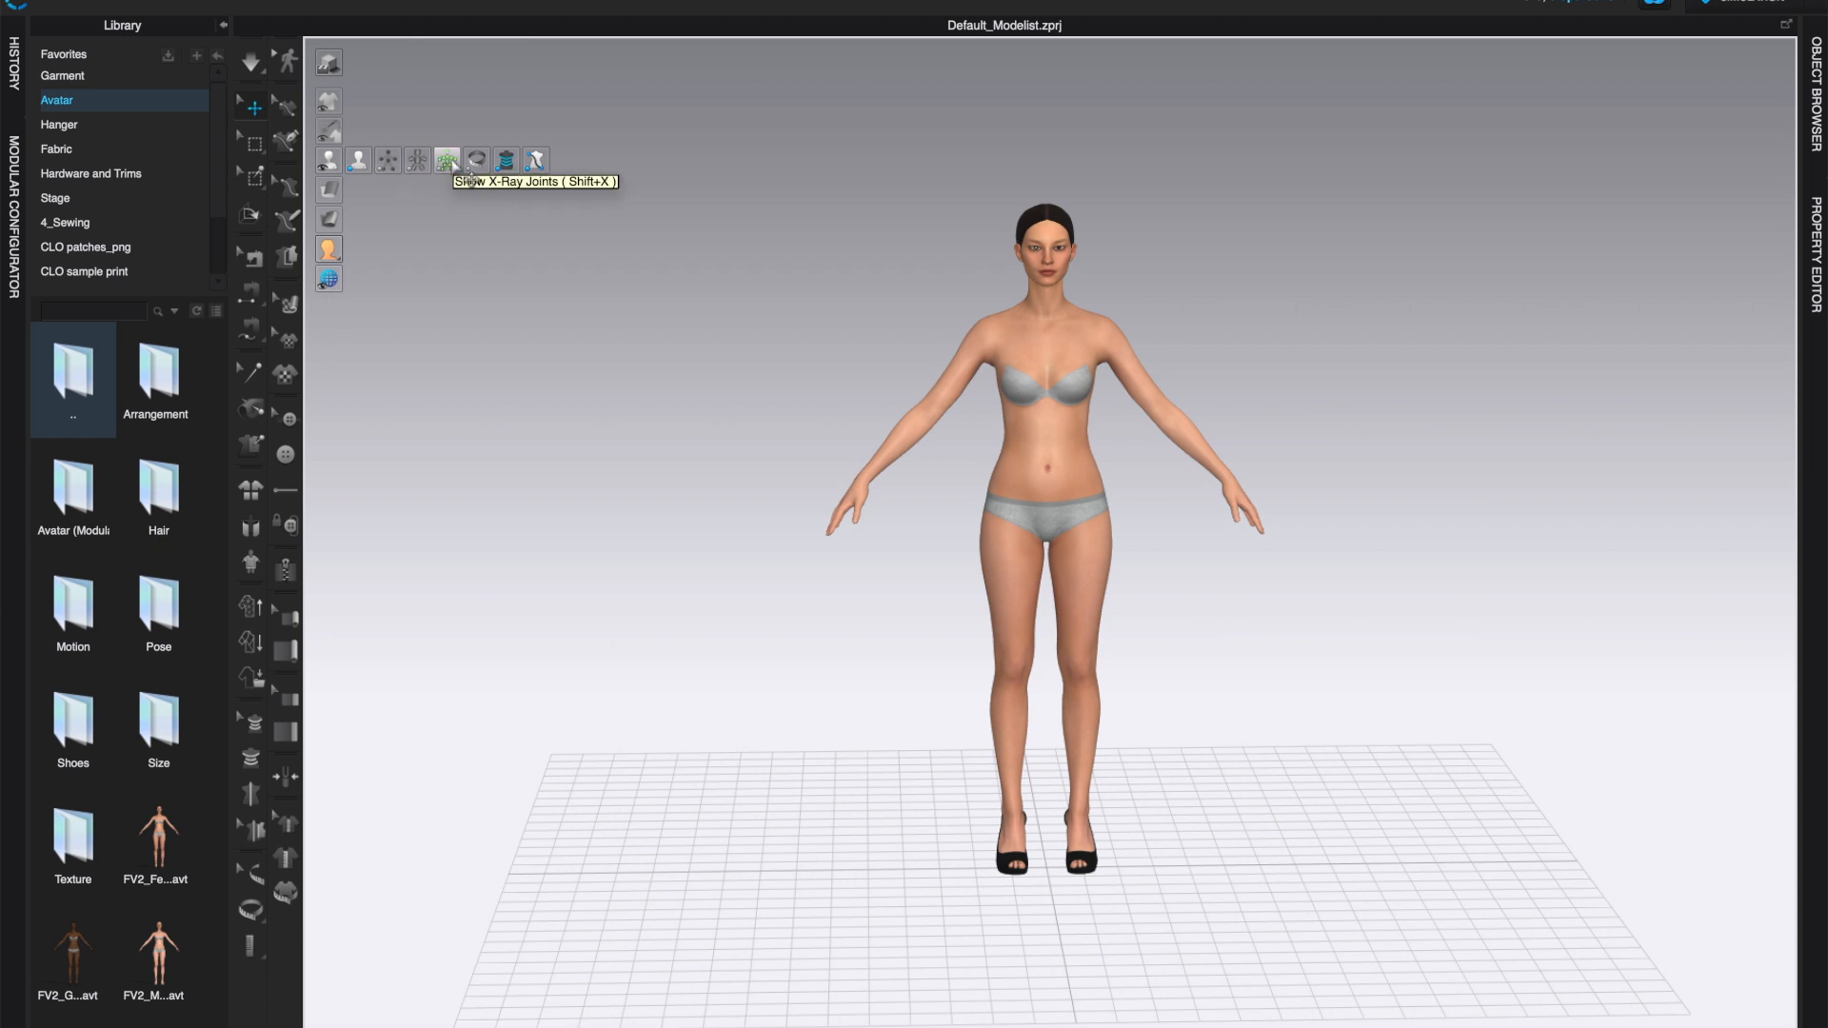
pyautogui.click(447, 158)
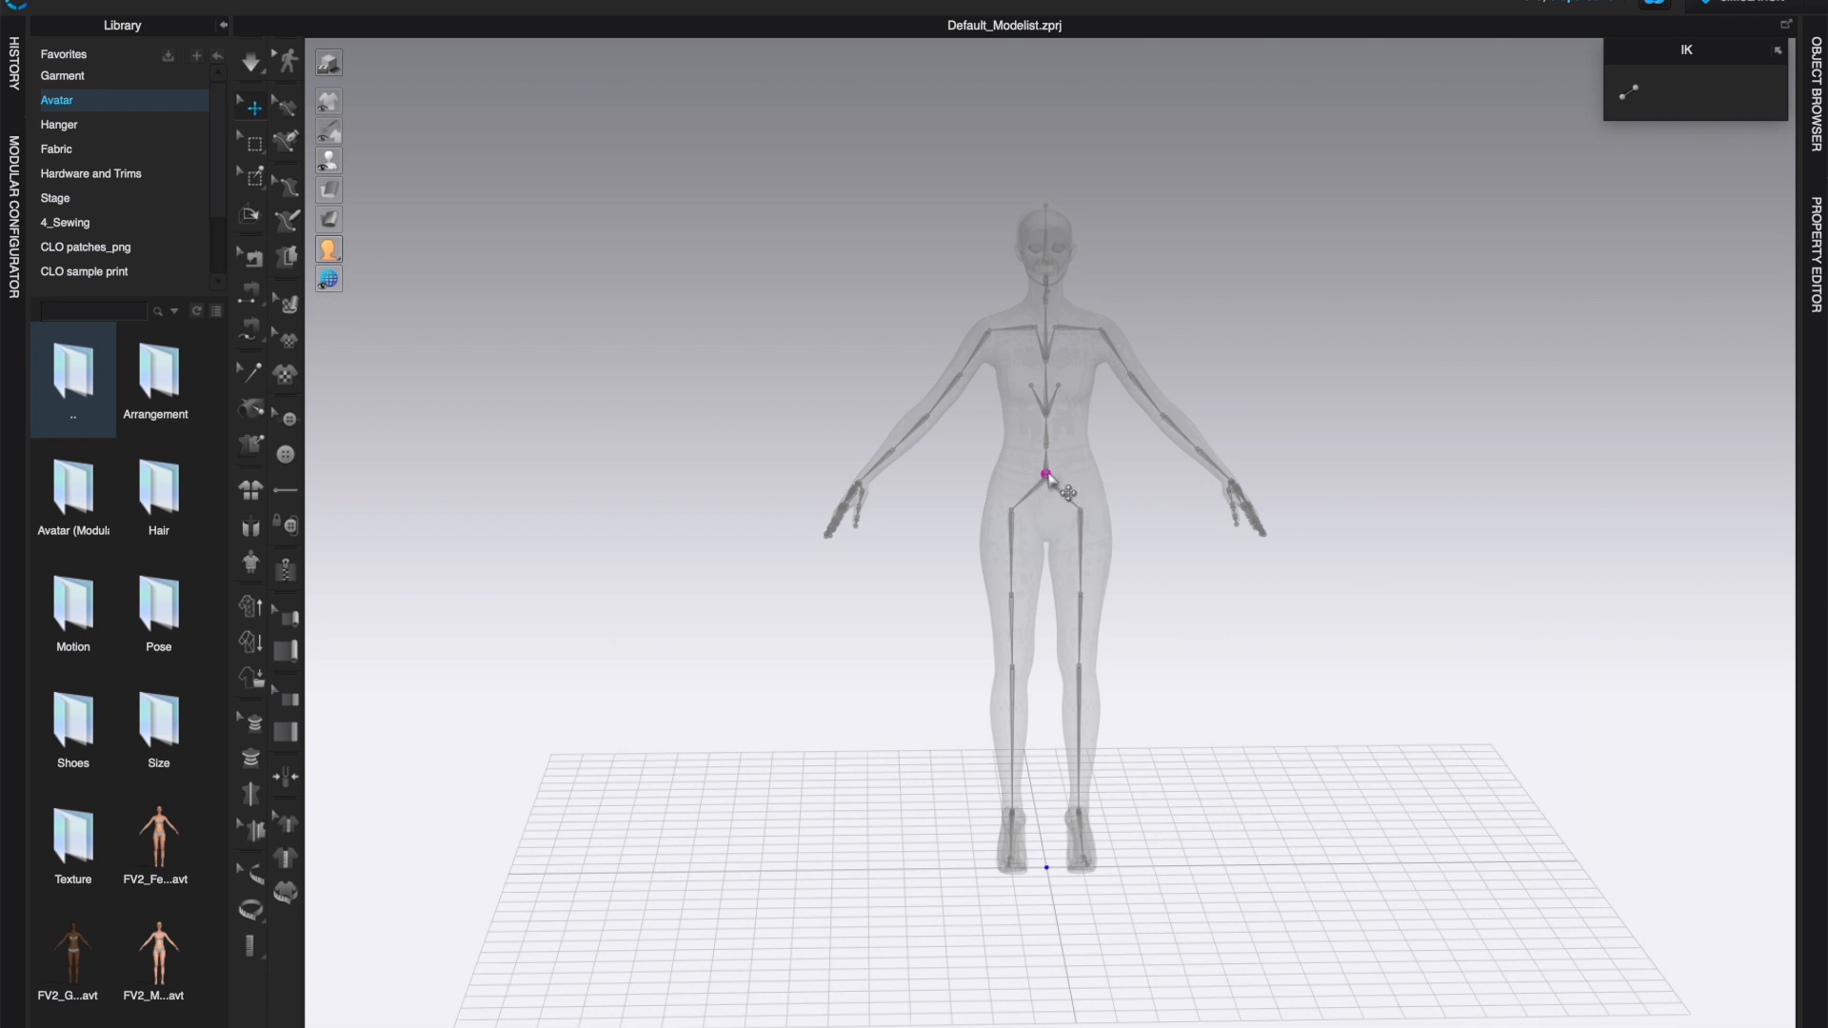
pyautogui.click(1043, 476)
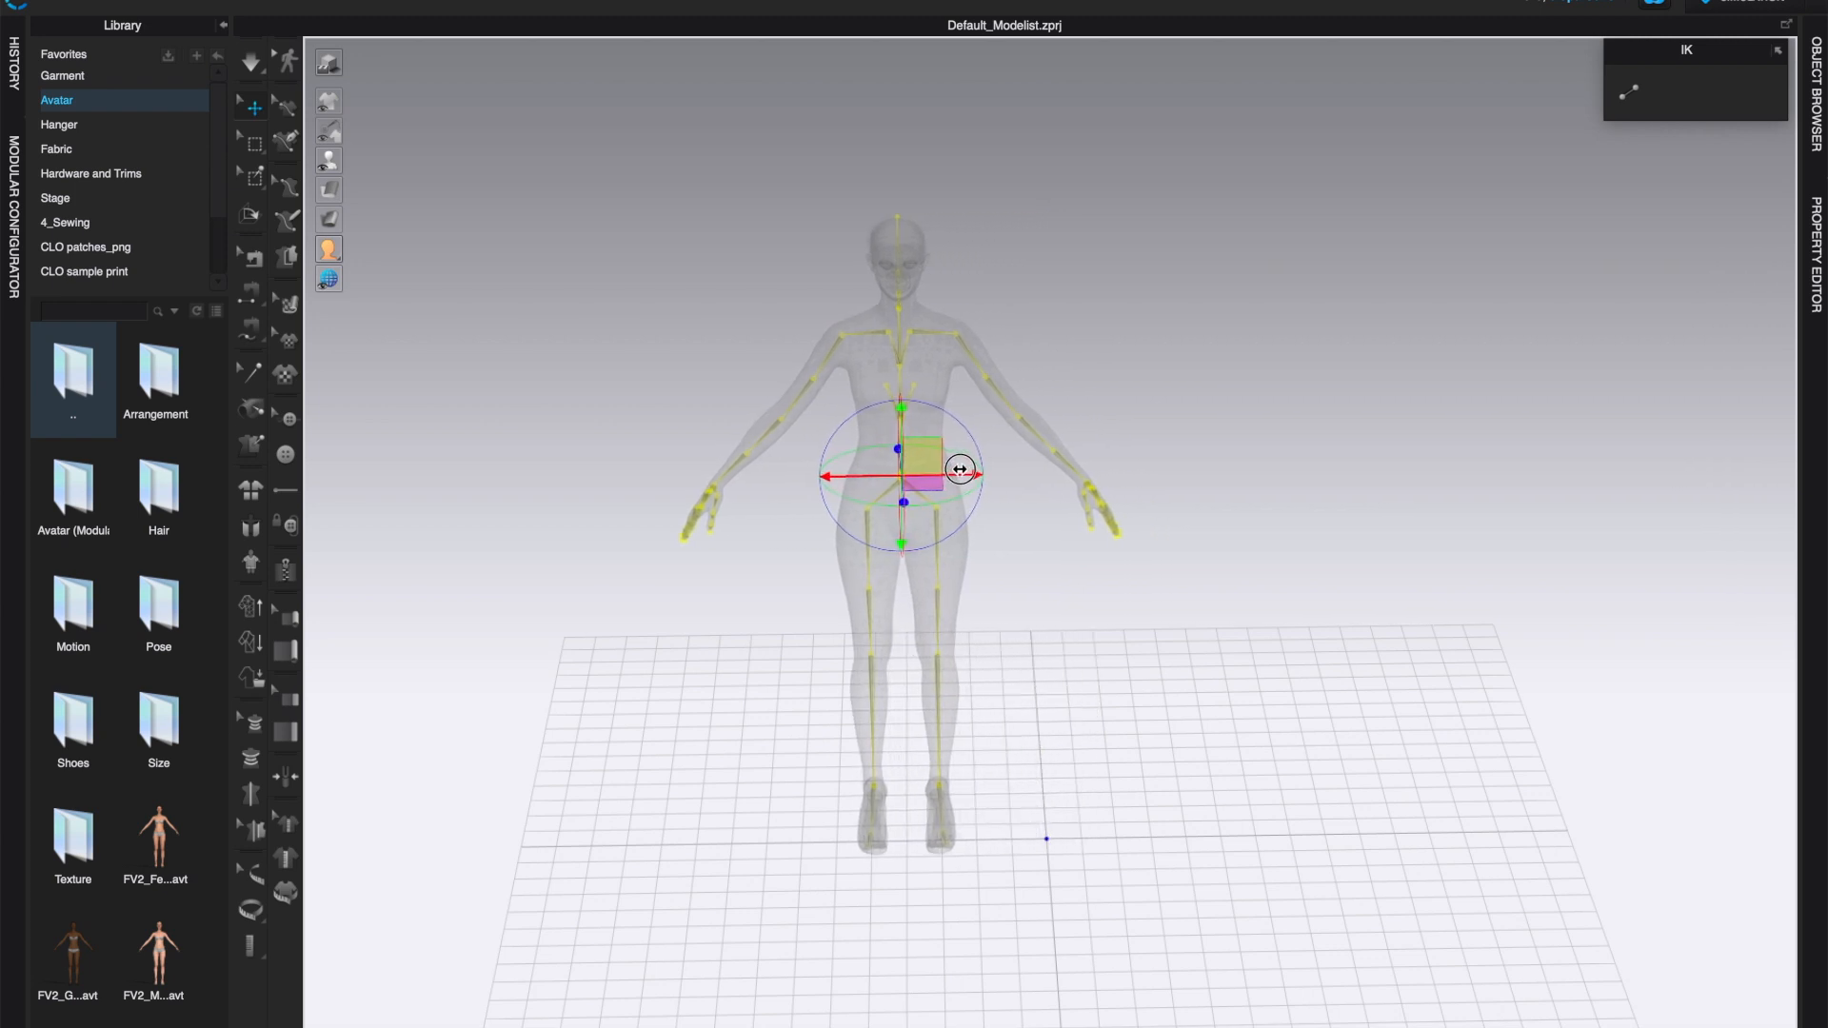
pyautogui.moveTo(956, 478); pyautogui.dragTo(1120, 554)
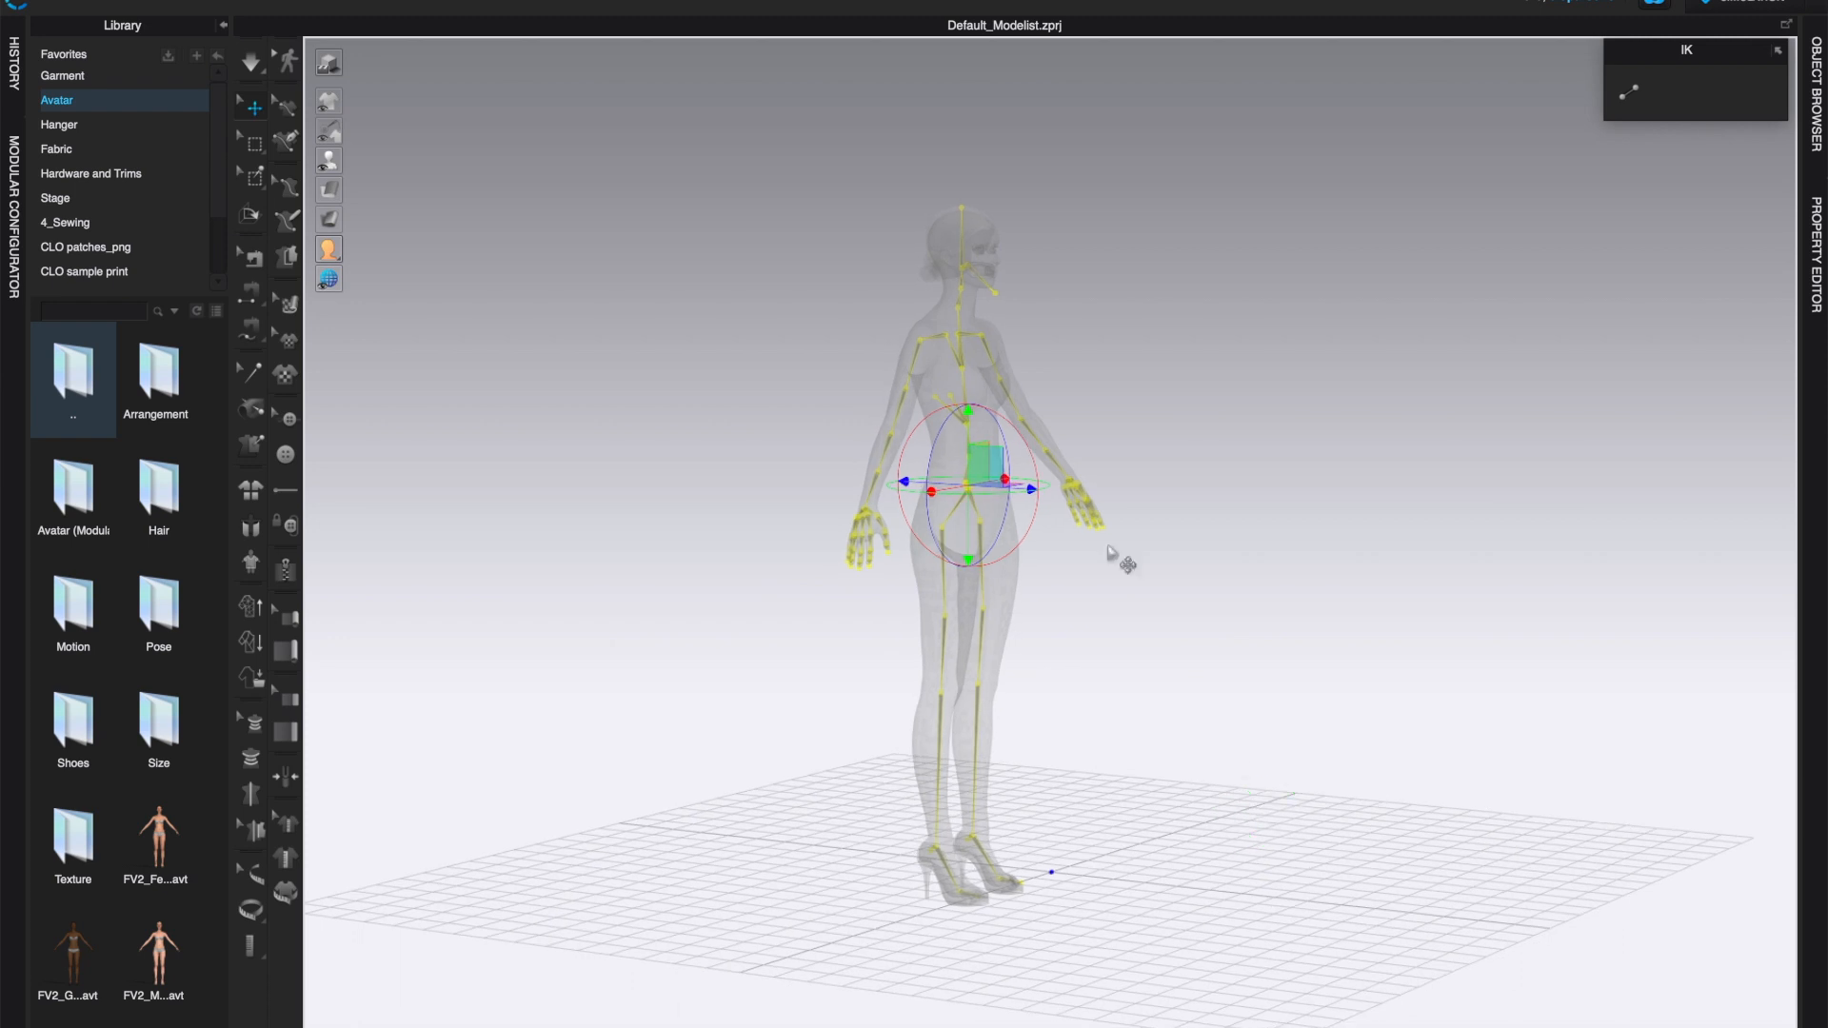
pyautogui.moveTo(1119, 563); pyautogui.dragTo(1005, 534)
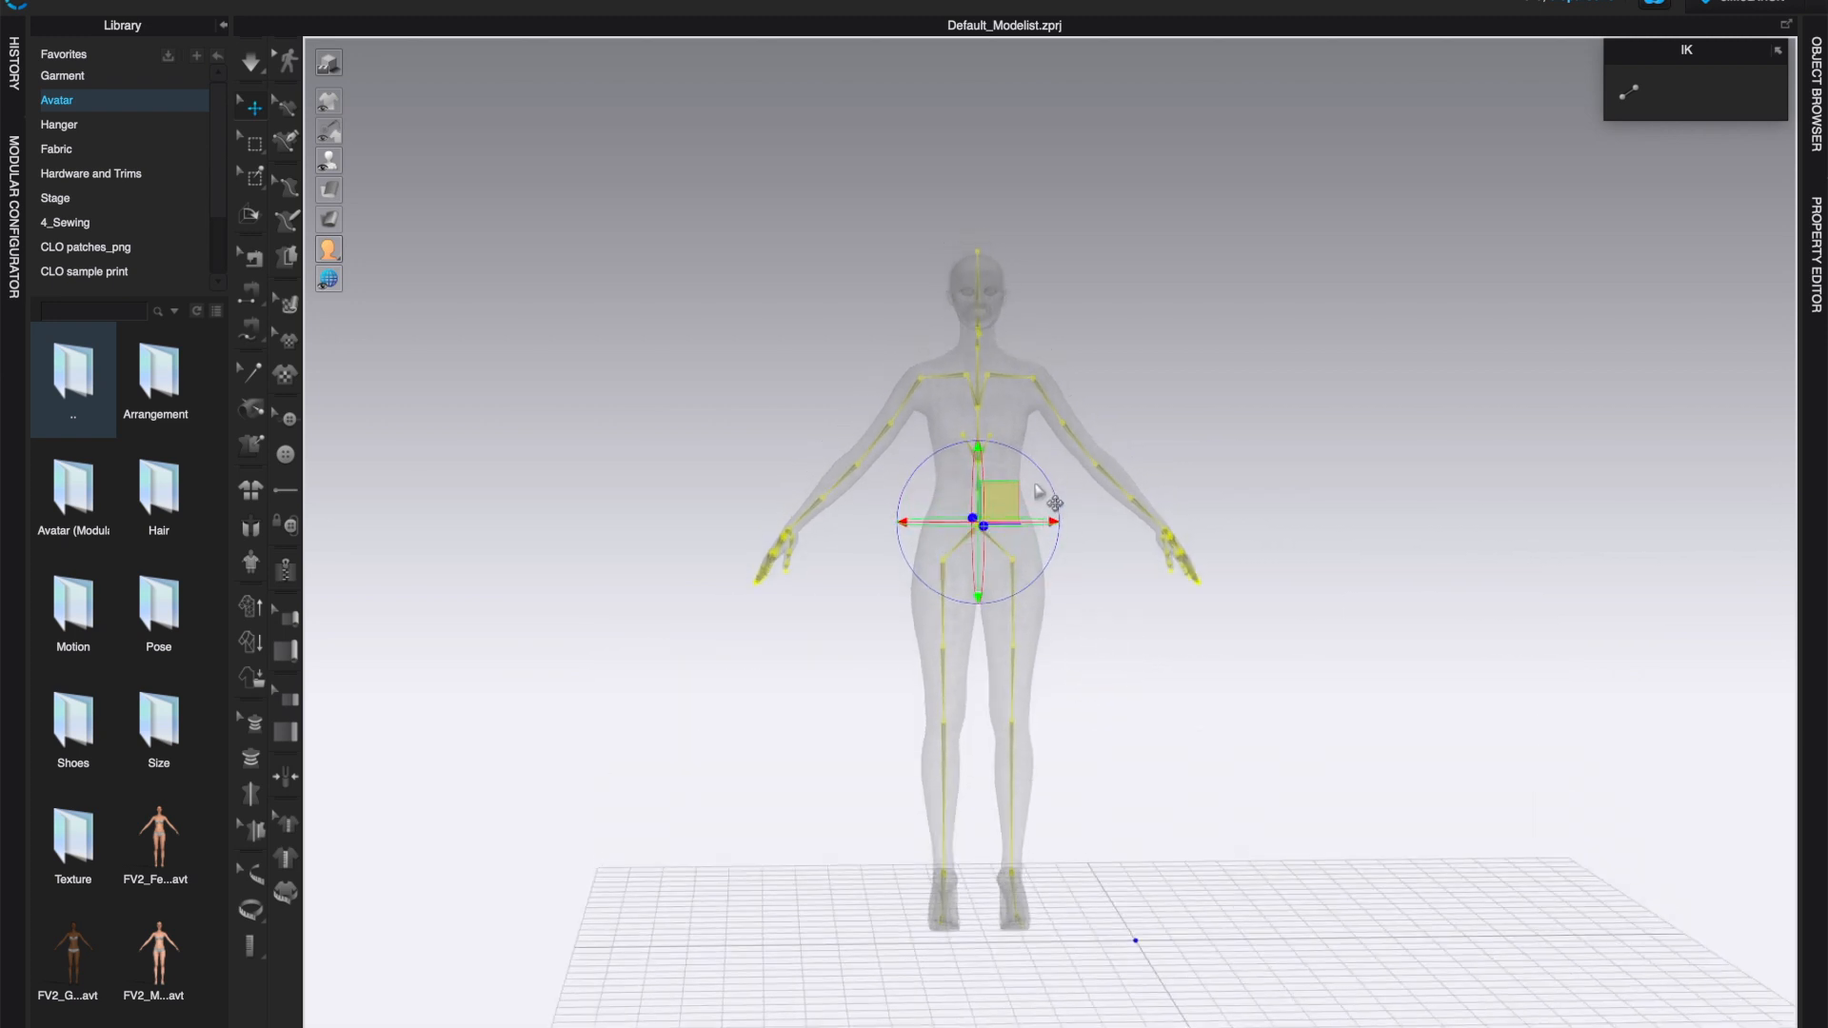
pyautogui.moveTo(1037, 489); pyautogui.dragTo(1073, 680)
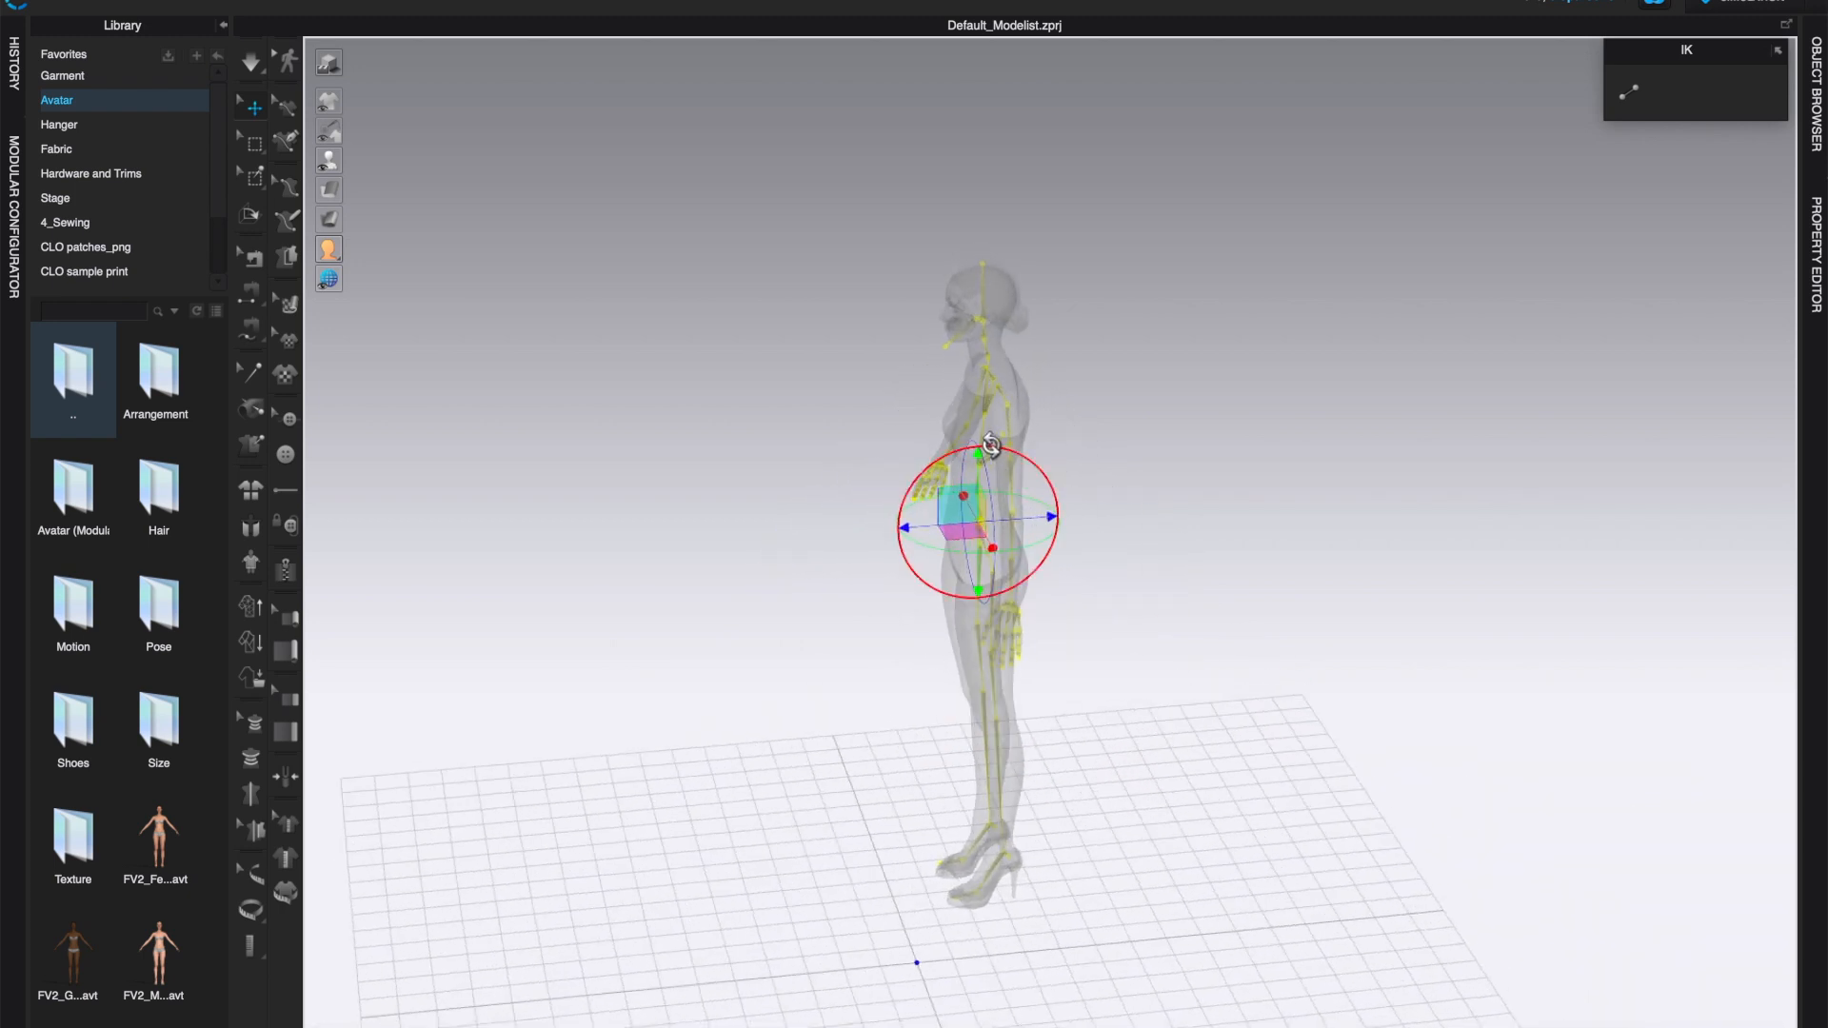
pyautogui.moveTo(988, 443); pyautogui.dragTo(1216, 520)
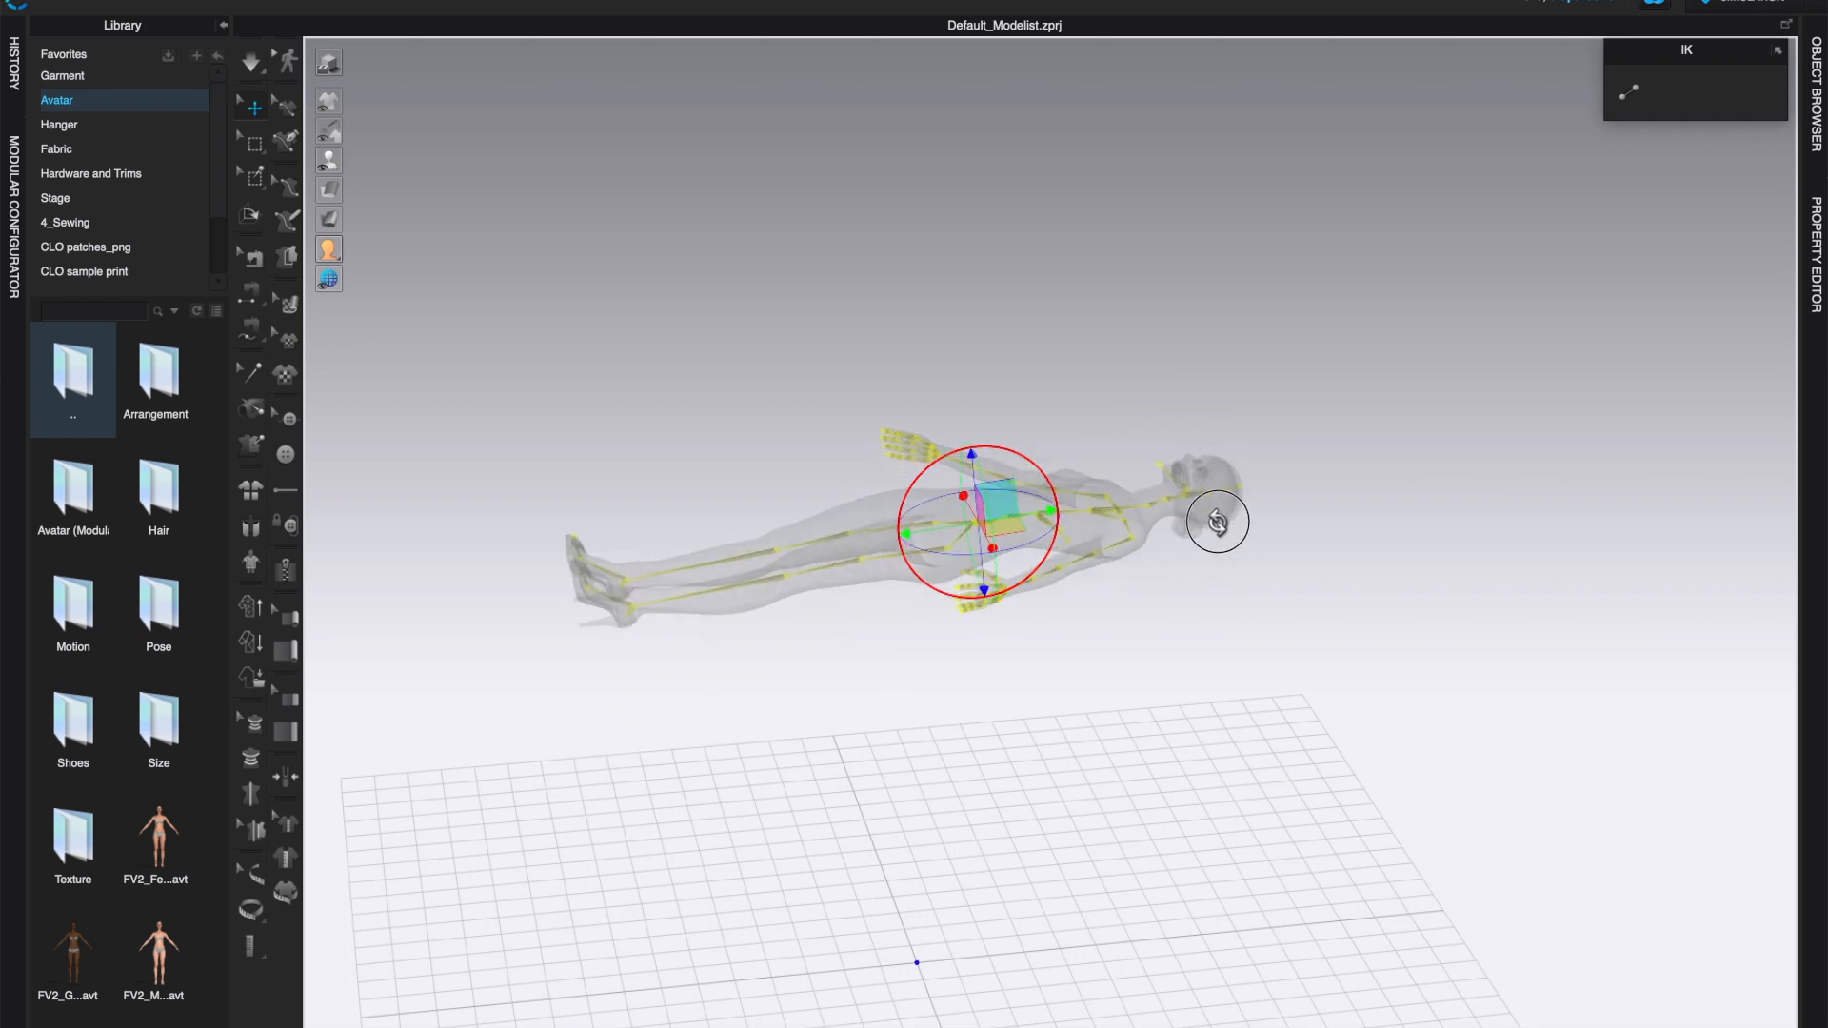
pyautogui.moveTo(1217, 521); pyautogui.dragTo(1044, 425)
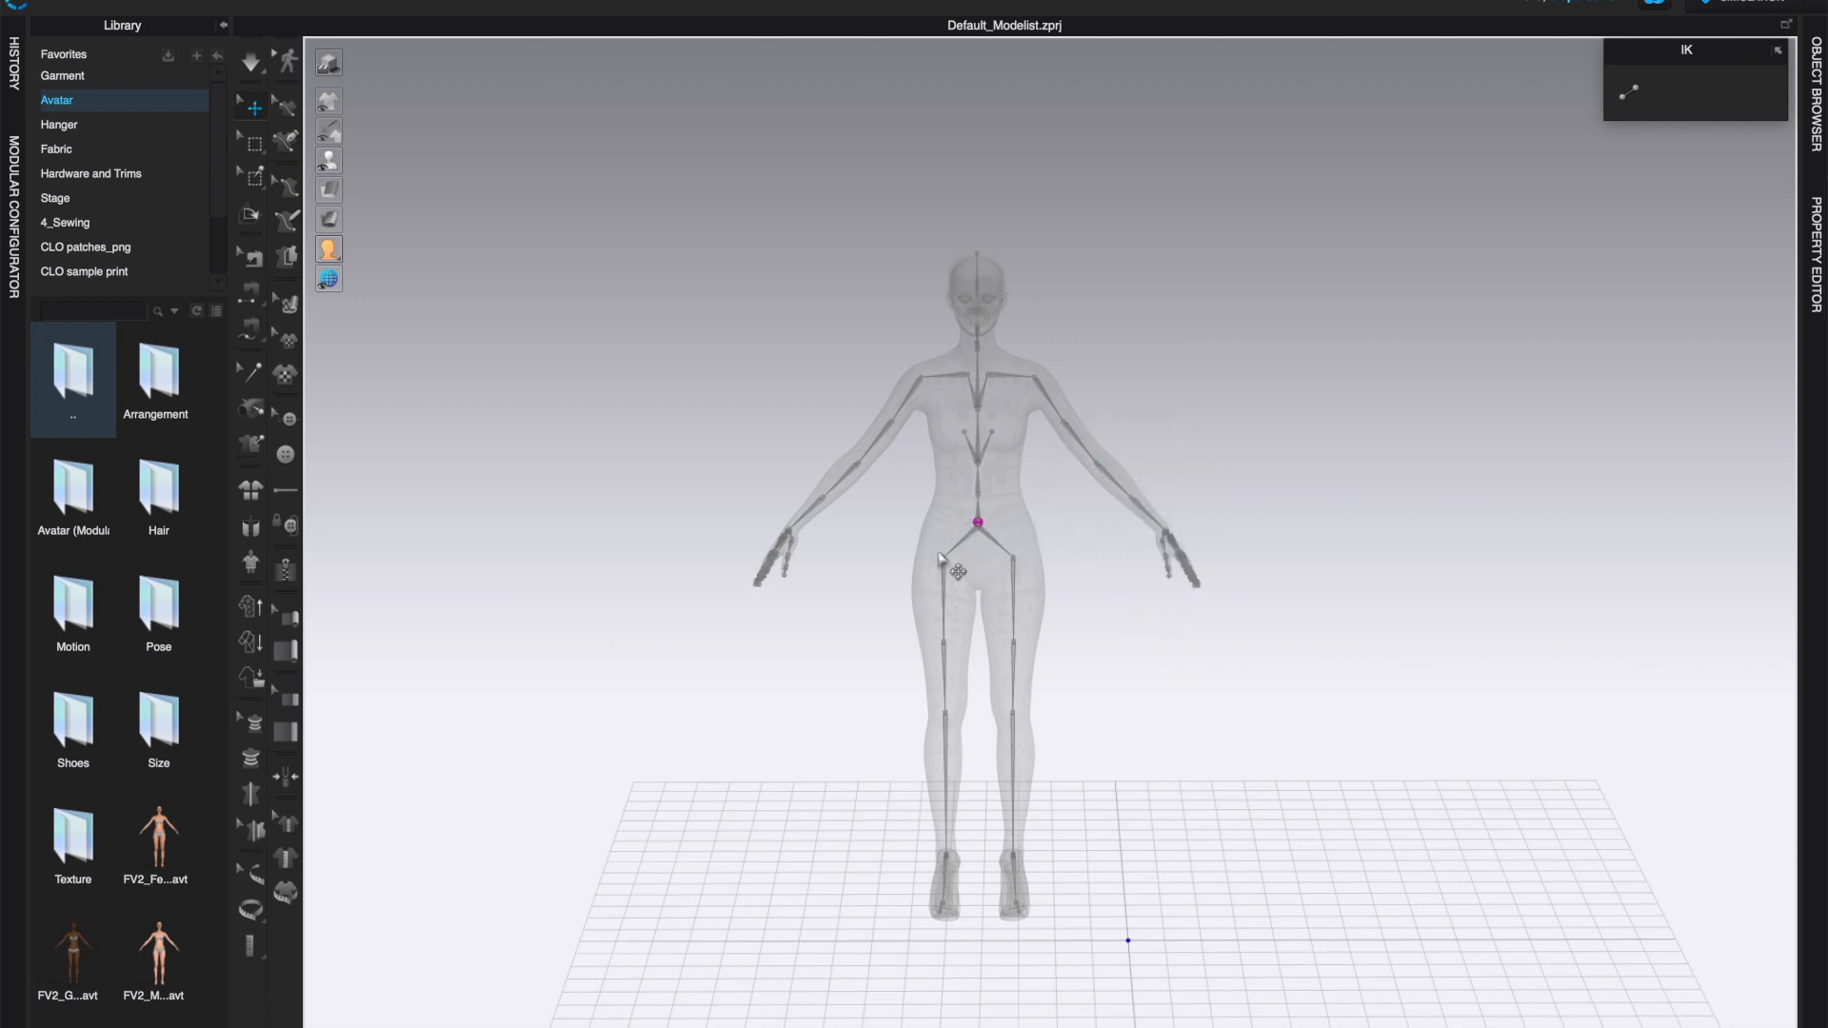
pyautogui.moveTo(1082, 457)
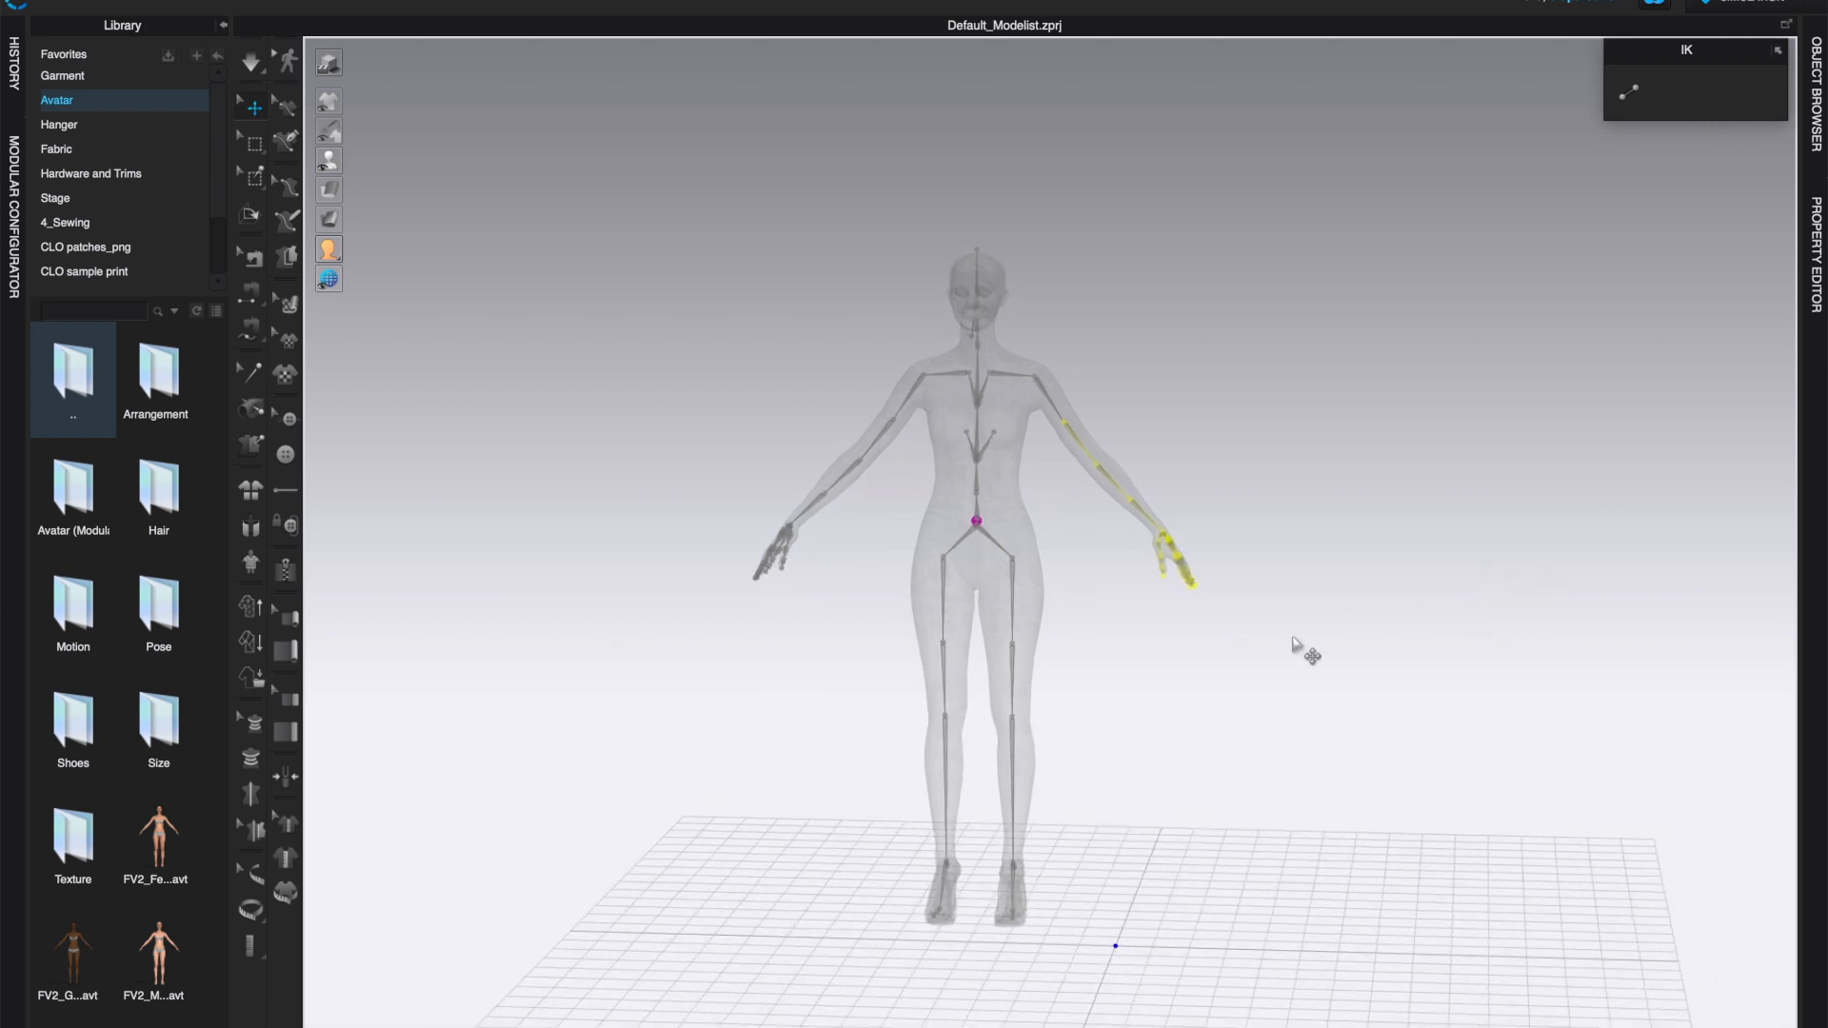
pyautogui.moveTo(1195, 667)
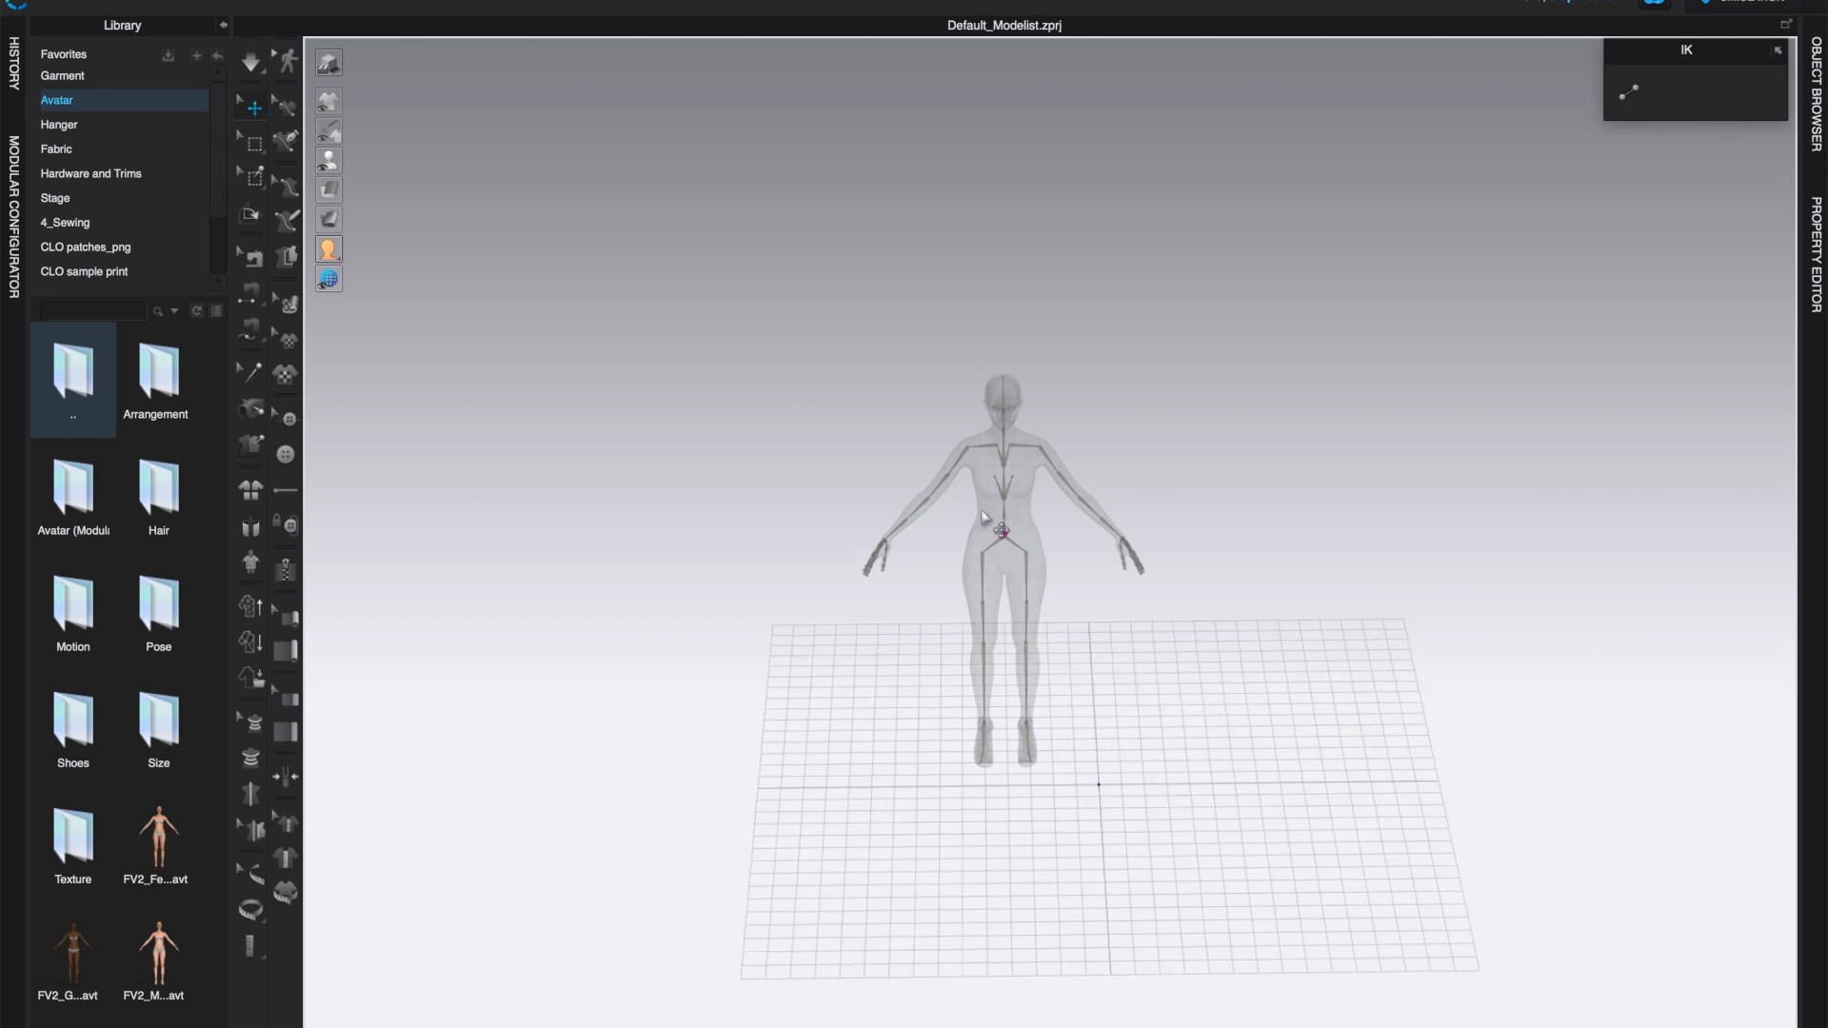
# Step: Toggle Show X-Ray Joints off so the avatar appears solid
pyautogui.click(1005, 533)
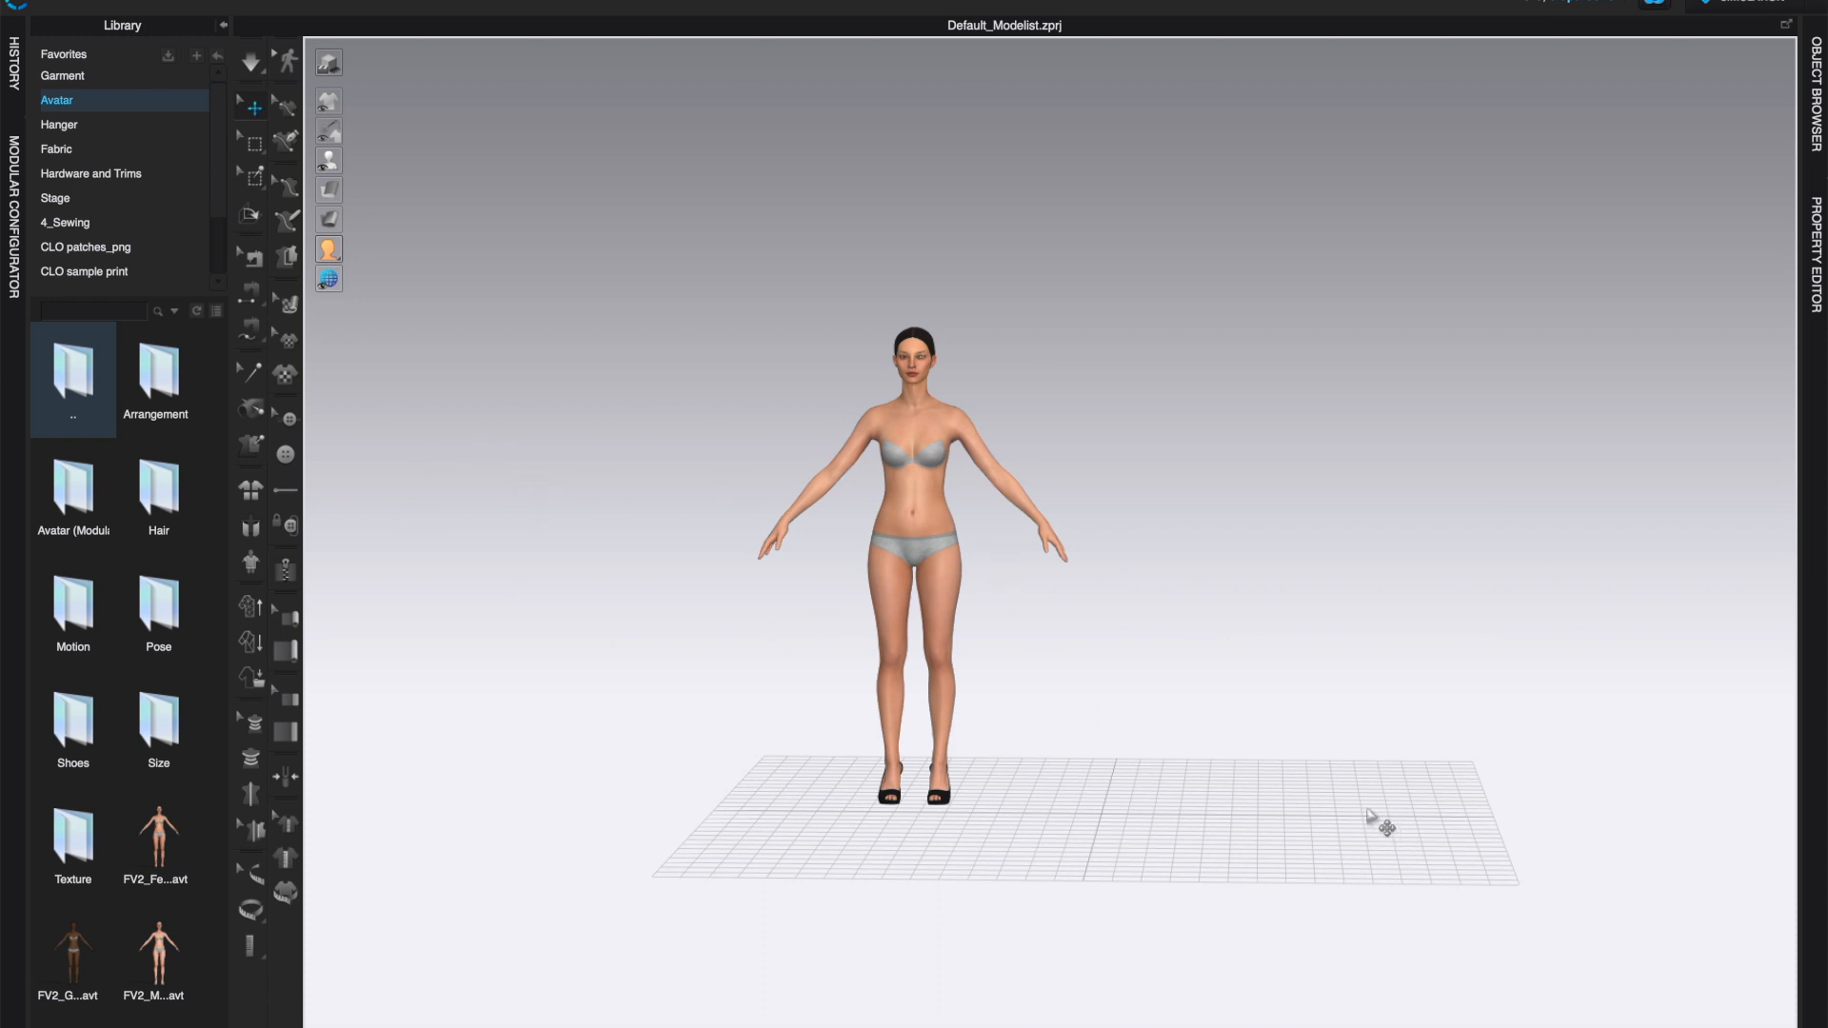
# Step: Open the Male_V1 folder and cancel the Open Avatar dialog for an MV1 avatar
pyautogui.moveTo(1382, 820); pyautogui.dragTo(1247, 790)
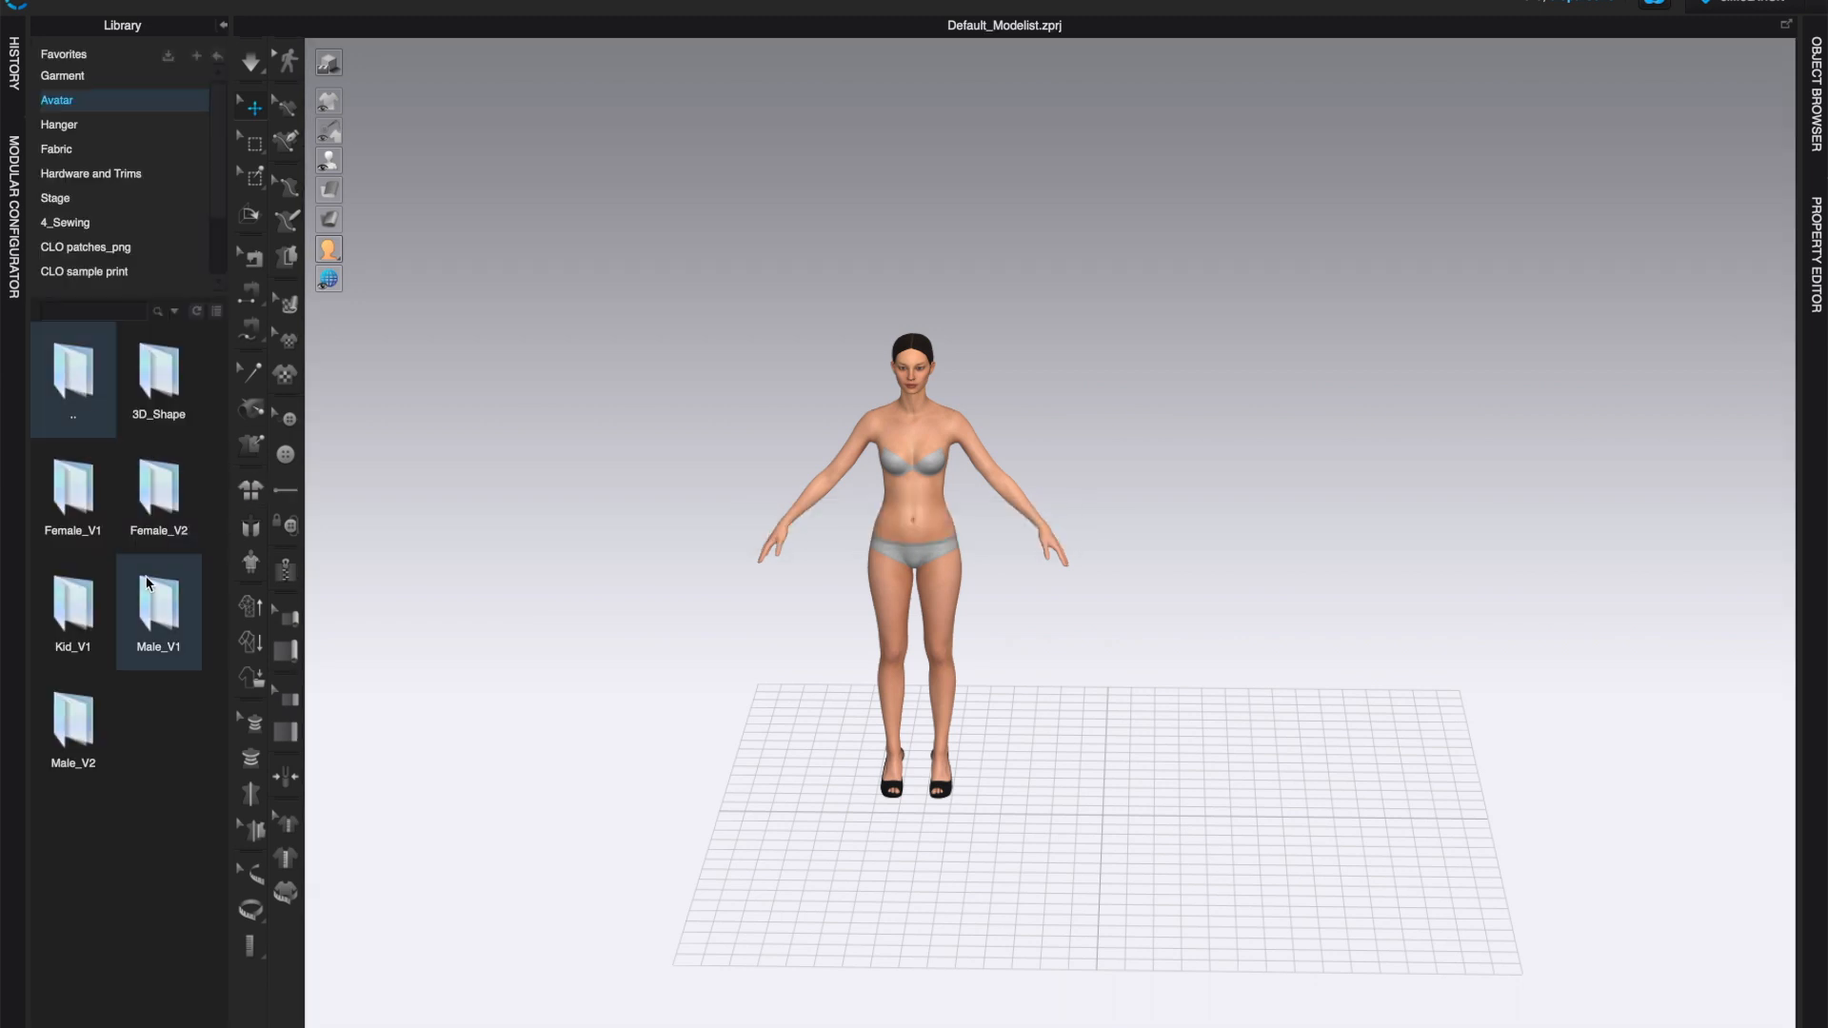
pyautogui.doubleClick(158, 611)
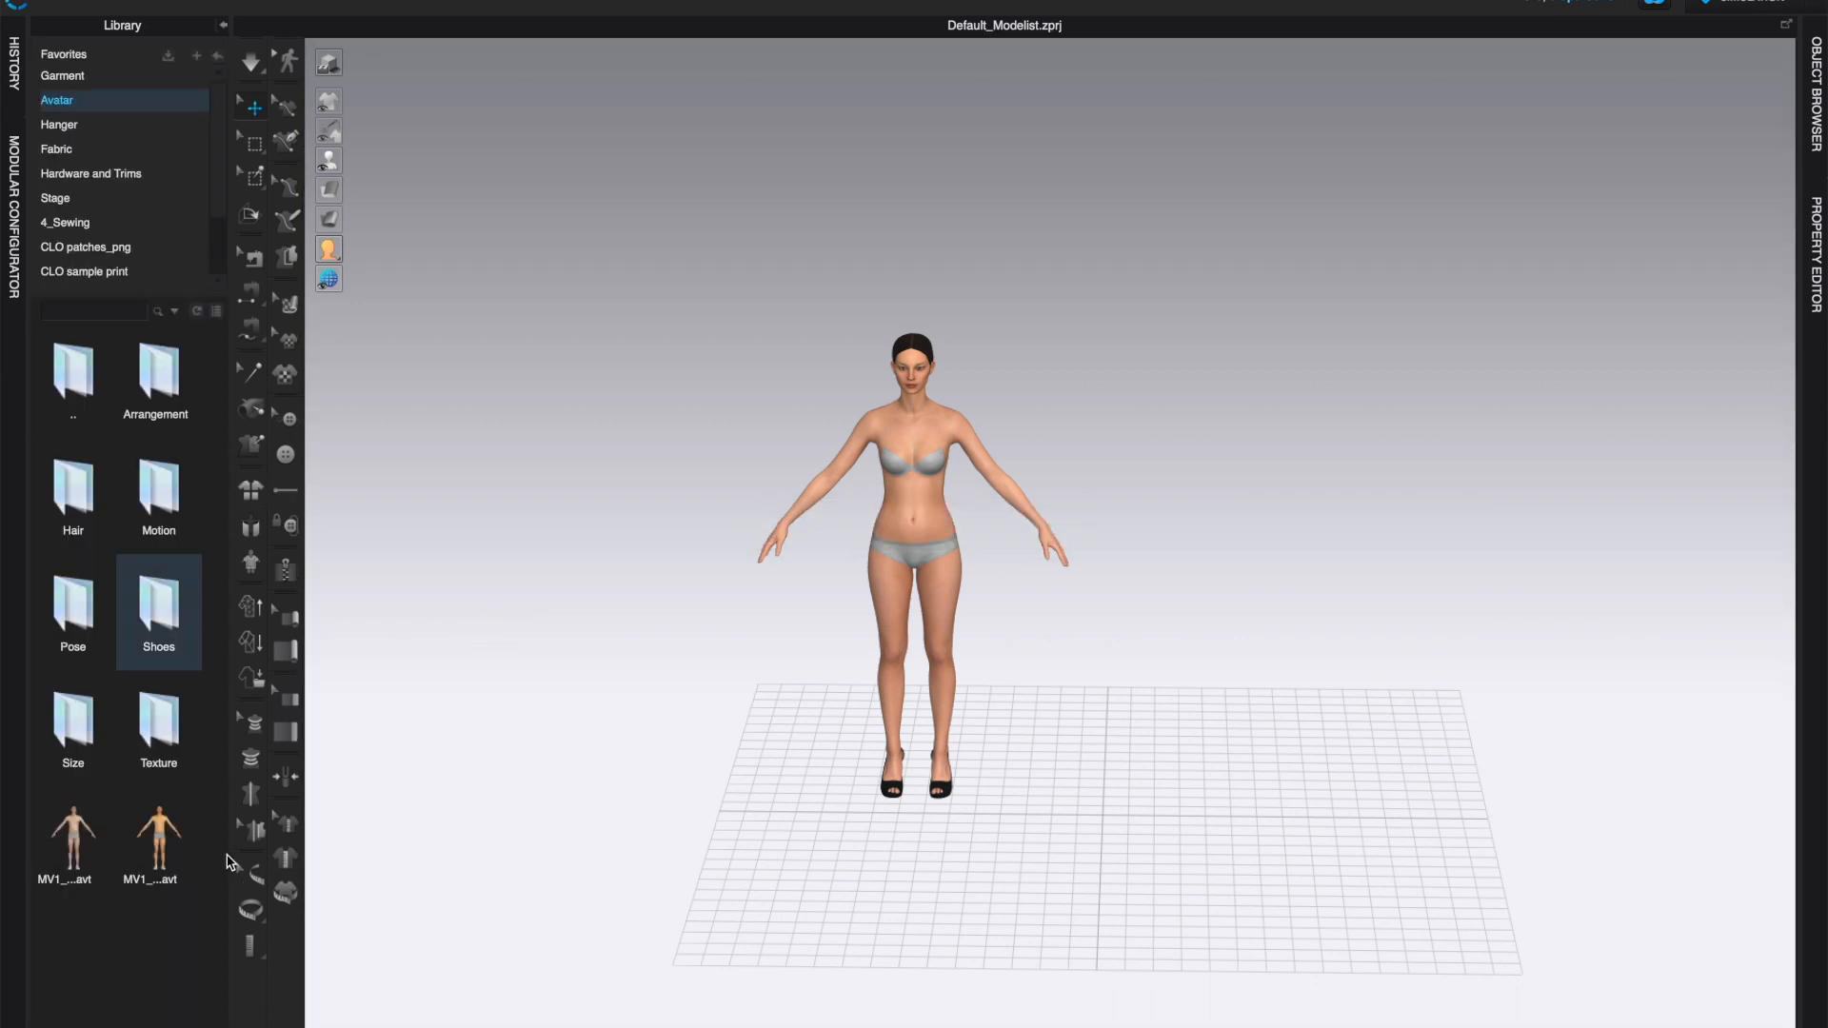
pyautogui.doubleClick(158, 843)
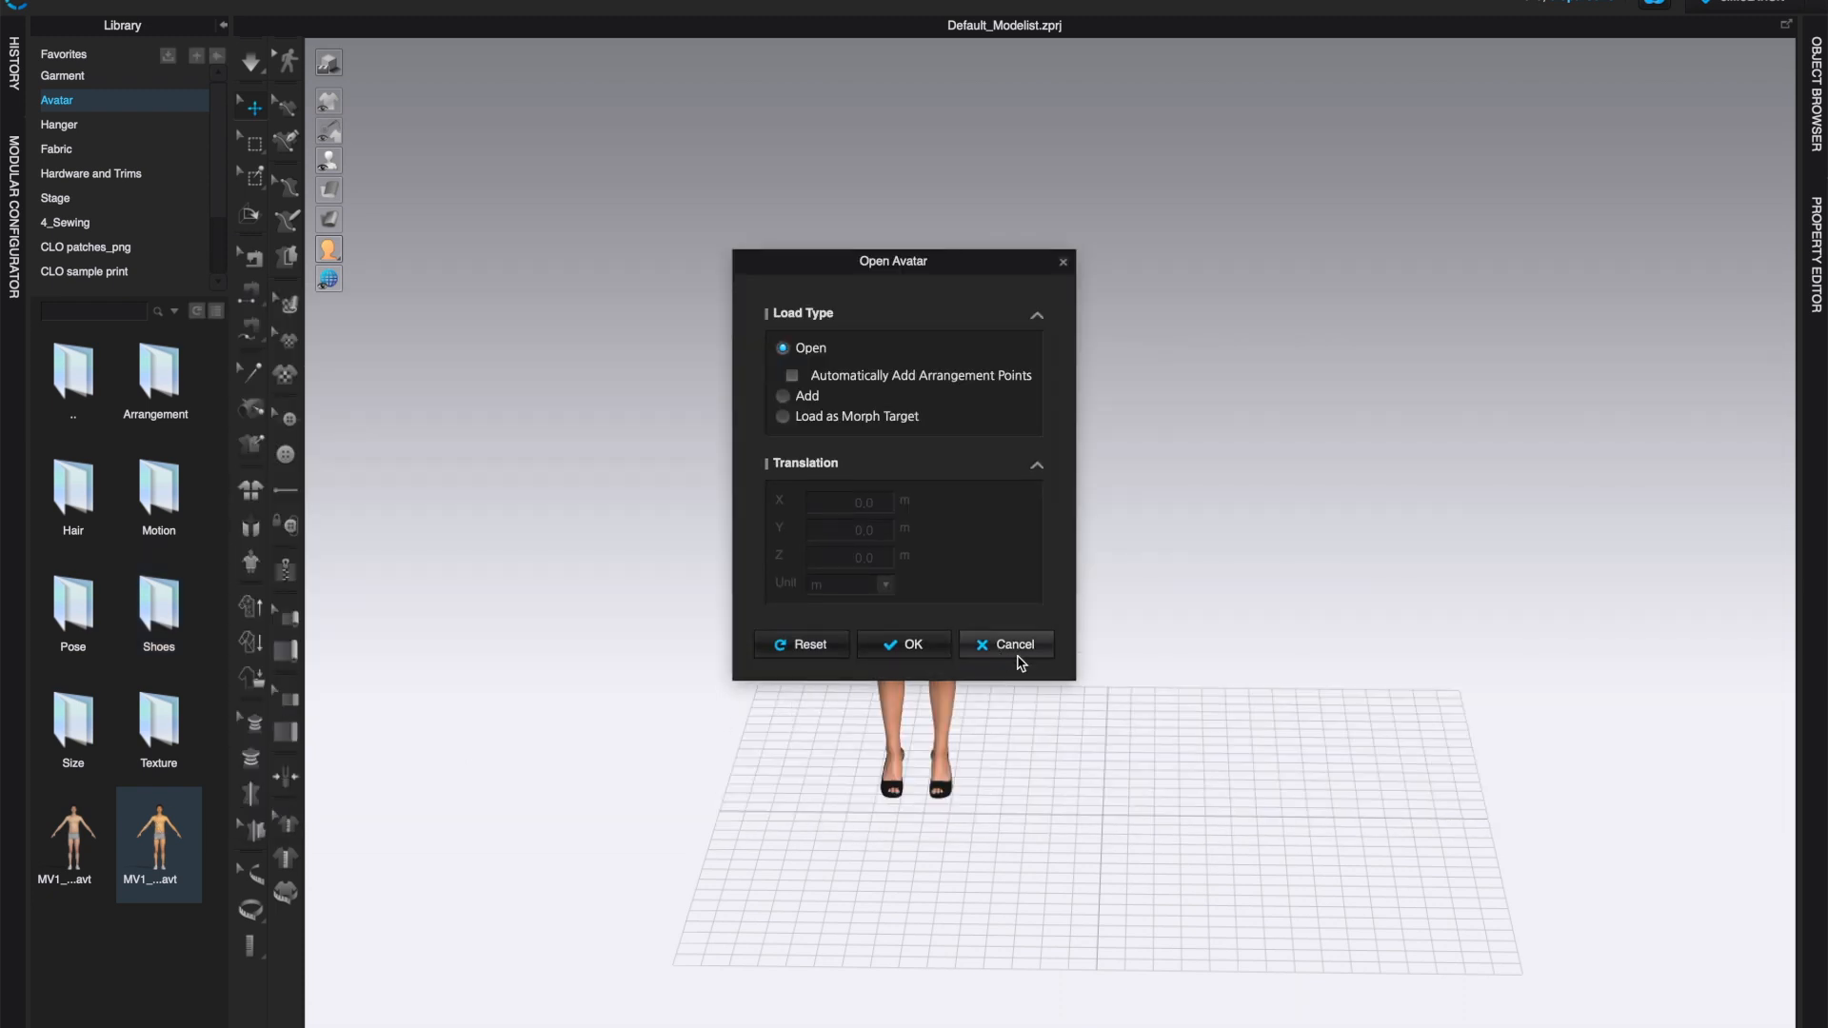
pyautogui.moveTo(1024, 657)
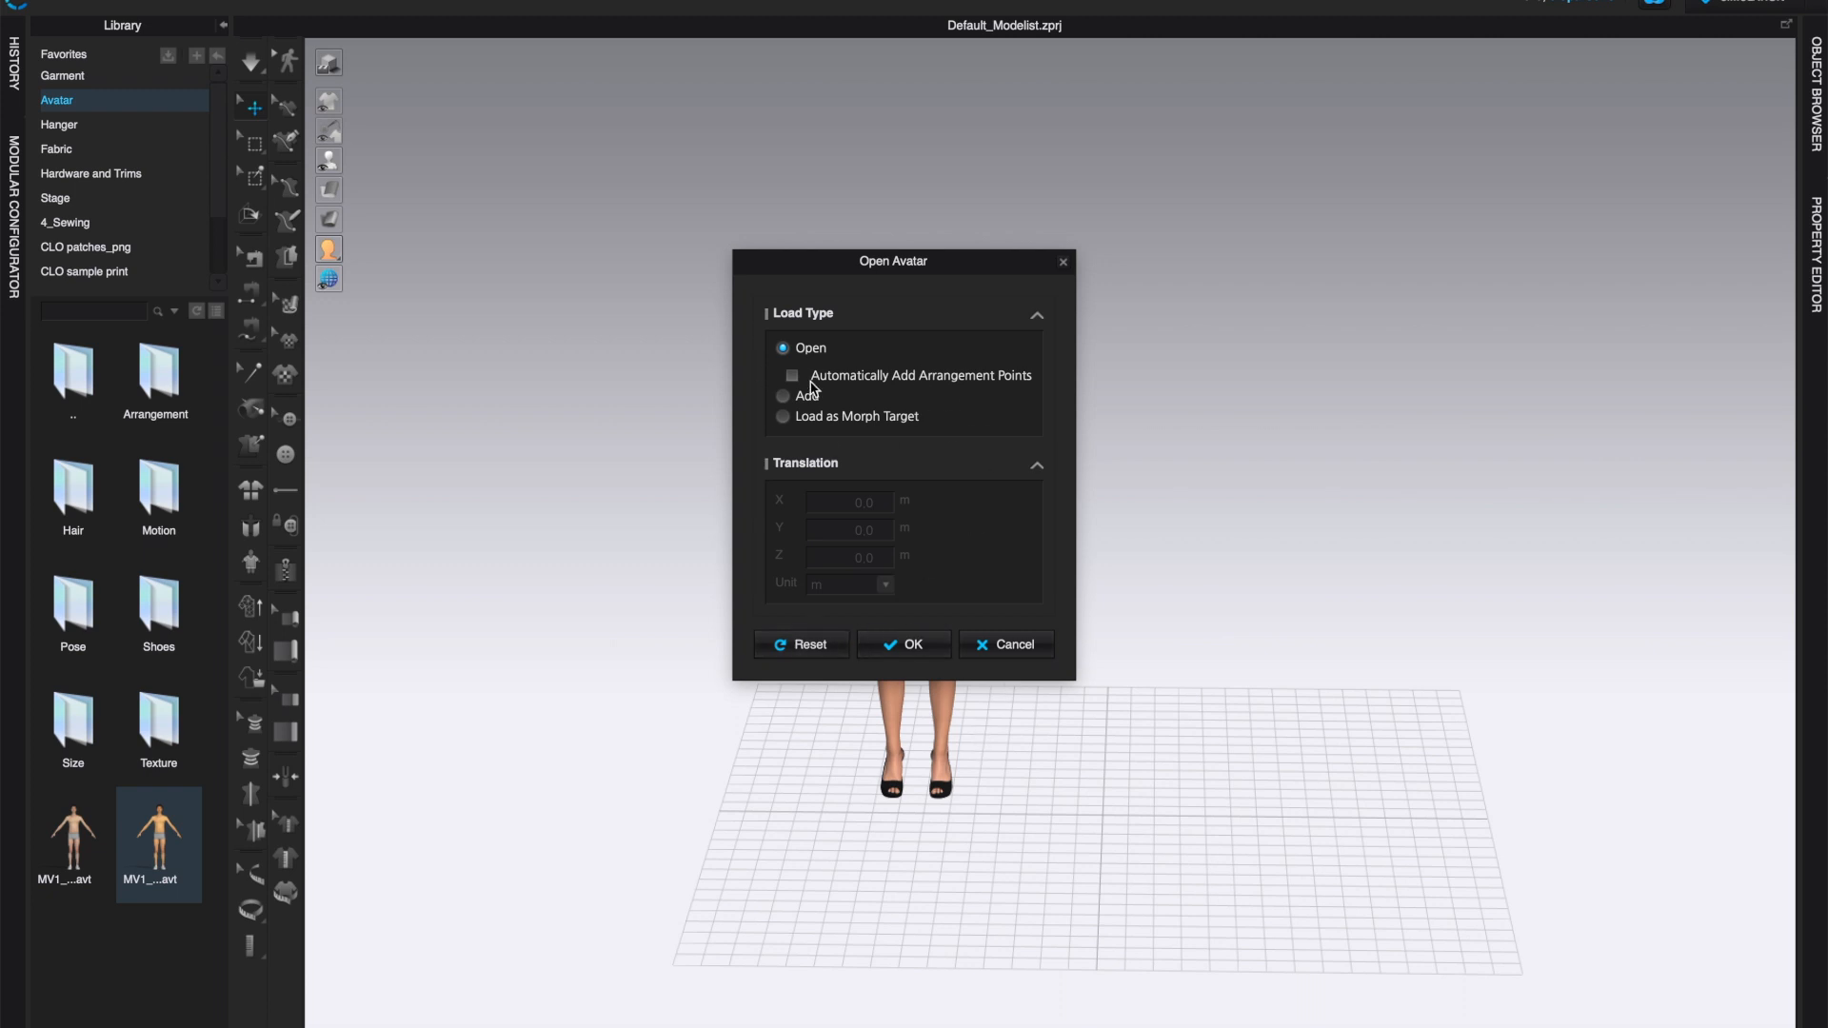
pyautogui.click(905, 644)
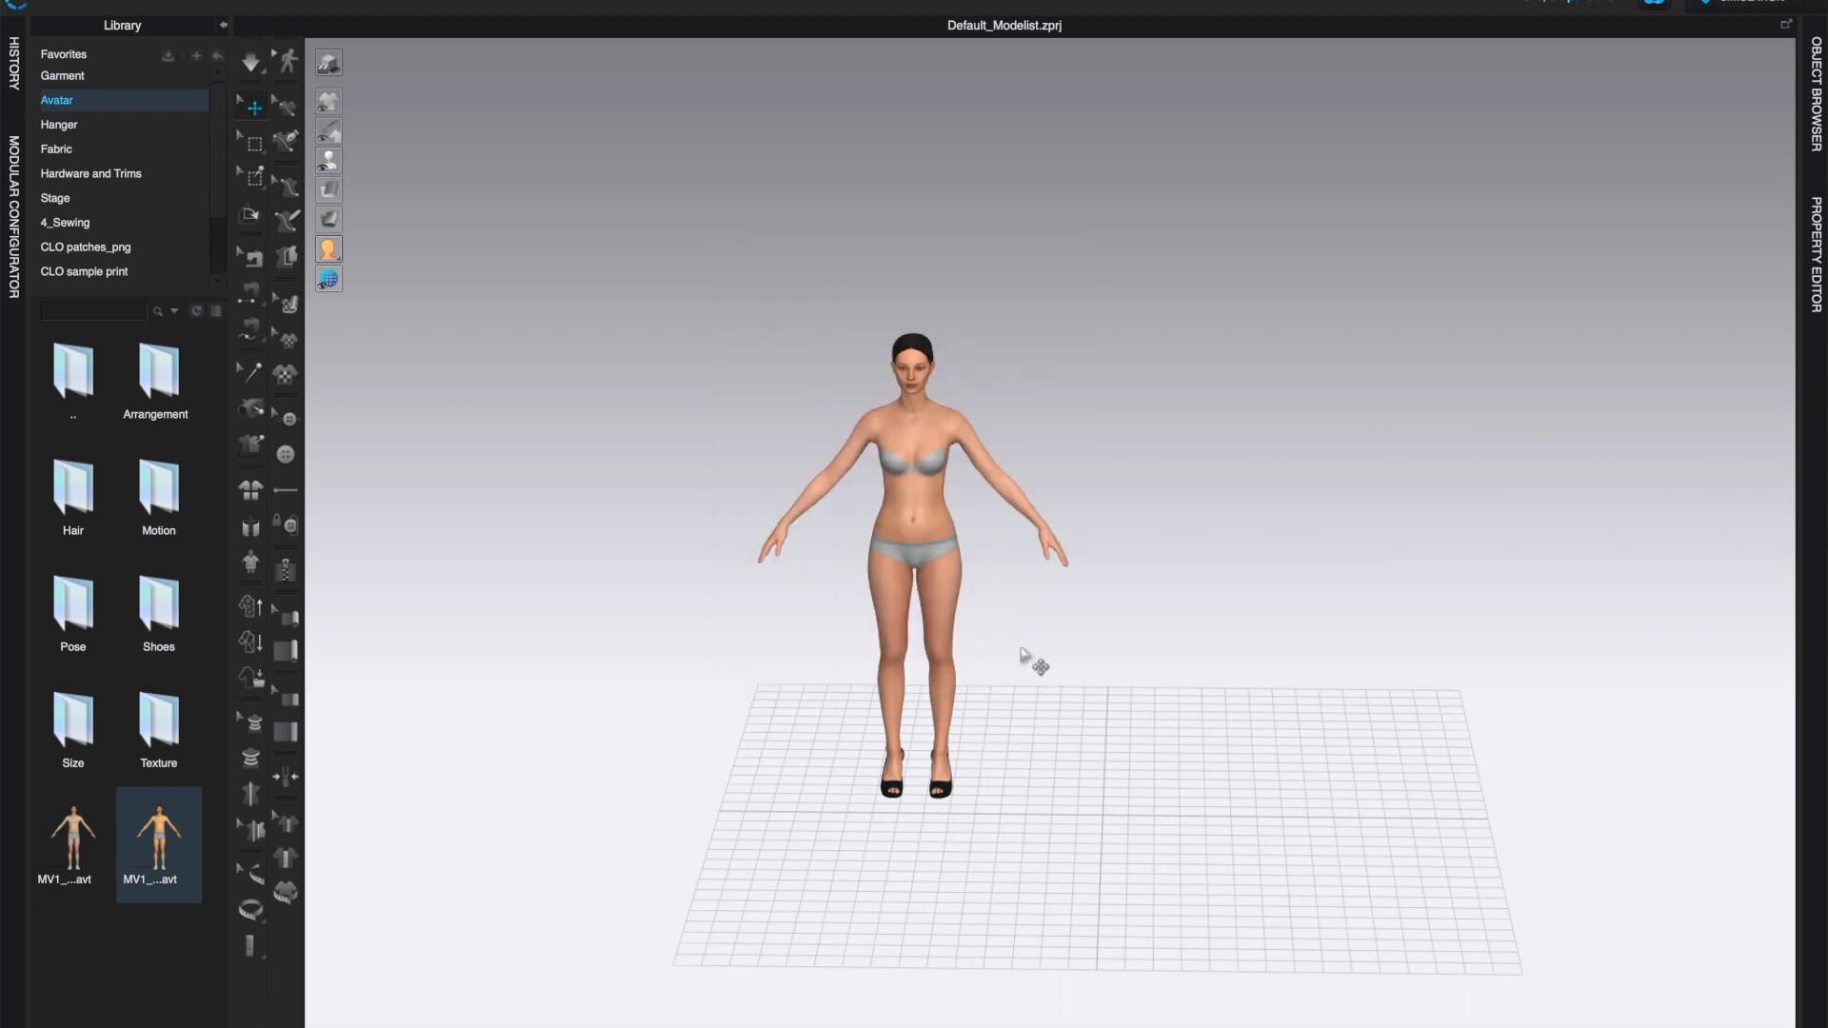
# Step: Add the MV1 male avatar with a position offset of X 10 and Z 20
pyautogui.rightClick(158, 846)
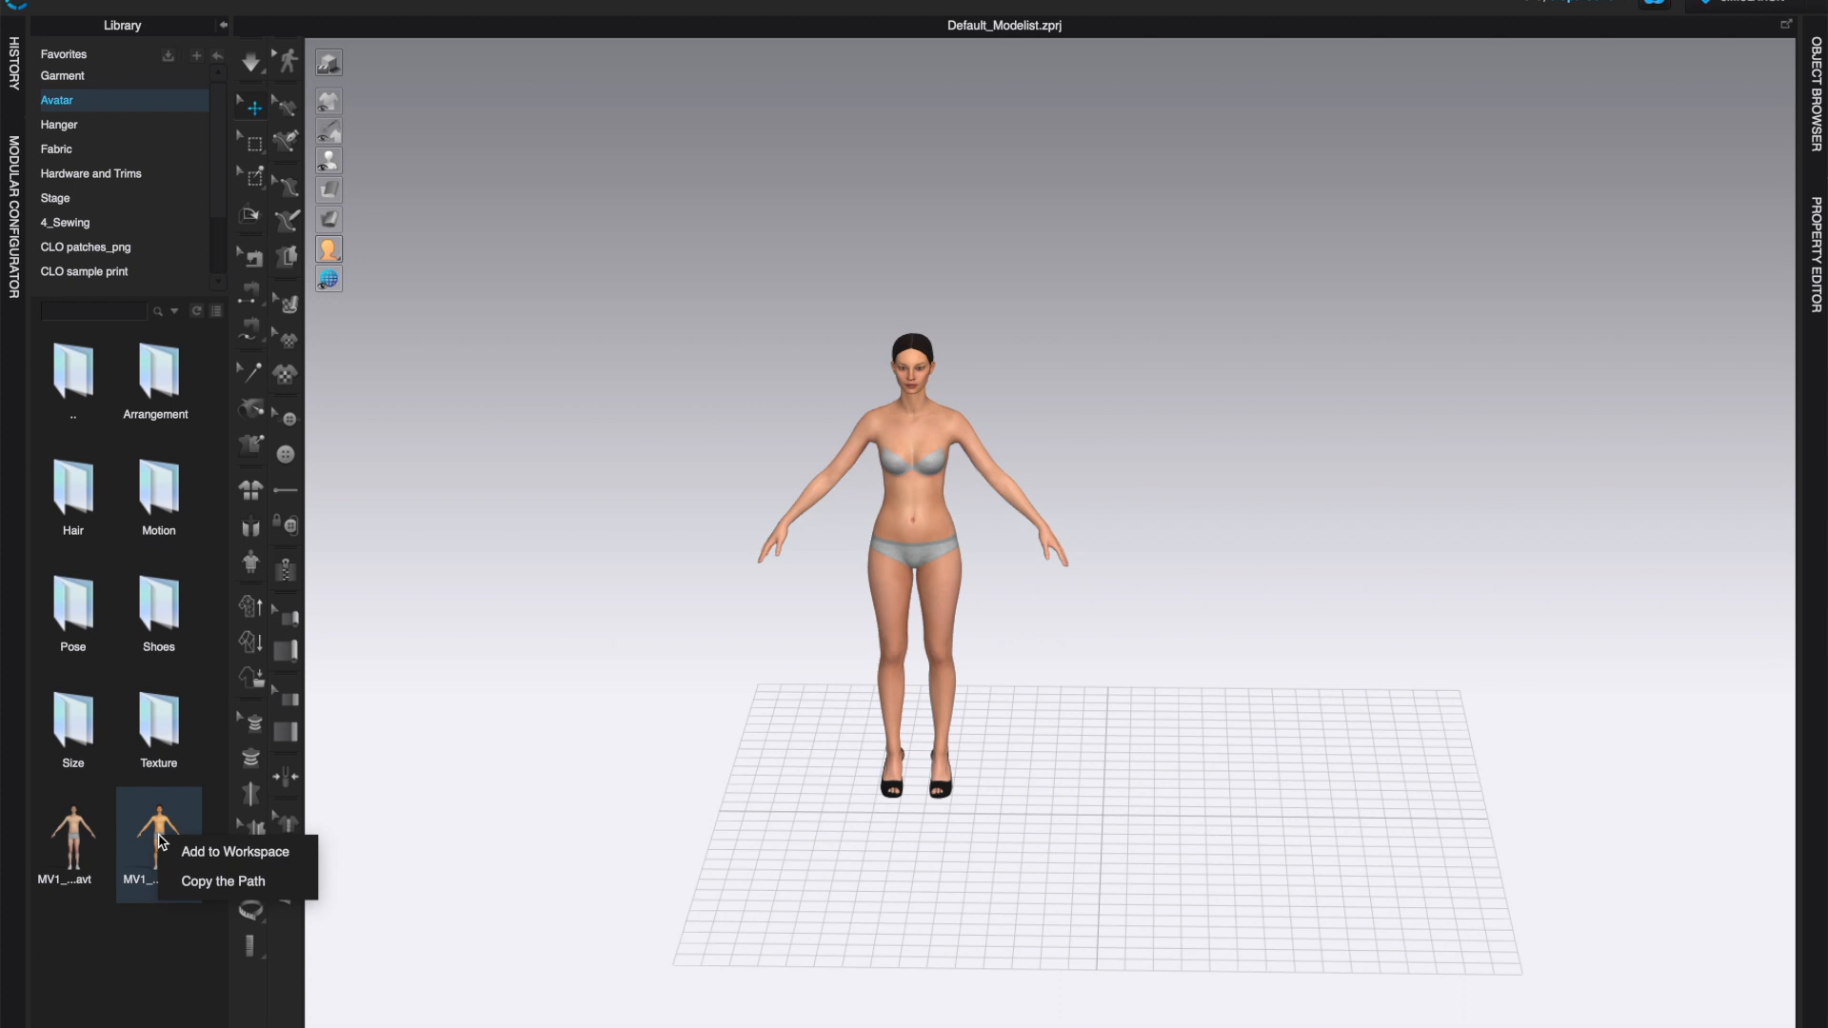
pyautogui.moveTo(246, 864)
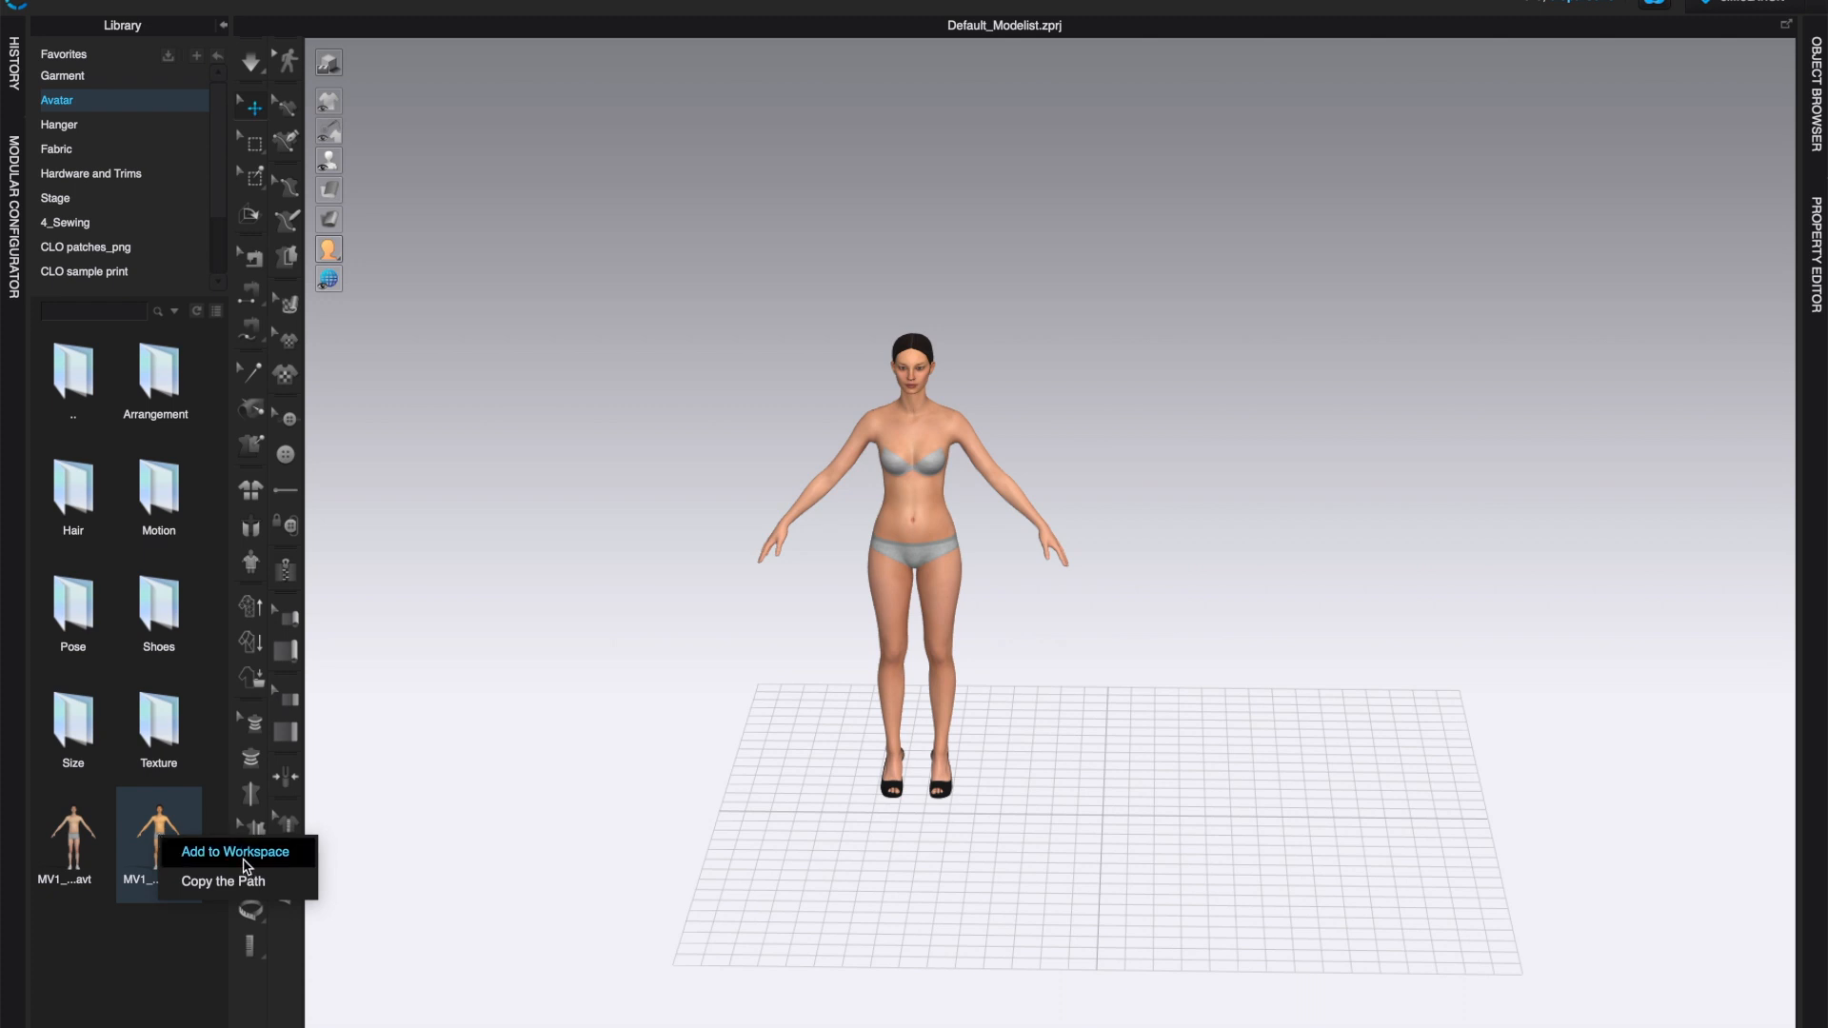
pyautogui.click(235, 851)
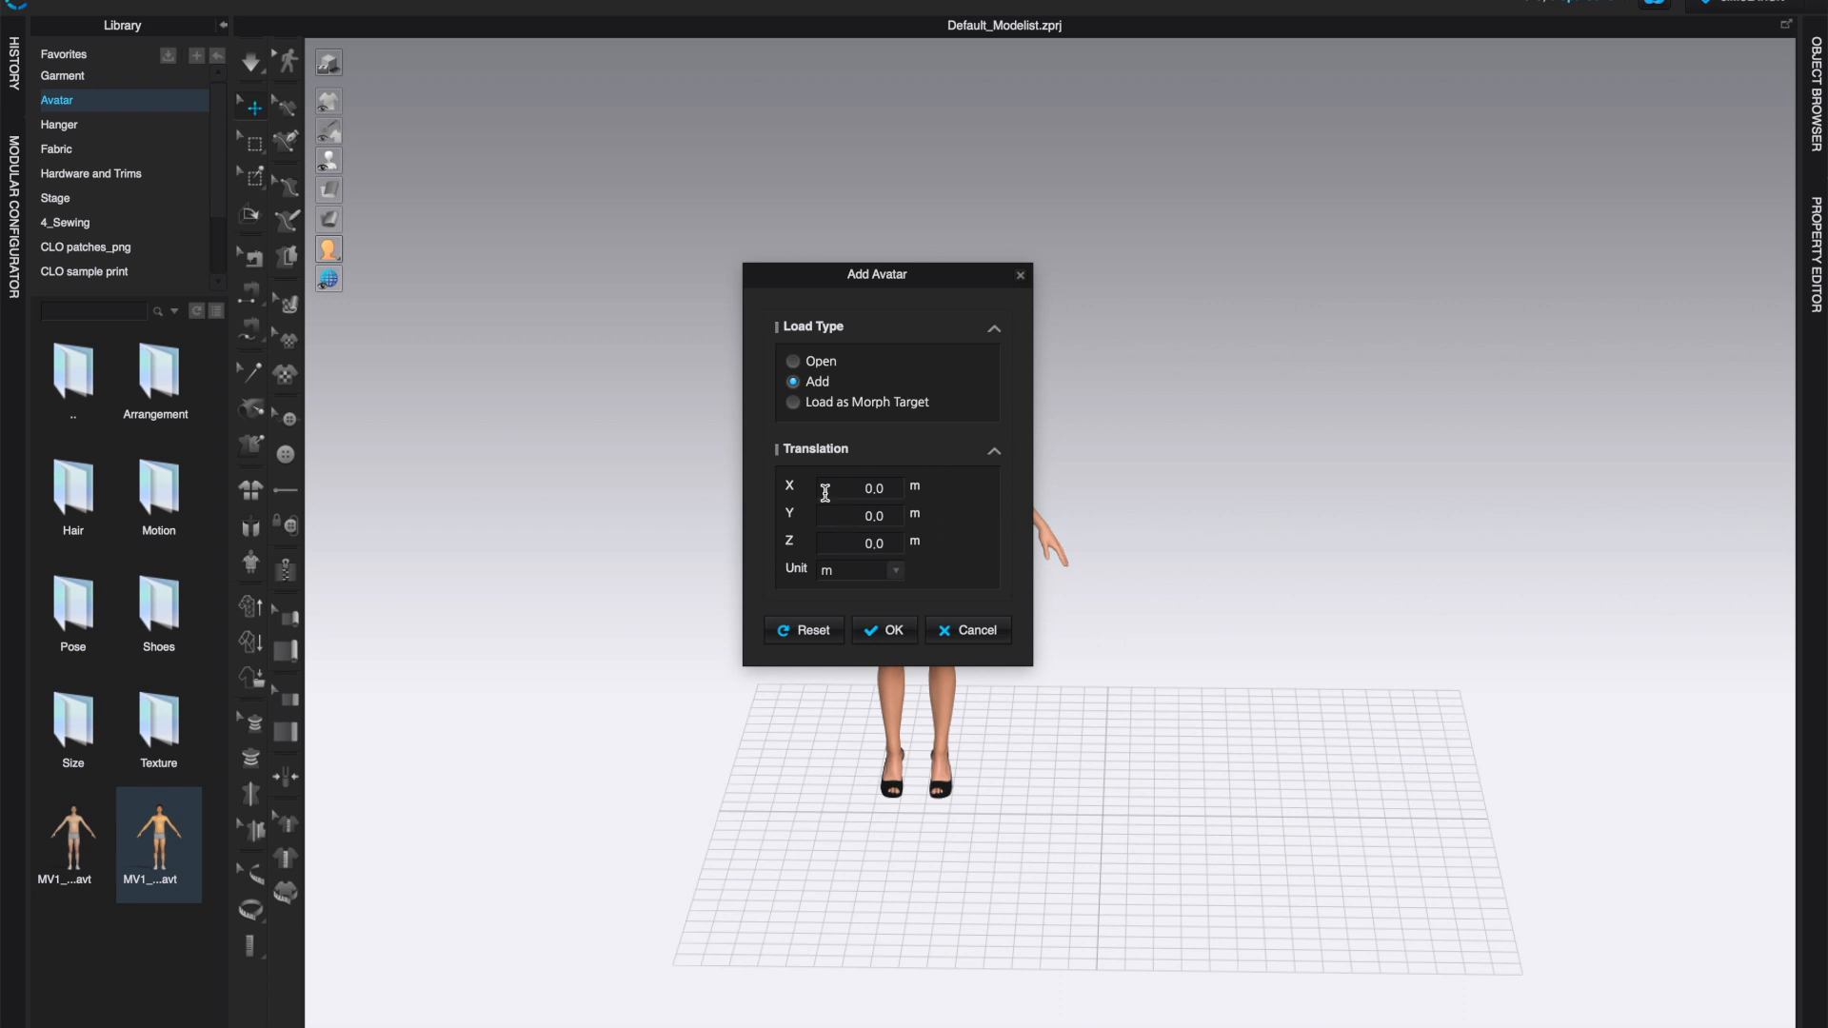
pyautogui.moveTo(874, 571)
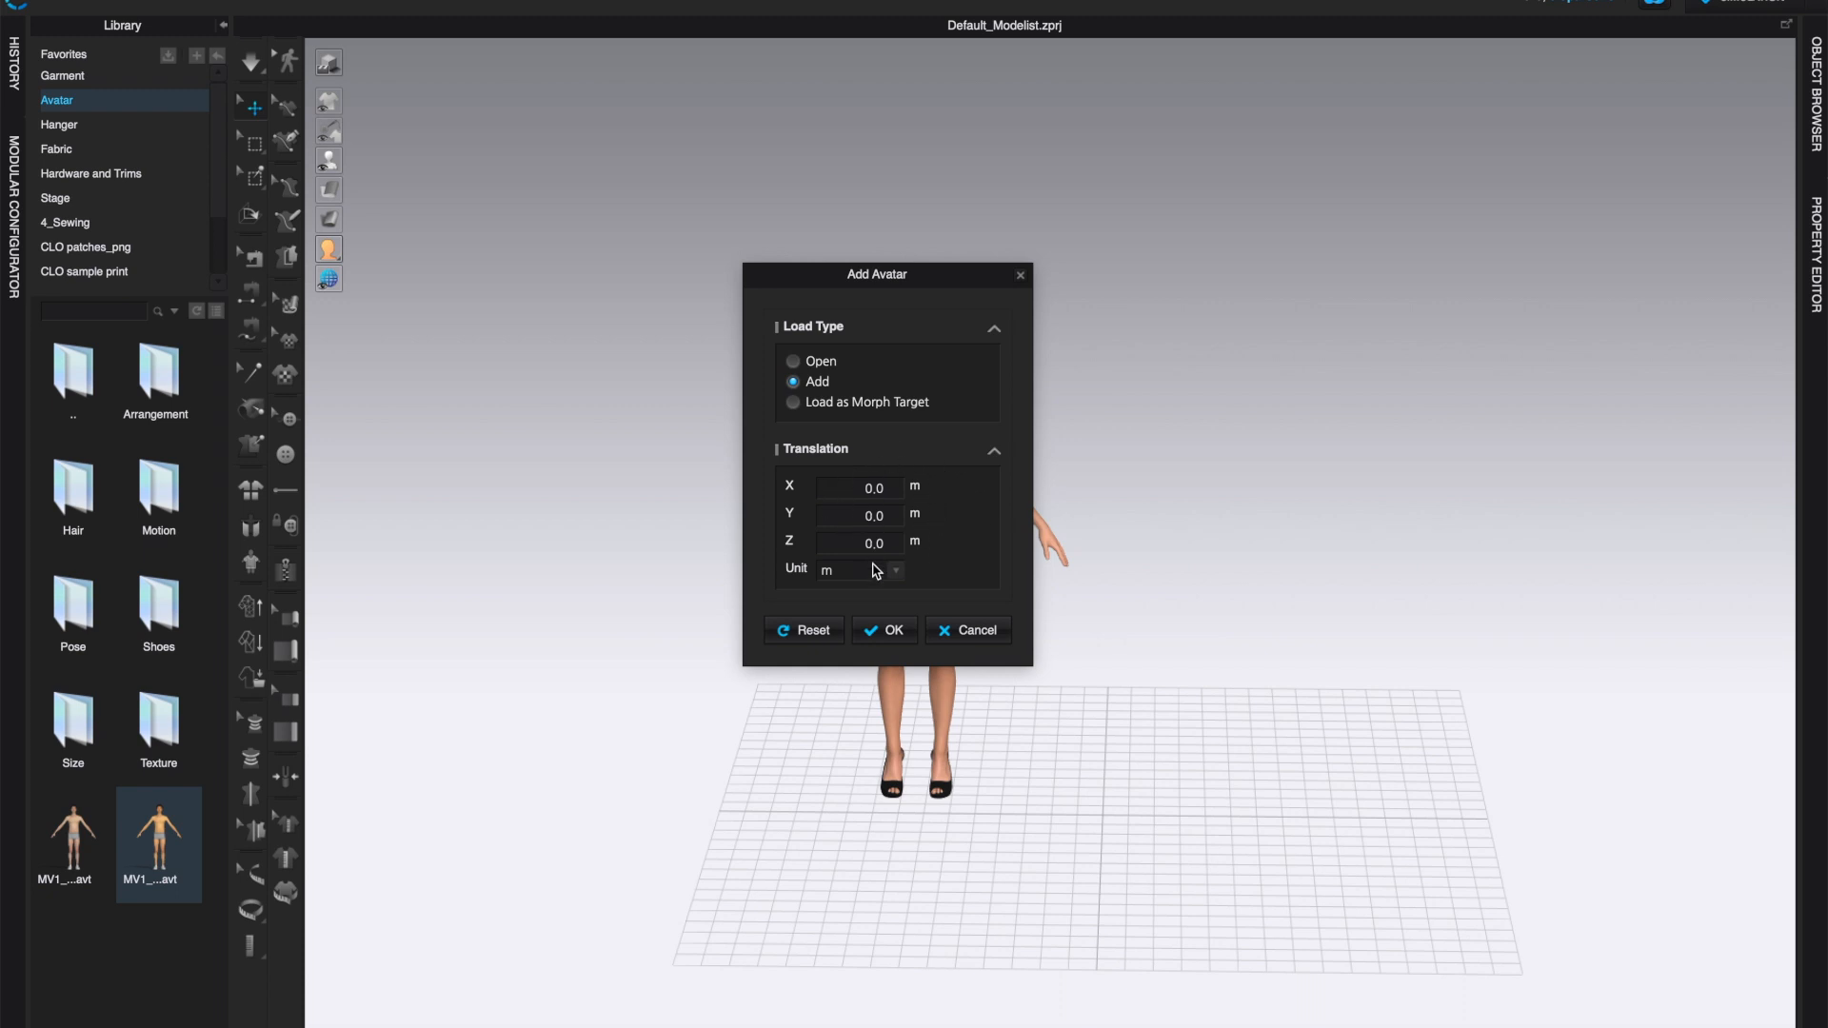
pyautogui.moveTo(979, 527)
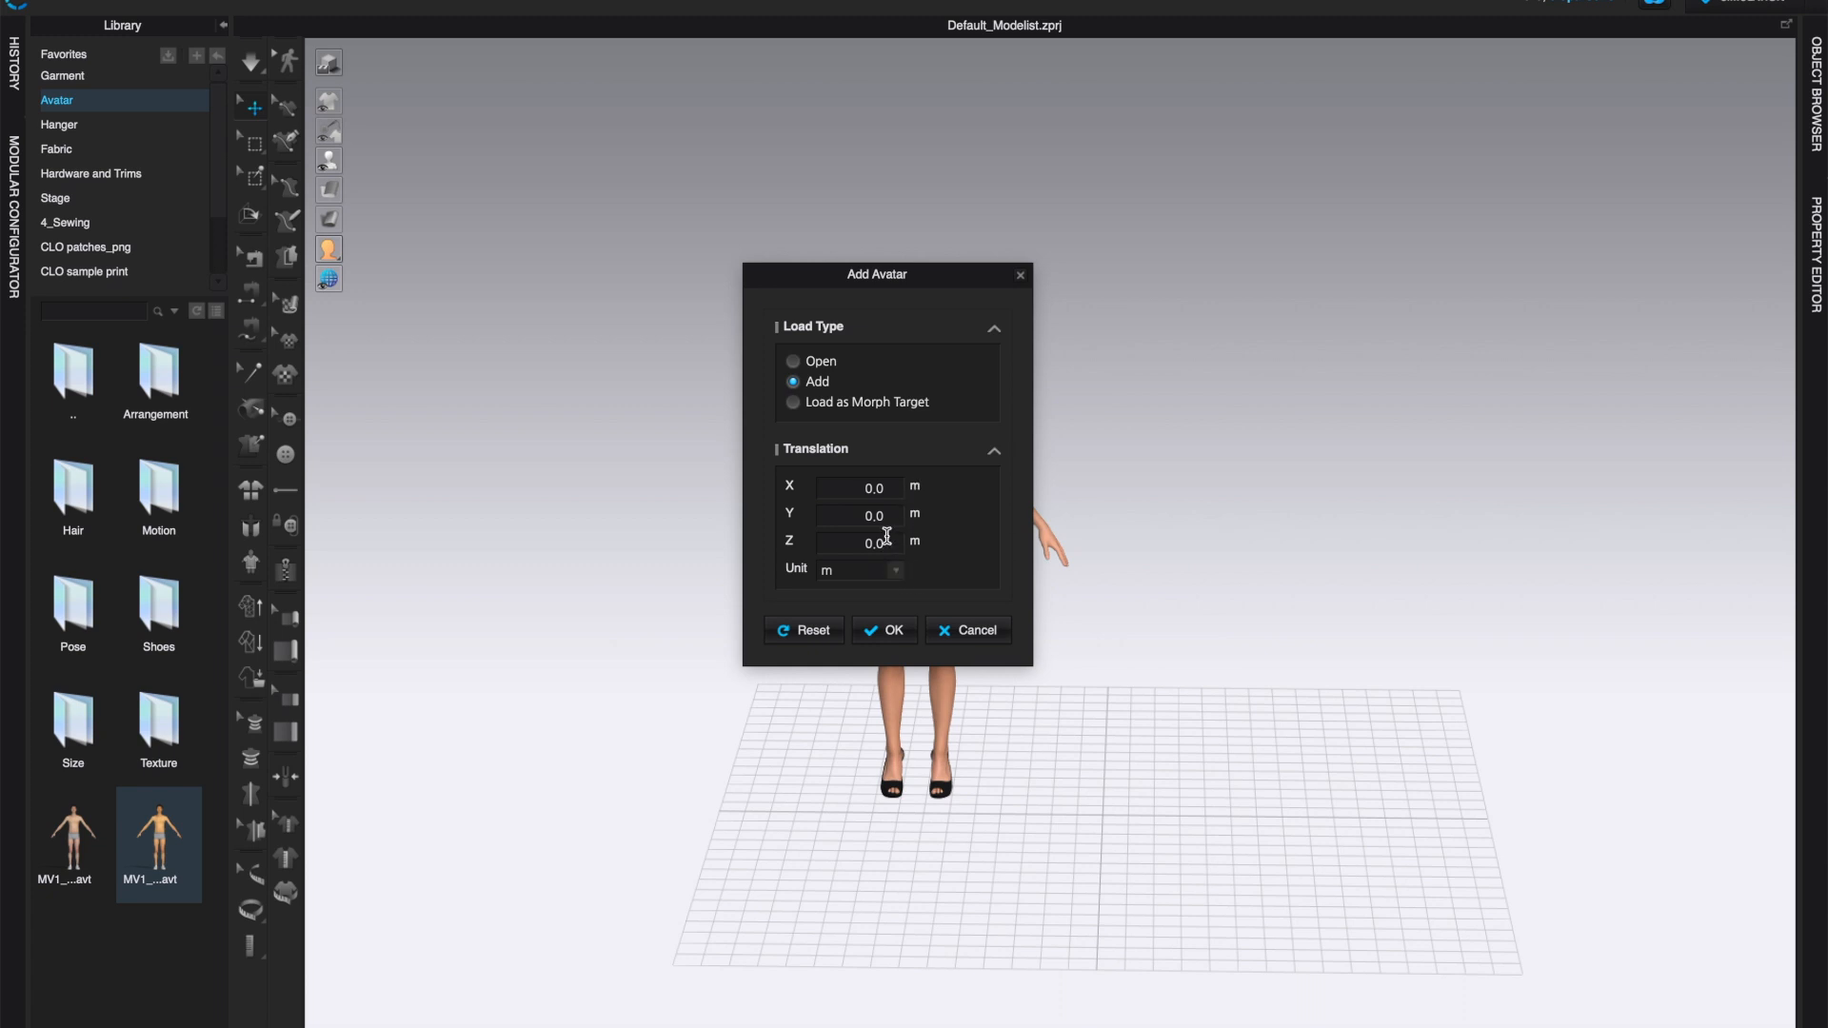
pyautogui.moveTo(1165, 586)
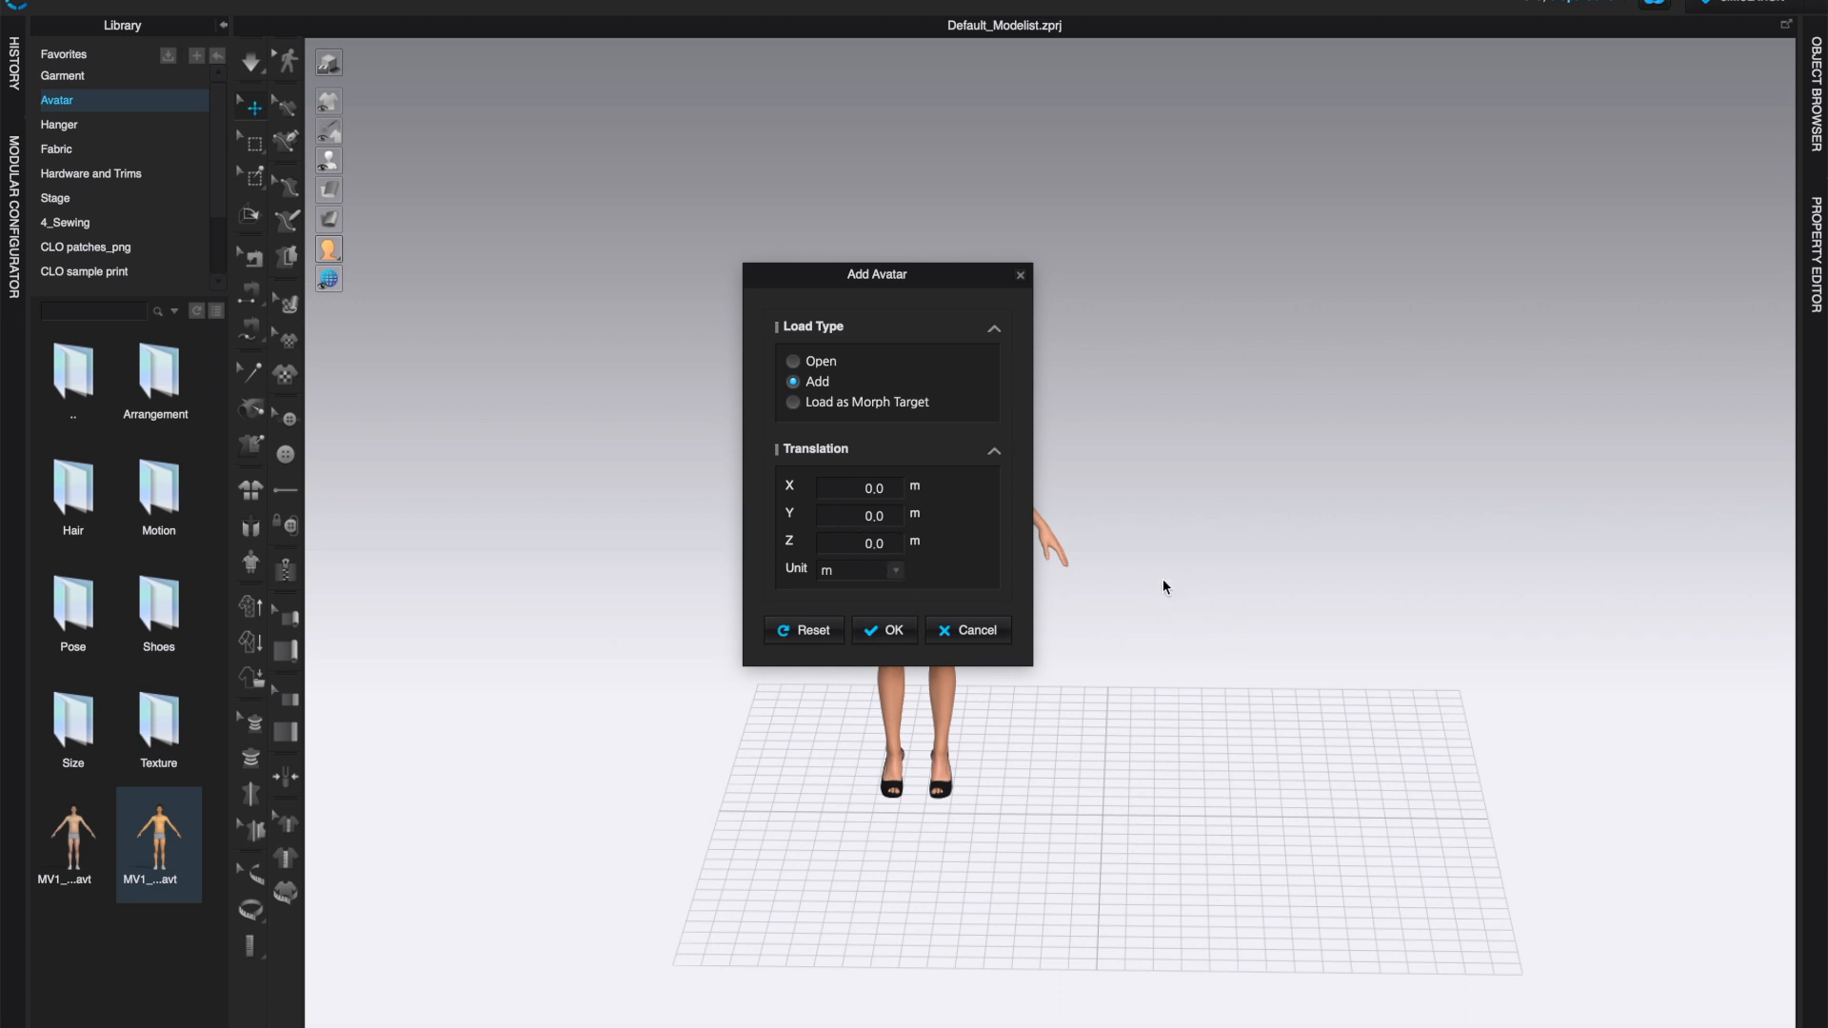
pyautogui.click(893, 570)
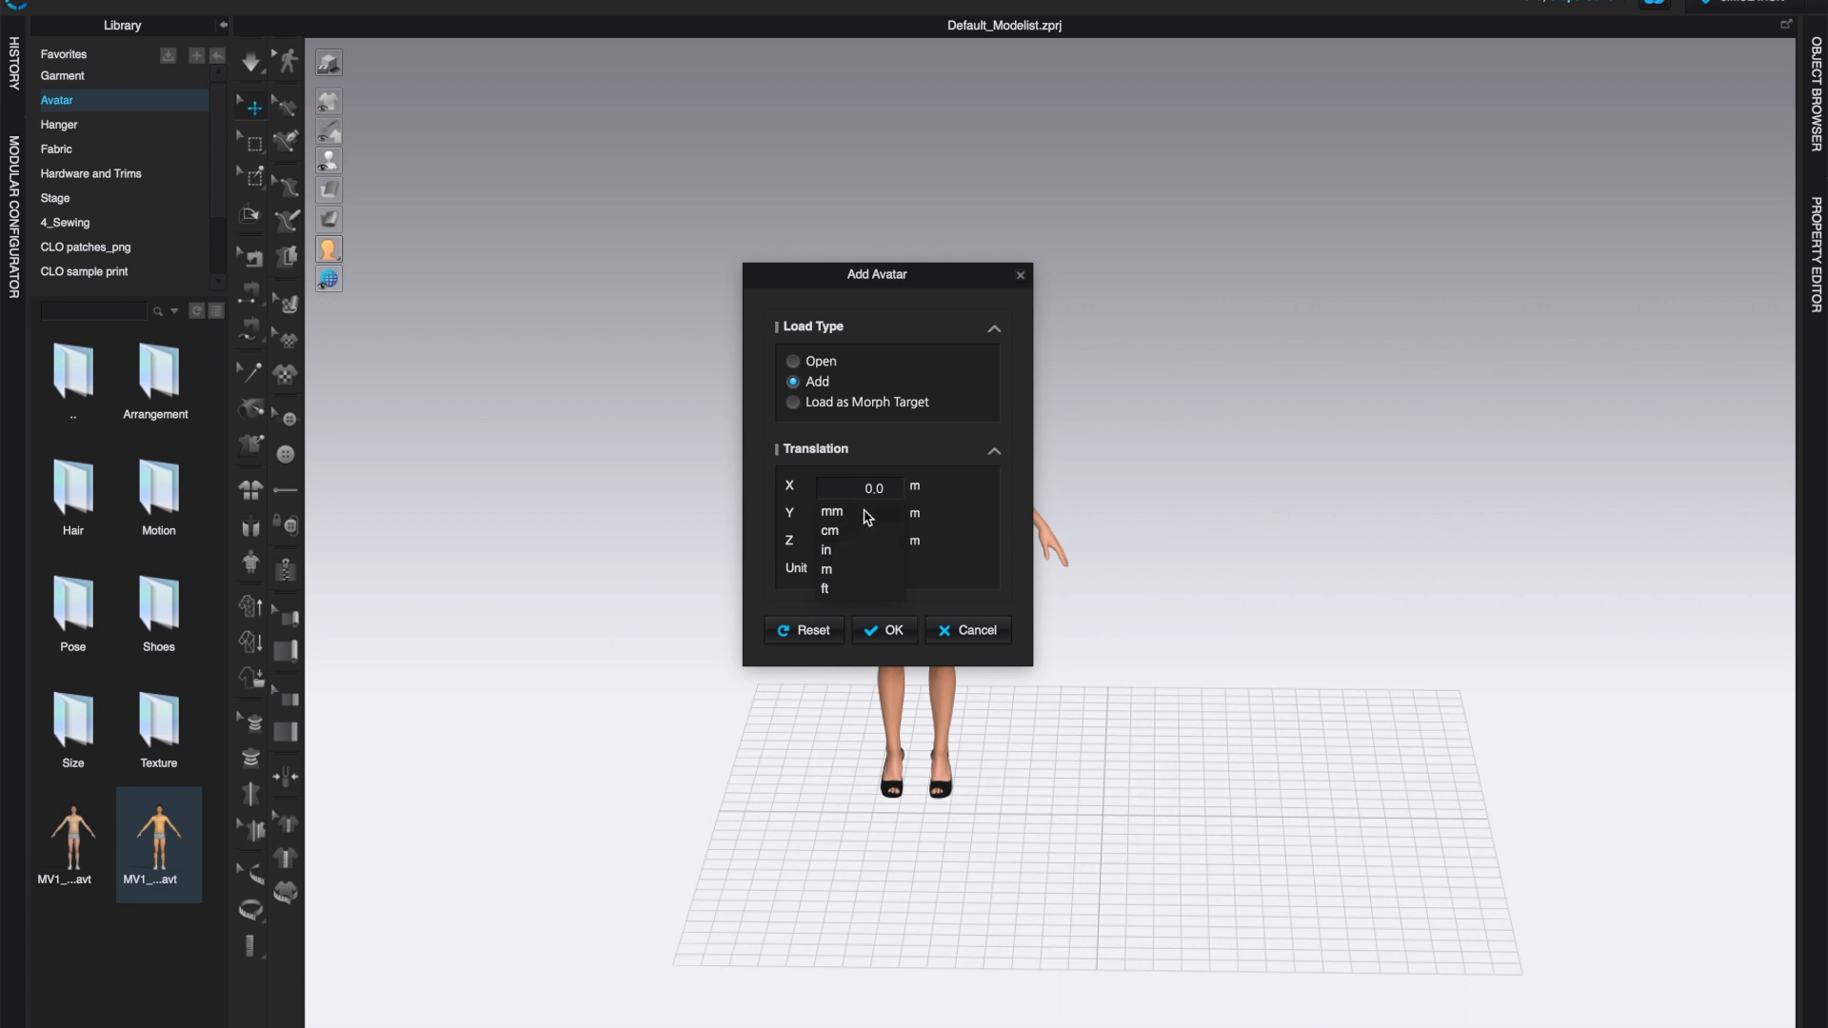
pyautogui.moveTo(865, 544)
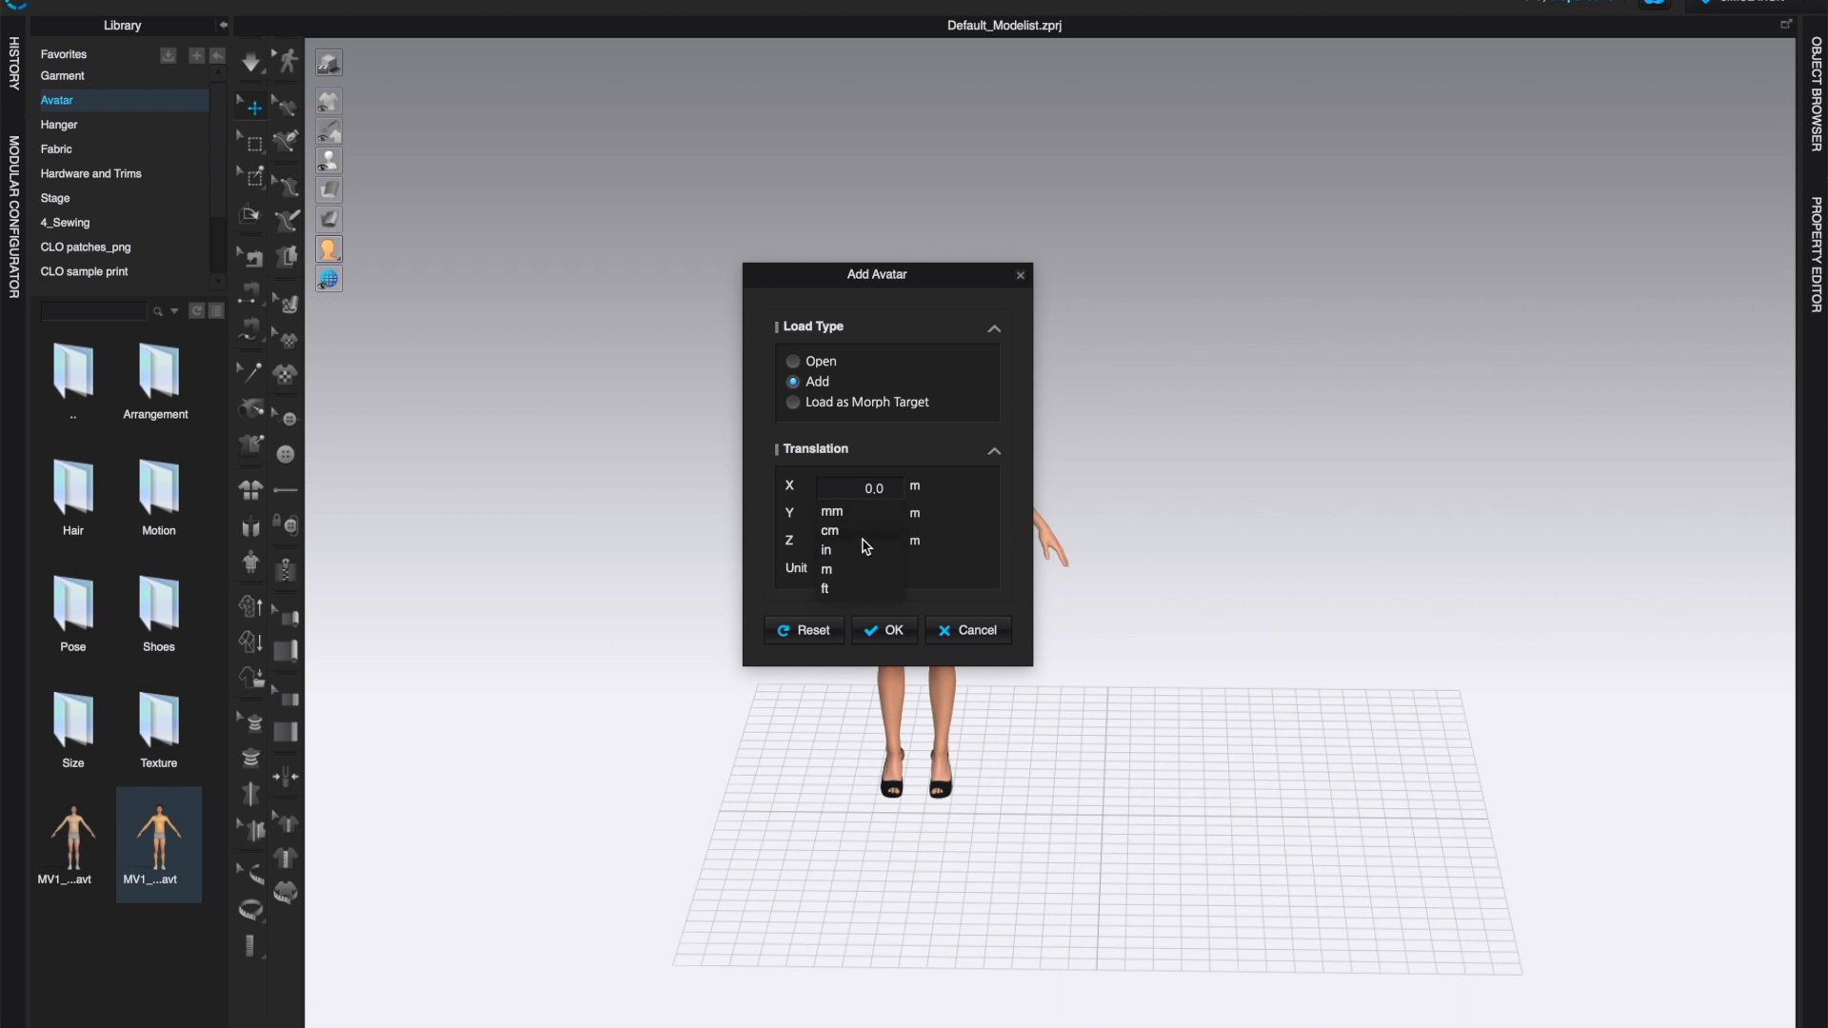
pyautogui.click(827, 549)
pyautogui.write('10')
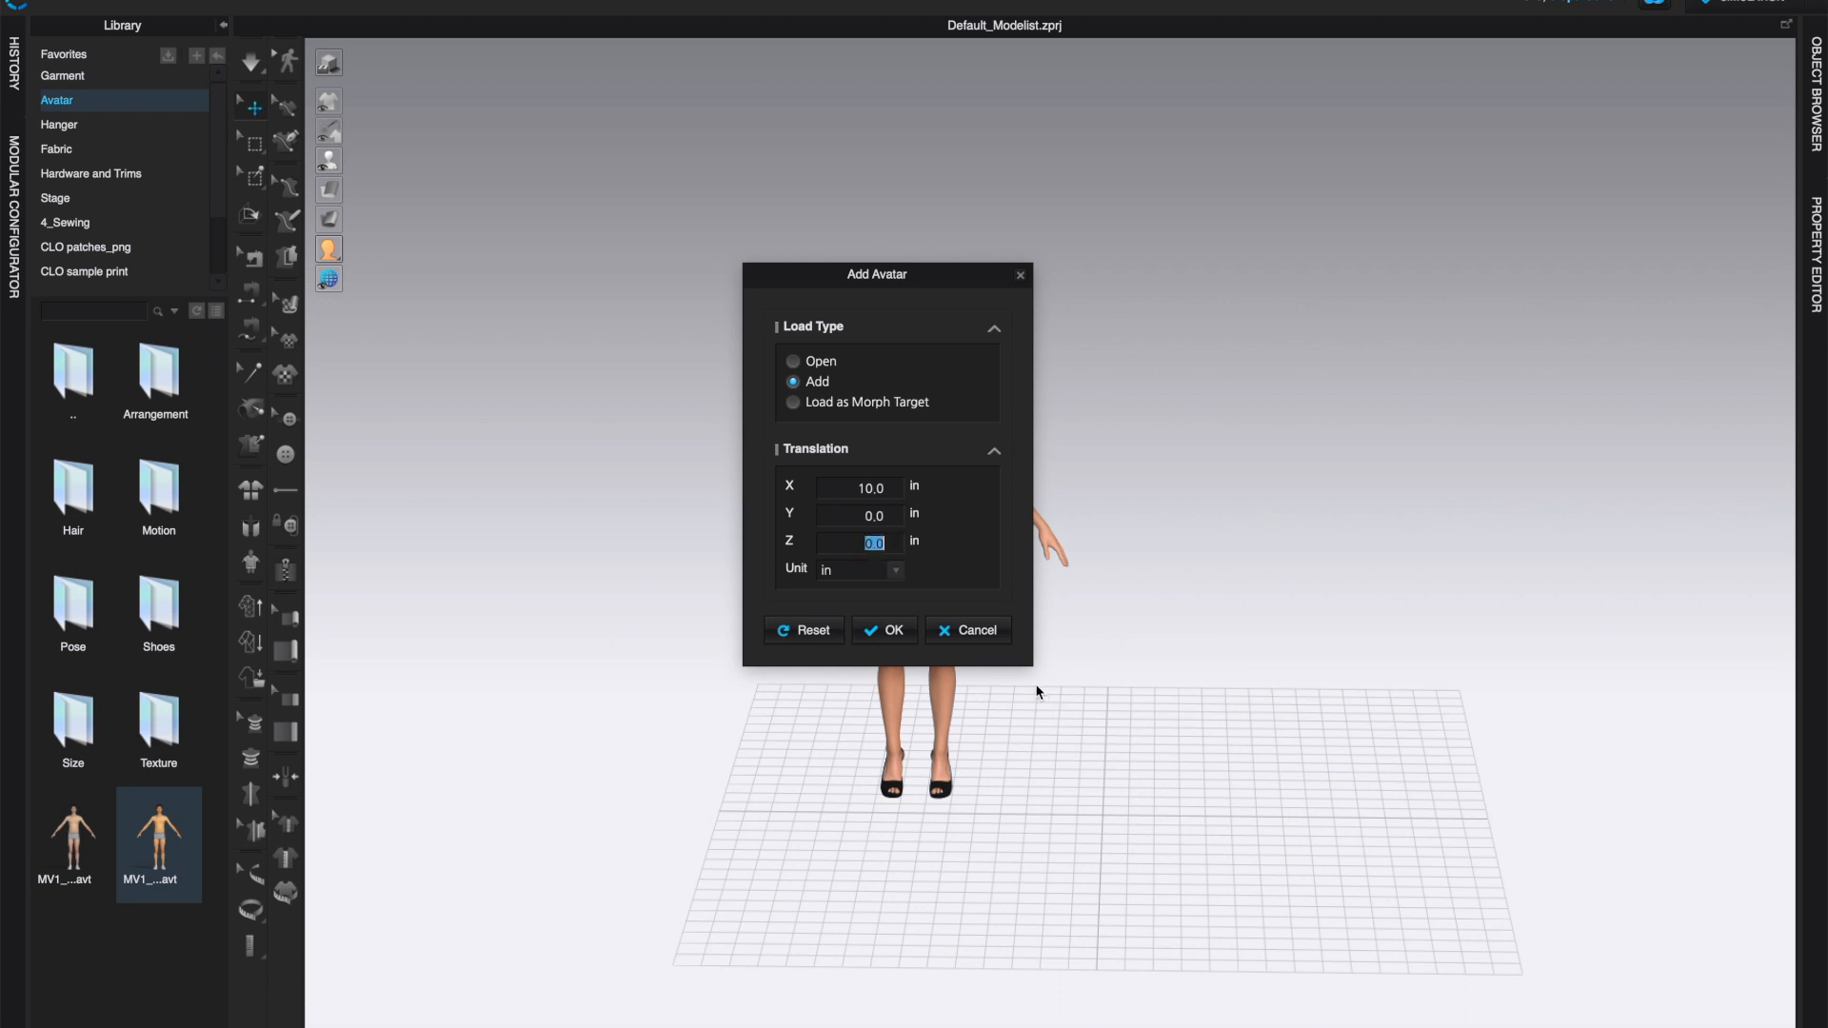
pyautogui.write('1')
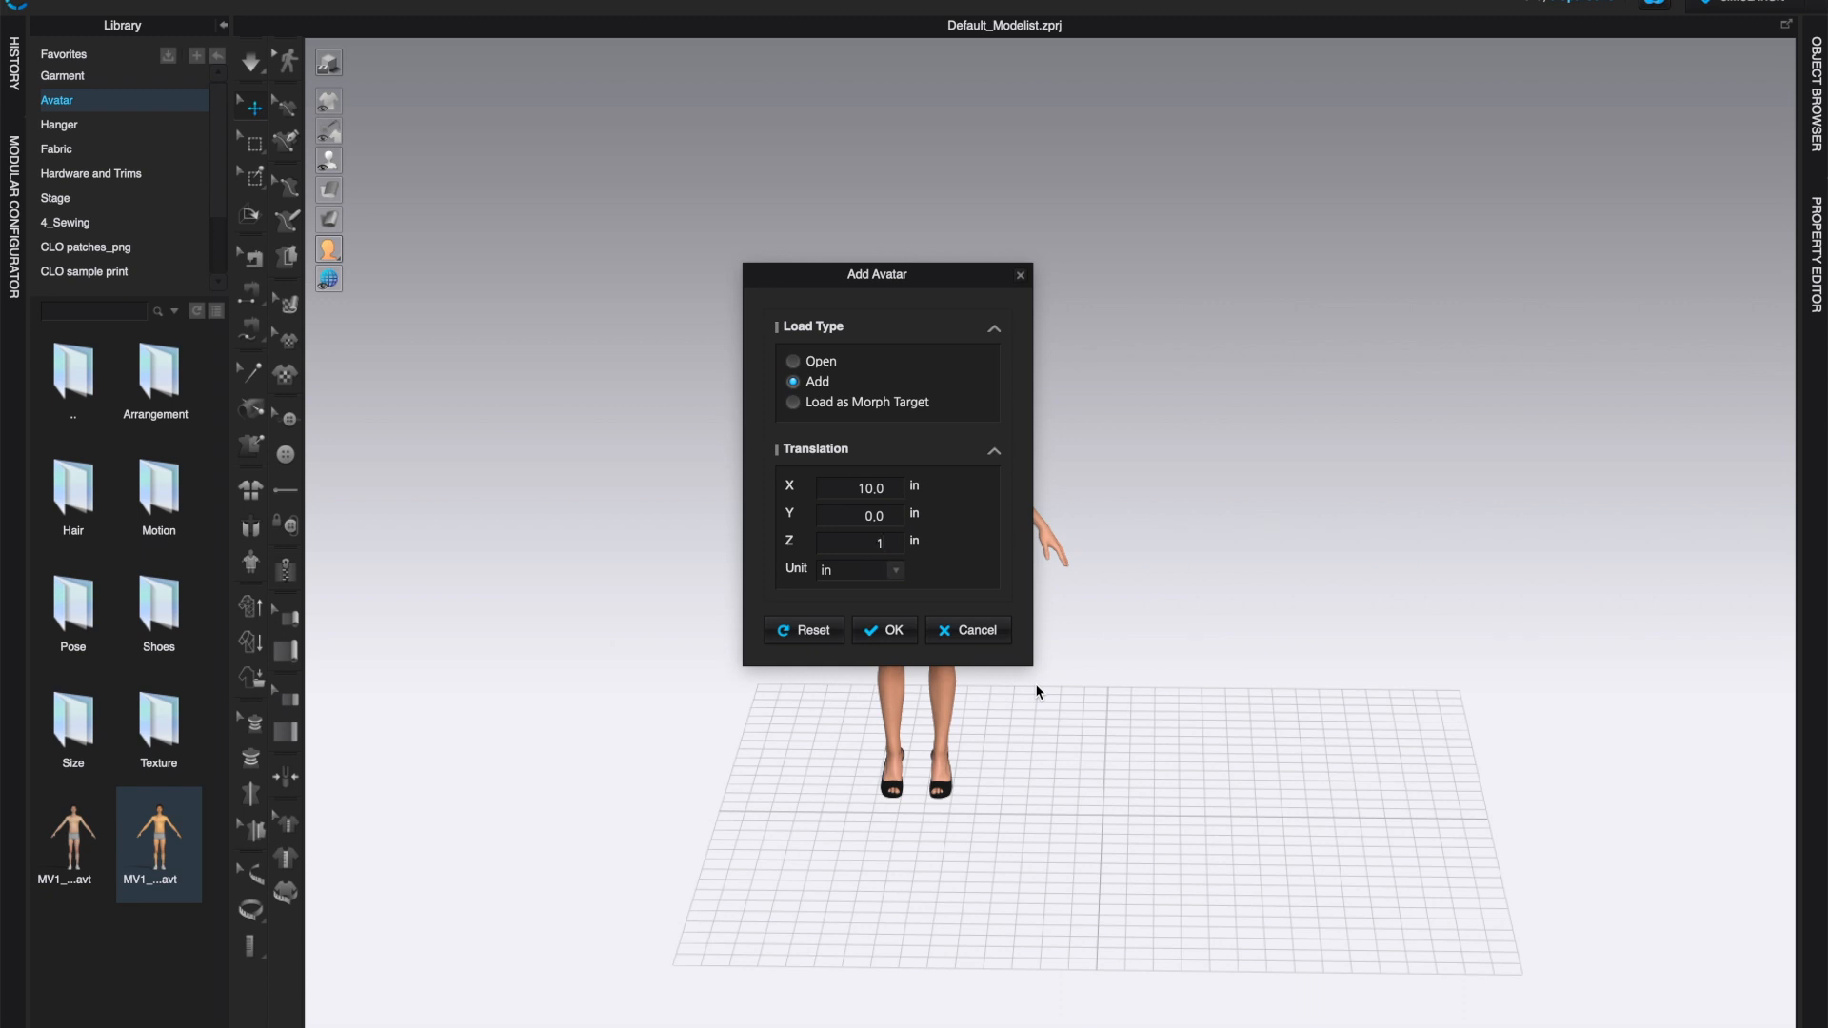
pyautogui.write('20')
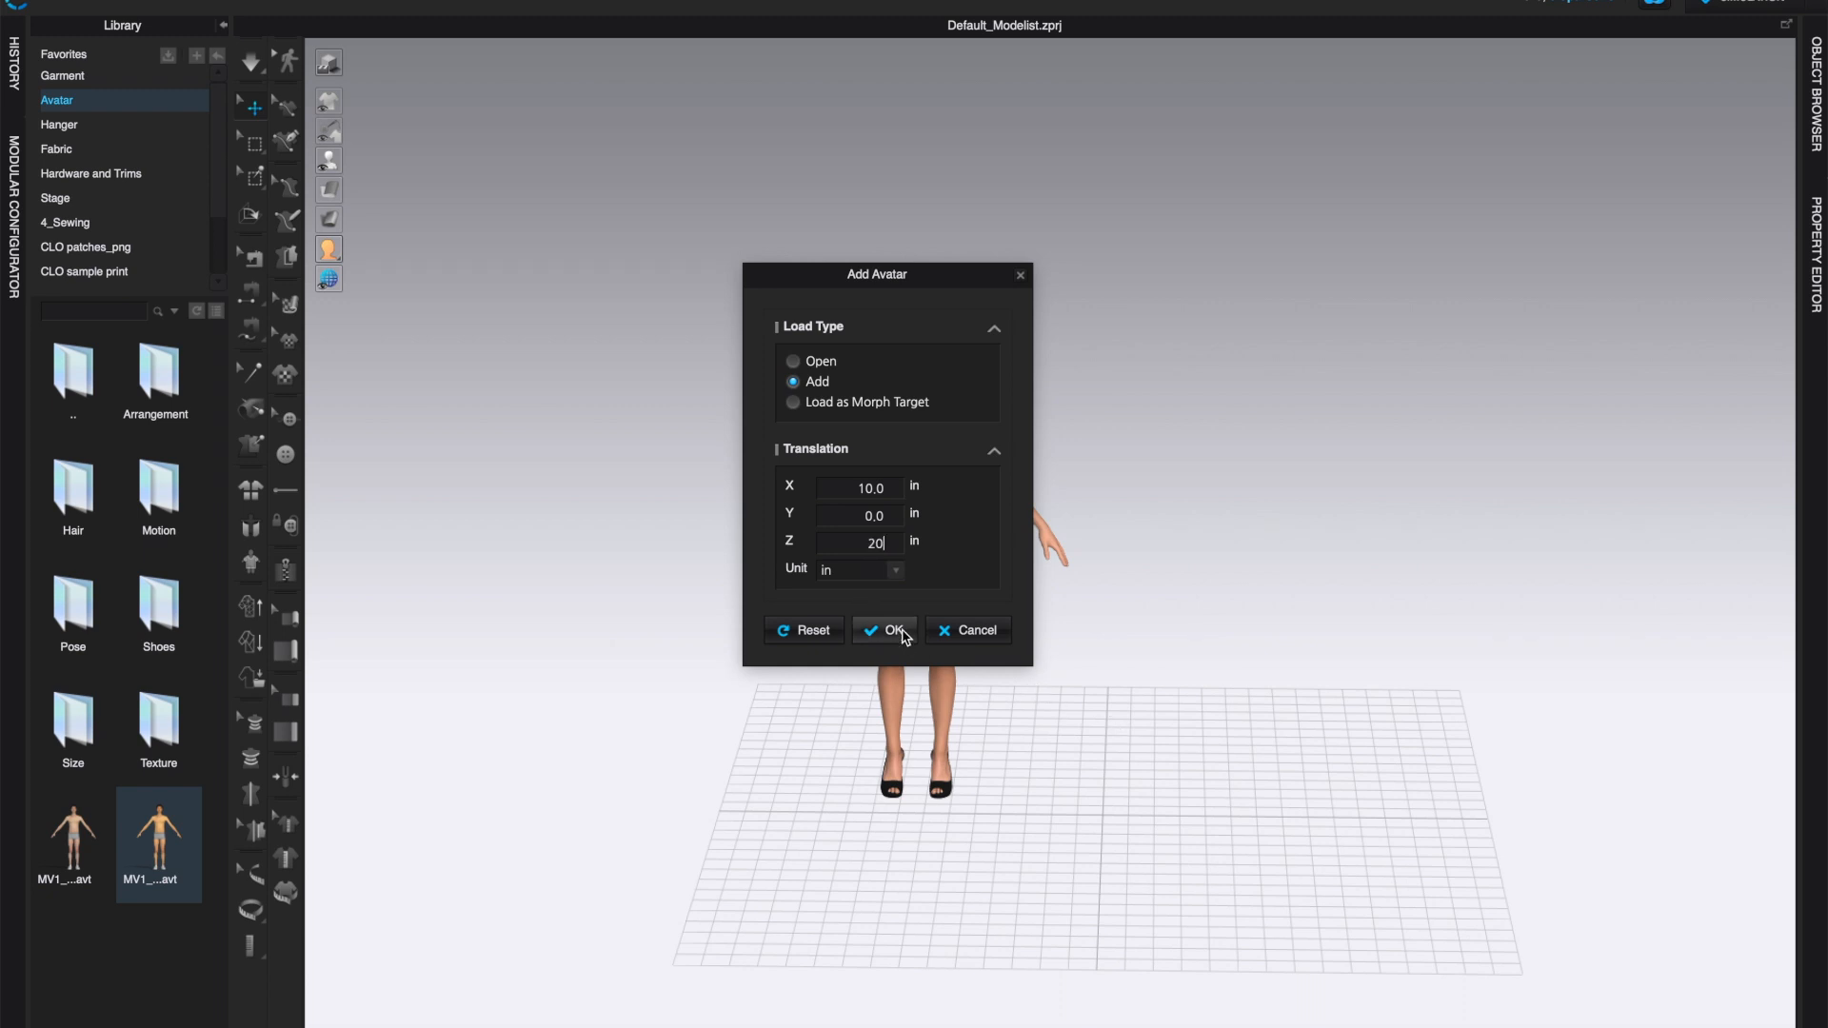
pyautogui.click(886, 631)
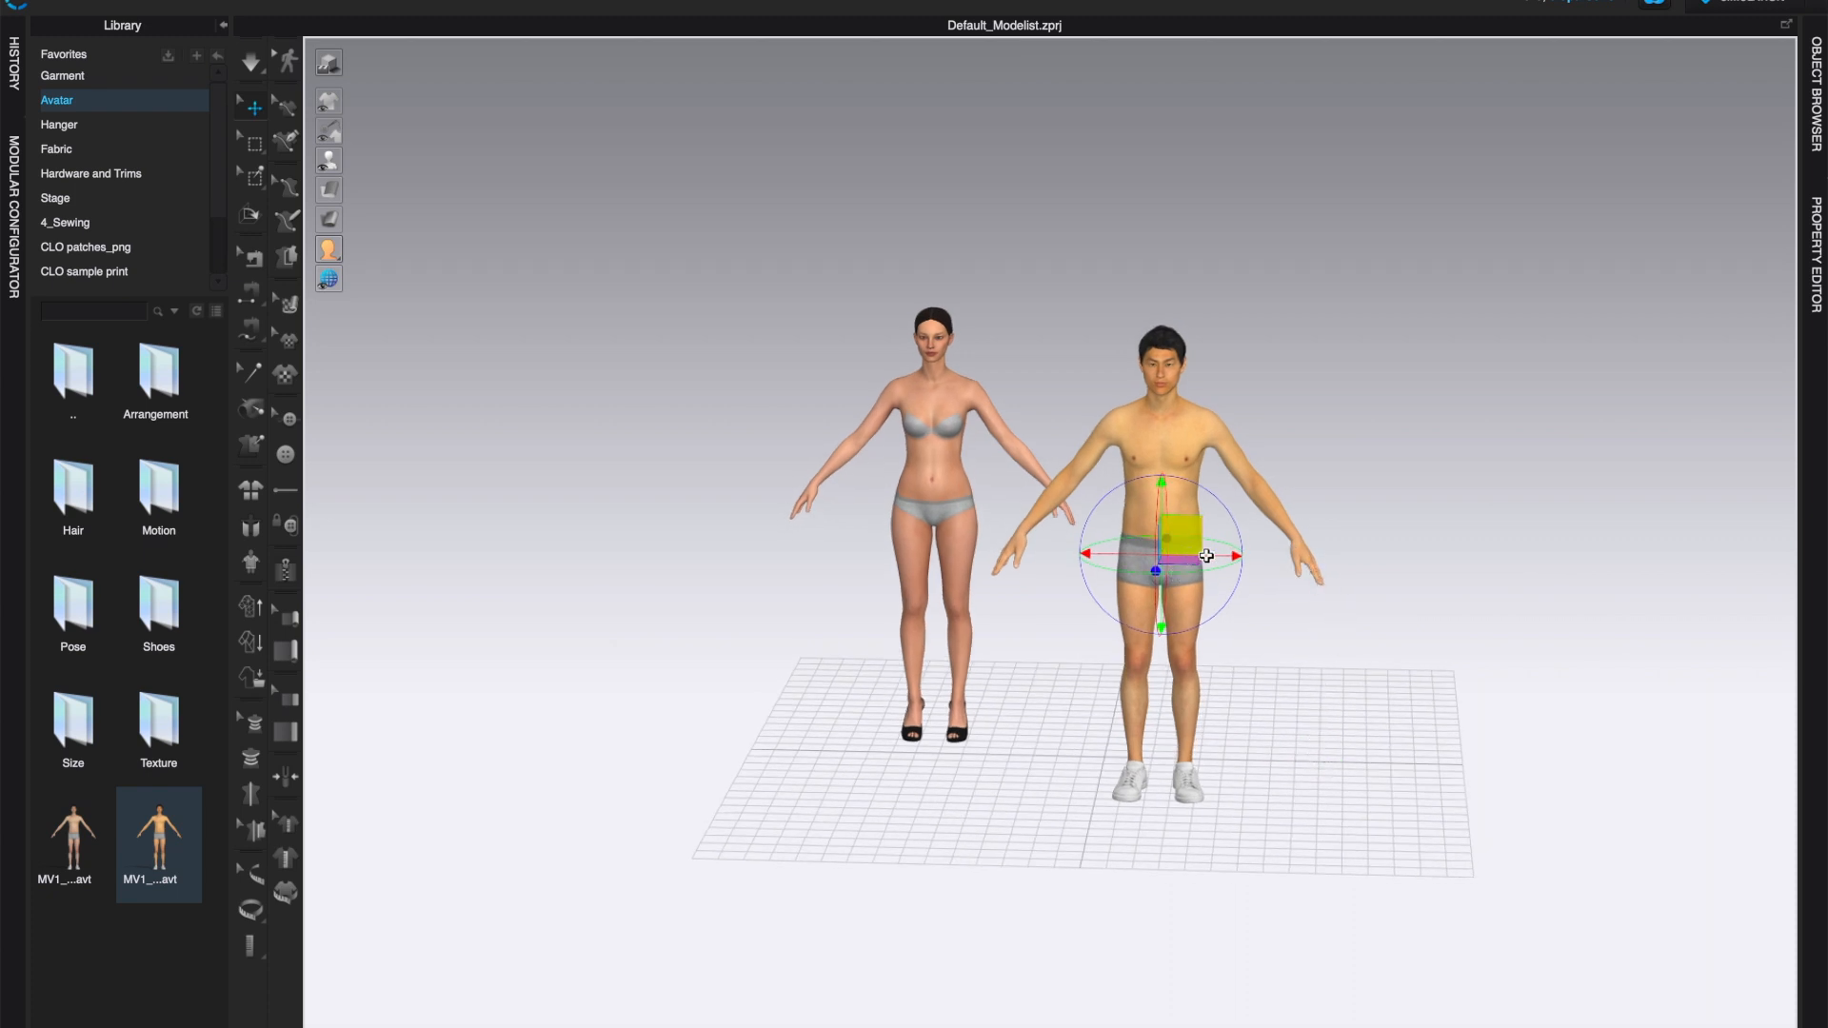
# Step: Drag the male avatar to the right of the female, orbit to check, and return to the front
pyautogui.moveTo(1206, 555); pyautogui.dragTo(1351, 548)
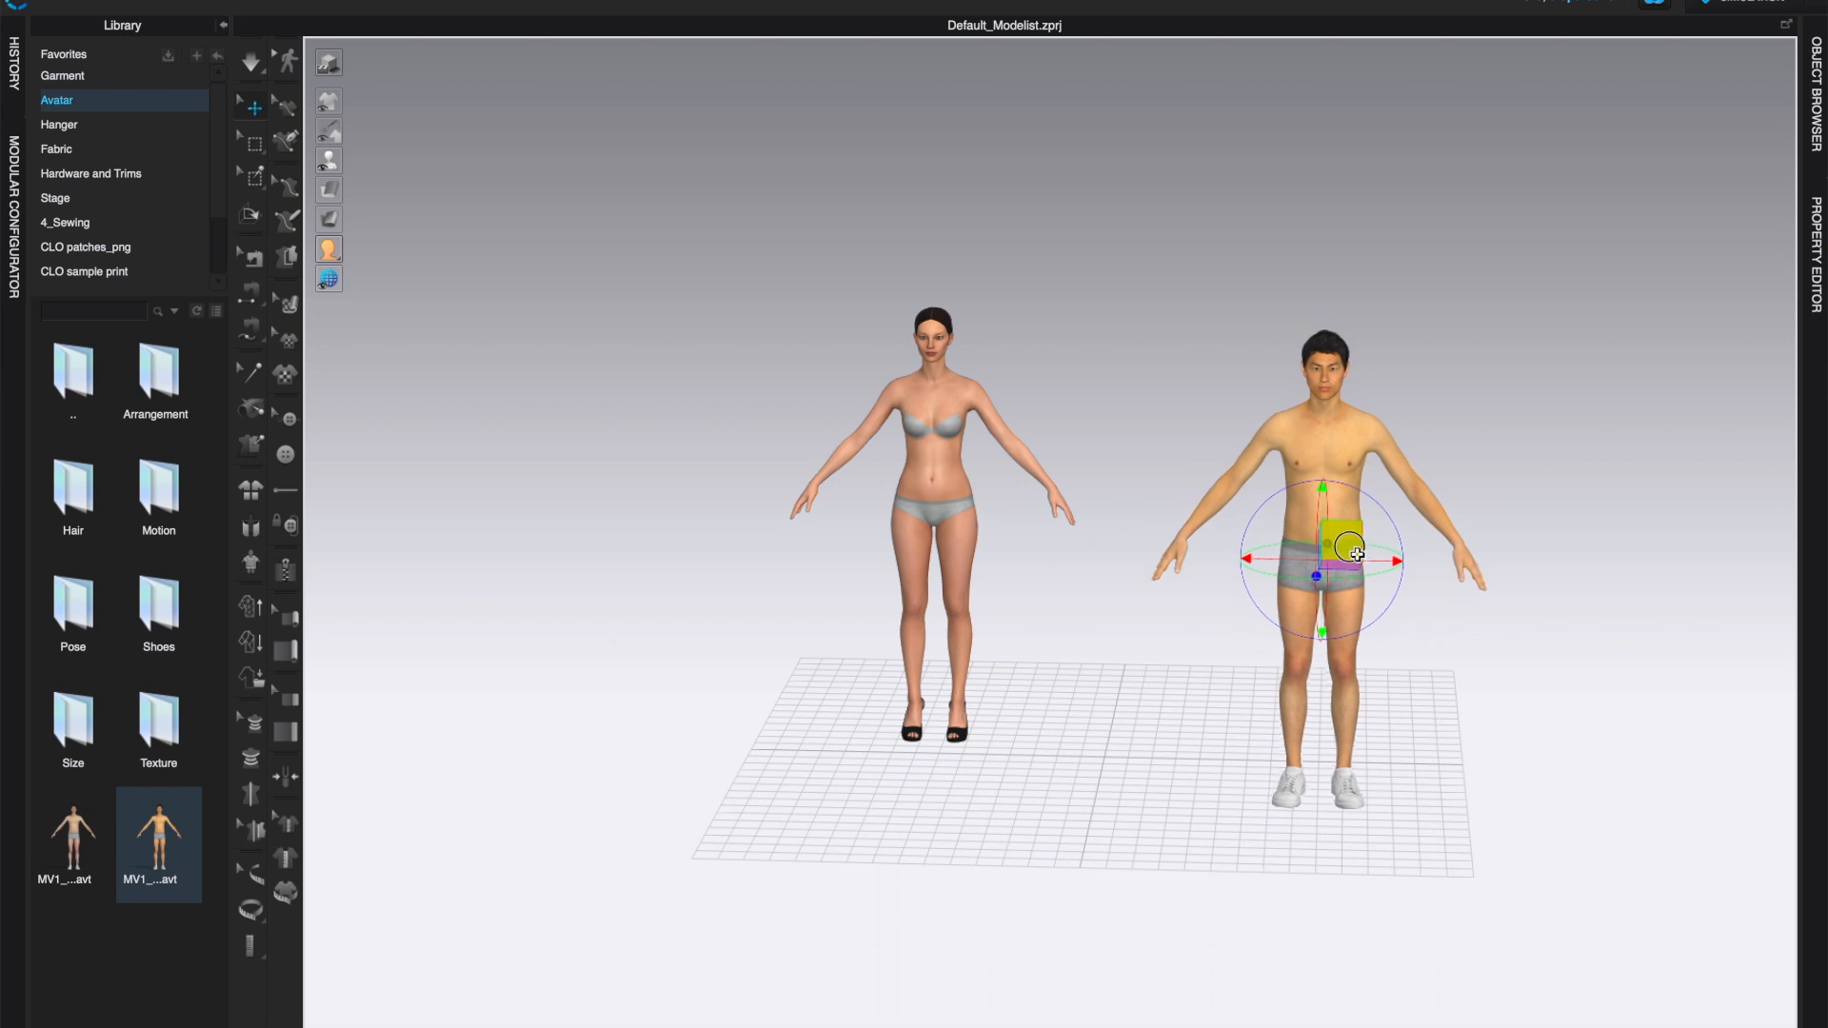
pyautogui.moveTo(1350, 551); pyautogui.dragTo(1126, 575)
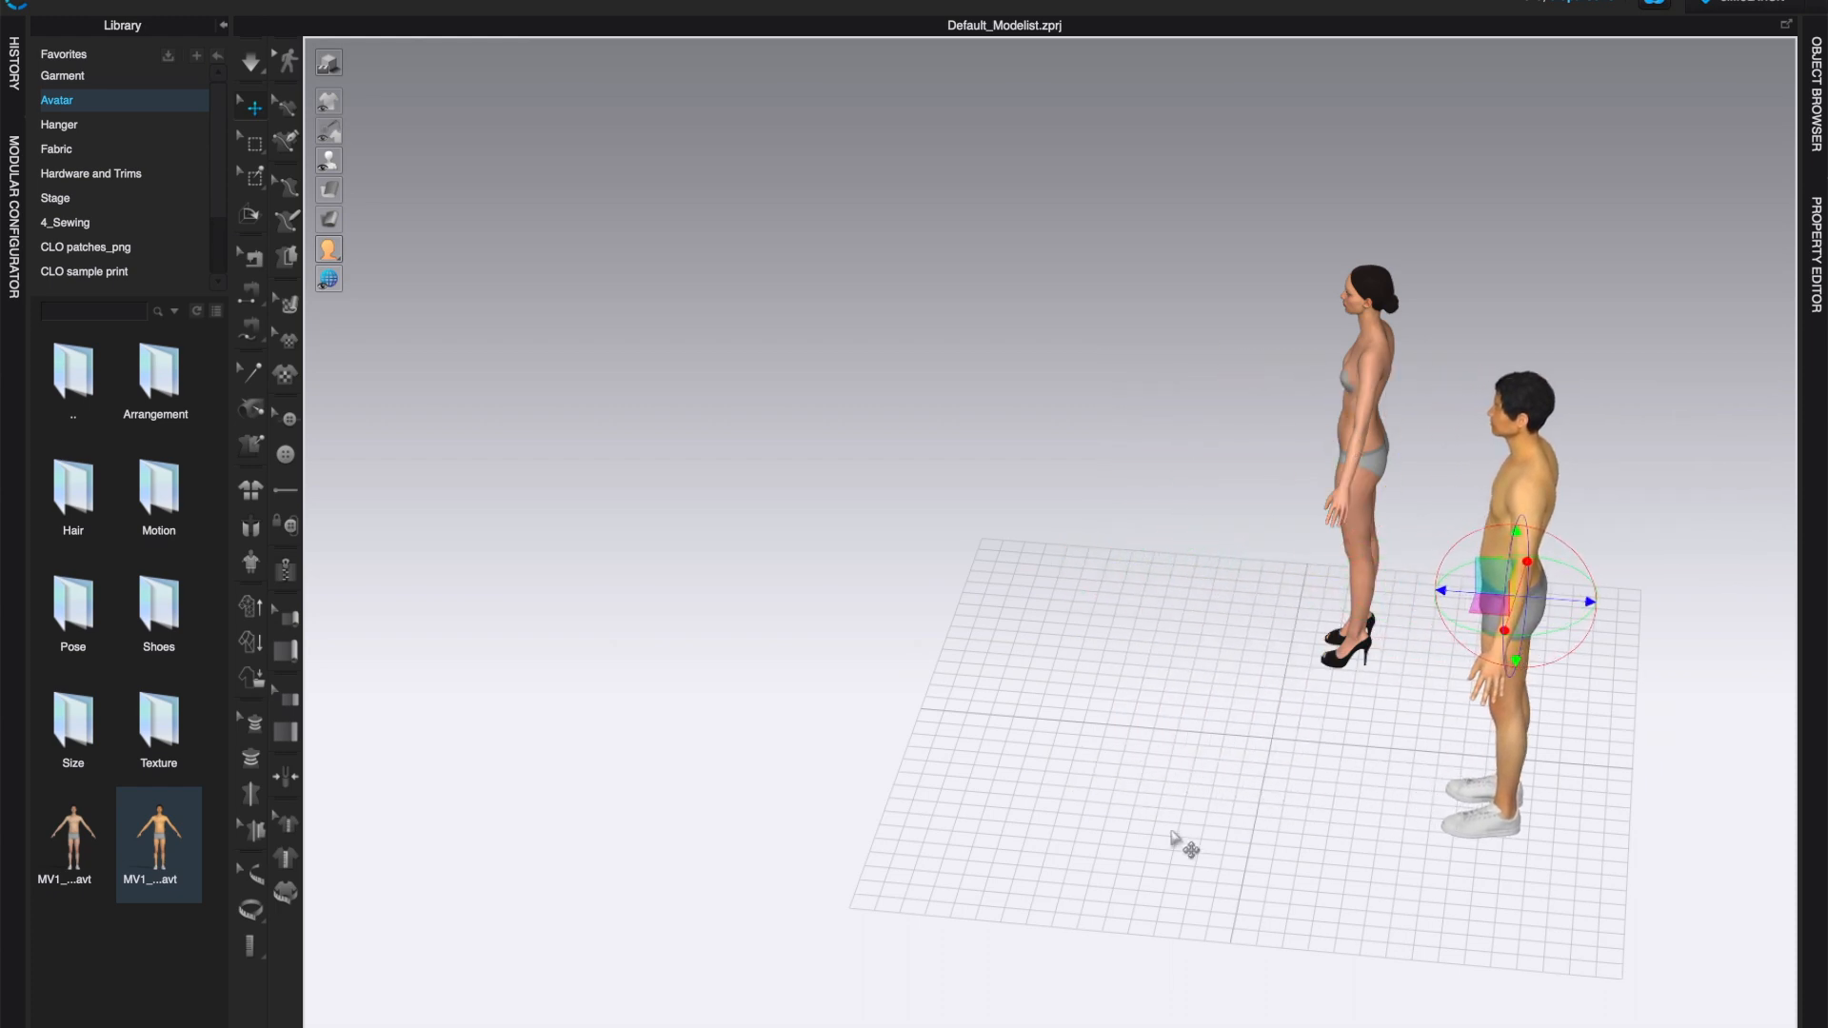
pyautogui.moveTo(1183, 839); pyautogui.dragTo(1255, 785)
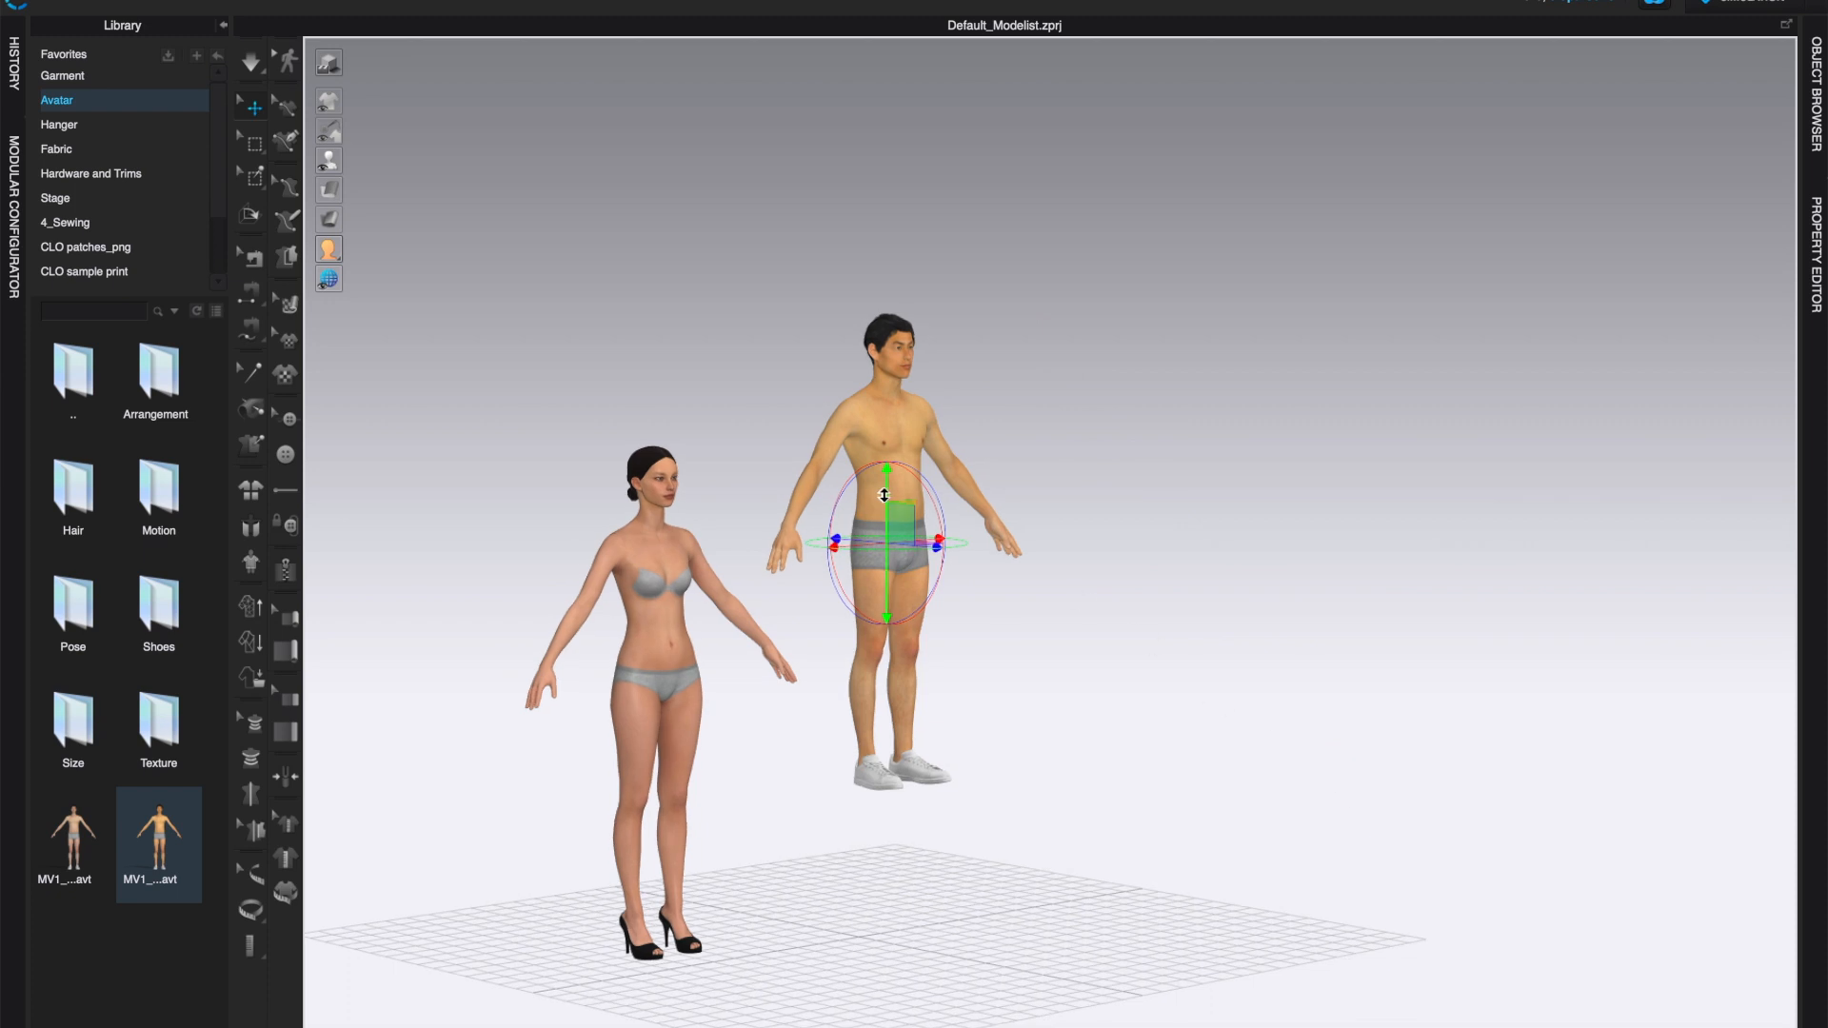
pyautogui.moveTo(883, 494); pyautogui.dragTo(879, 581)
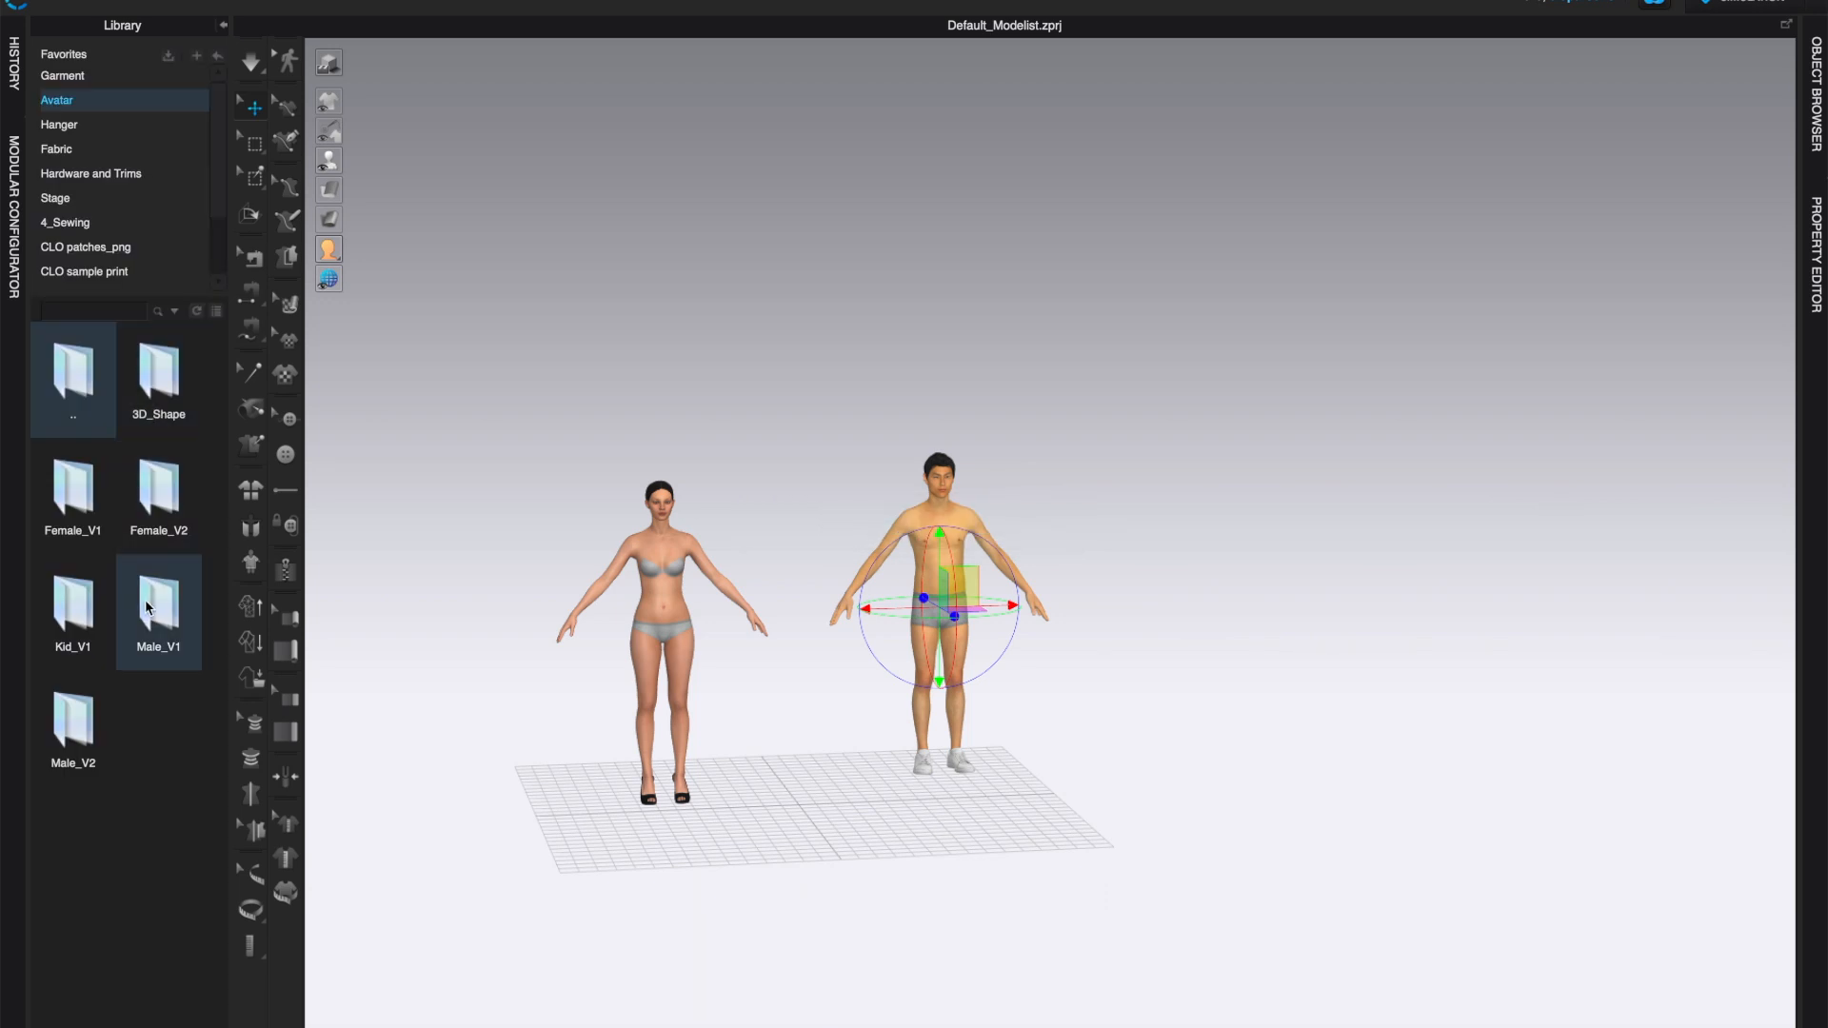
# Step: Open Kid_V1 and add the KV1B_Milo child avatar at the origin
pyautogui.doubleClick(158, 612)
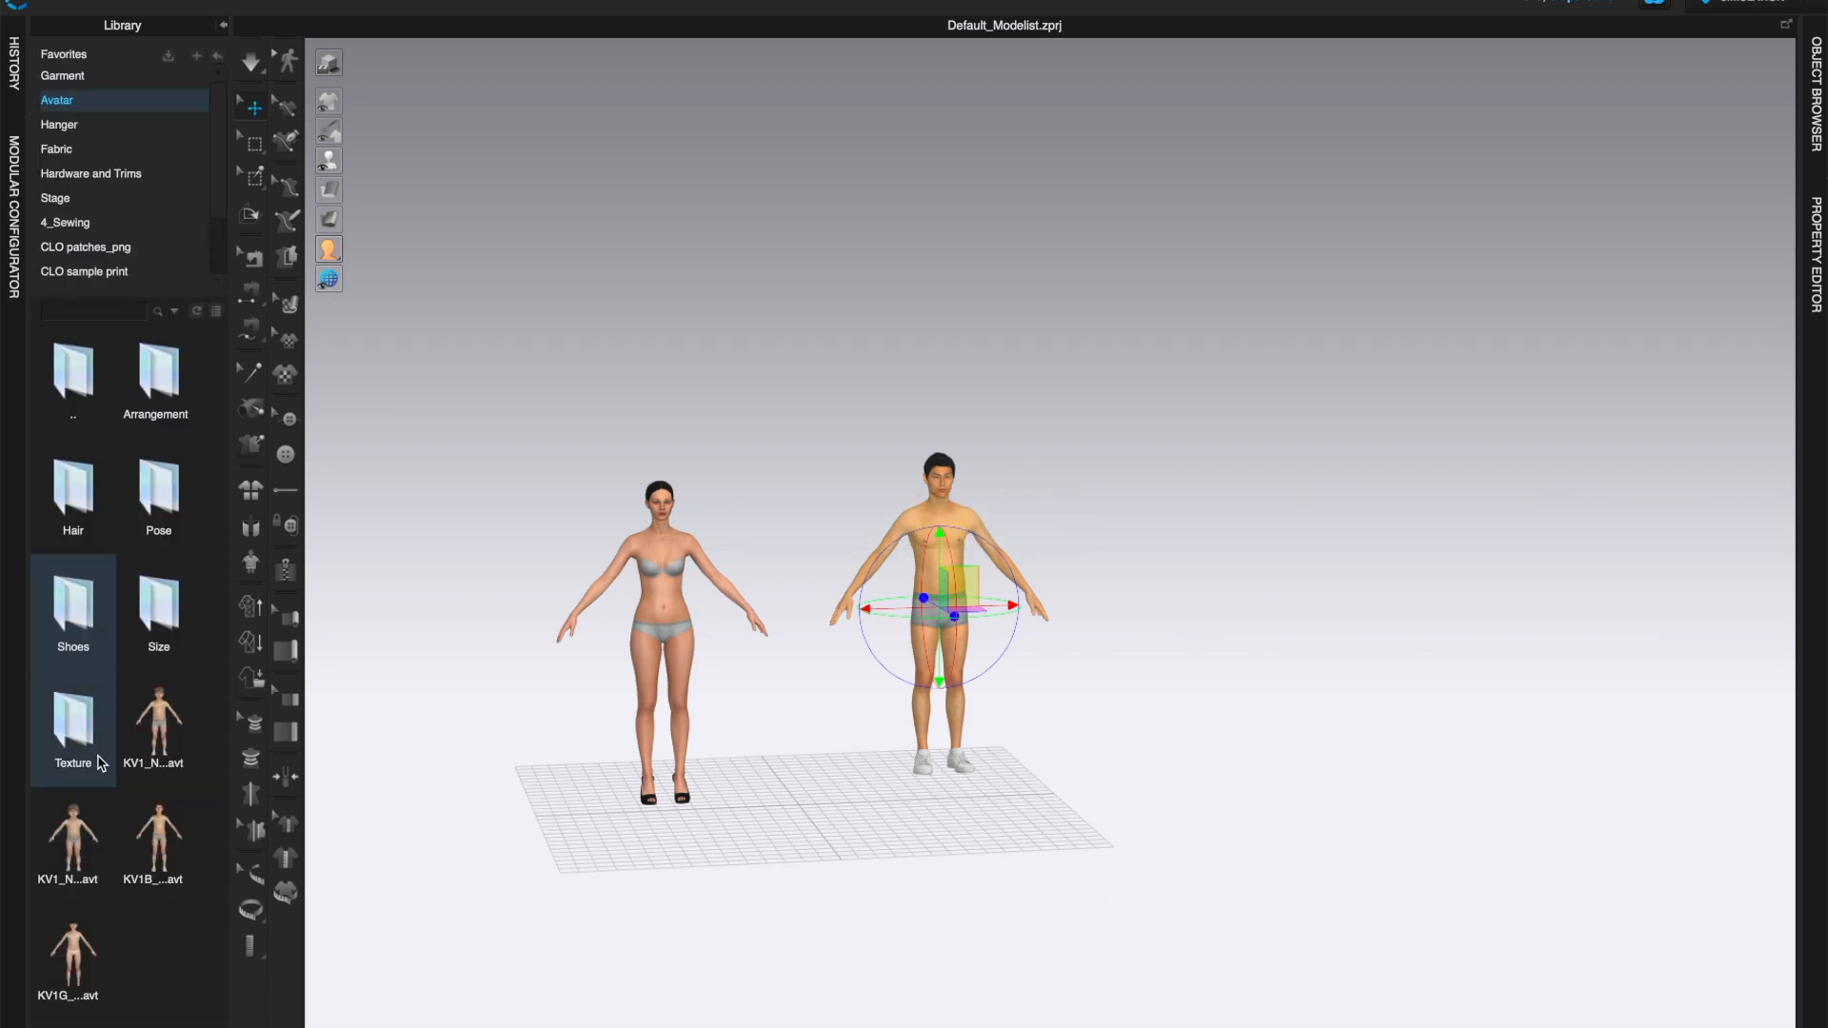
pyautogui.click(159, 843)
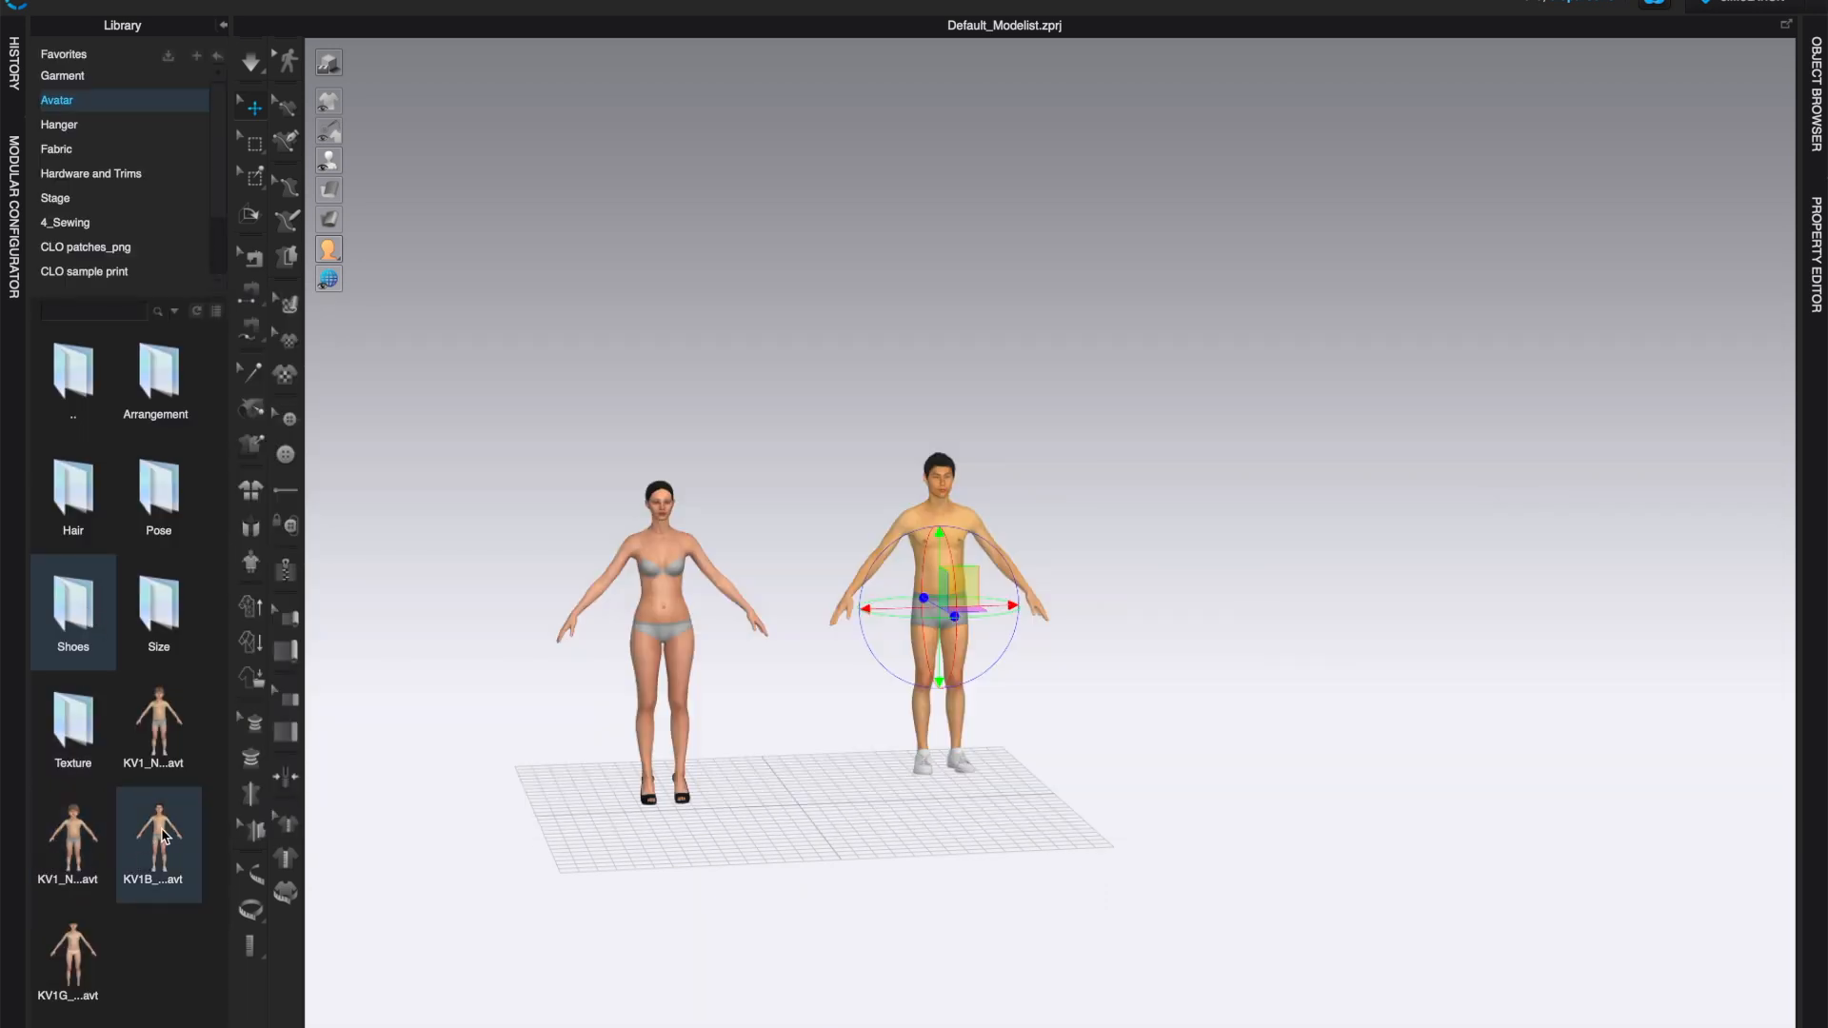
pyautogui.doubleClick(159, 841)
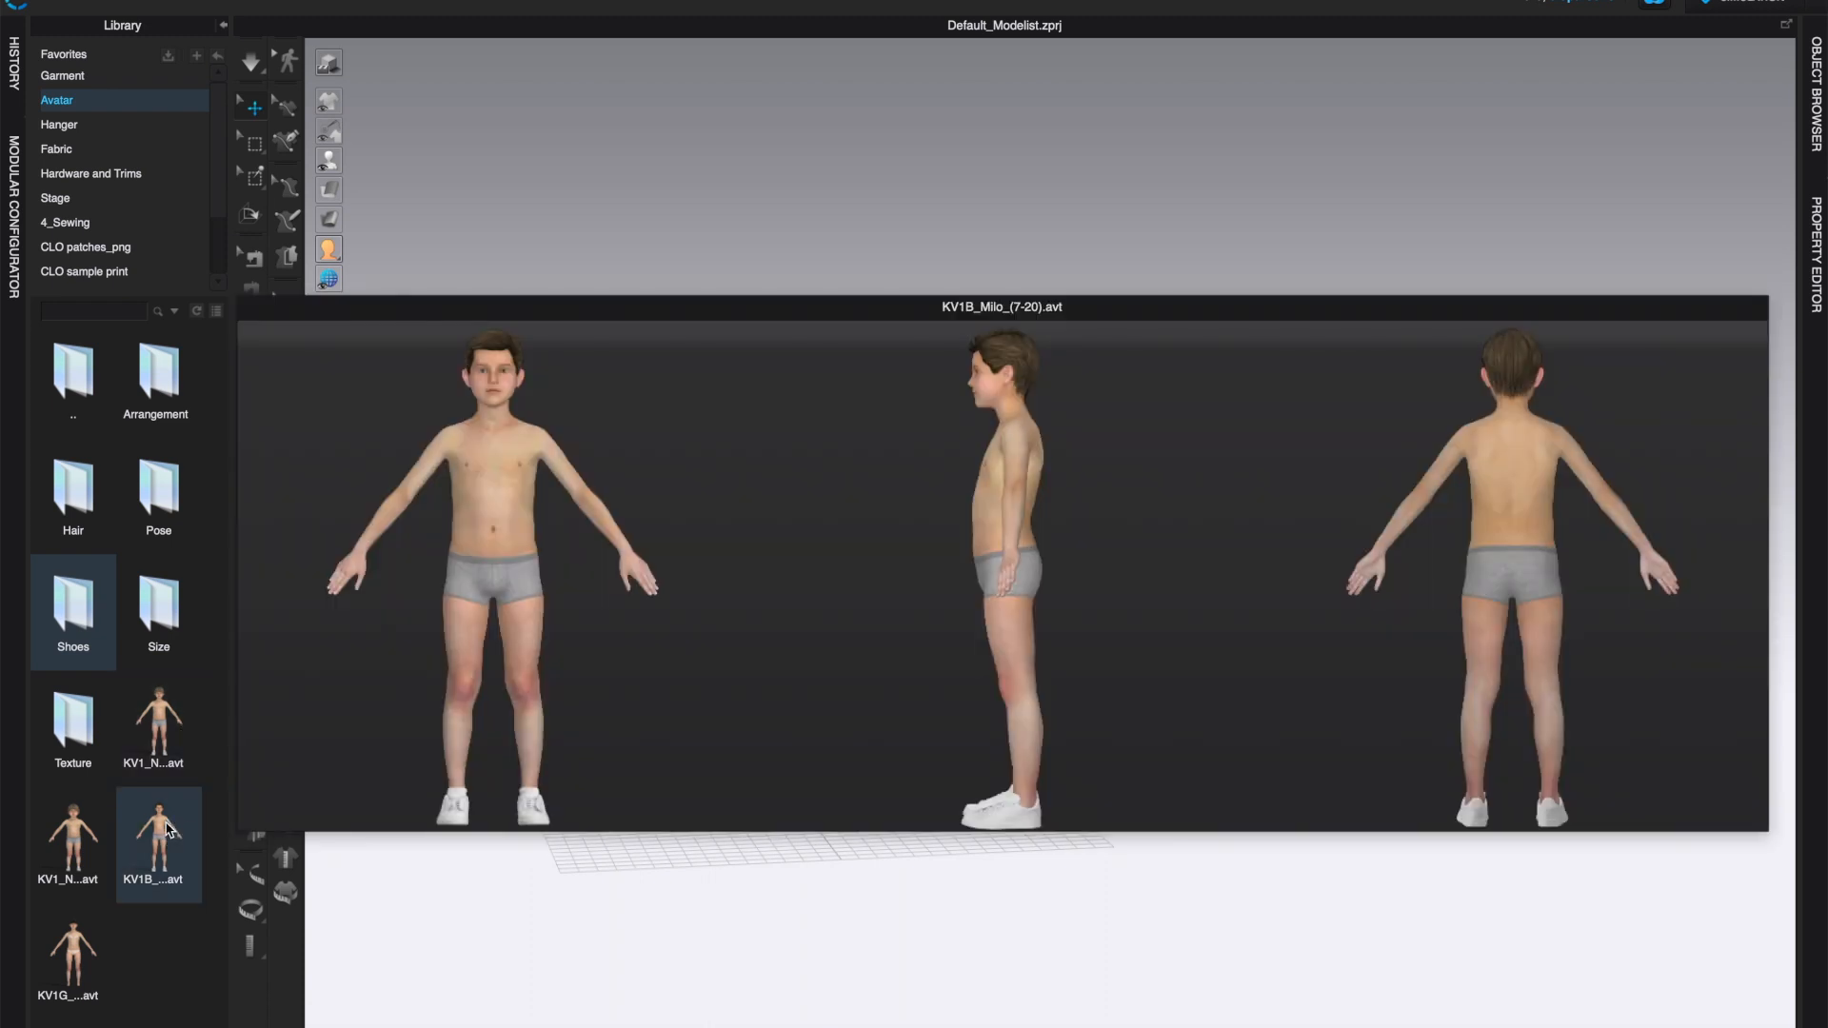
pyautogui.doubleClick(158, 835)
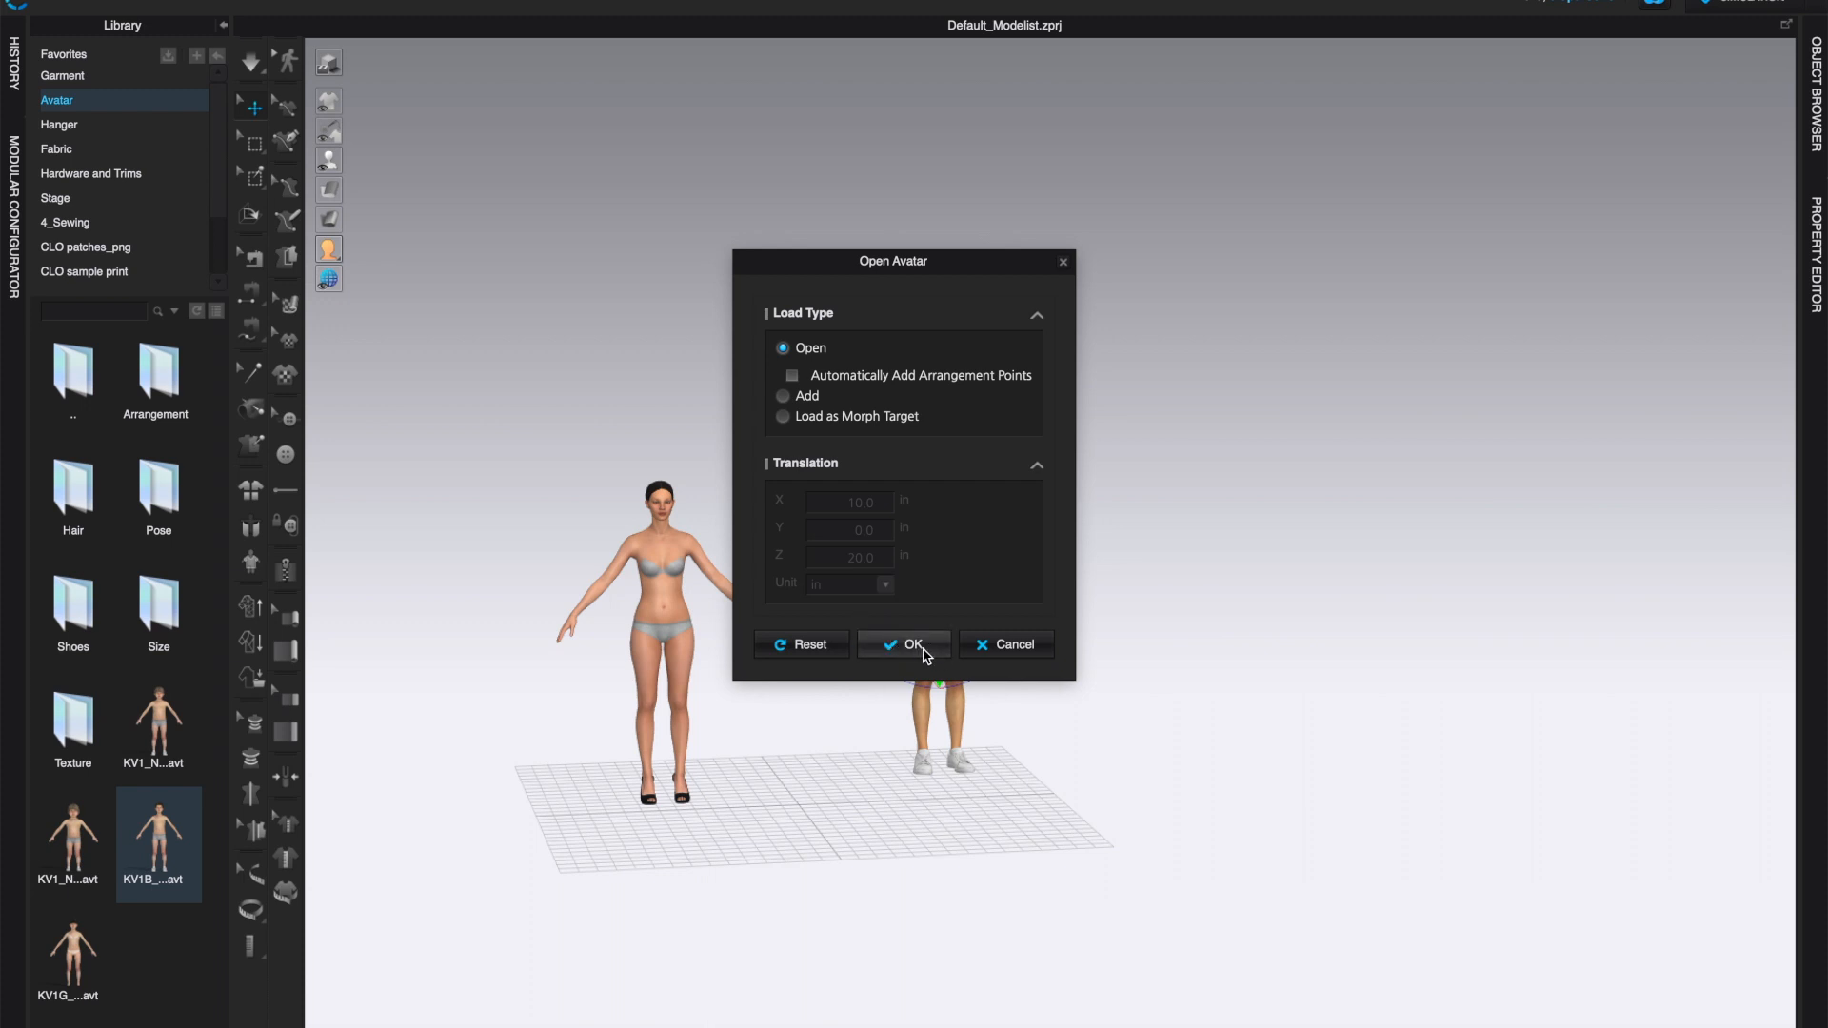
pyautogui.click(904, 645)
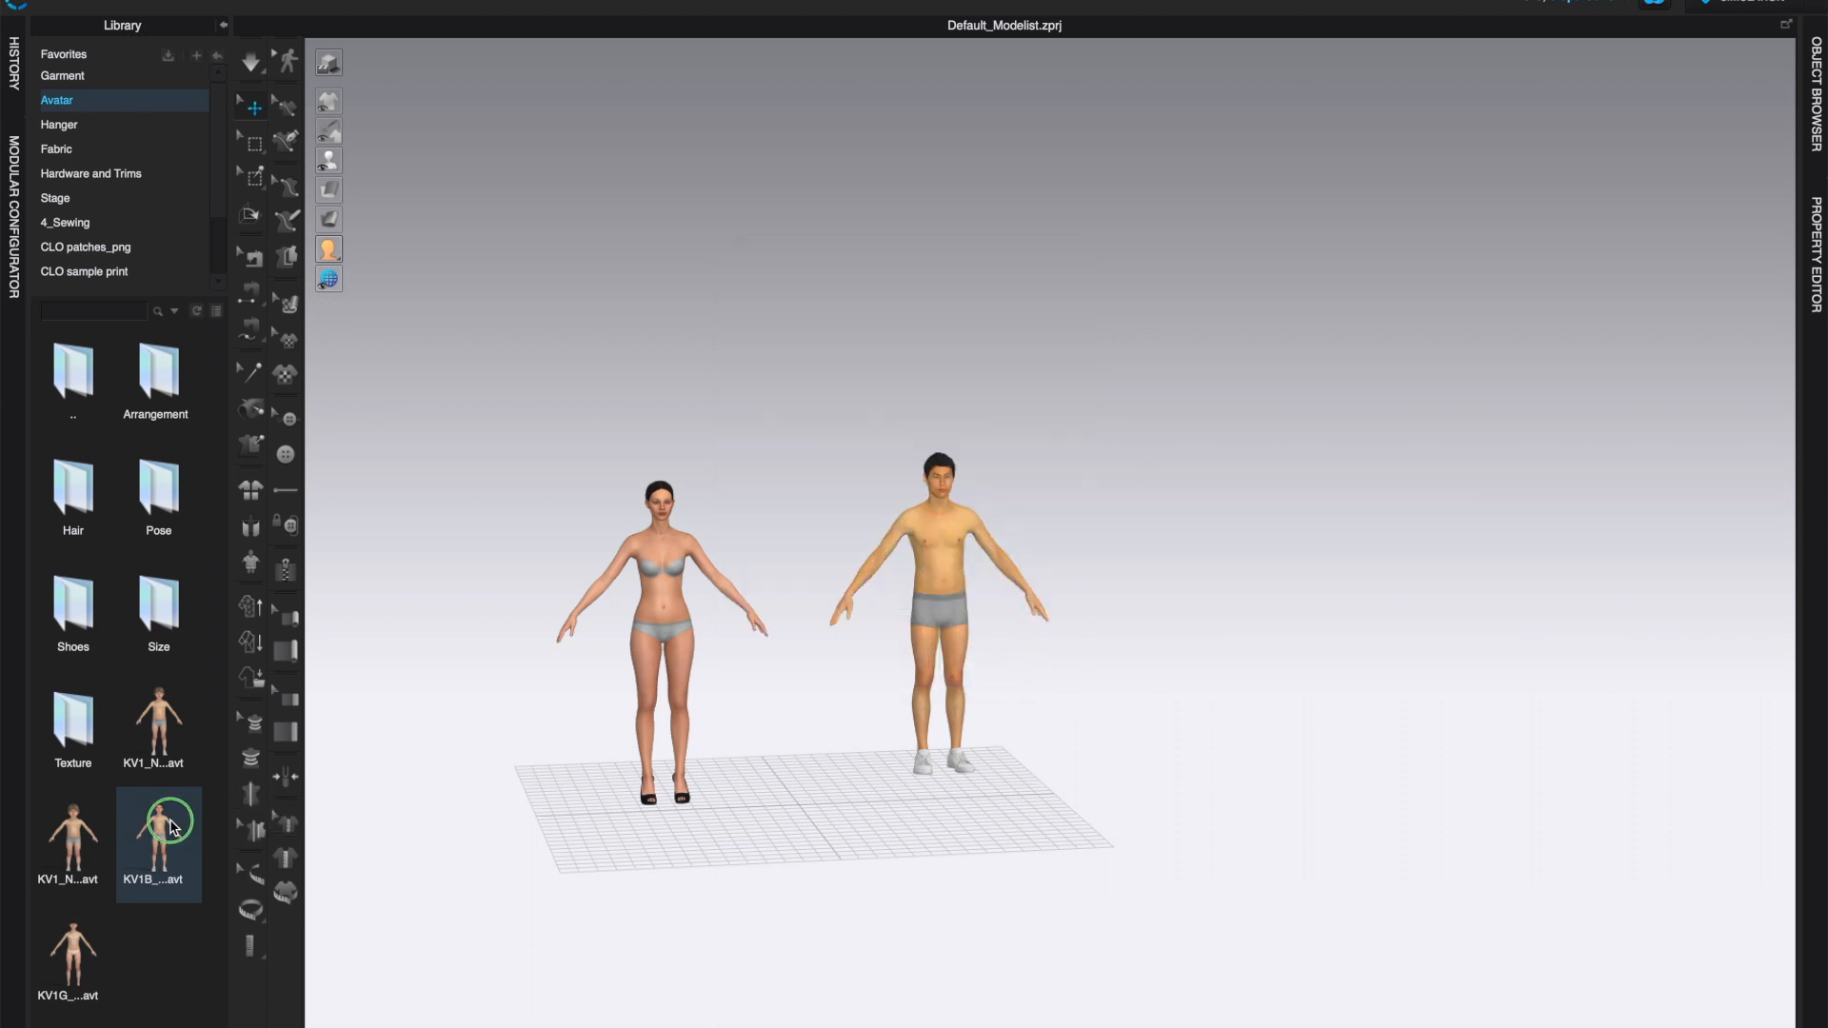
pyautogui.doubleClick(159, 843)
pyautogui.write('0')
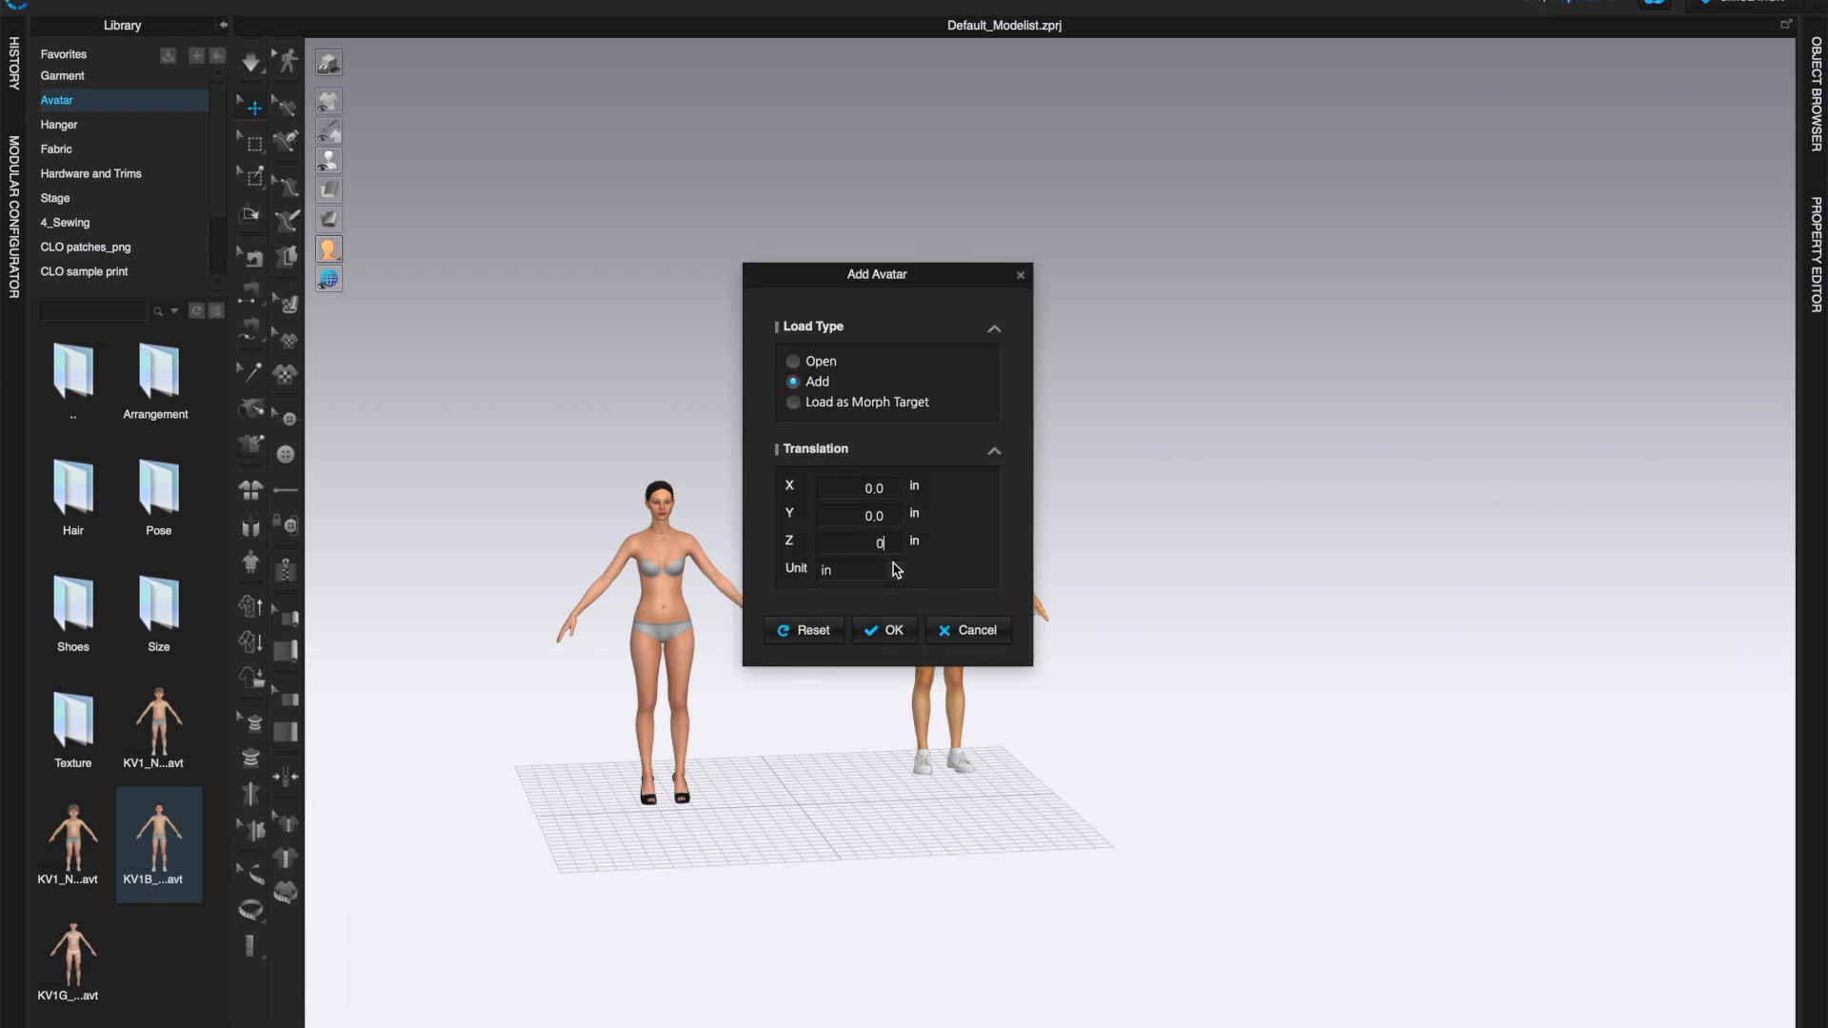
pyautogui.click(885, 630)
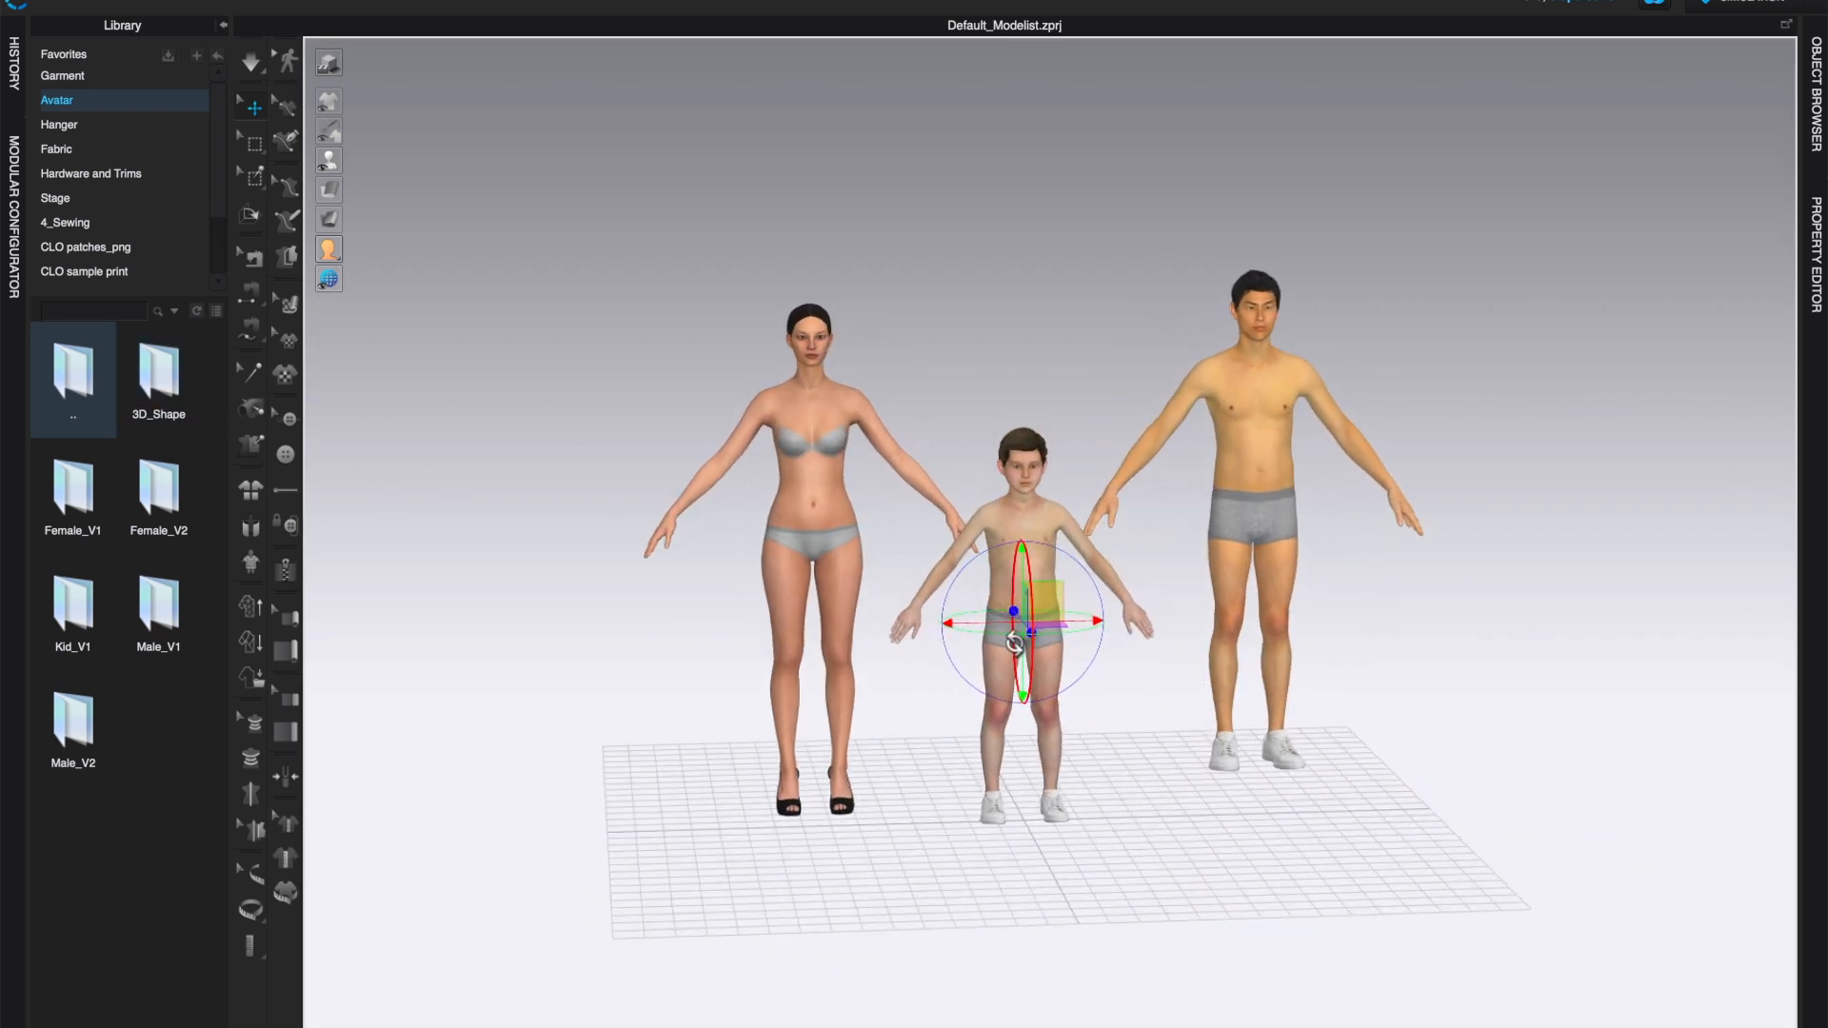
# Step: Preview 3D_Shape_02.avt from the 3D_Shape library folder and bring up its Add settings
pyautogui.doubleClick(158, 377)
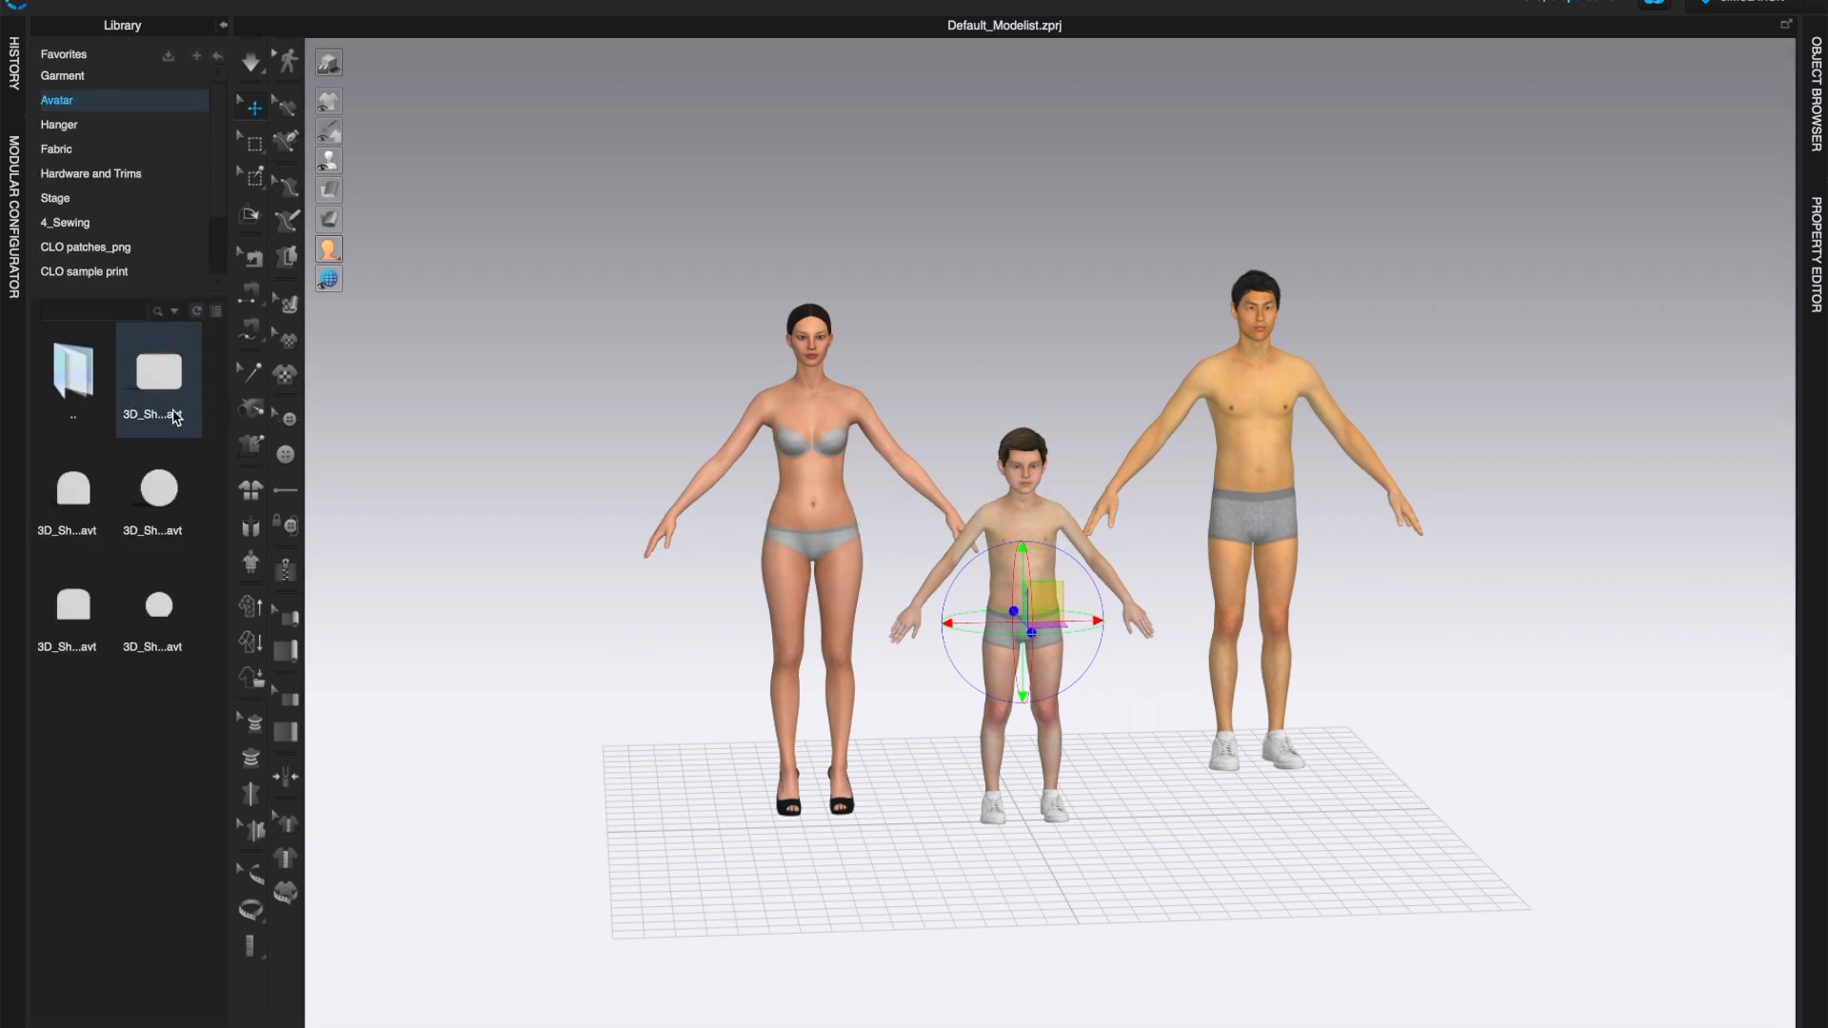
pyautogui.doubleClick(73, 487)
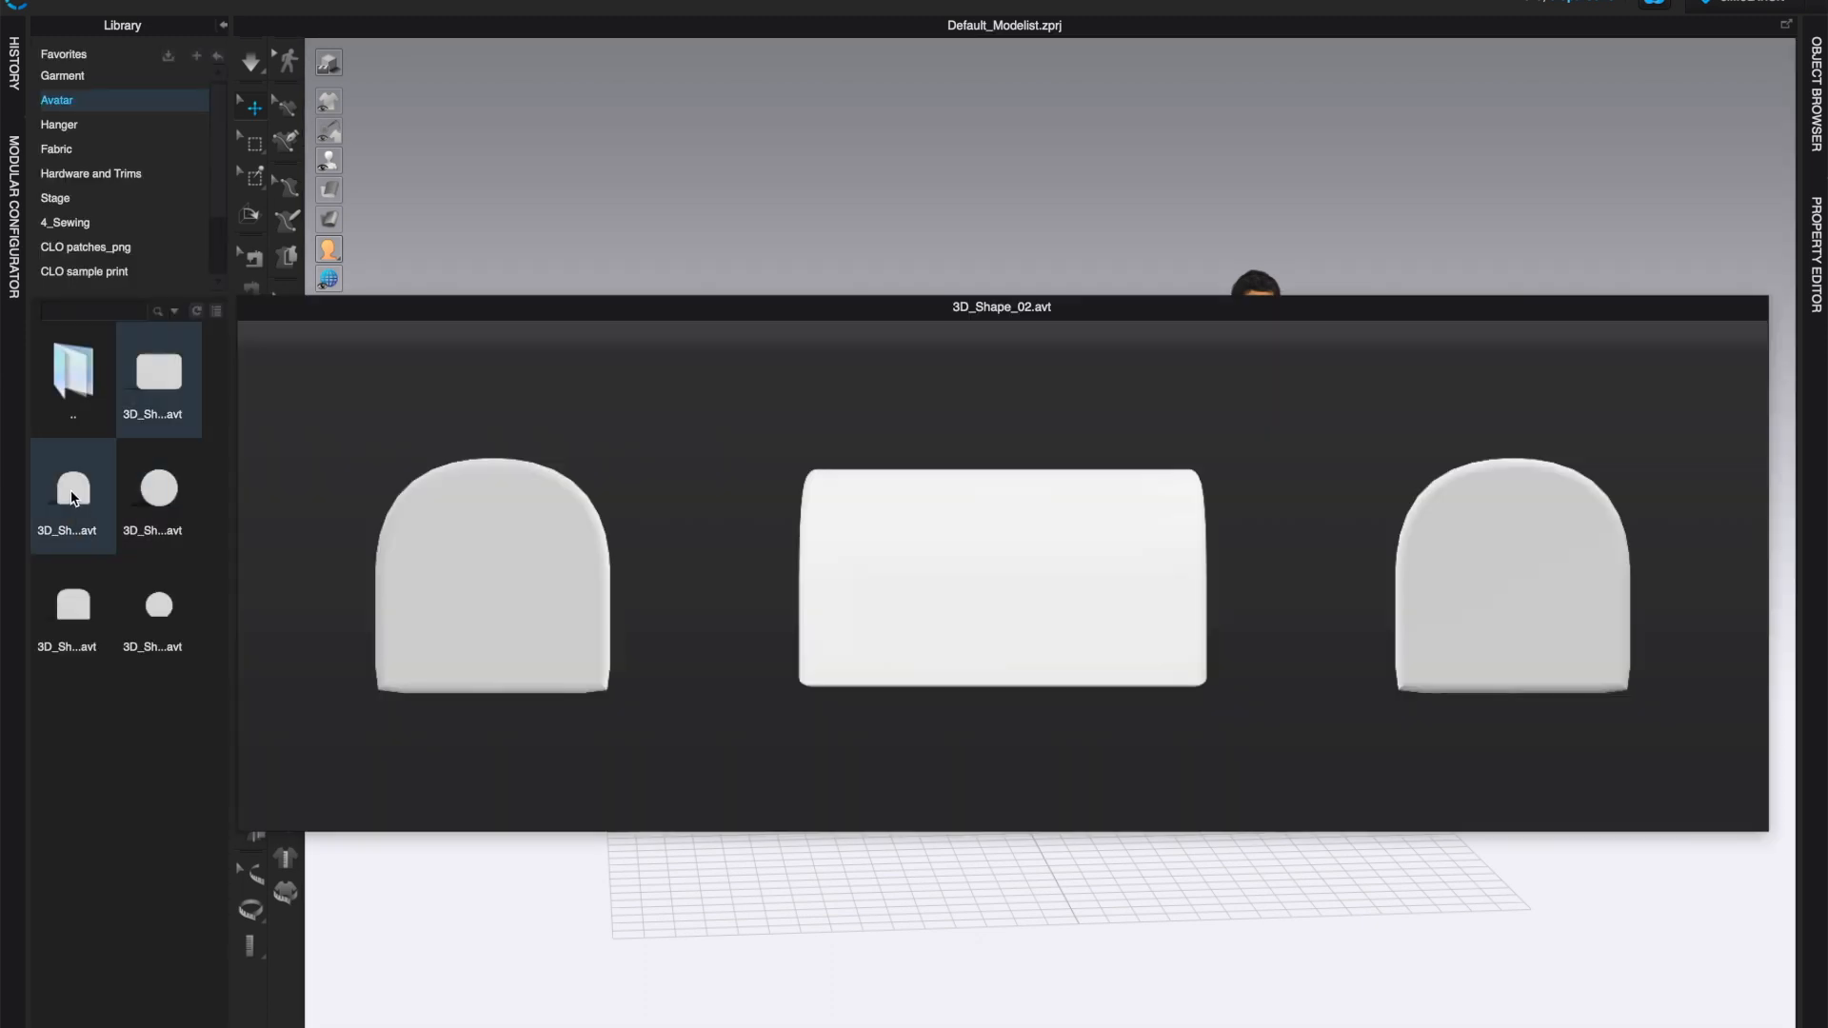
pyautogui.doubleClick(73, 489)
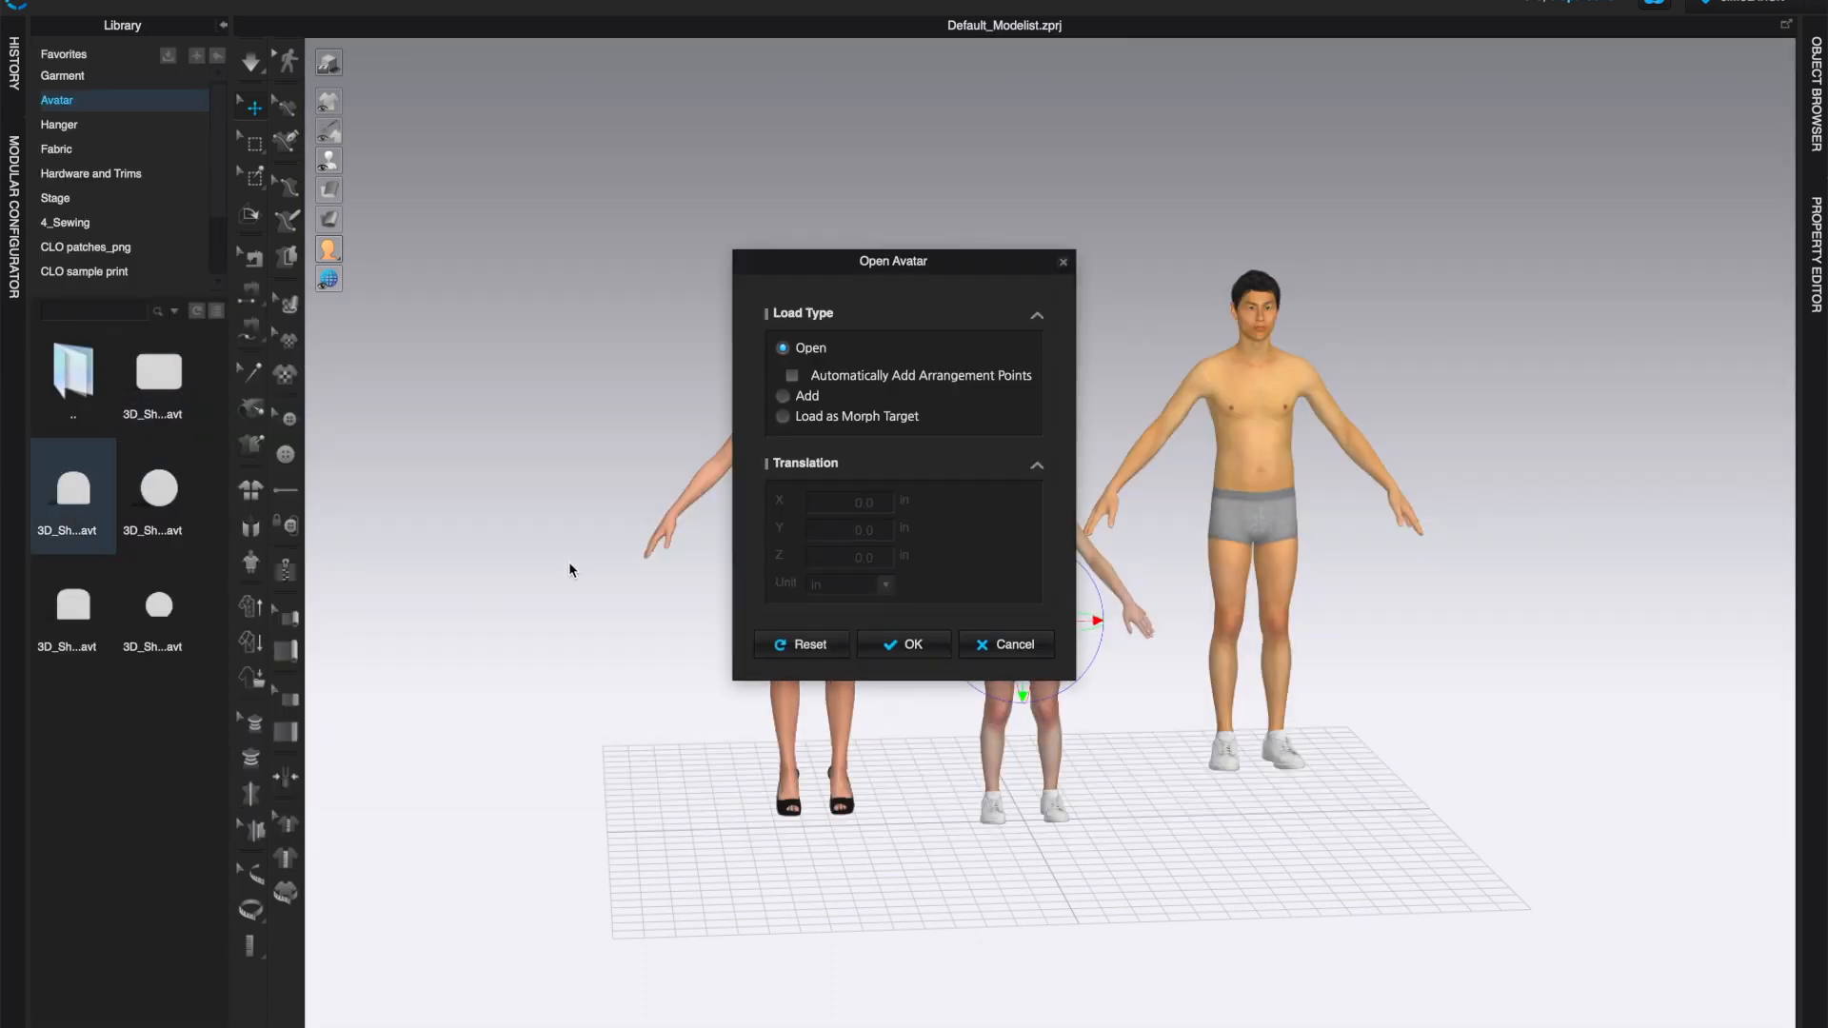
pyautogui.moveTo(1051, 653)
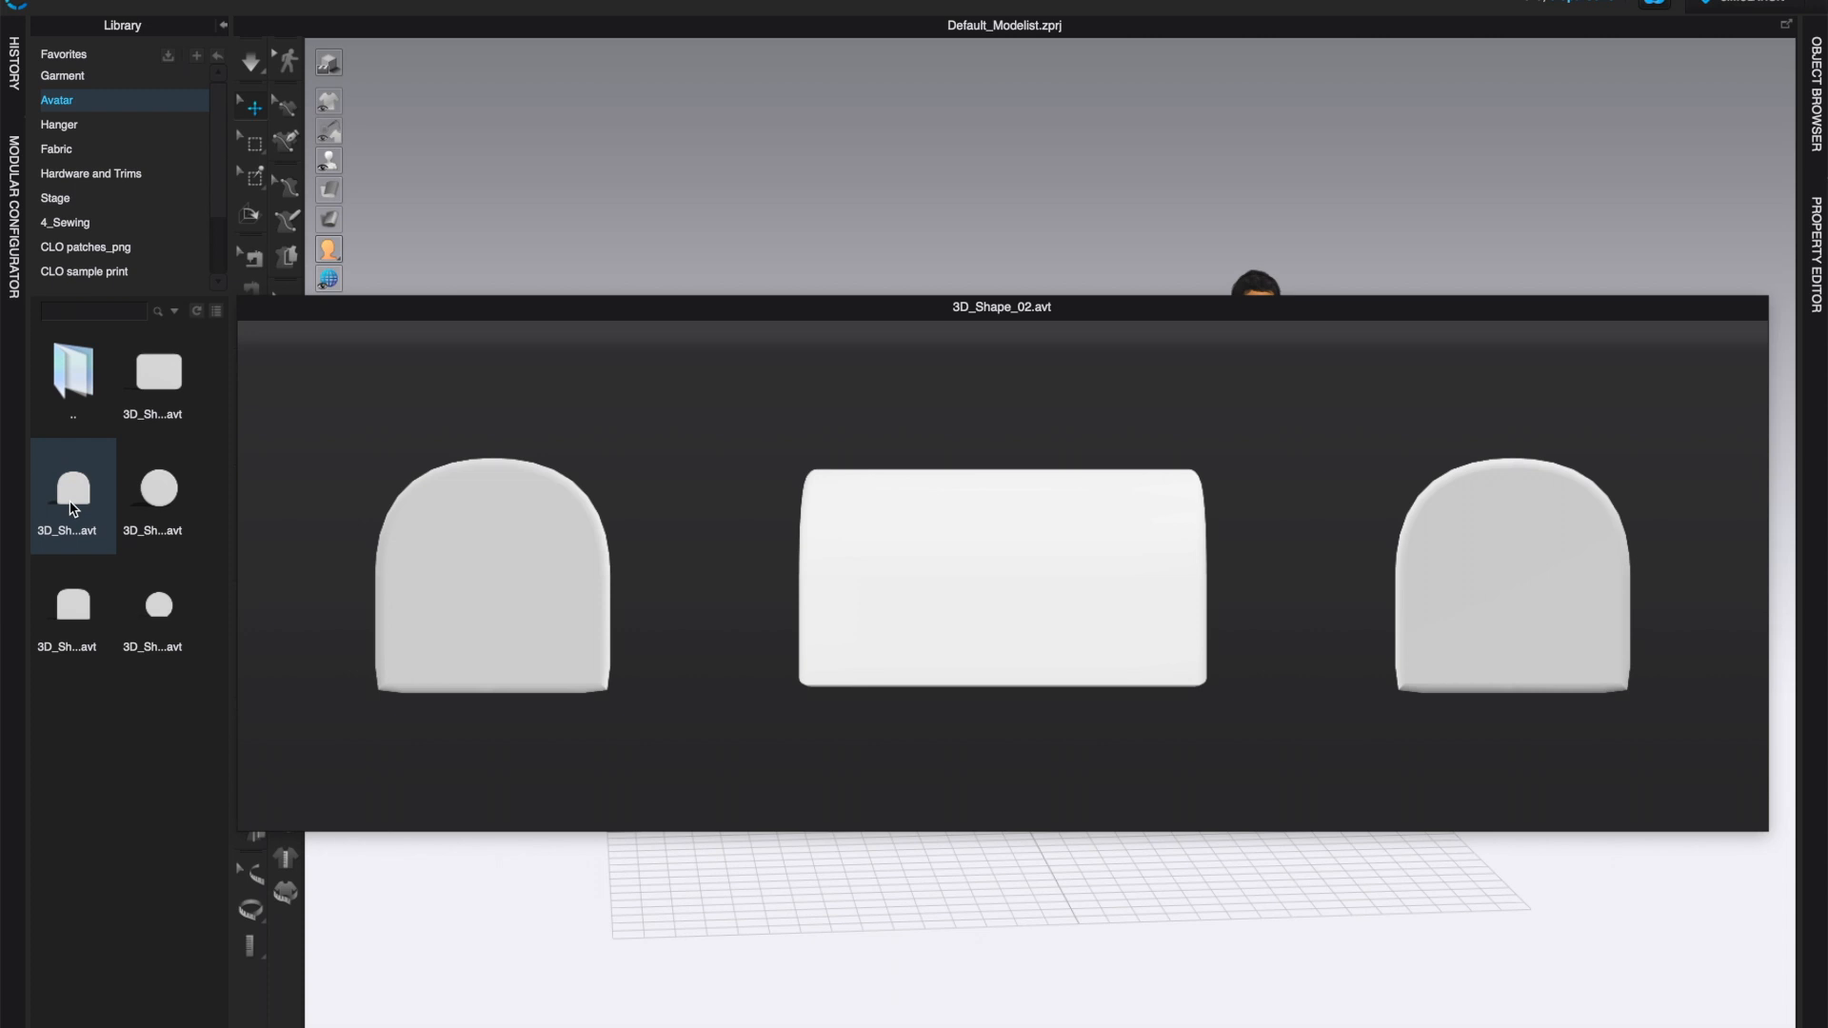
pyautogui.doubleClick(73, 487)
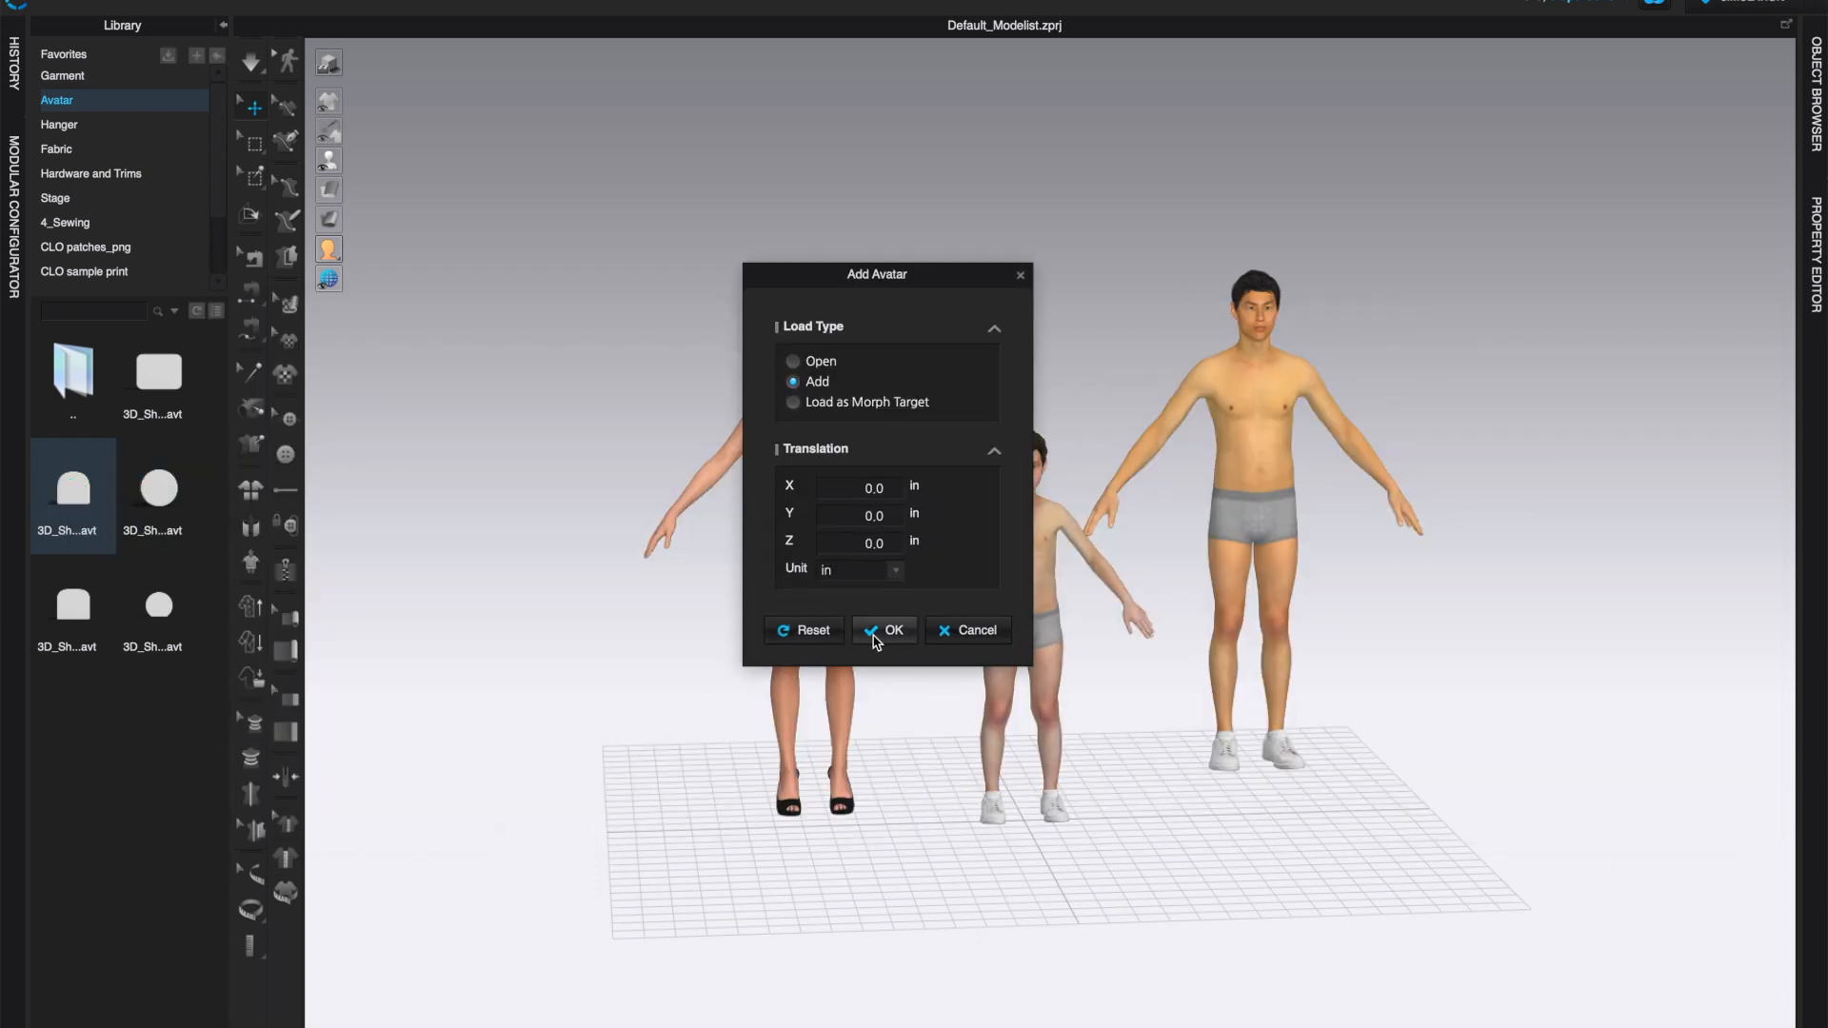
# Step: Confirm adding 3D_Shape_02 at the default translation beside the boy
pyautogui.click(884, 630)
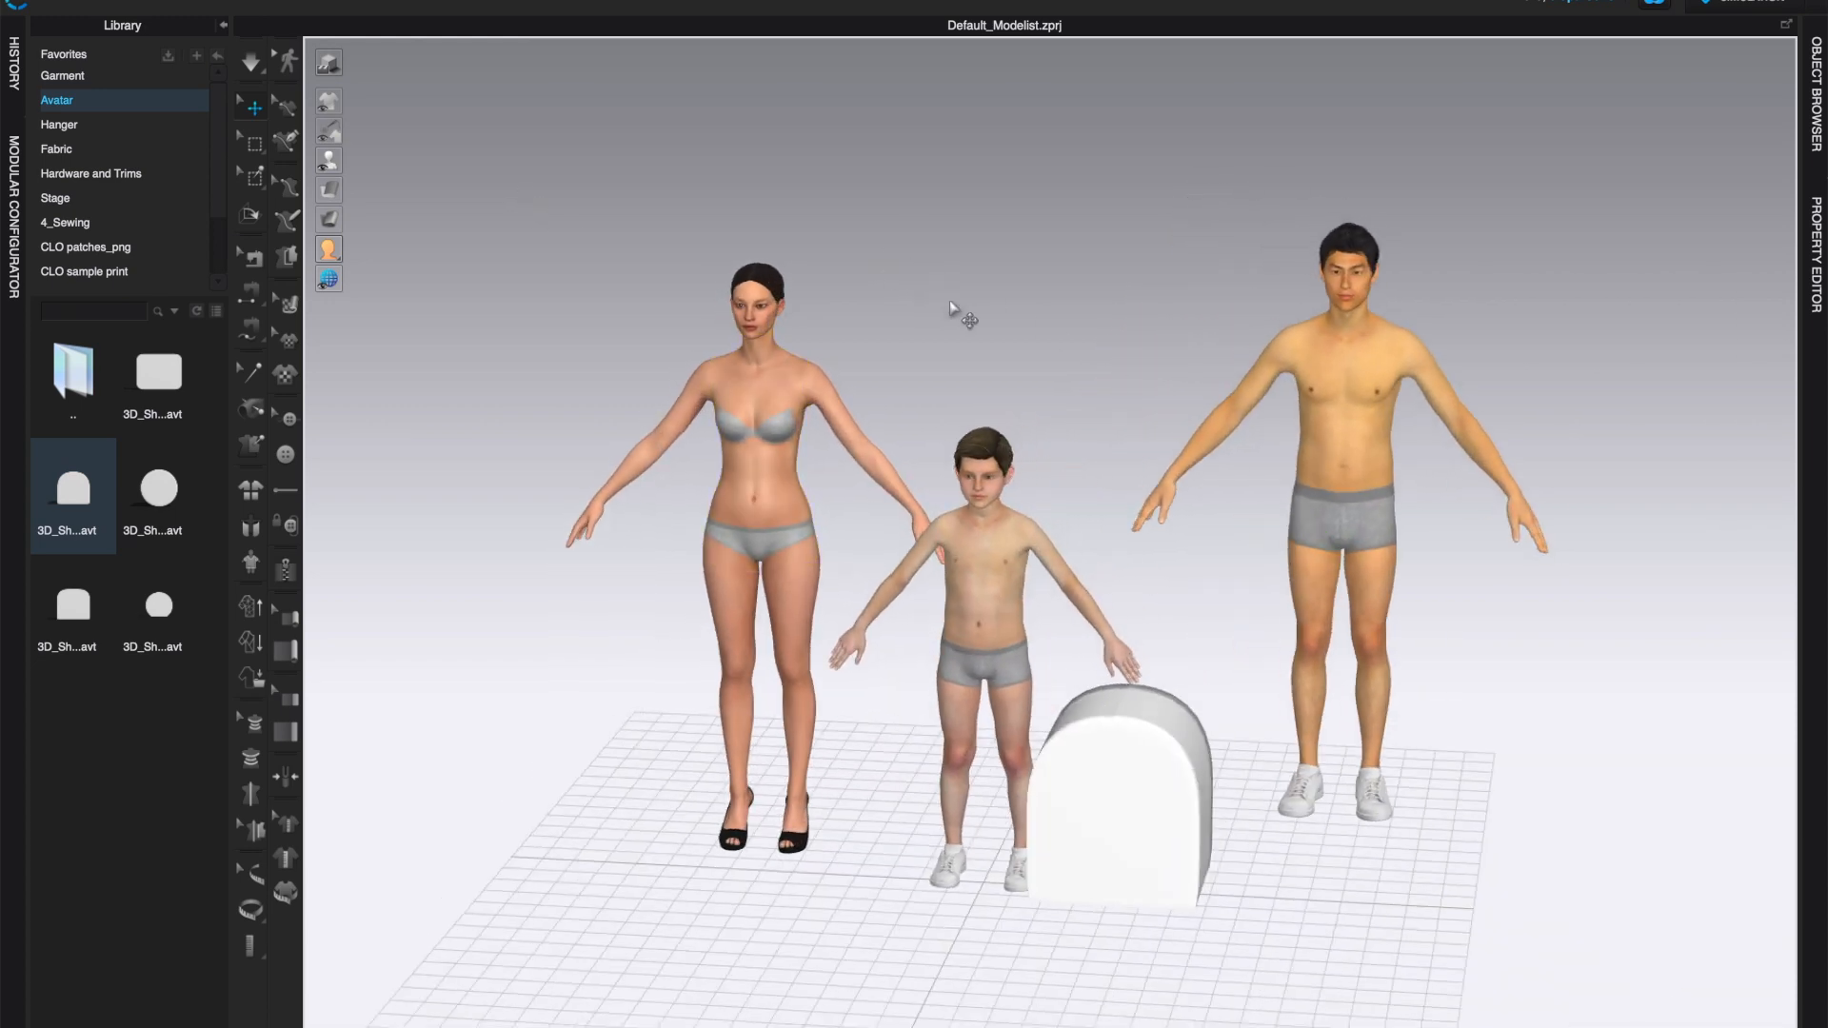
# Step: Turn on Show X-Ray Joints from the expanded avatar display toolbar
pyautogui.click(327, 159)
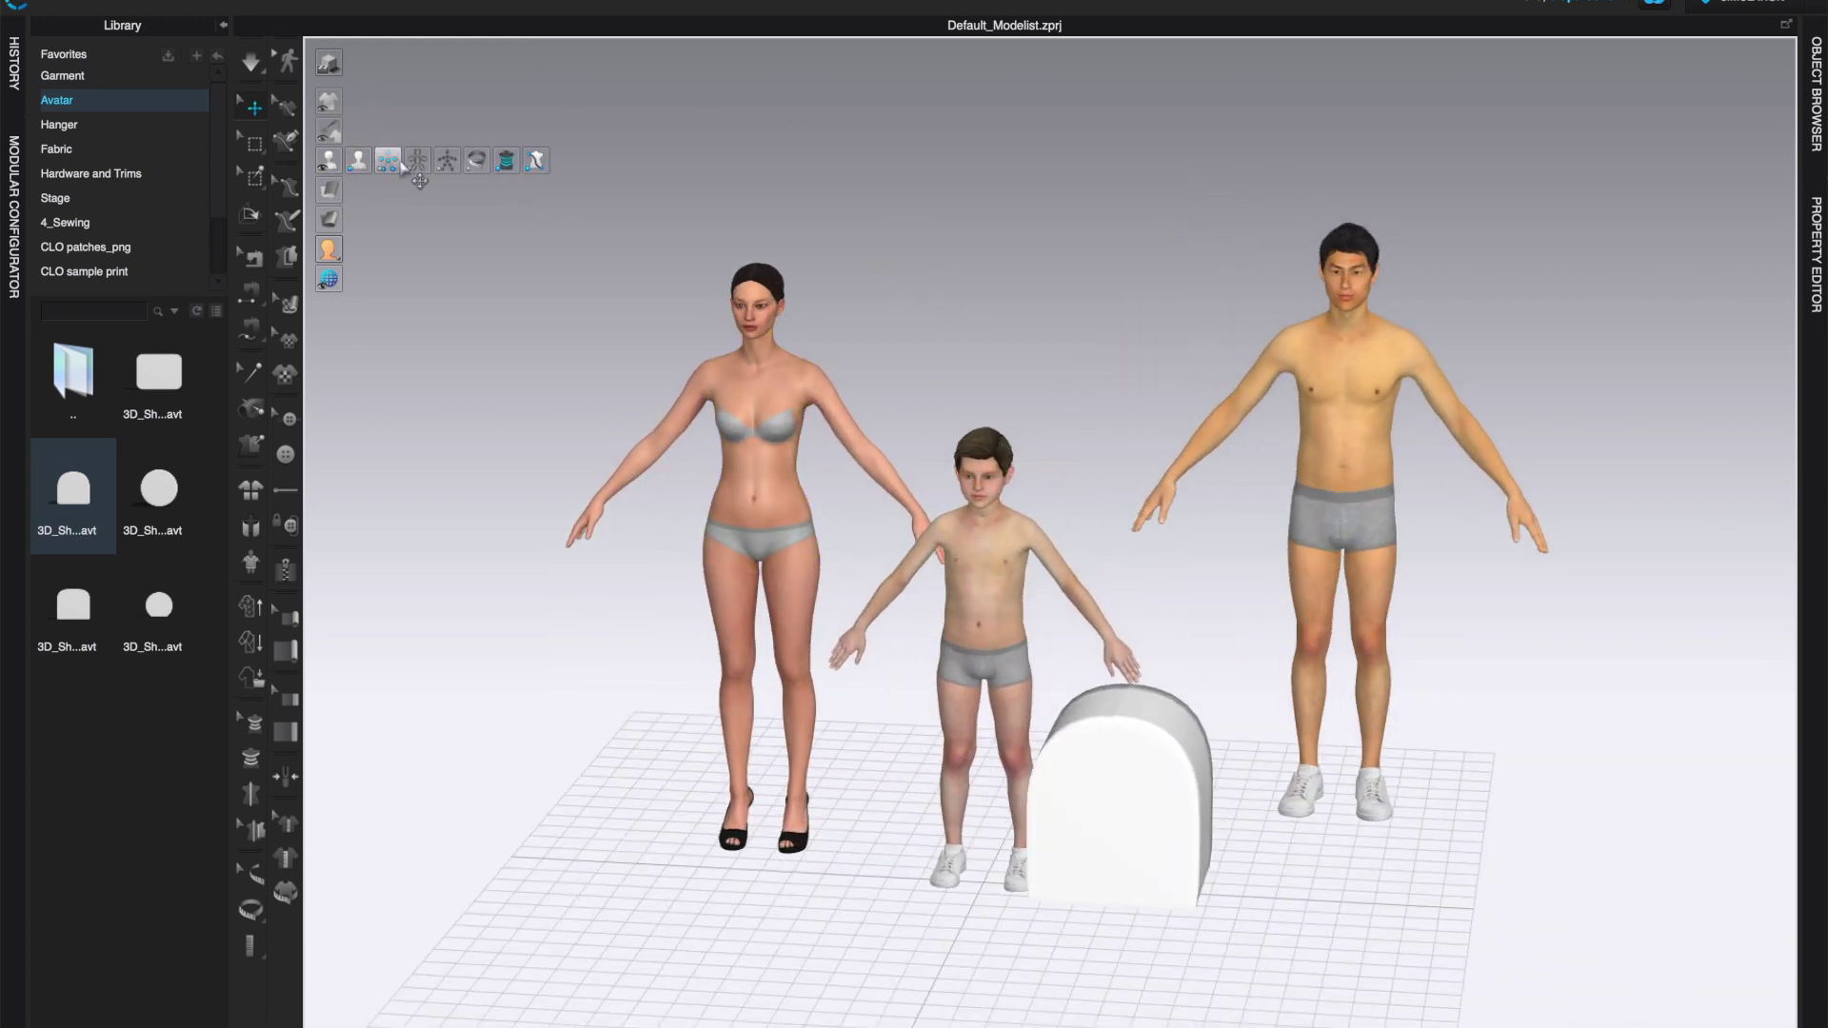
pyautogui.moveTo(446, 159)
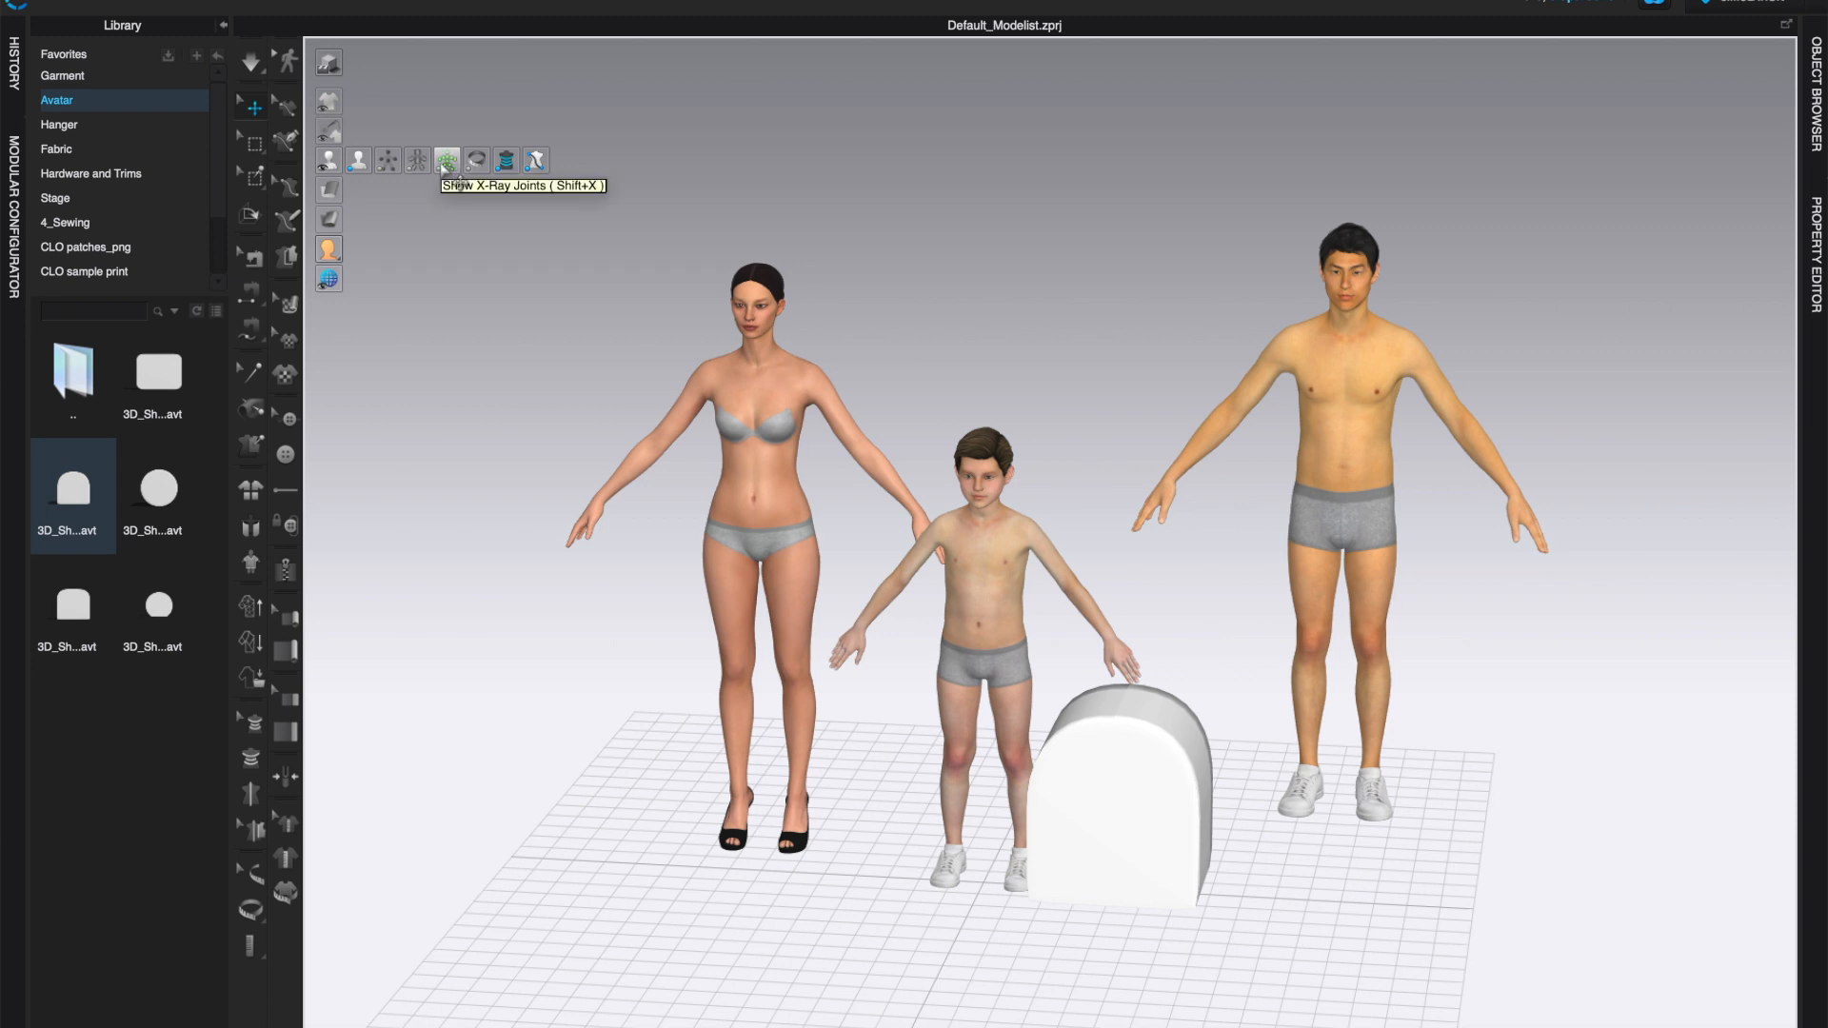
pyautogui.click(445, 159)
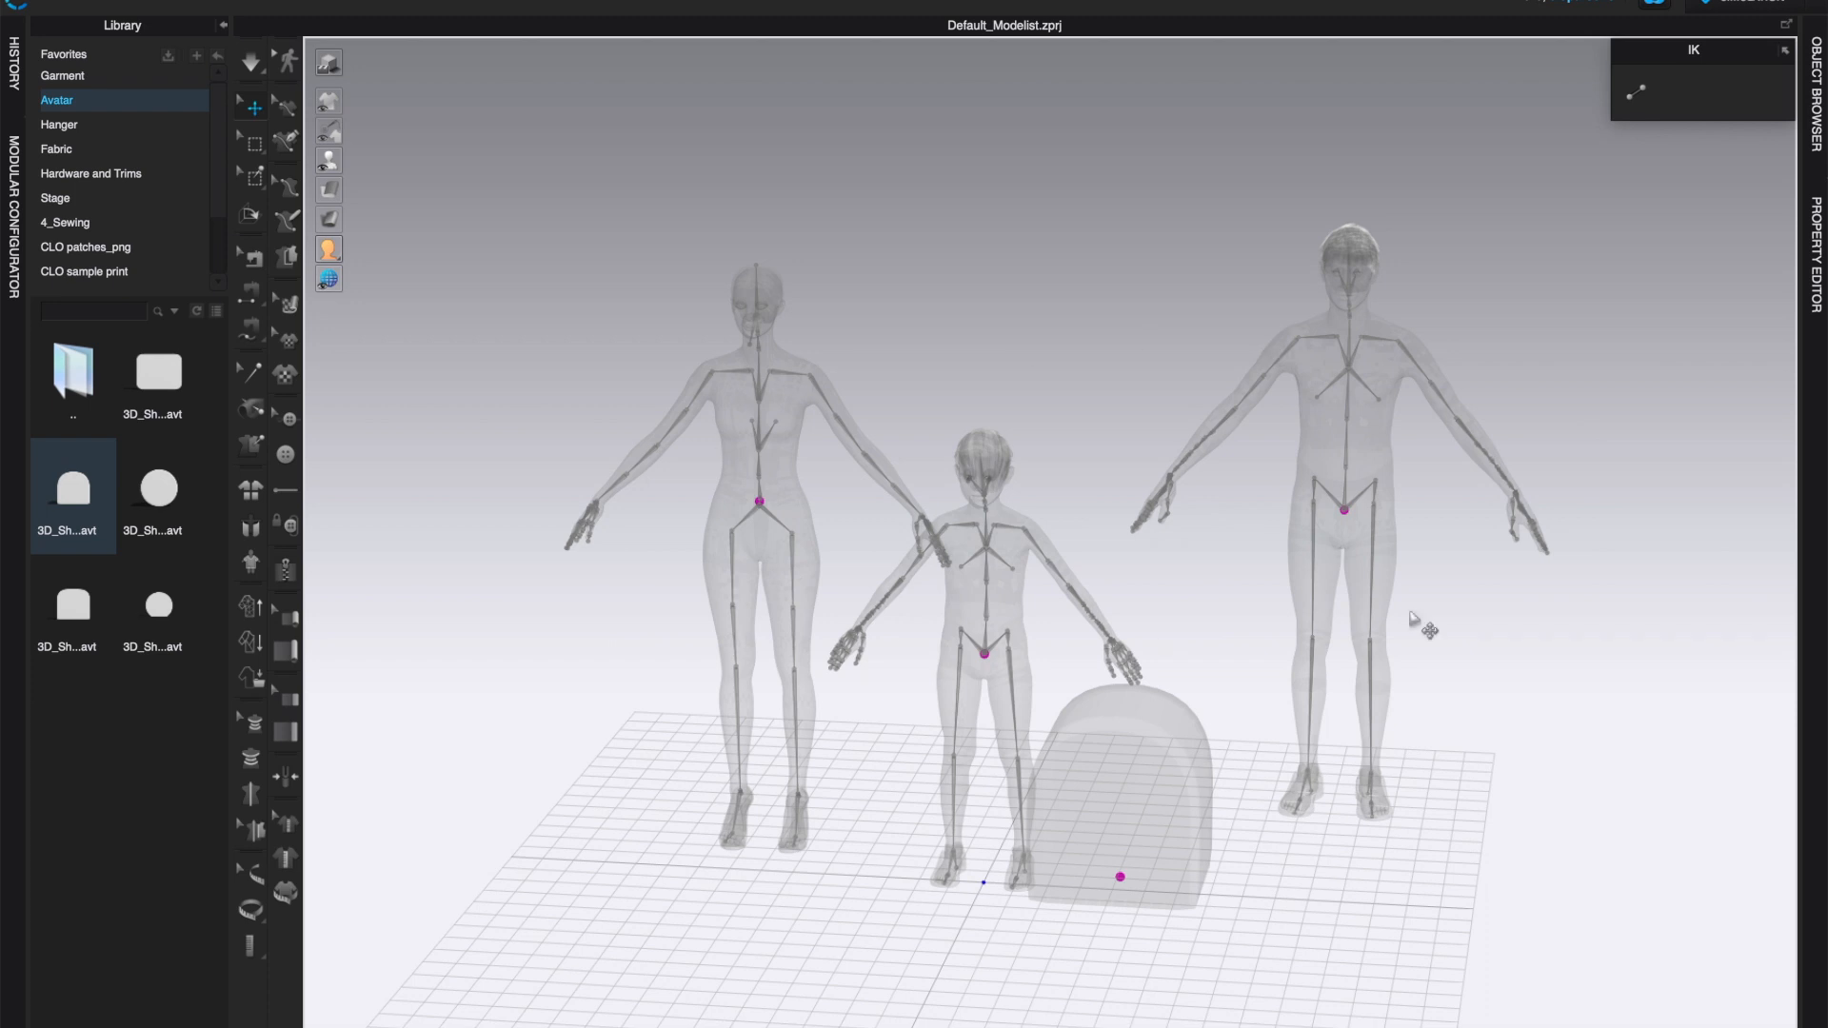
pyautogui.moveTo(1690, 166)
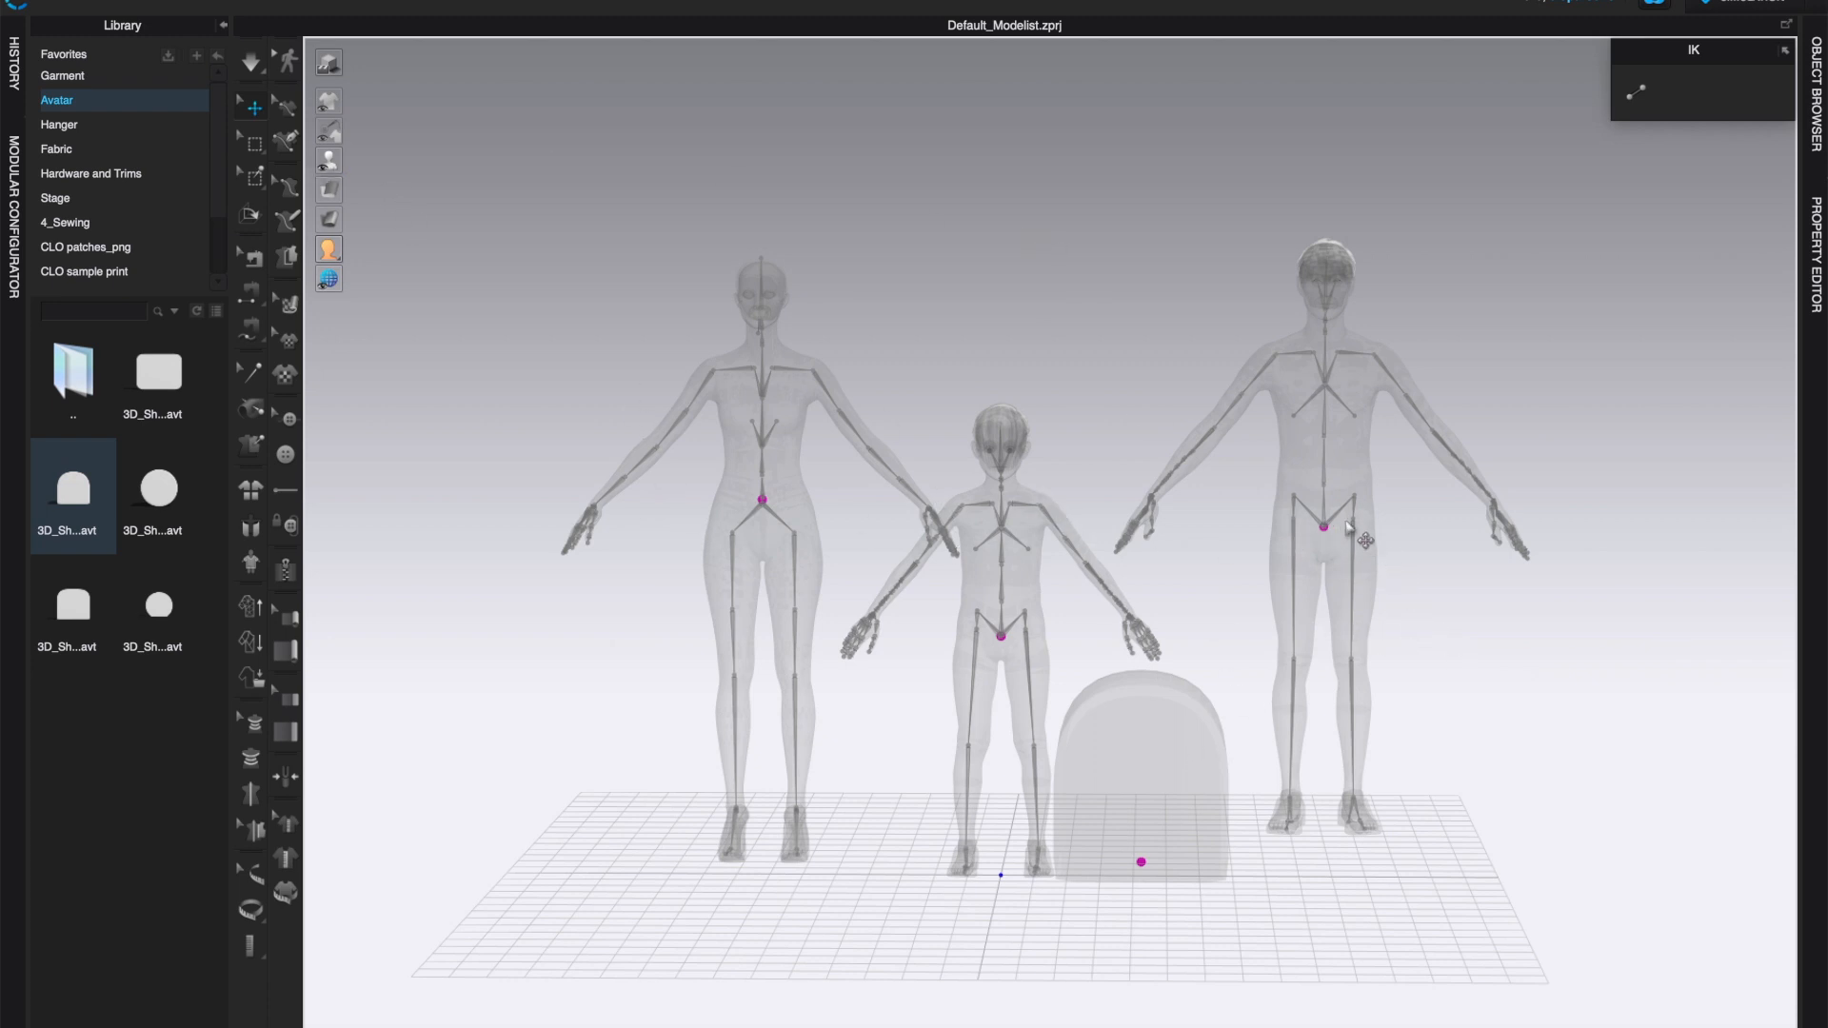
pyautogui.moveTo(1425, 595)
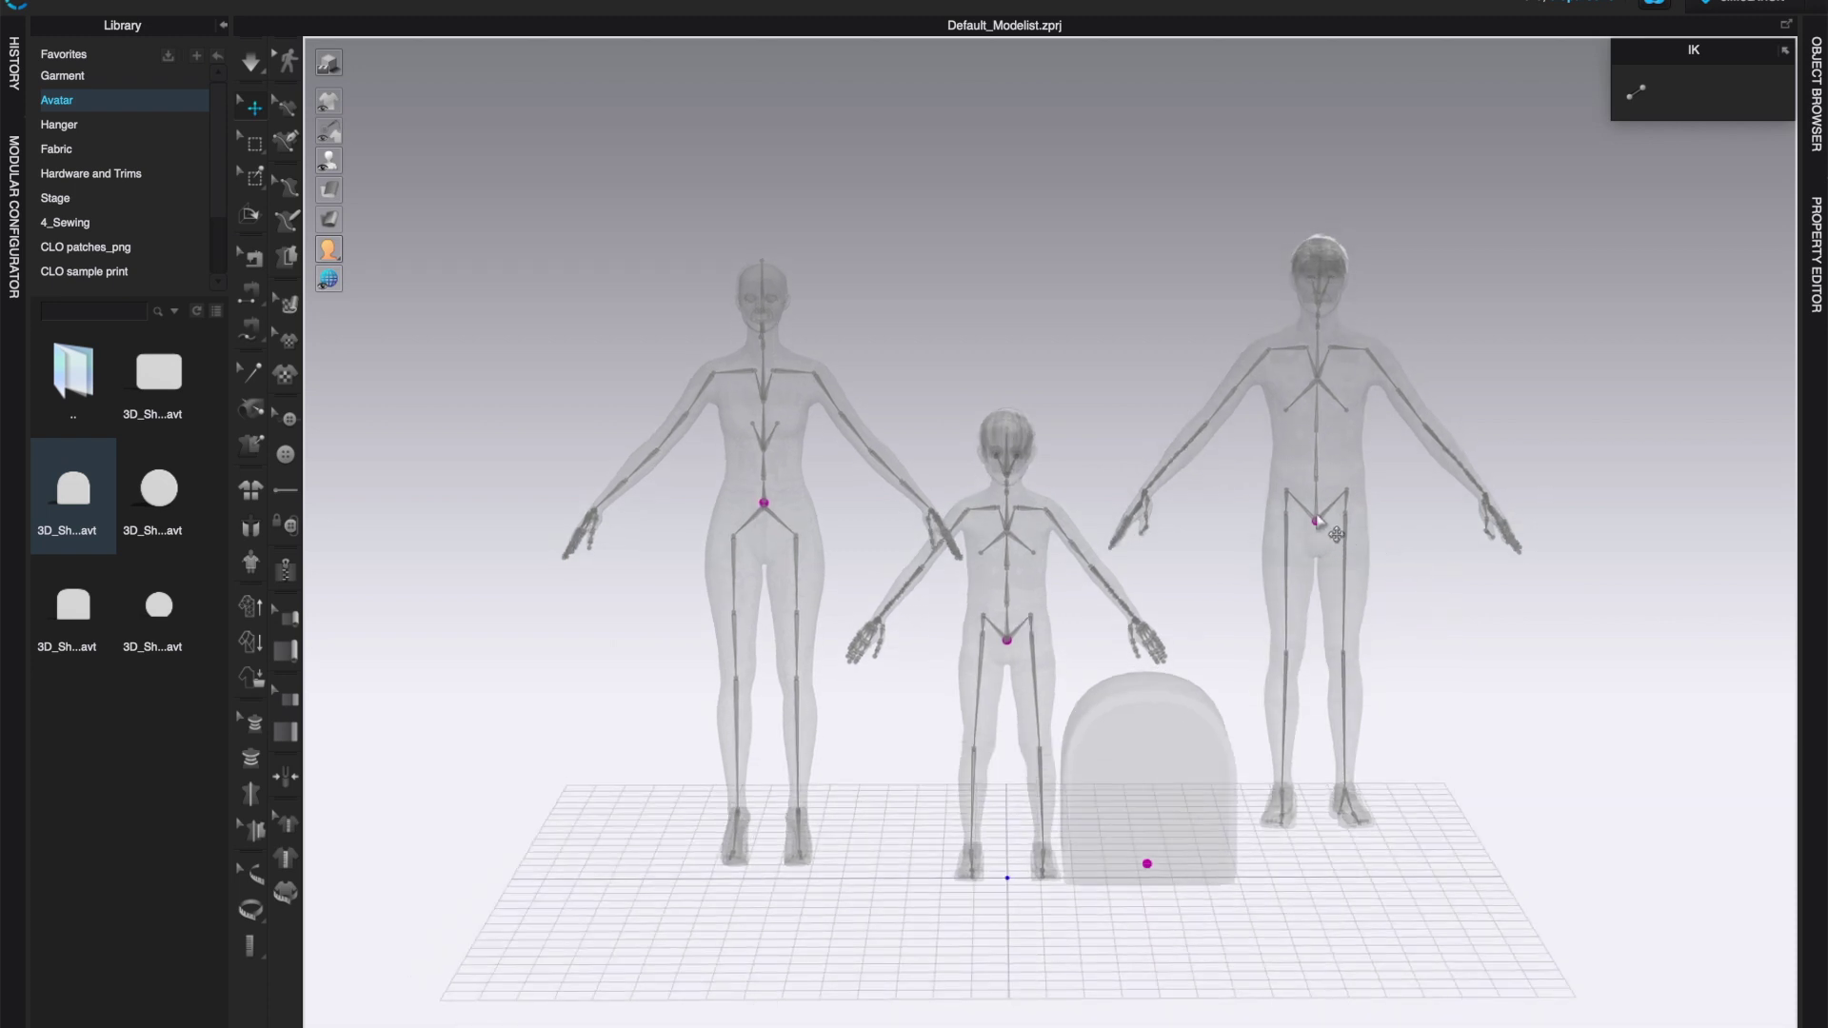
# Step: Lower the male avatar's arm by rotating his shoulder joint
pyautogui.click(1334, 538)
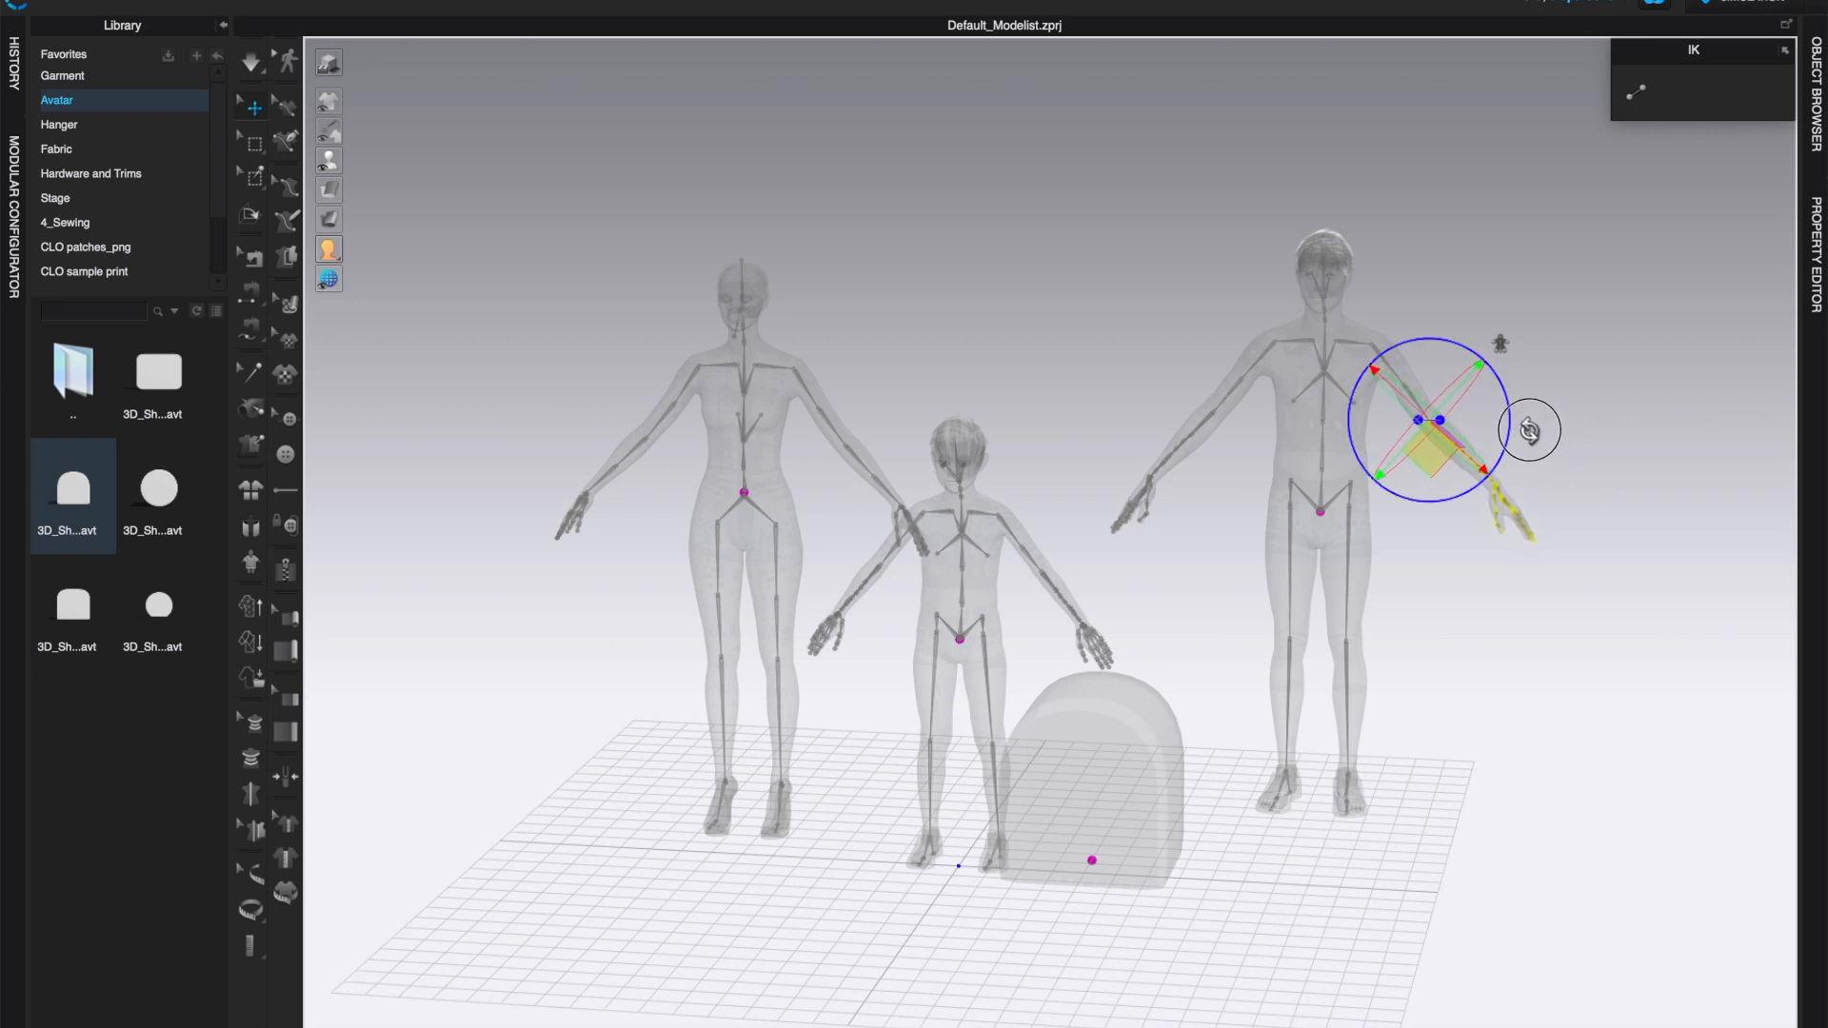
pyautogui.moveTo(1530, 430); pyautogui.dragTo(1502, 469)
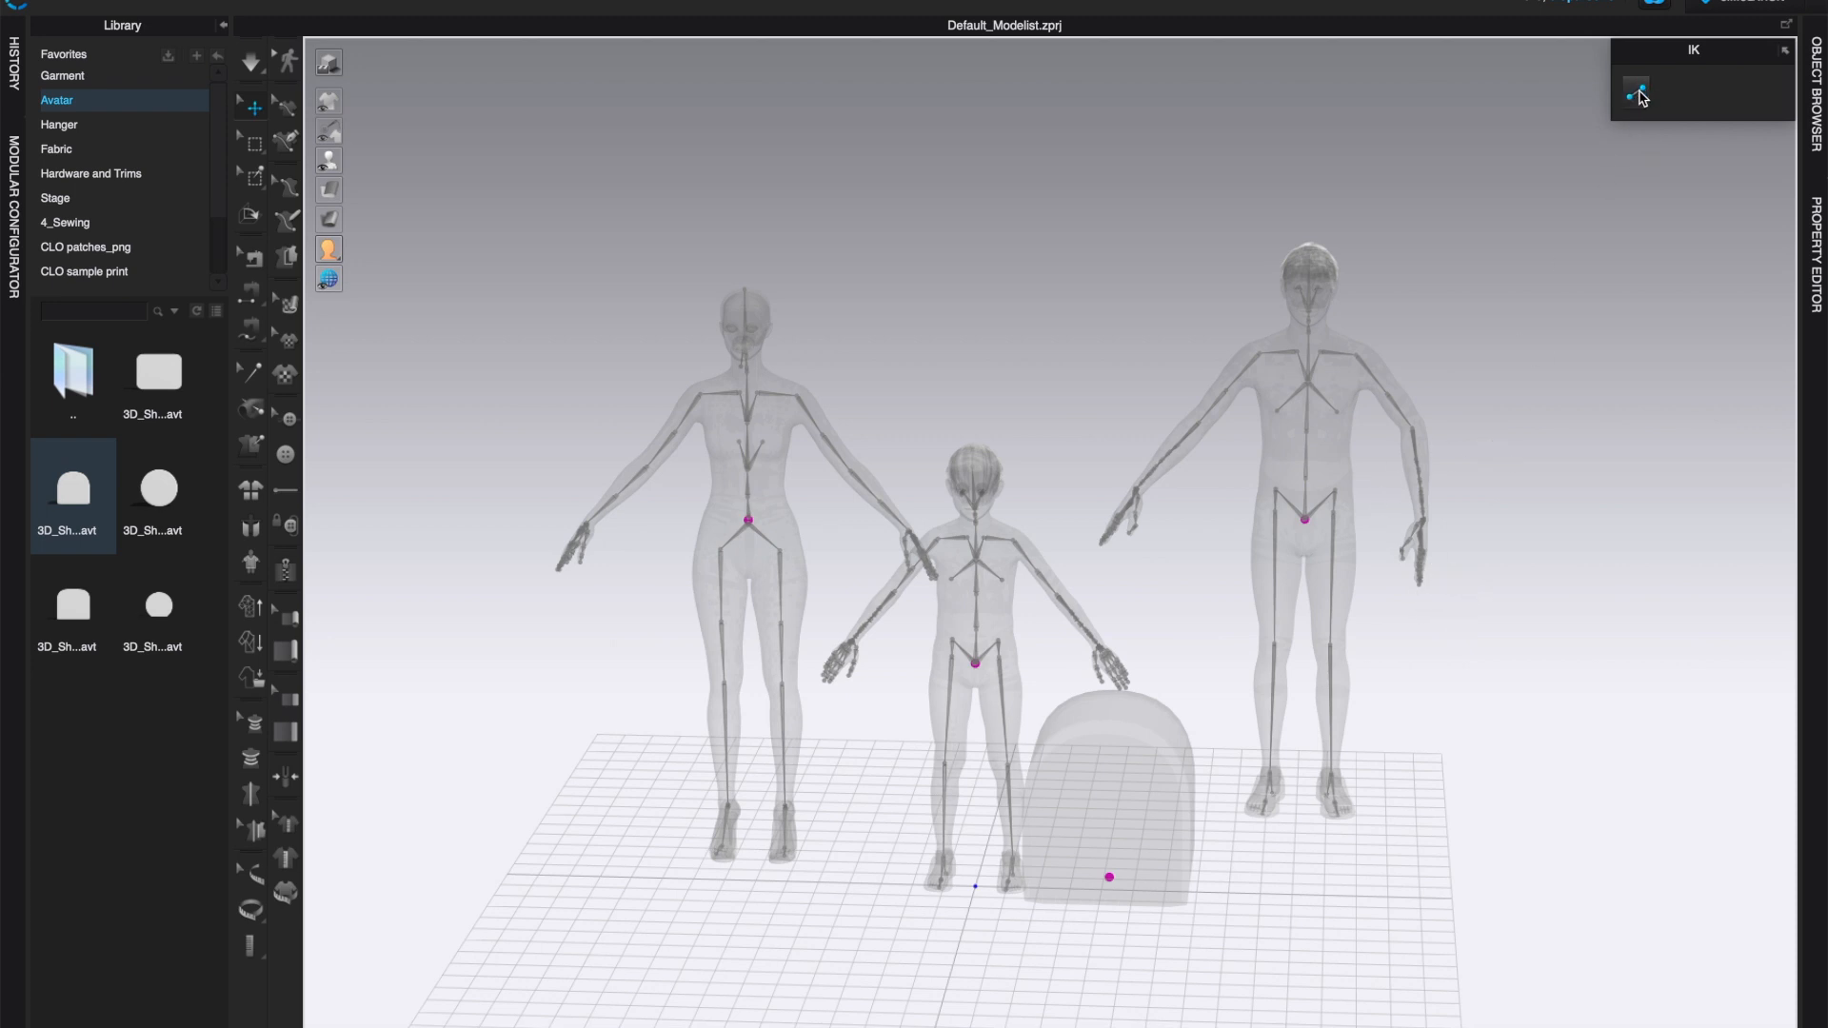
pyautogui.moveTo(1640, 95)
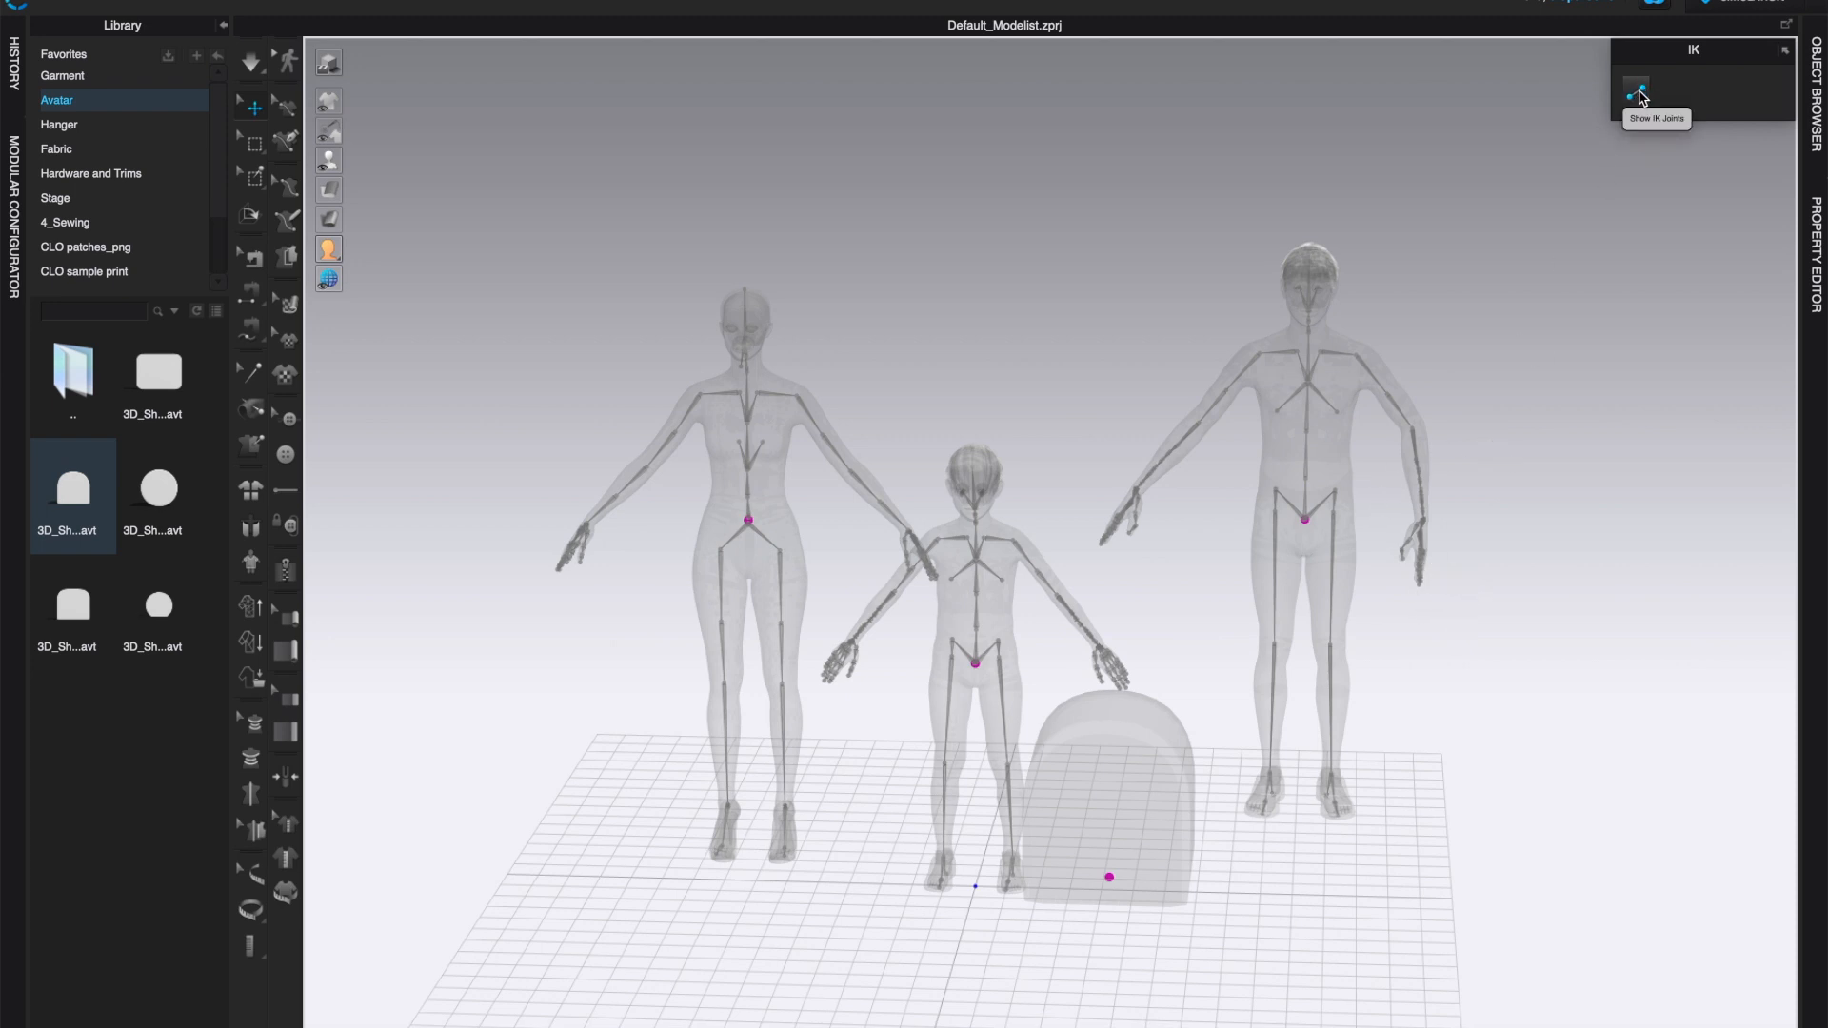
# Step: Show IK joints and test-pose the man's arm up and down and bend his knee
pyautogui.click(1635, 91)
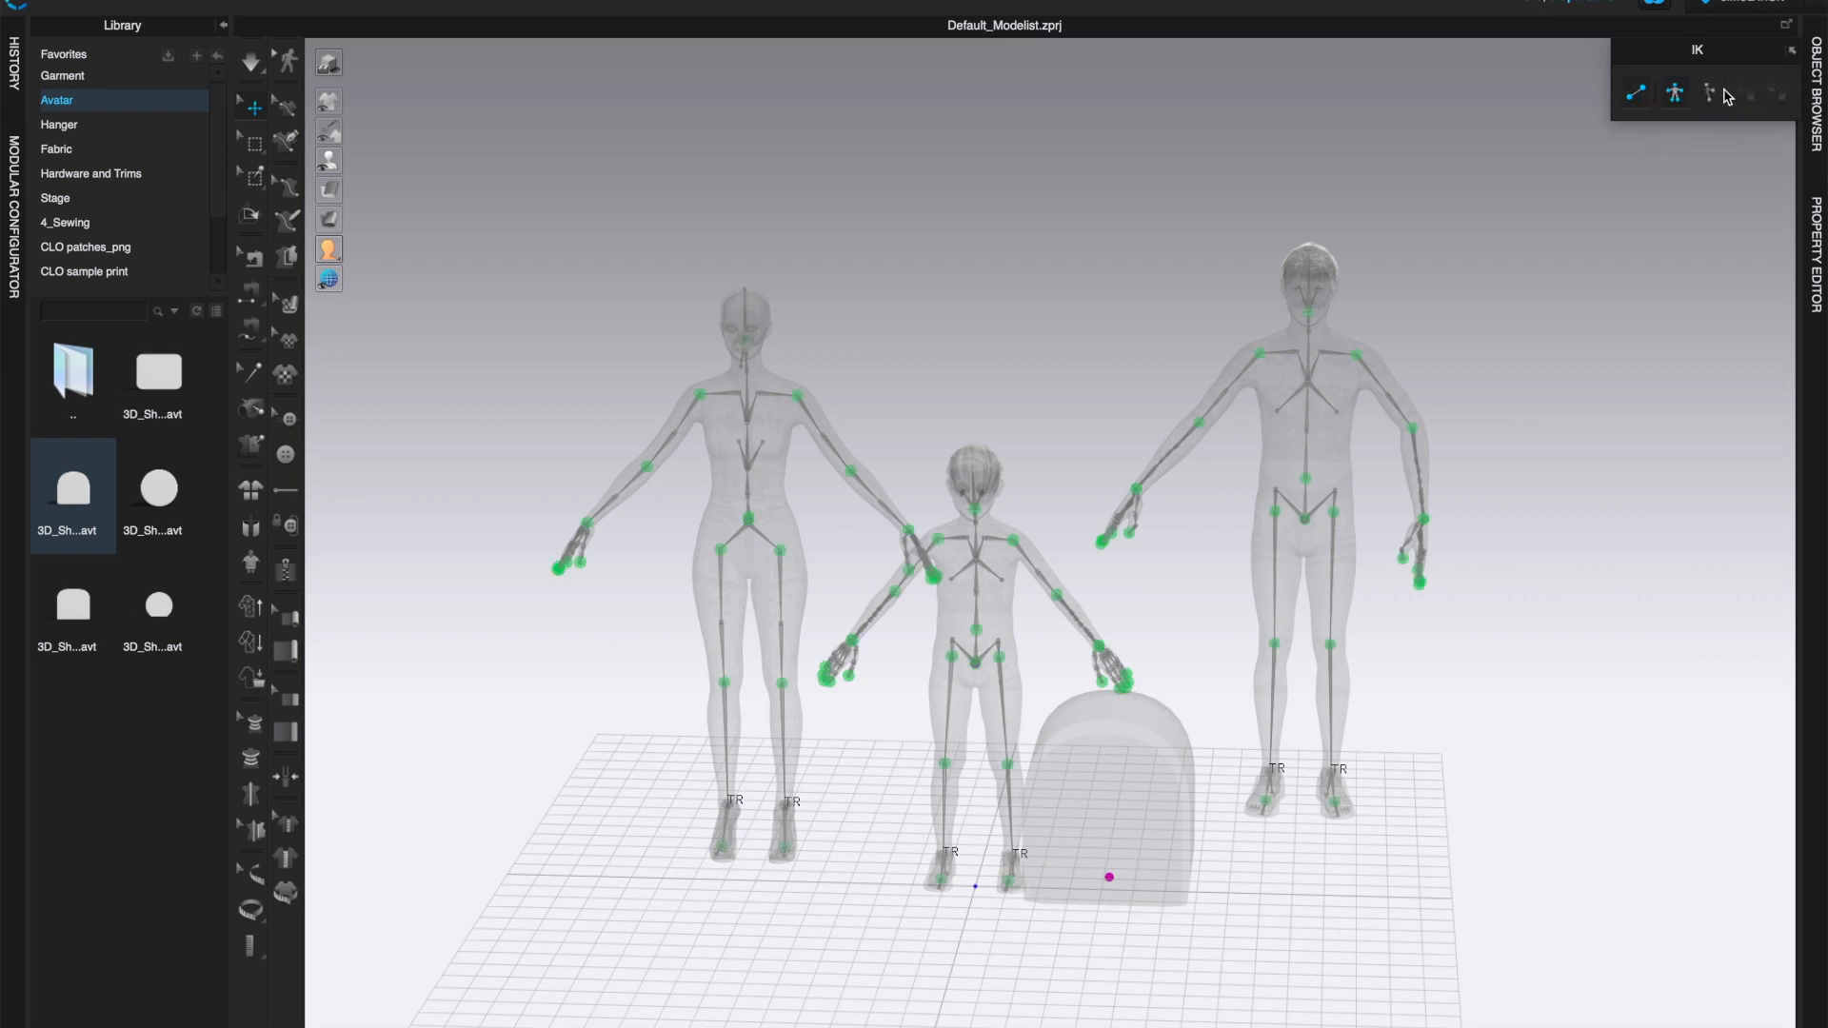
pyautogui.moveTo(1675, 93)
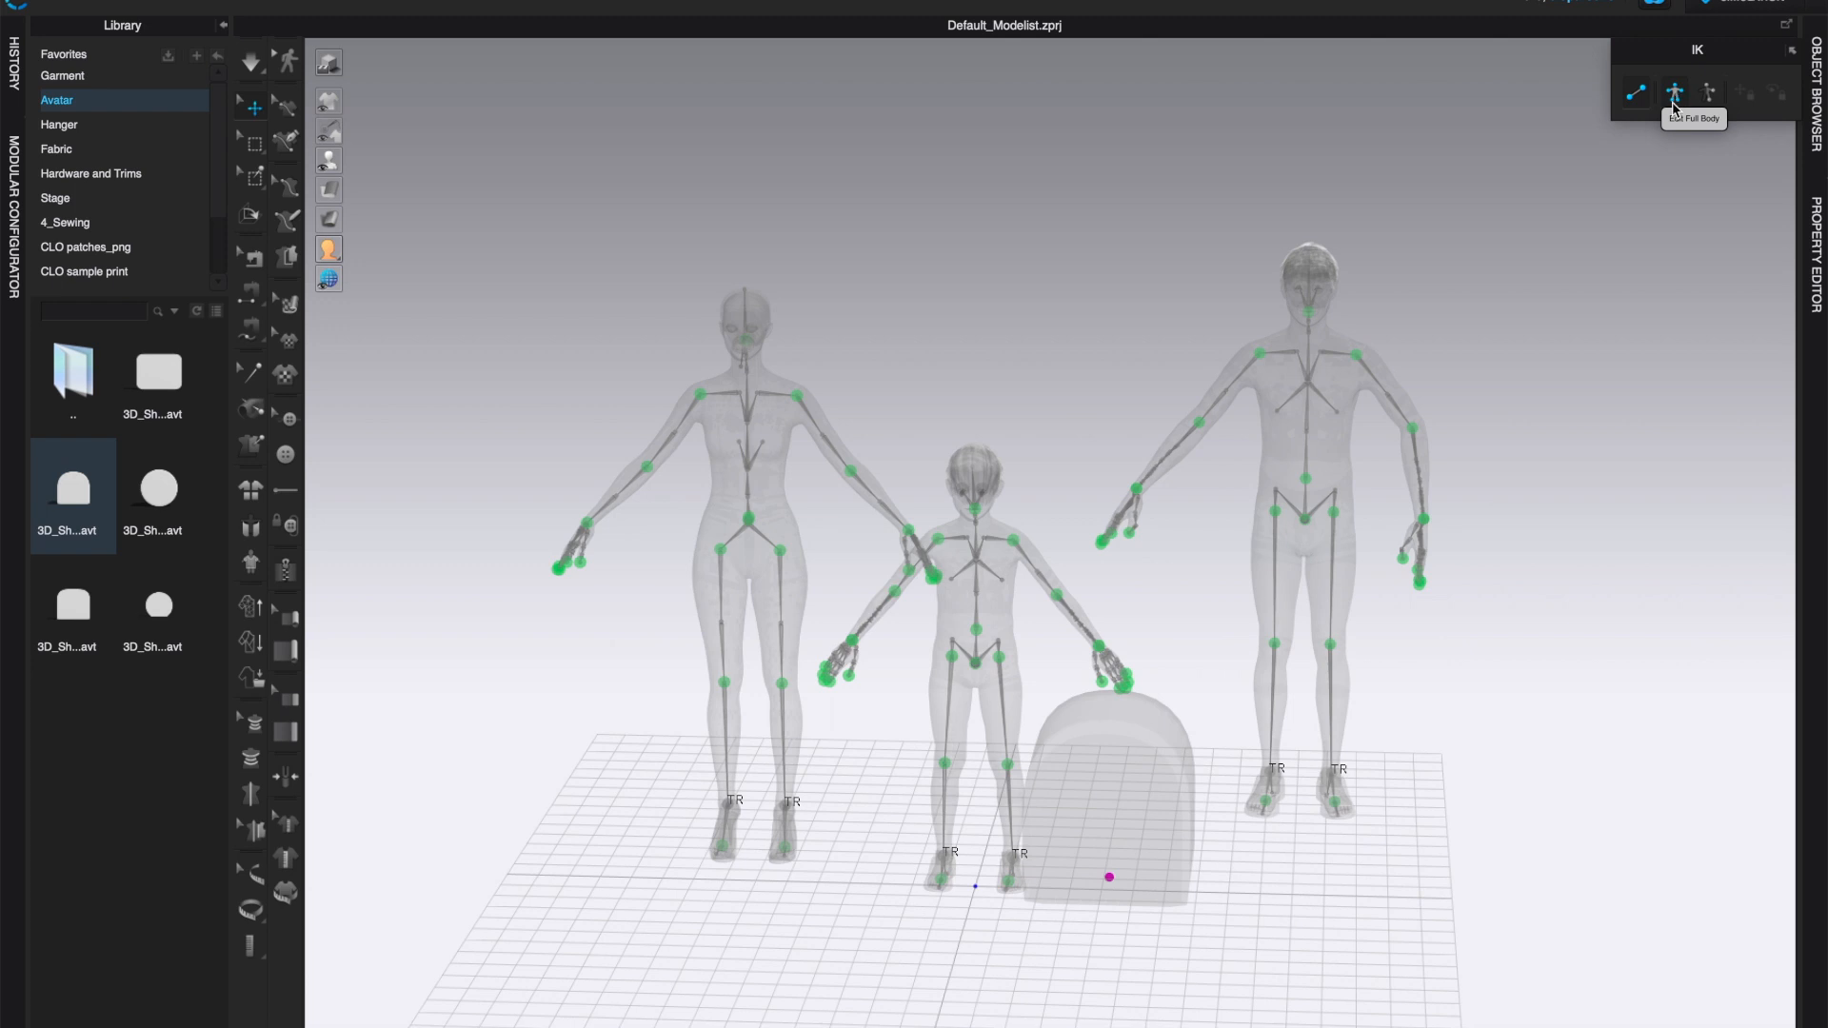
pyautogui.moveTo(1118, 729)
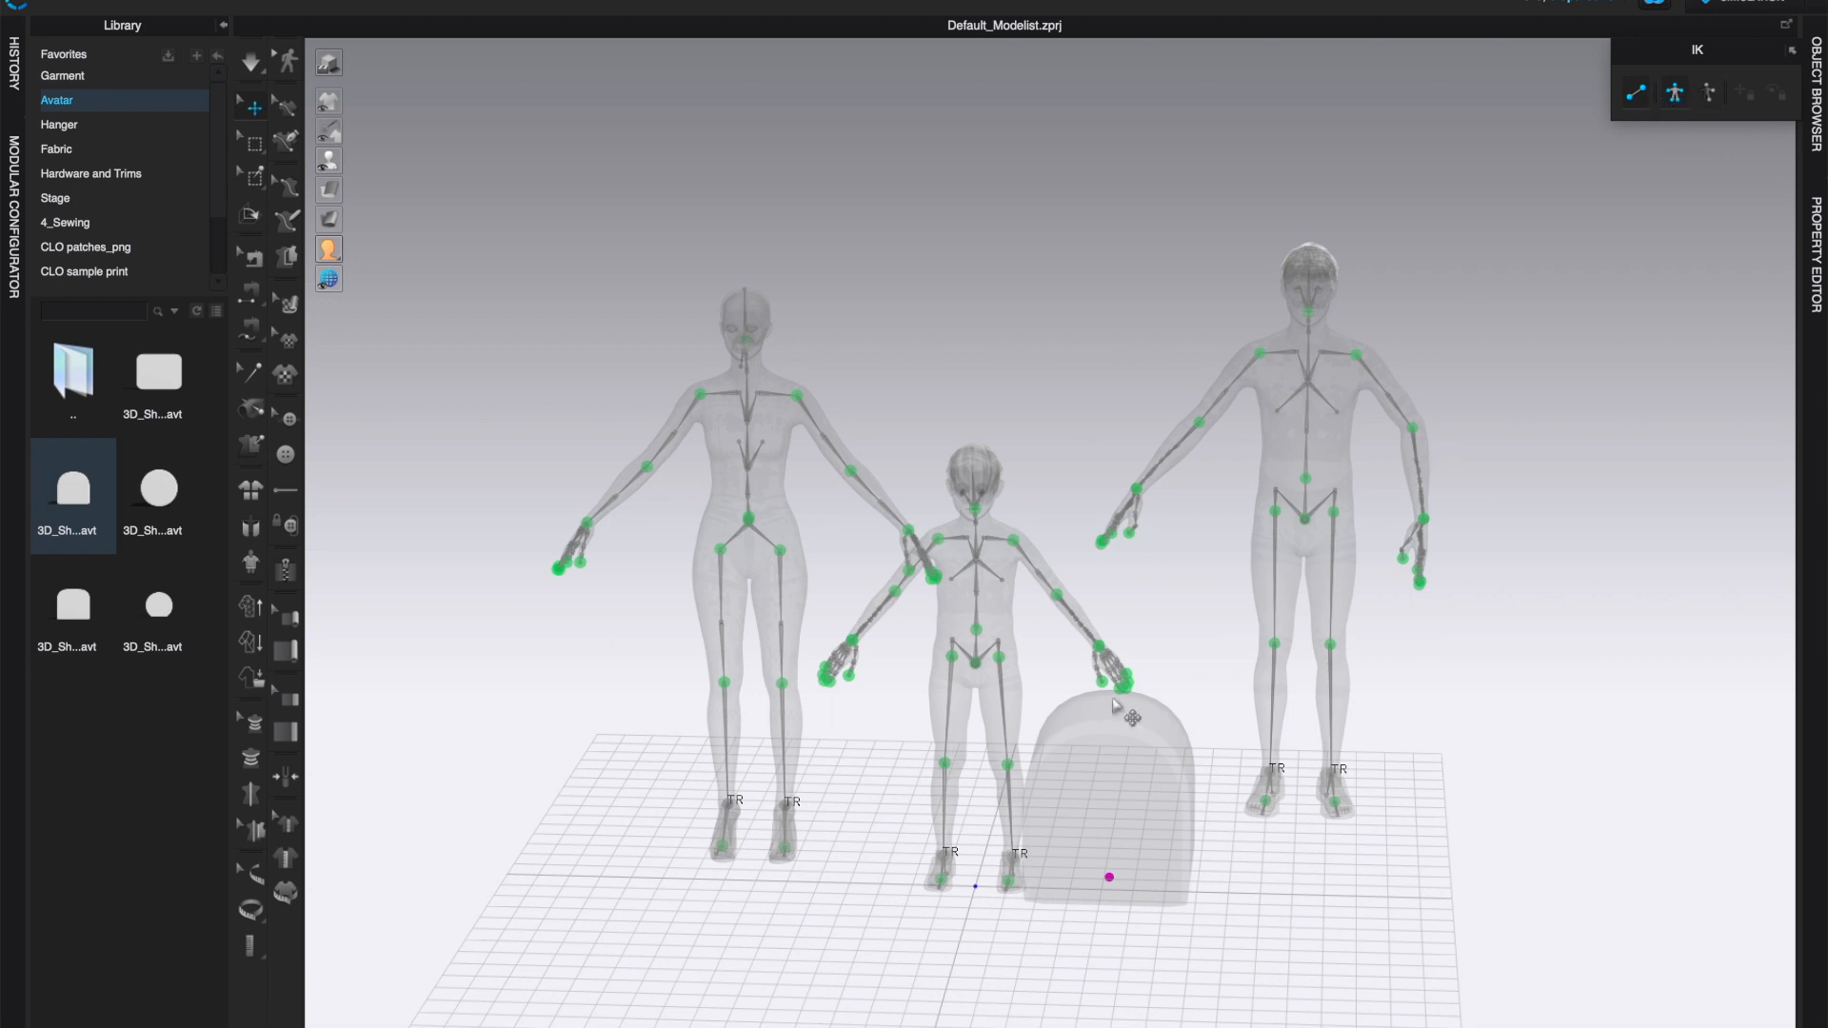
pyautogui.moveTo(1176, 762)
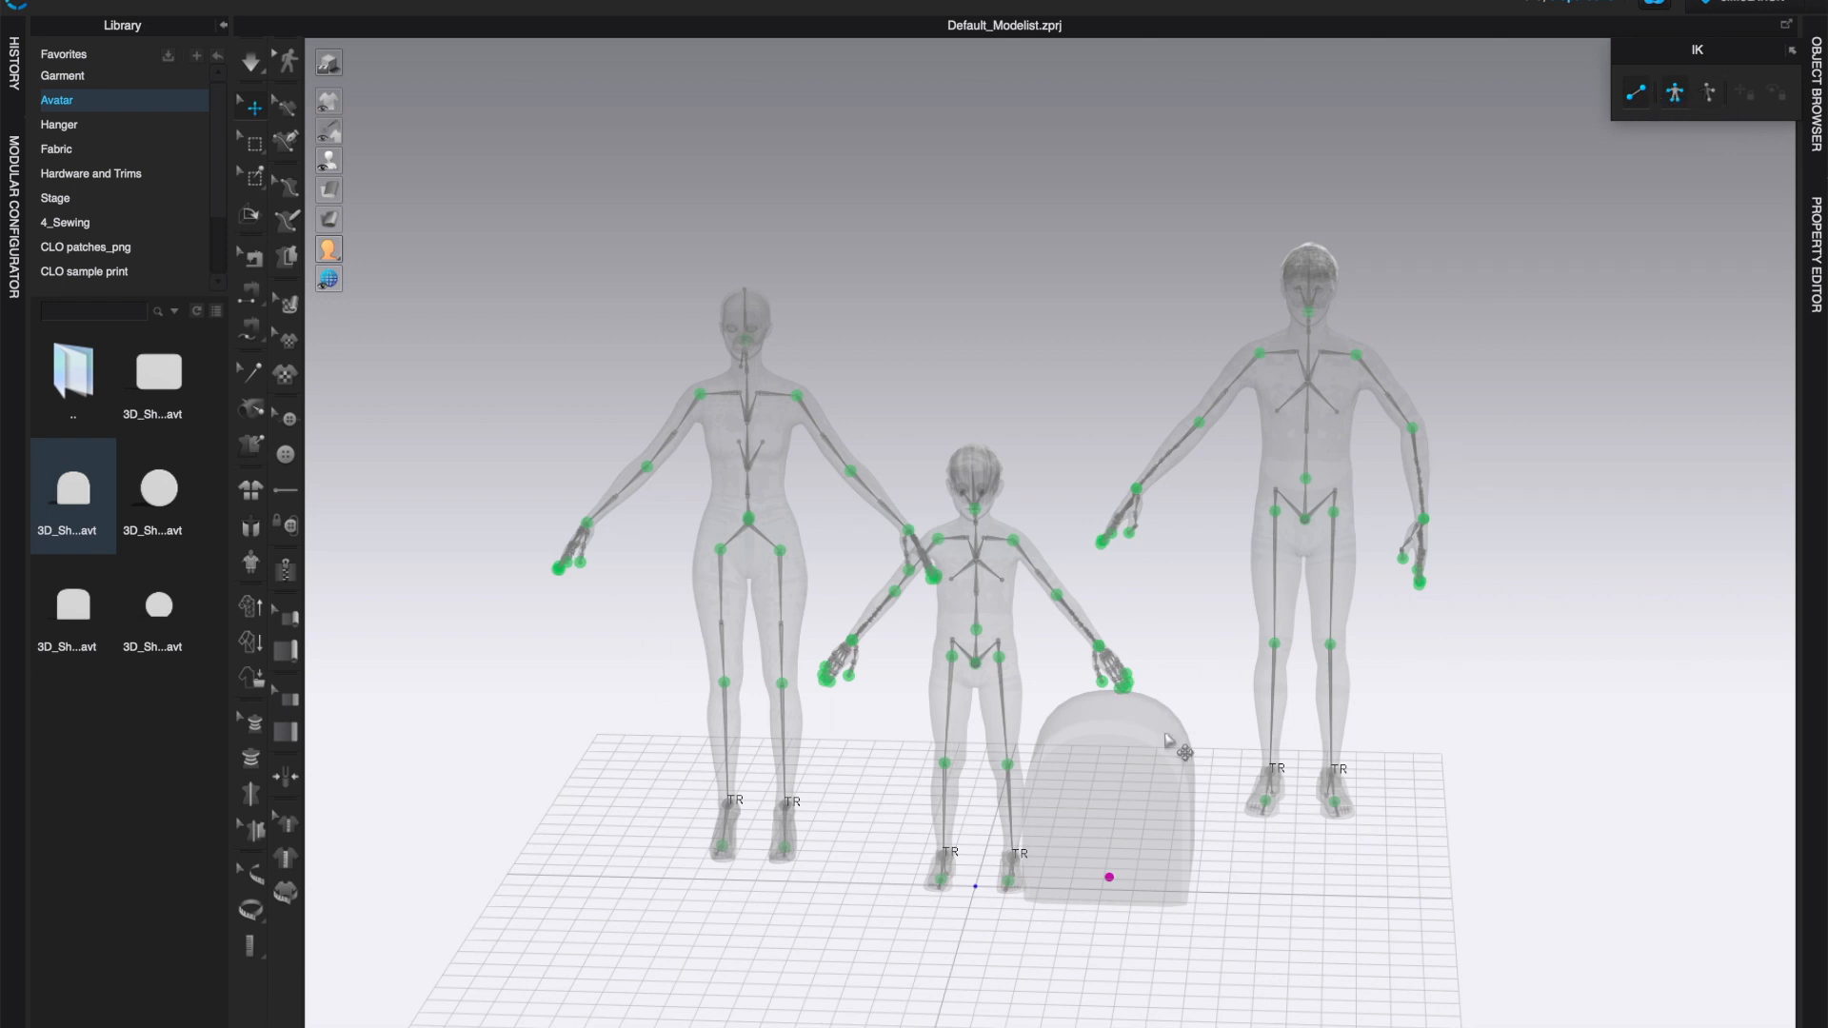
pyautogui.moveTo(1204, 462)
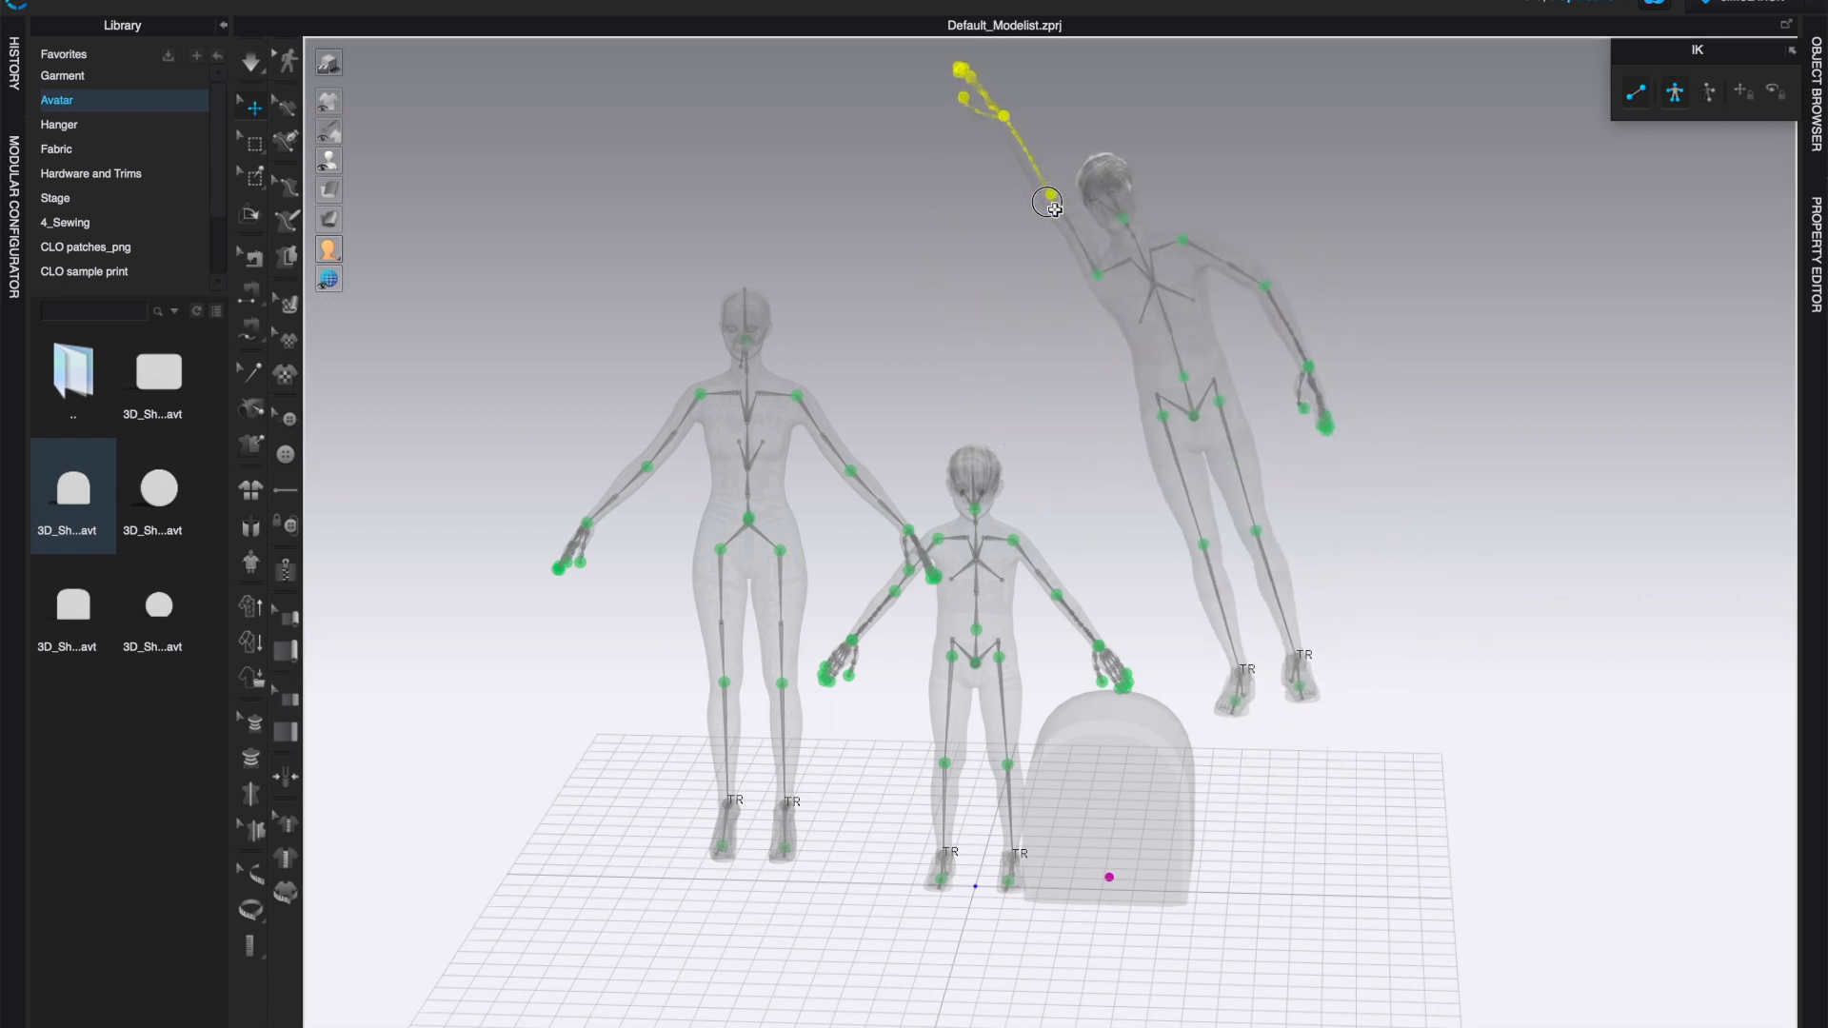
pyautogui.moveTo(1048, 202); pyautogui.dragTo(1147, 312)
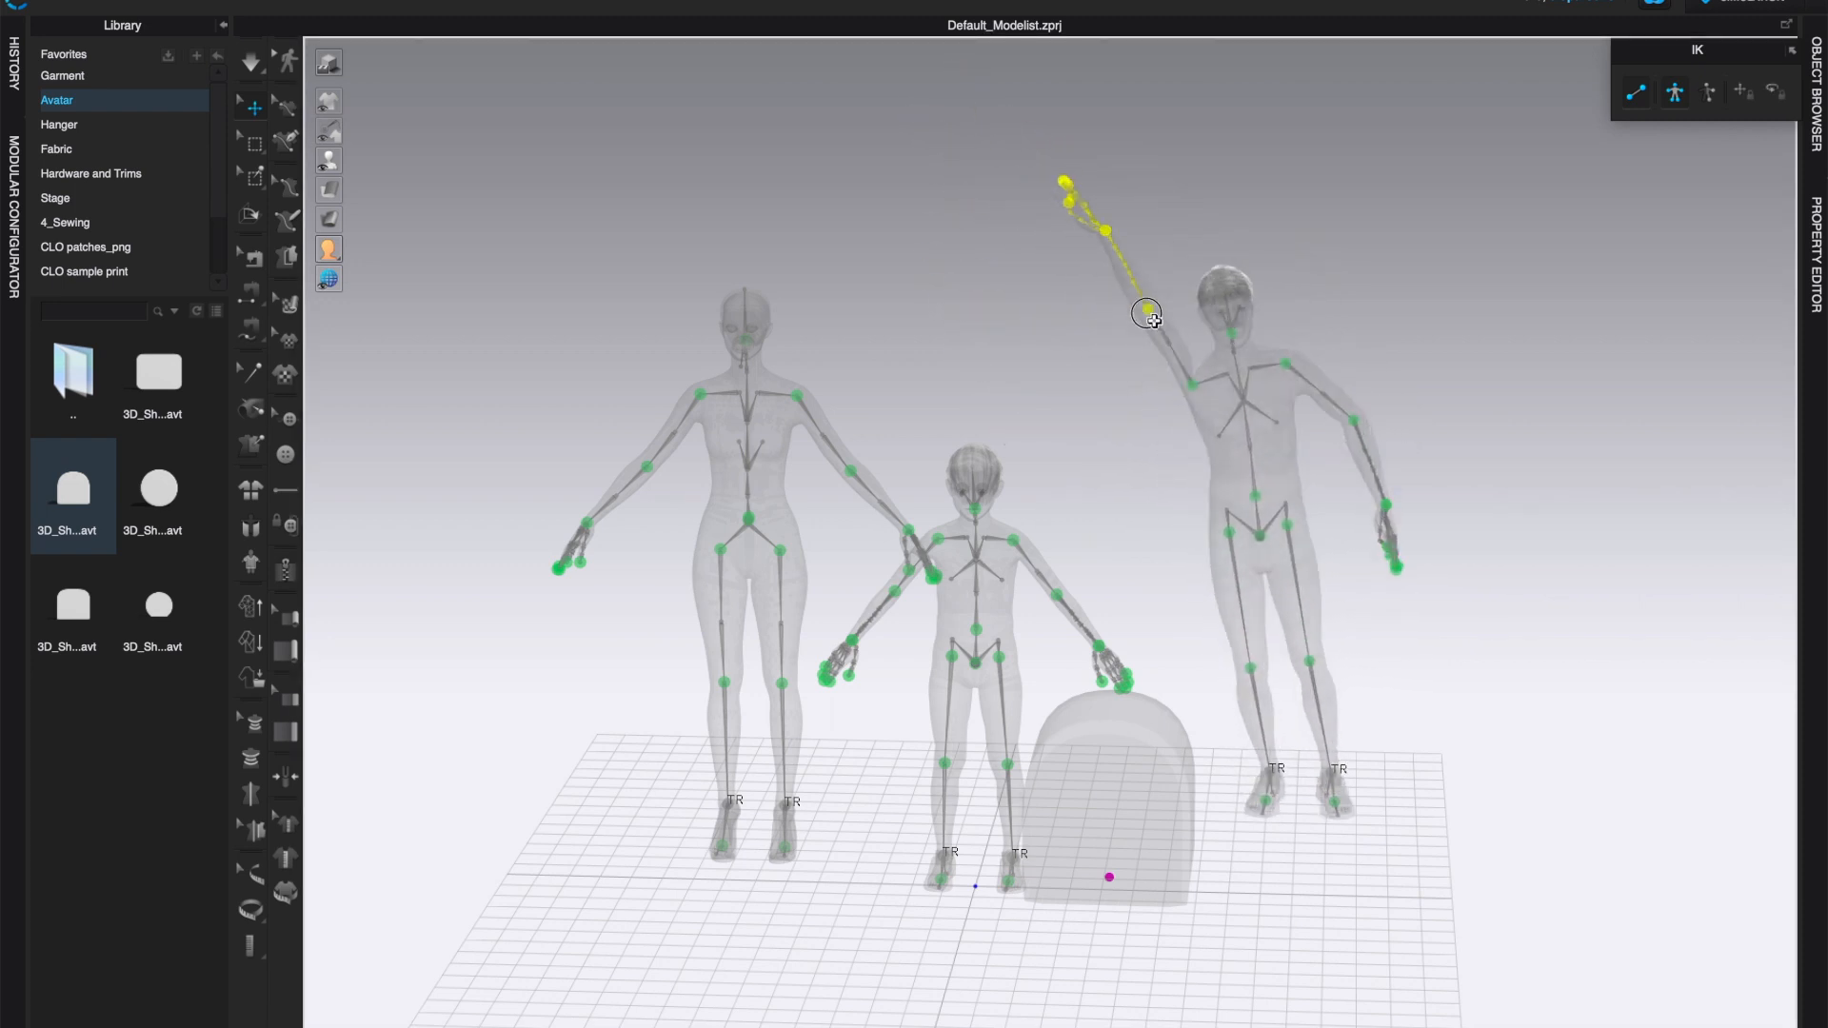
pyautogui.moveTo(1144, 312); pyautogui.dragTo(1174, 316)
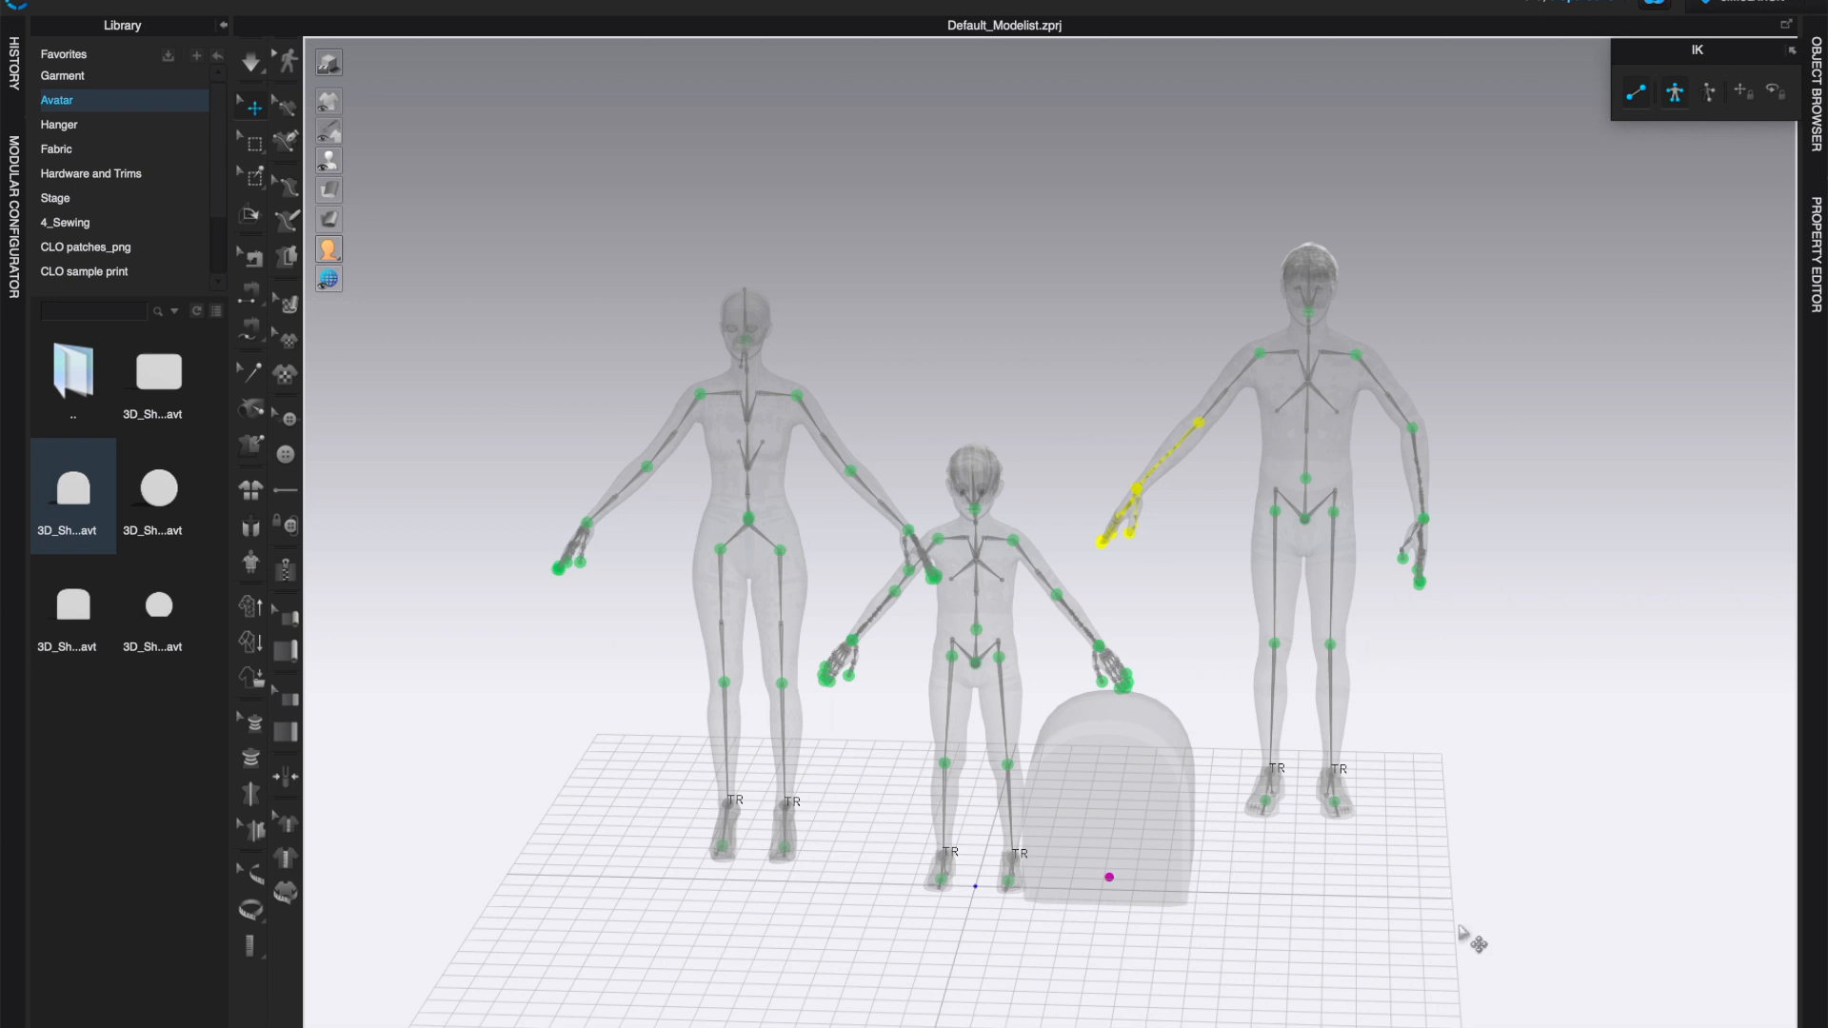
pyautogui.moveTo(1474, 939); pyautogui.dragTo(1455, 930)
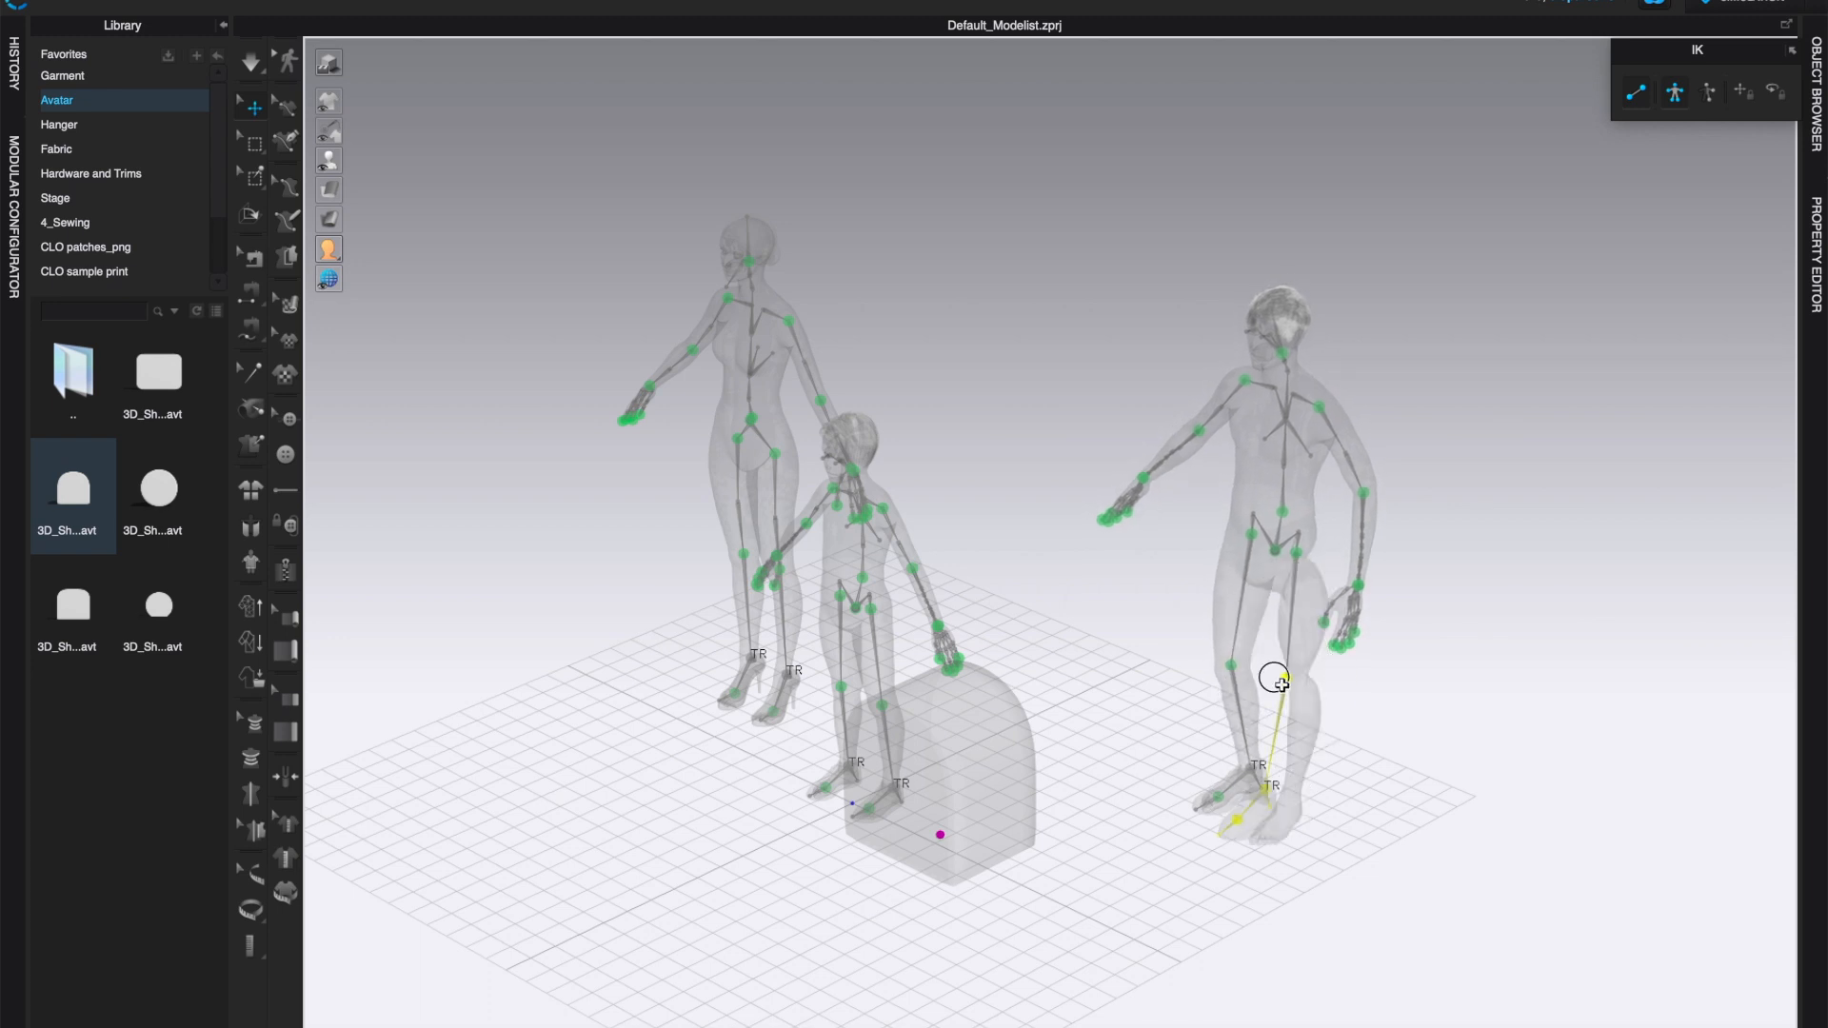
pyautogui.moveTo(1274, 680); pyautogui.dragTo(1259, 712)
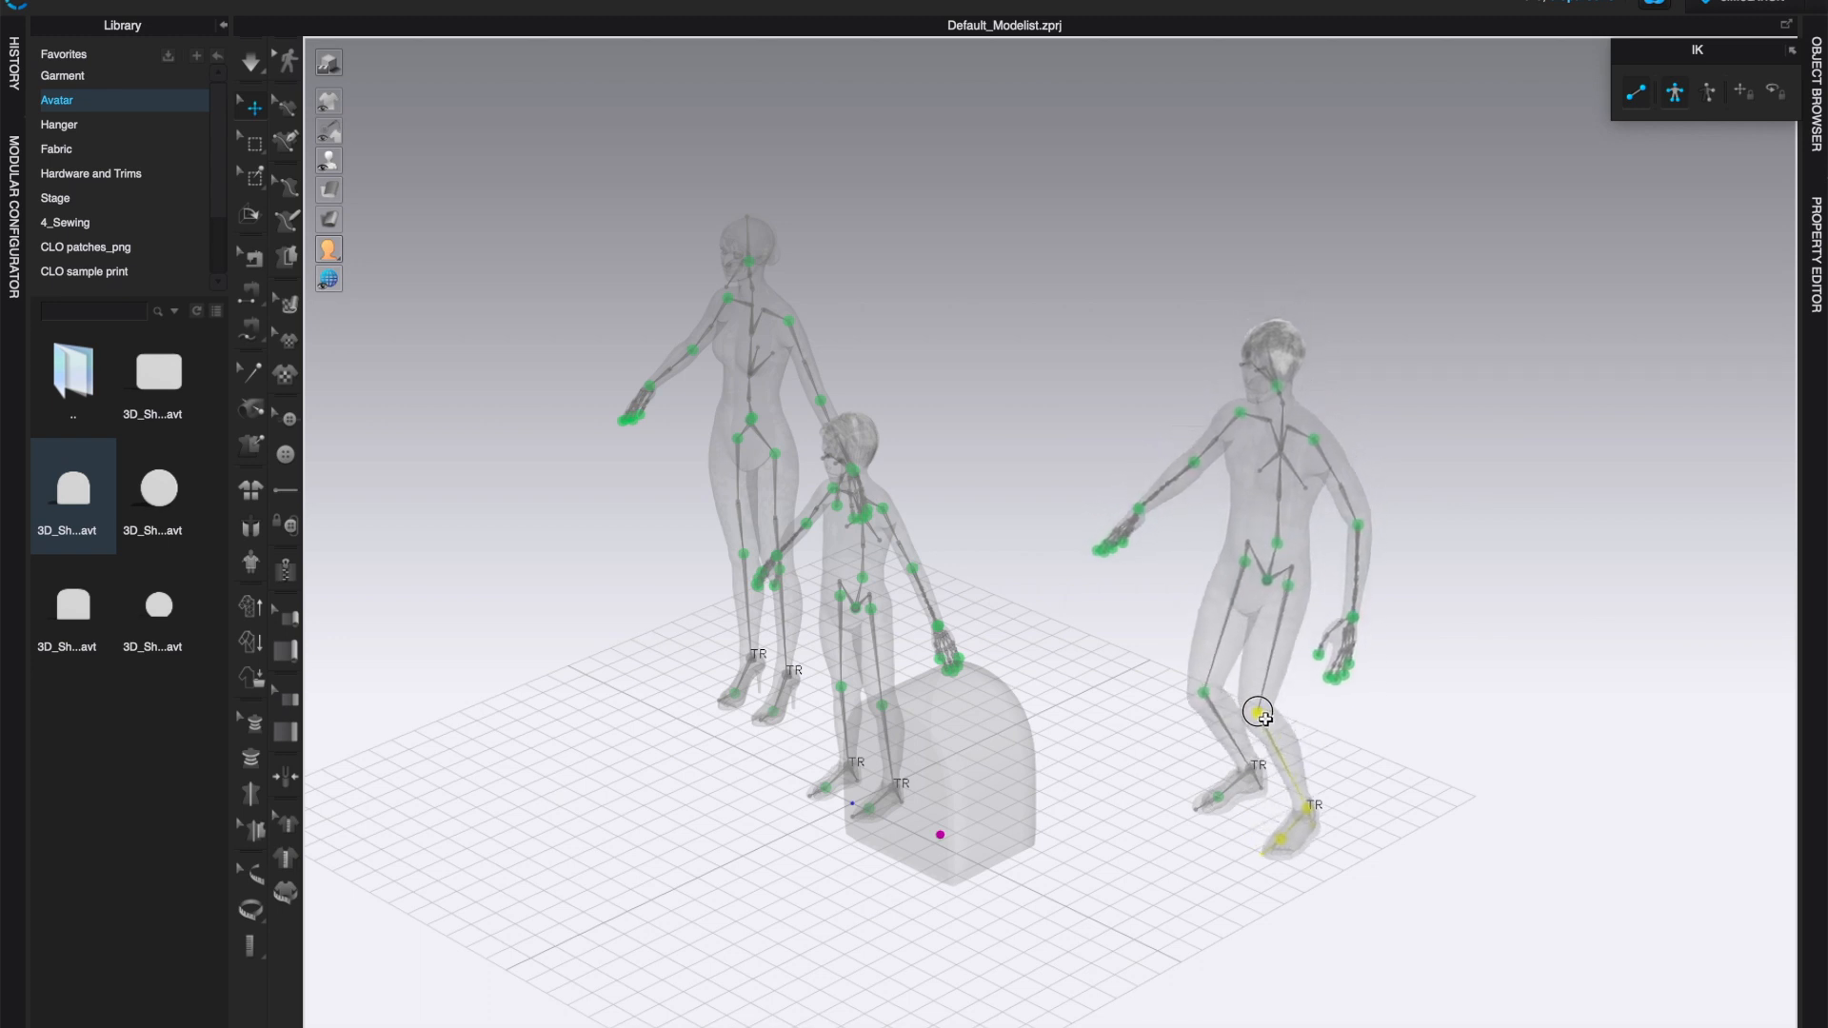
pyautogui.moveTo(1259, 711); pyautogui.dragTo(1259, 725)
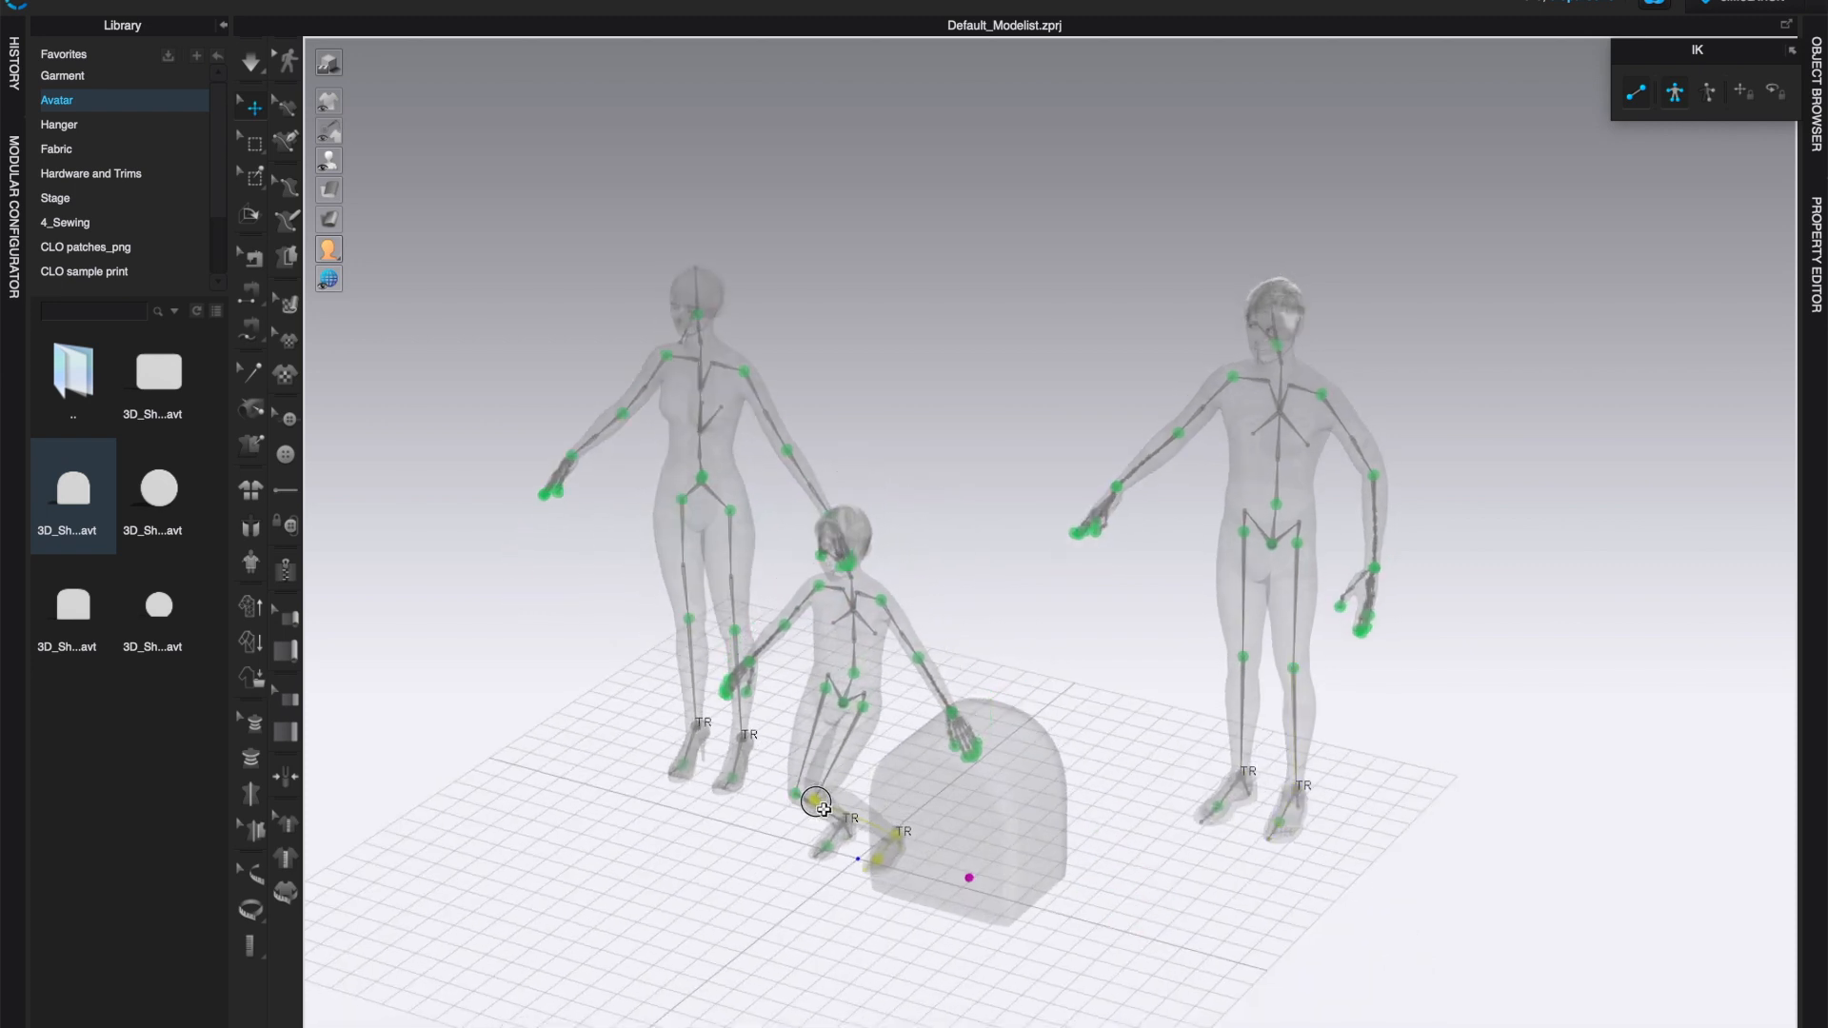
# Step: Pose the child's leg and foot and rest his hand on the rounded shape
pyautogui.moveTo(815, 801); pyautogui.dragTo(834, 805)
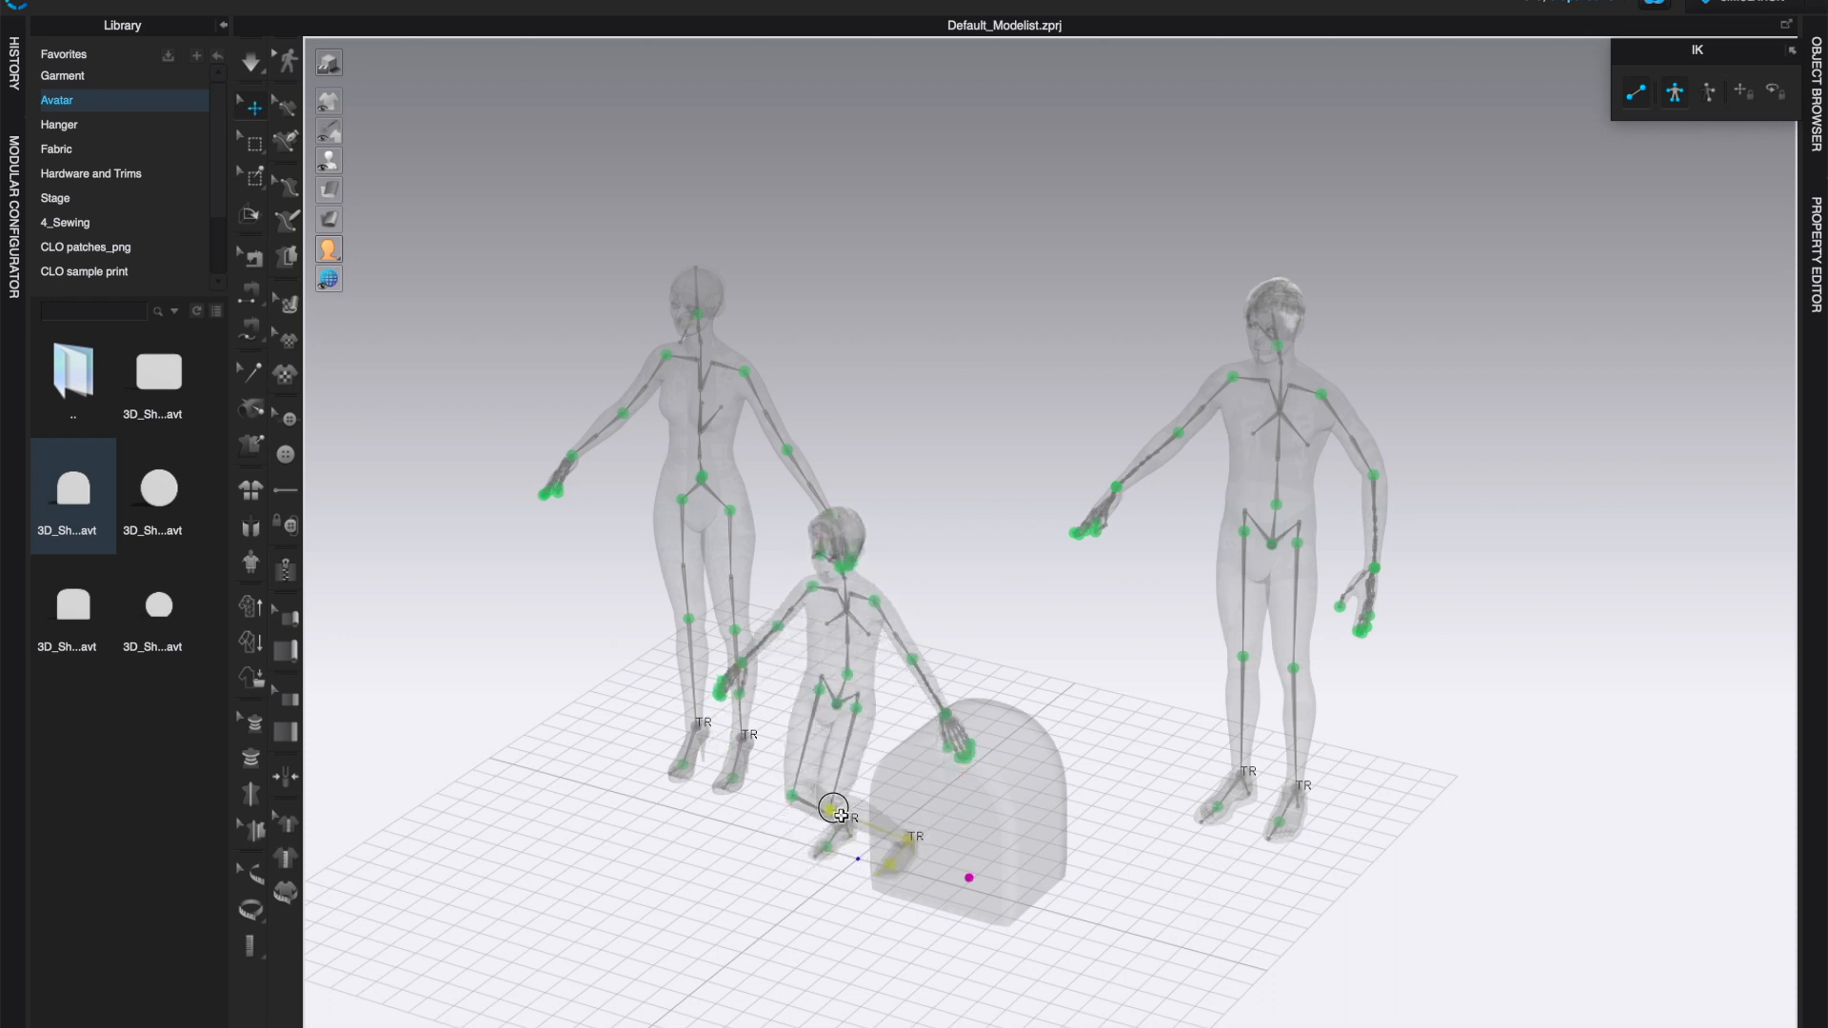
pyautogui.moveTo(834, 805); pyautogui.dragTo(917, 708)
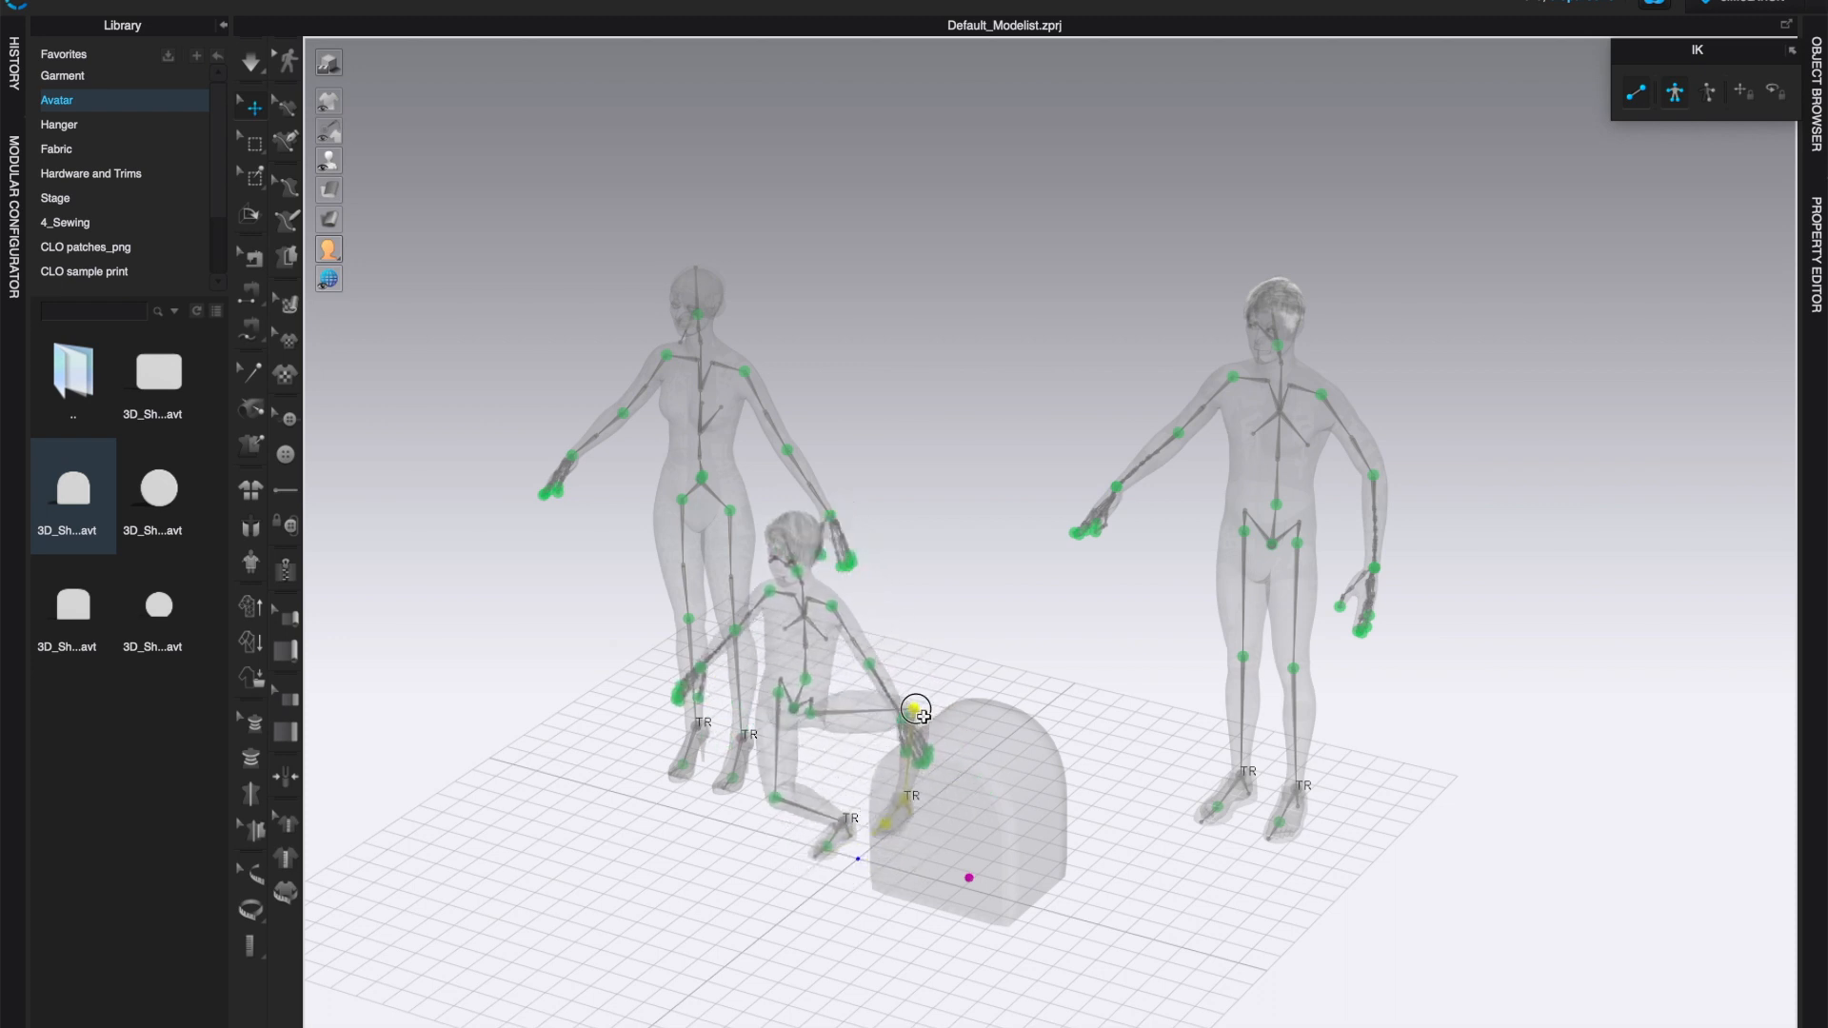
pyautogui.moveTo(915, 708); pyautogui.dragTo(834, 810)
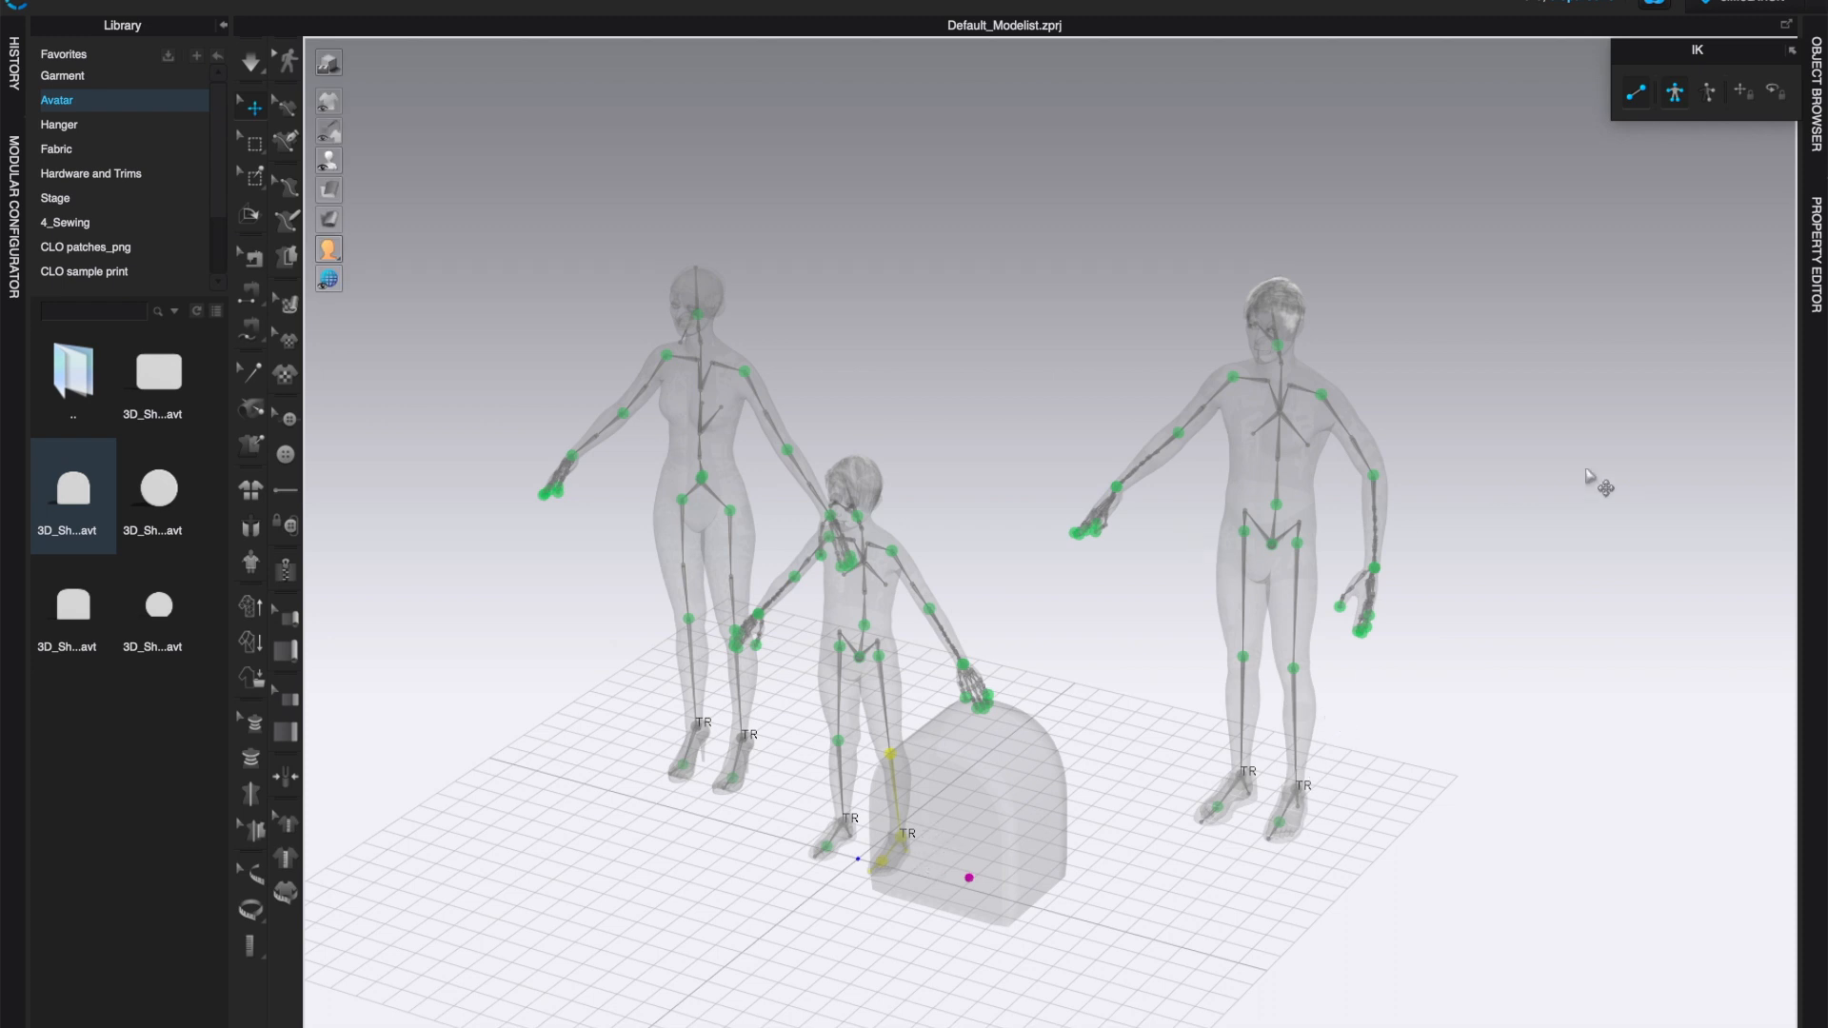
# Step: Switch IK mode, raise the man's arm sideways, then lower it to his side
pyautogui.click(1708, 93)
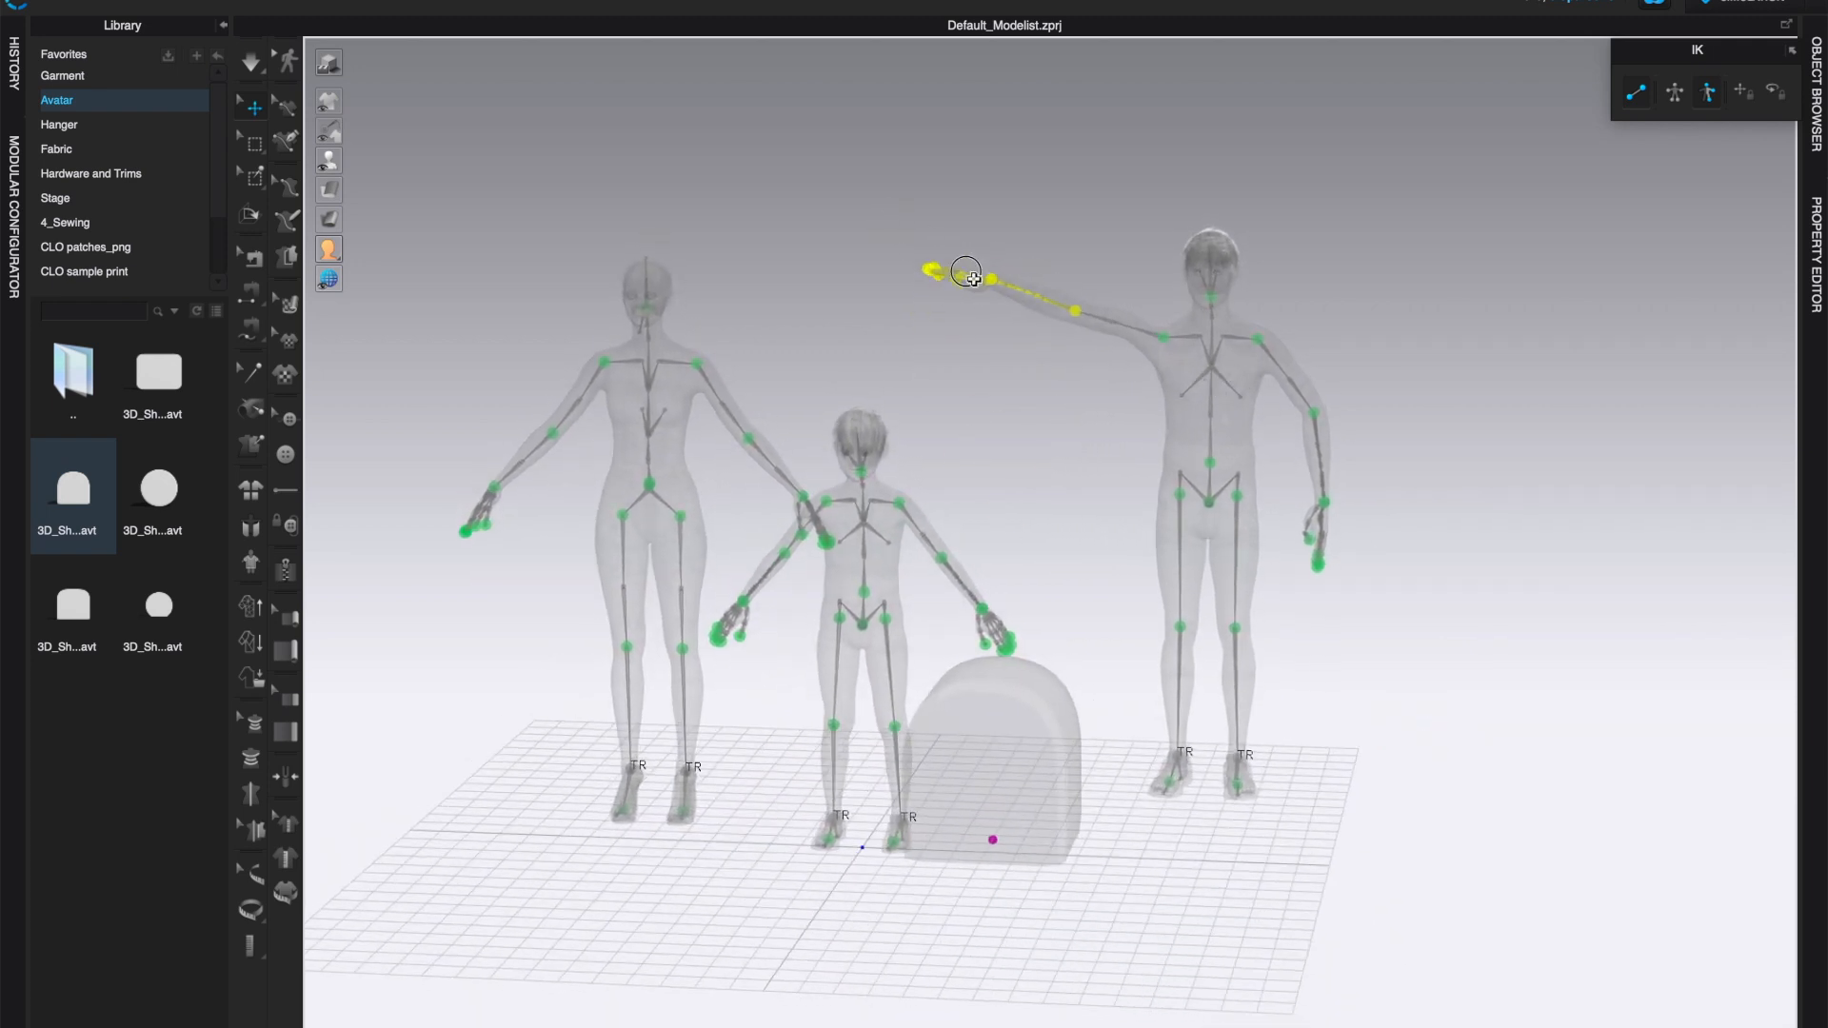
pyautogui.moveTo(966, 276); pyautogui.dragTo(1100, 495)
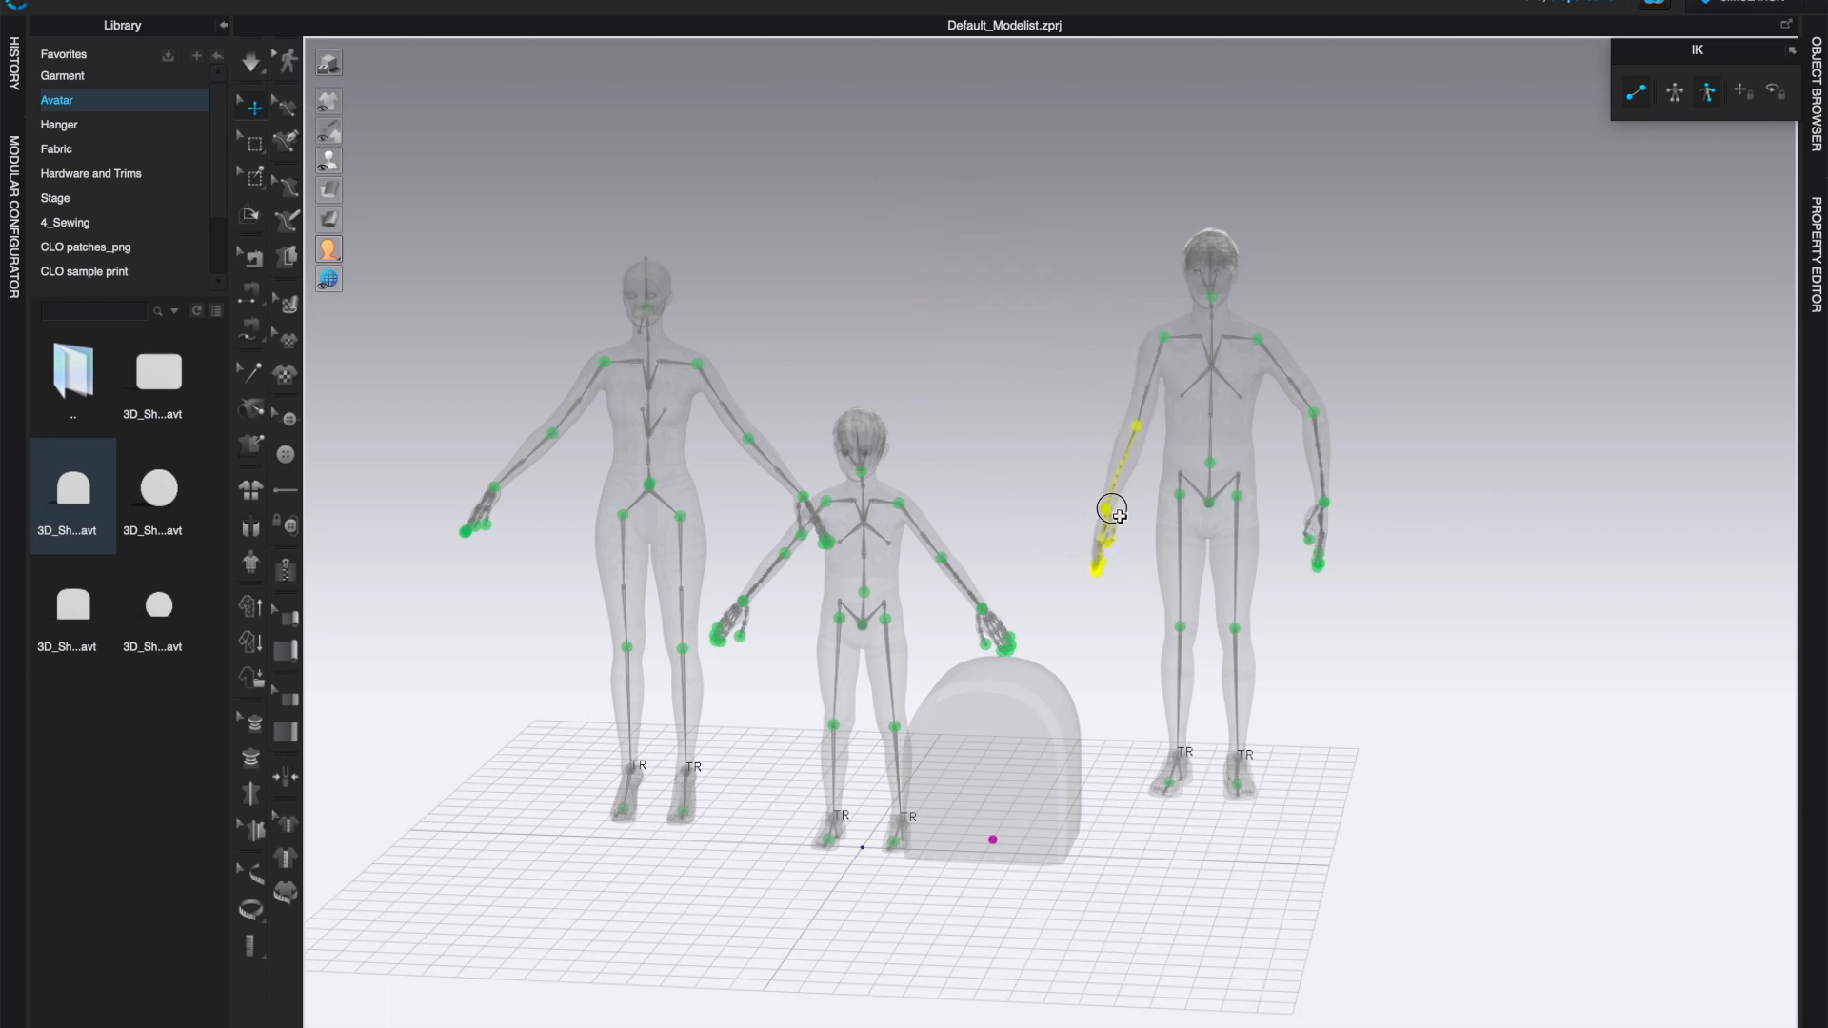
pyautogui.moveTo(1108, 509); pyautogui.dragTo(1224, 682)
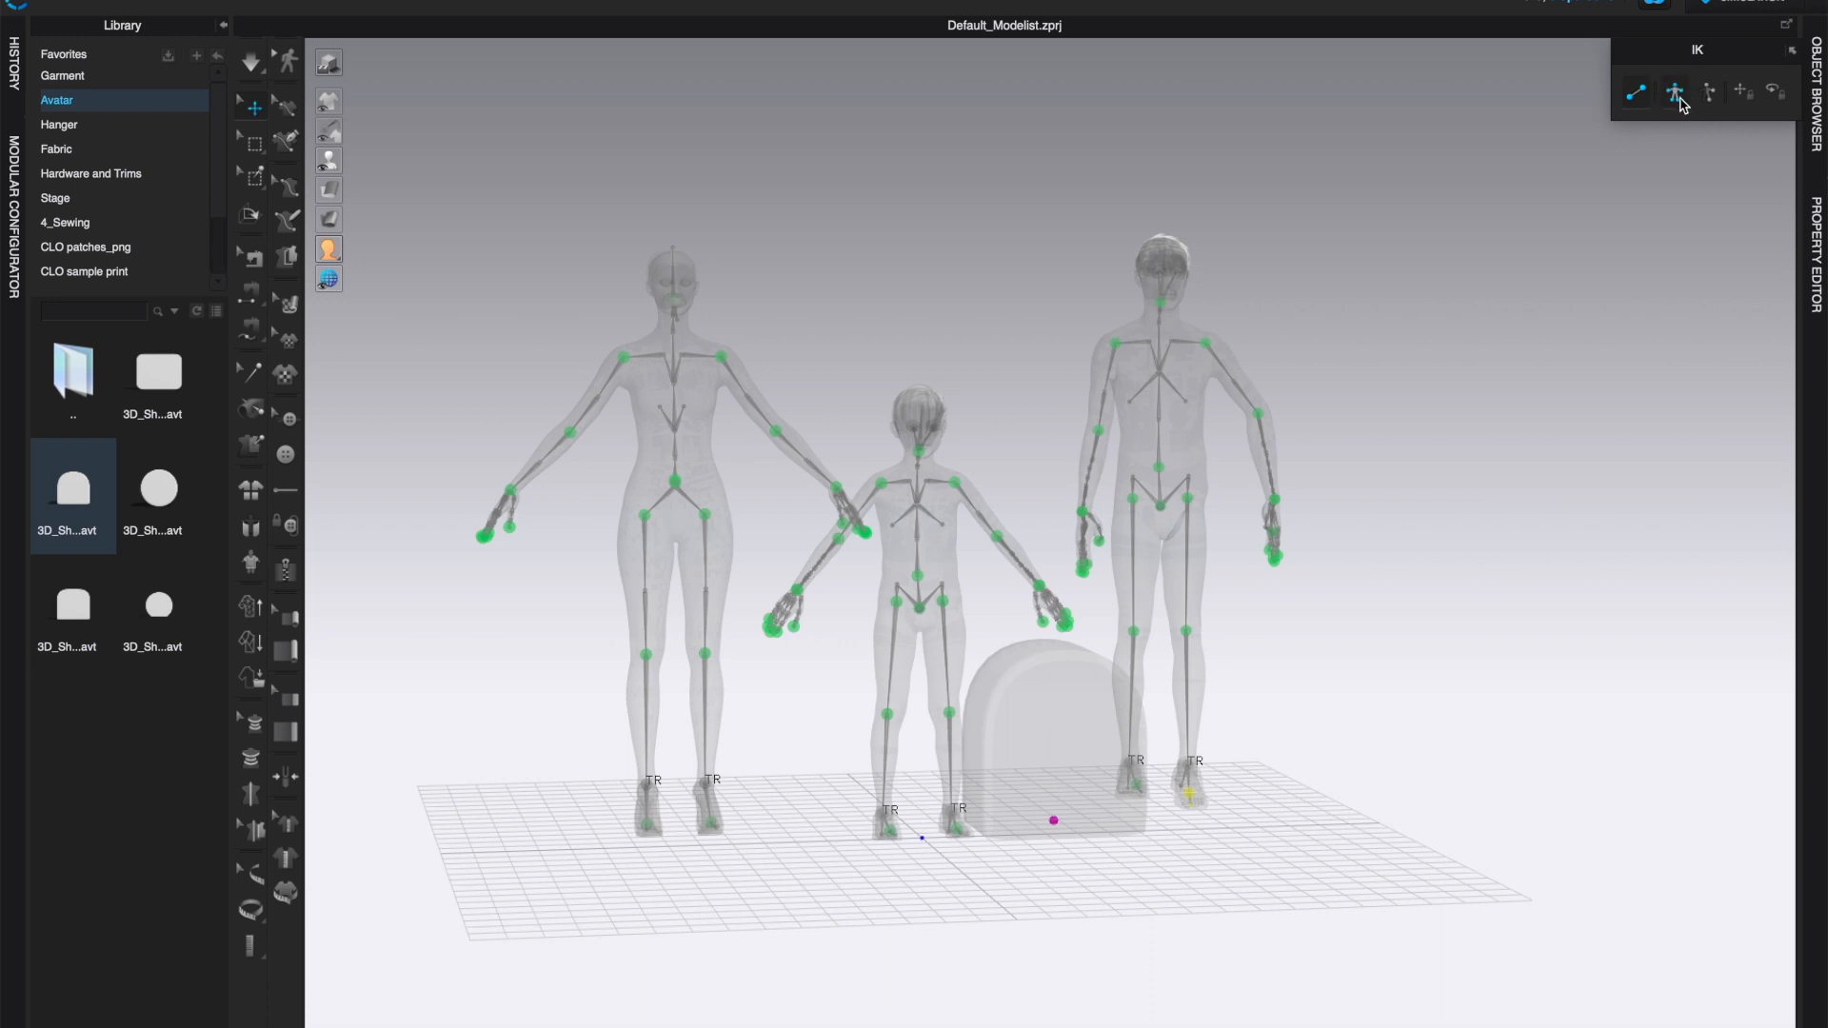
pyautogui.moveTo(1188, 295)
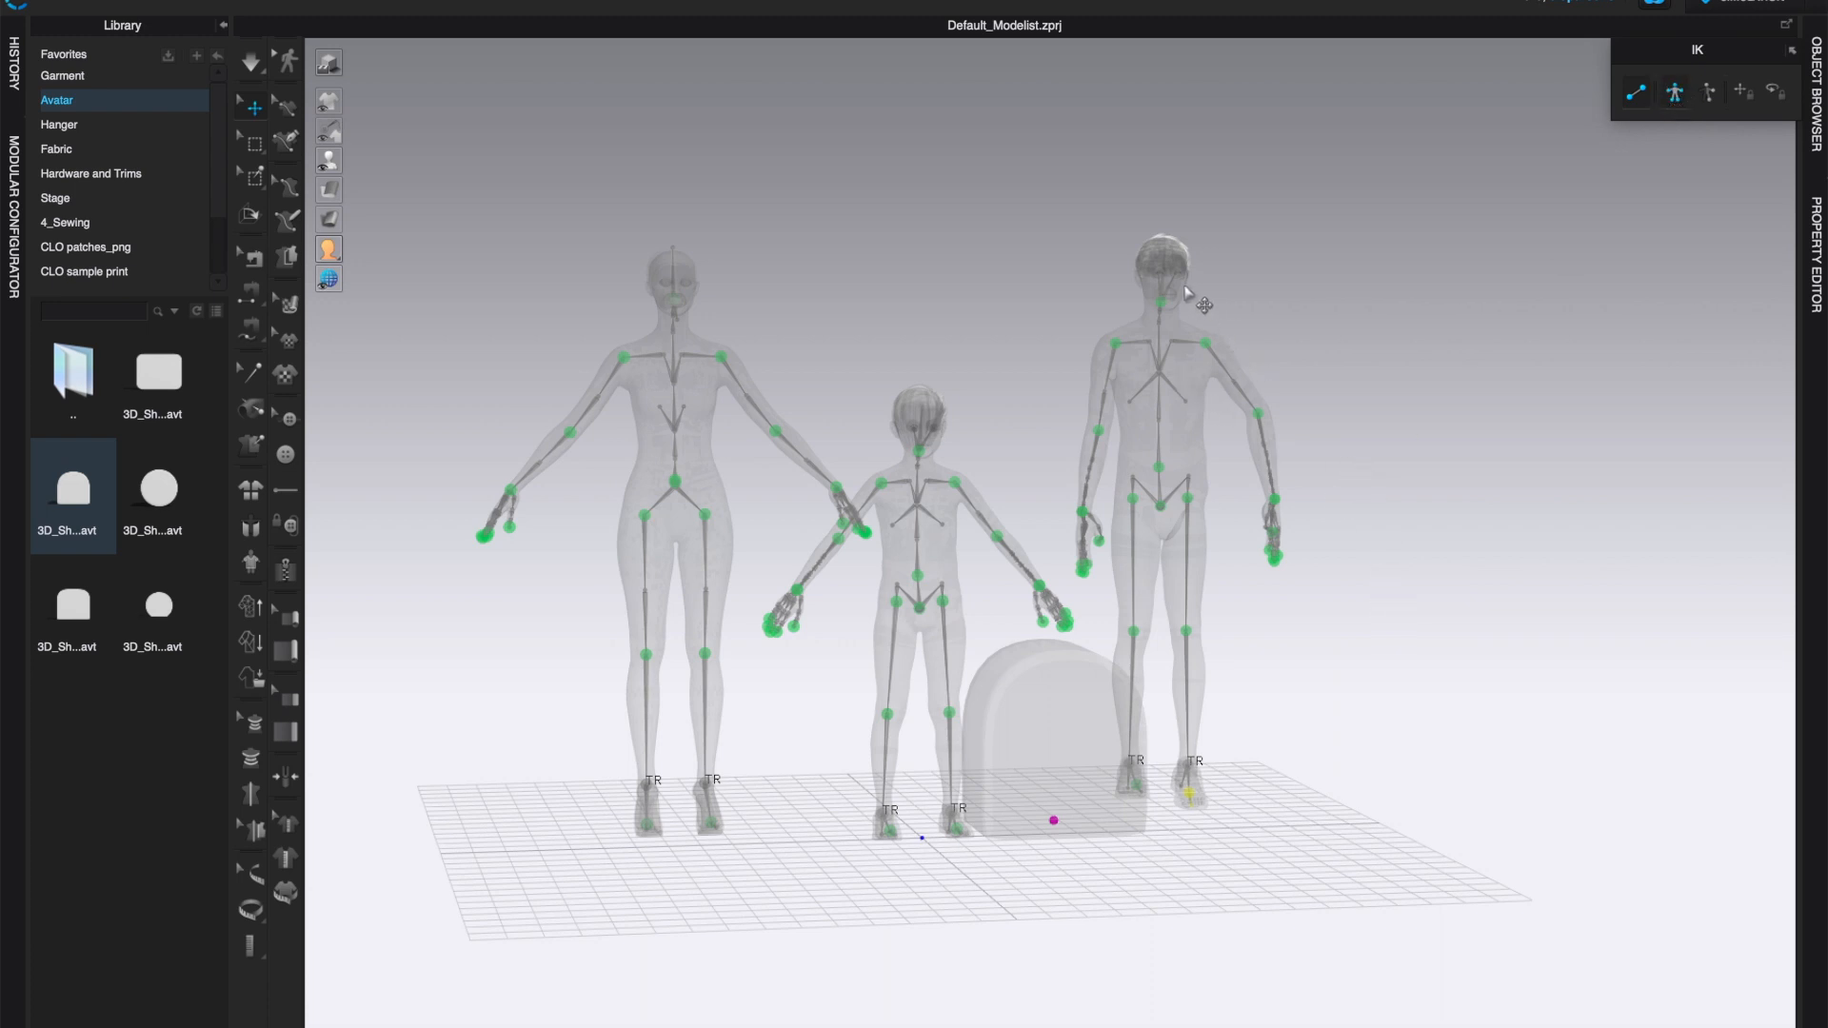
# Step: Set the man back down and move the woman's hand toward the child's shoulder
pyautogui.moveTo(1180, 297); pyautogui.dragTo(1224, 263)
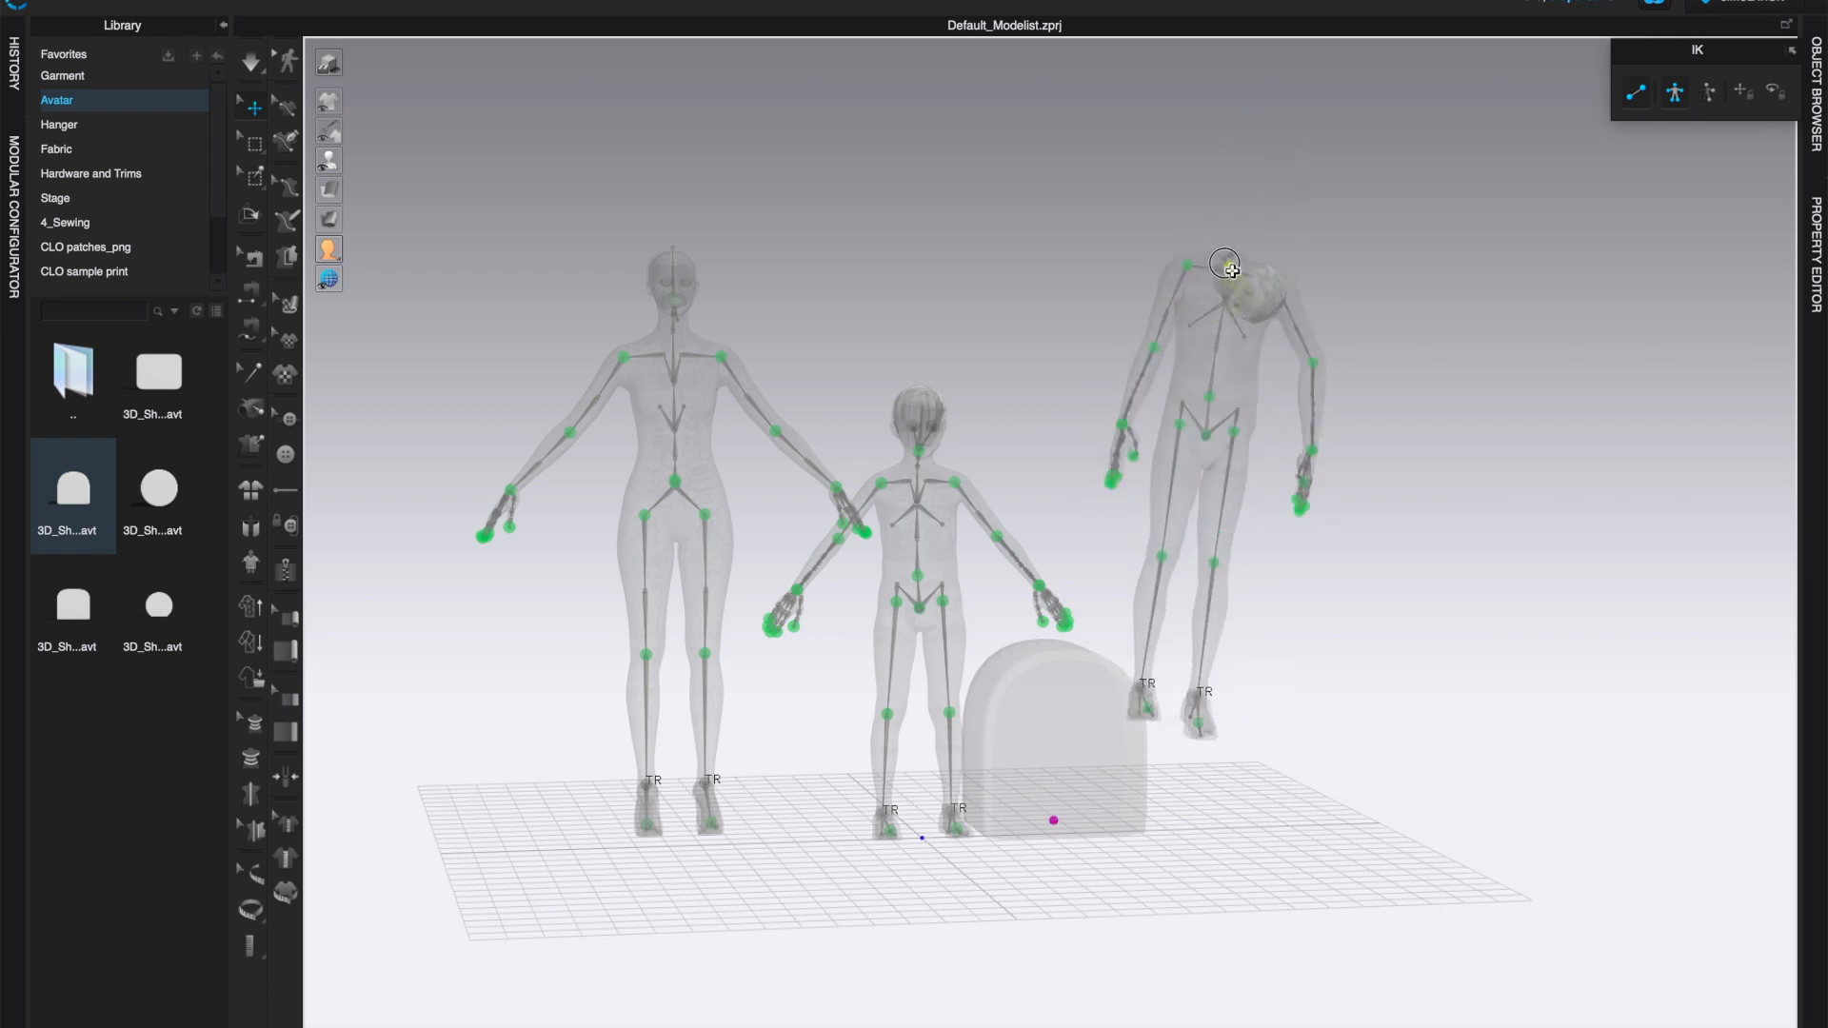
pyautogui.moveTo(1225, 265); pyautogui.dragTo(1308, 334)
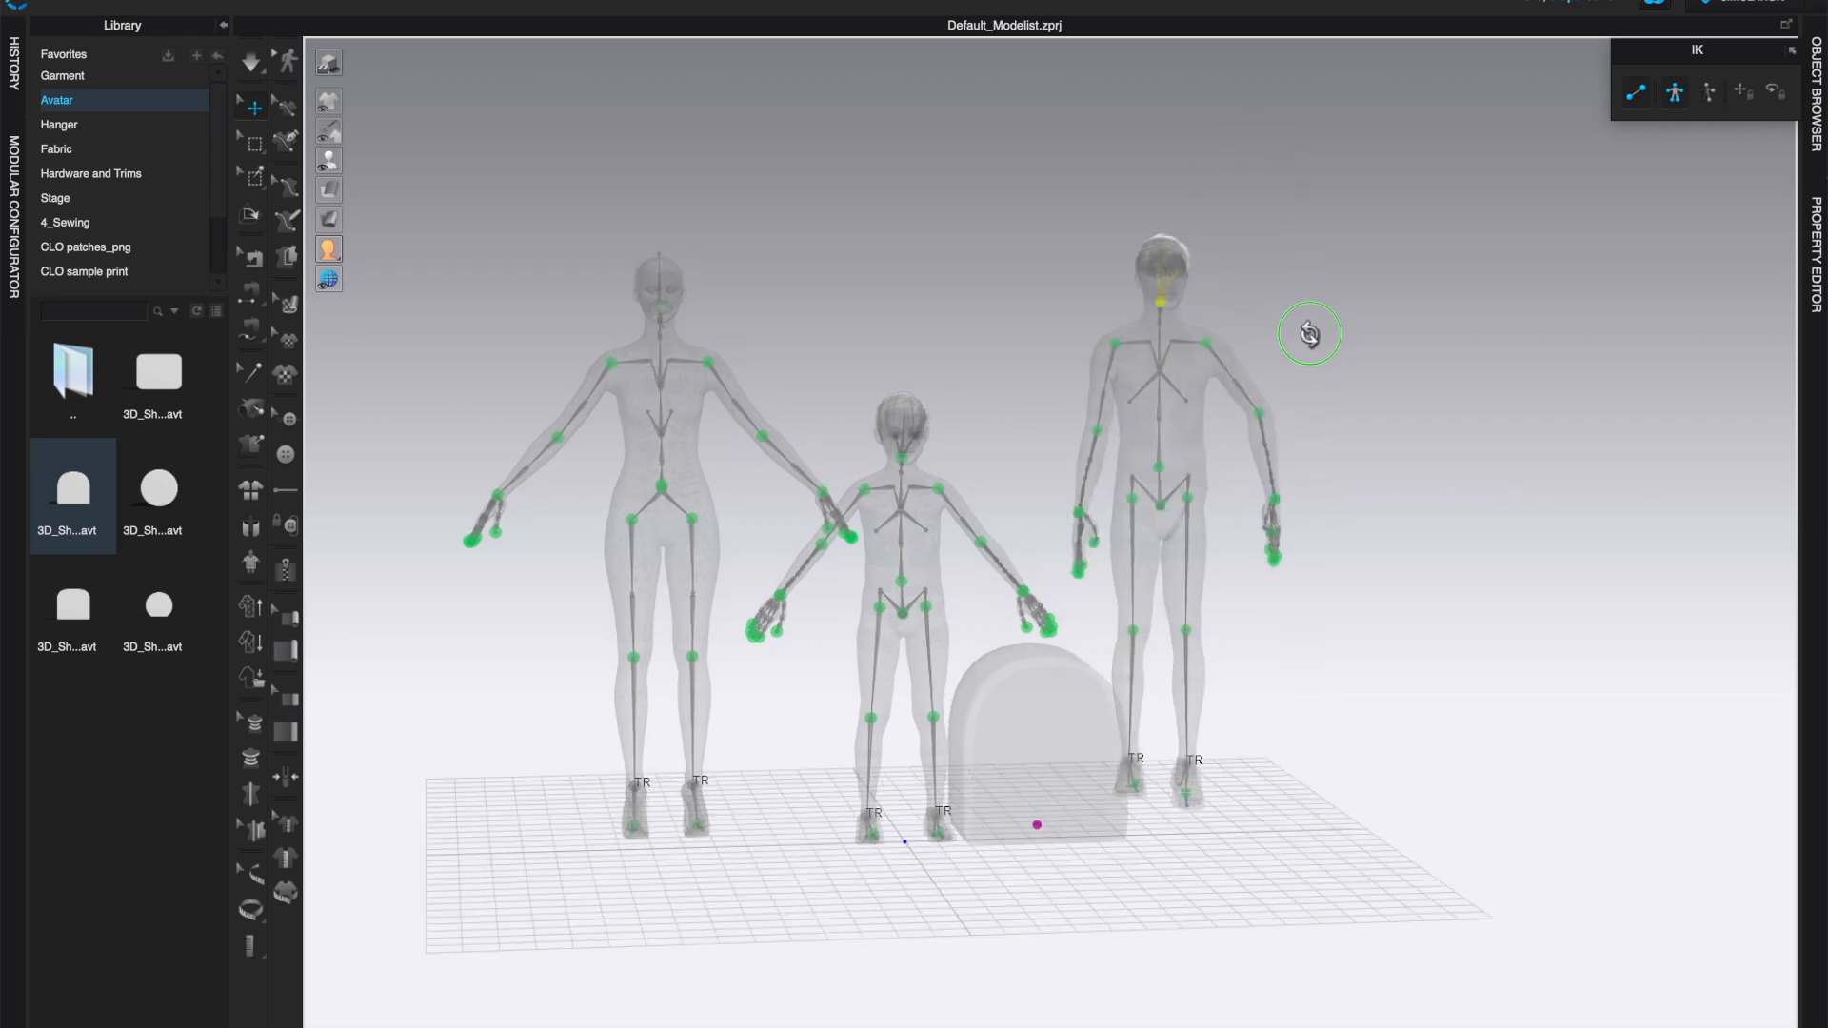
pyautogui.moveTo(1309, 334); pyautogui.dragTo(1230, 356)
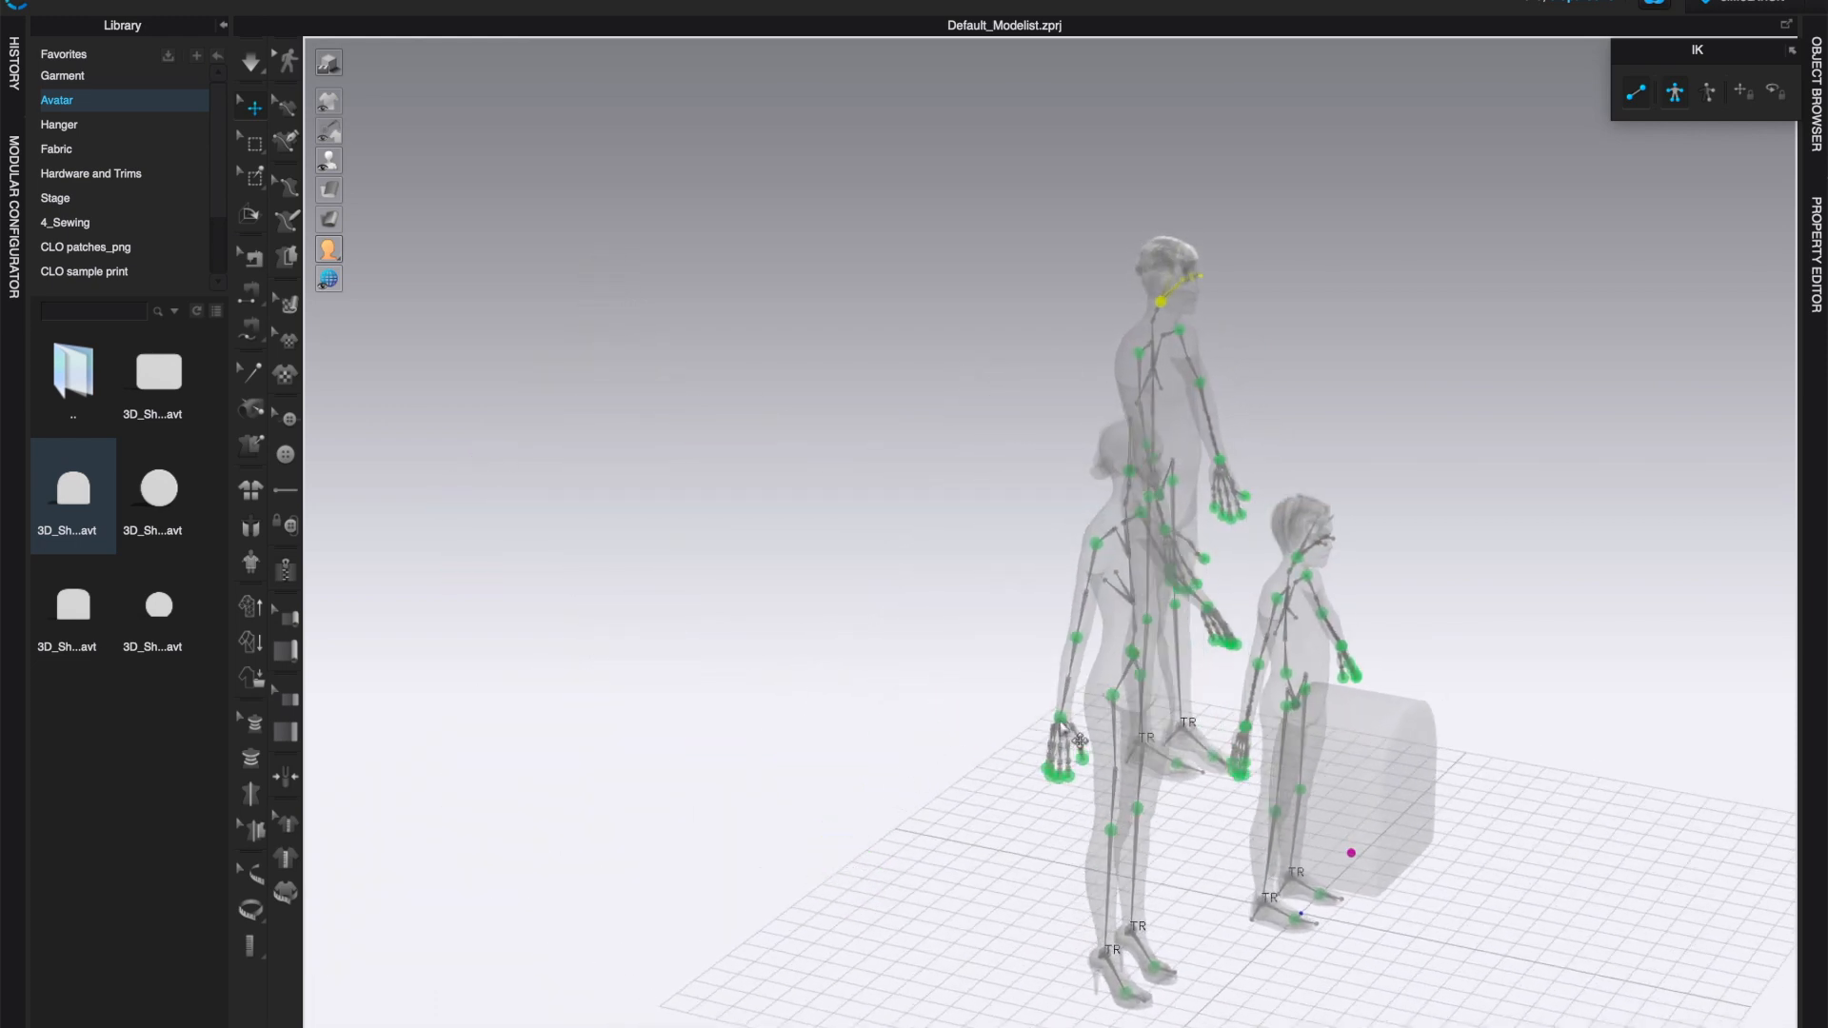
pyautogui.moveTo(1073, 746); pyautogui.dragTo(1066, 653)
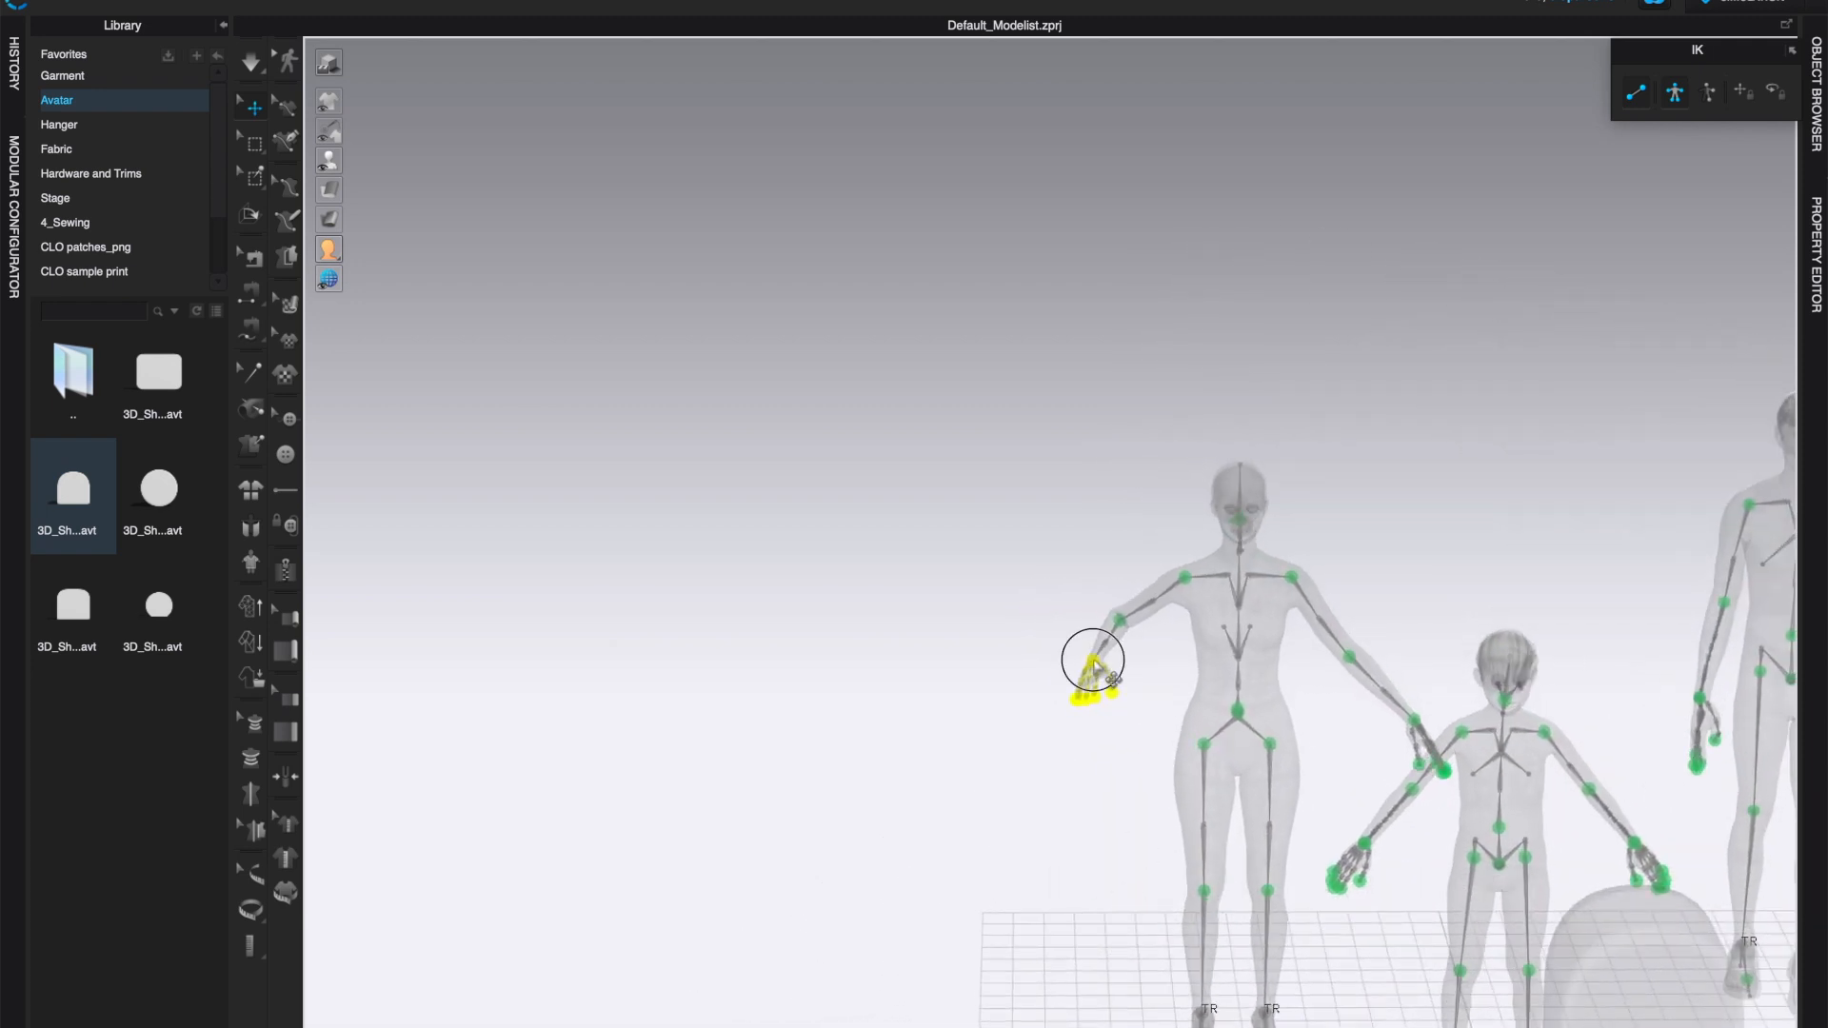
pyautogui.moveTo(1092, 670); pyautogui.dragTo(1163, 716)
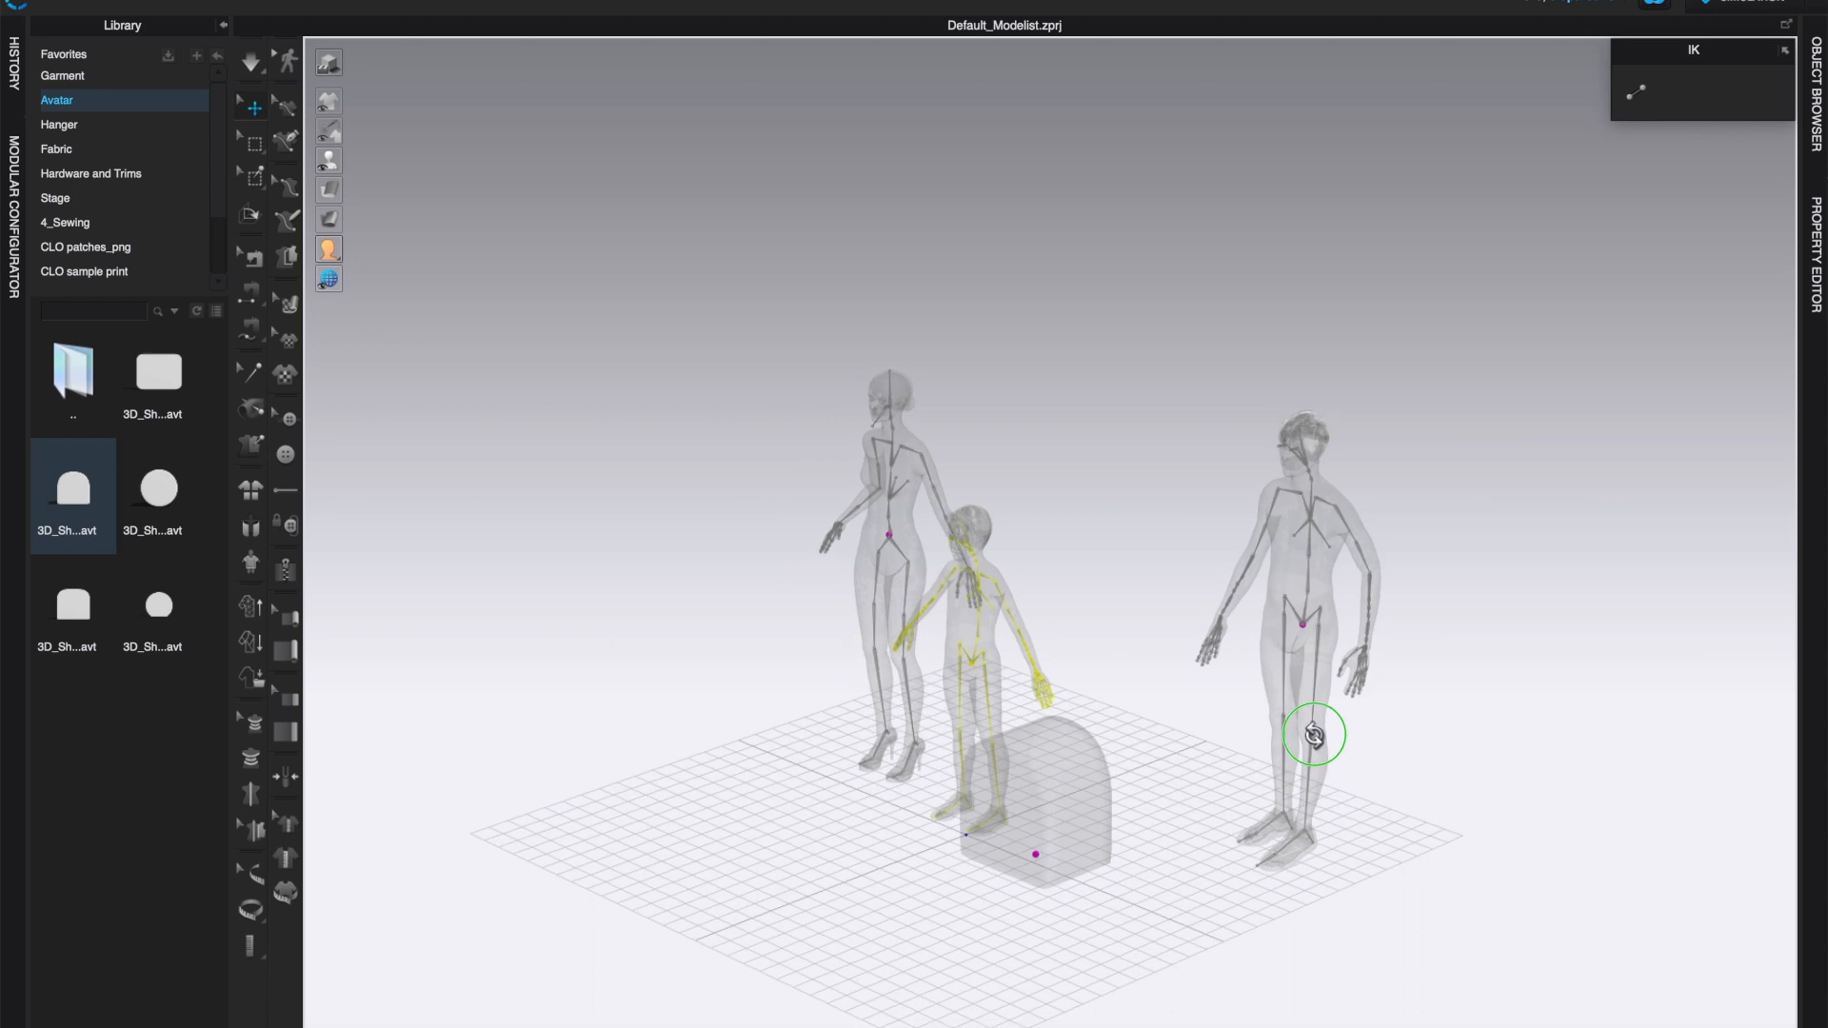
pyautogui.moveTo(1313, 734); pyautogui.dragTo(1412, 717)
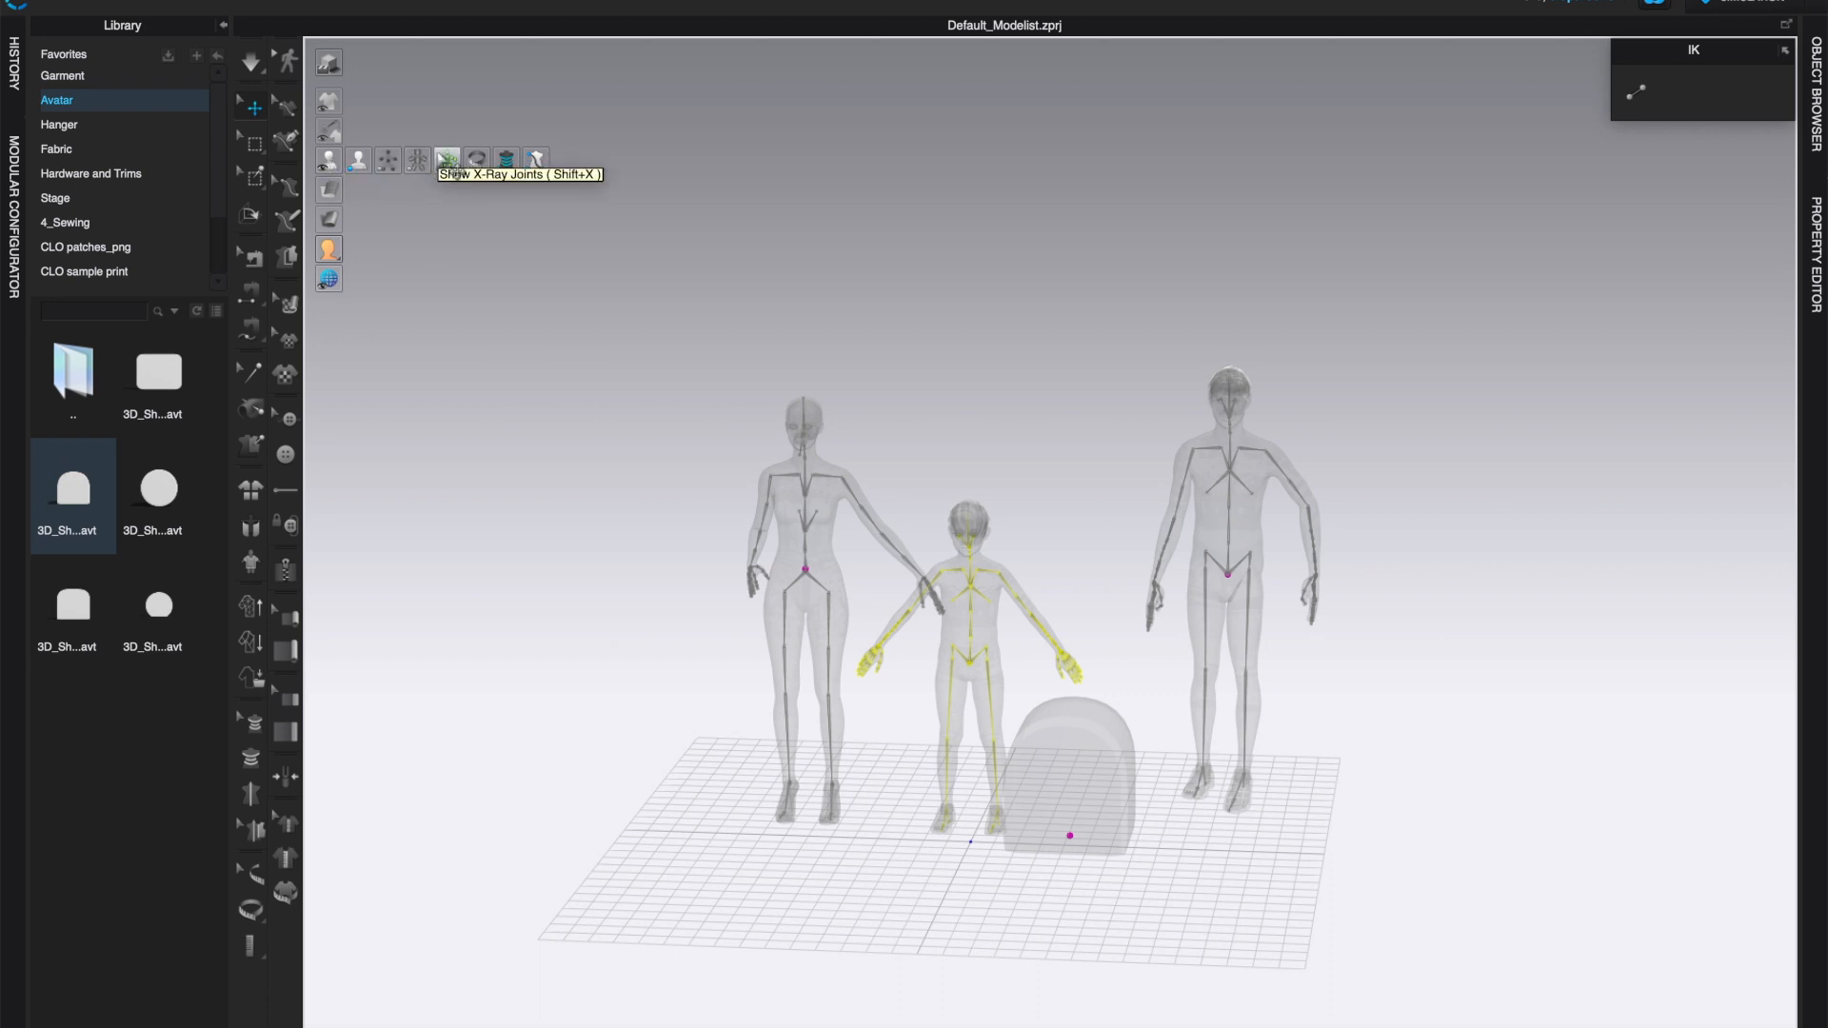
# Step: Switch off Show X-Ray Joints so the avatars render solid again
pyautogui.click(448, 160)
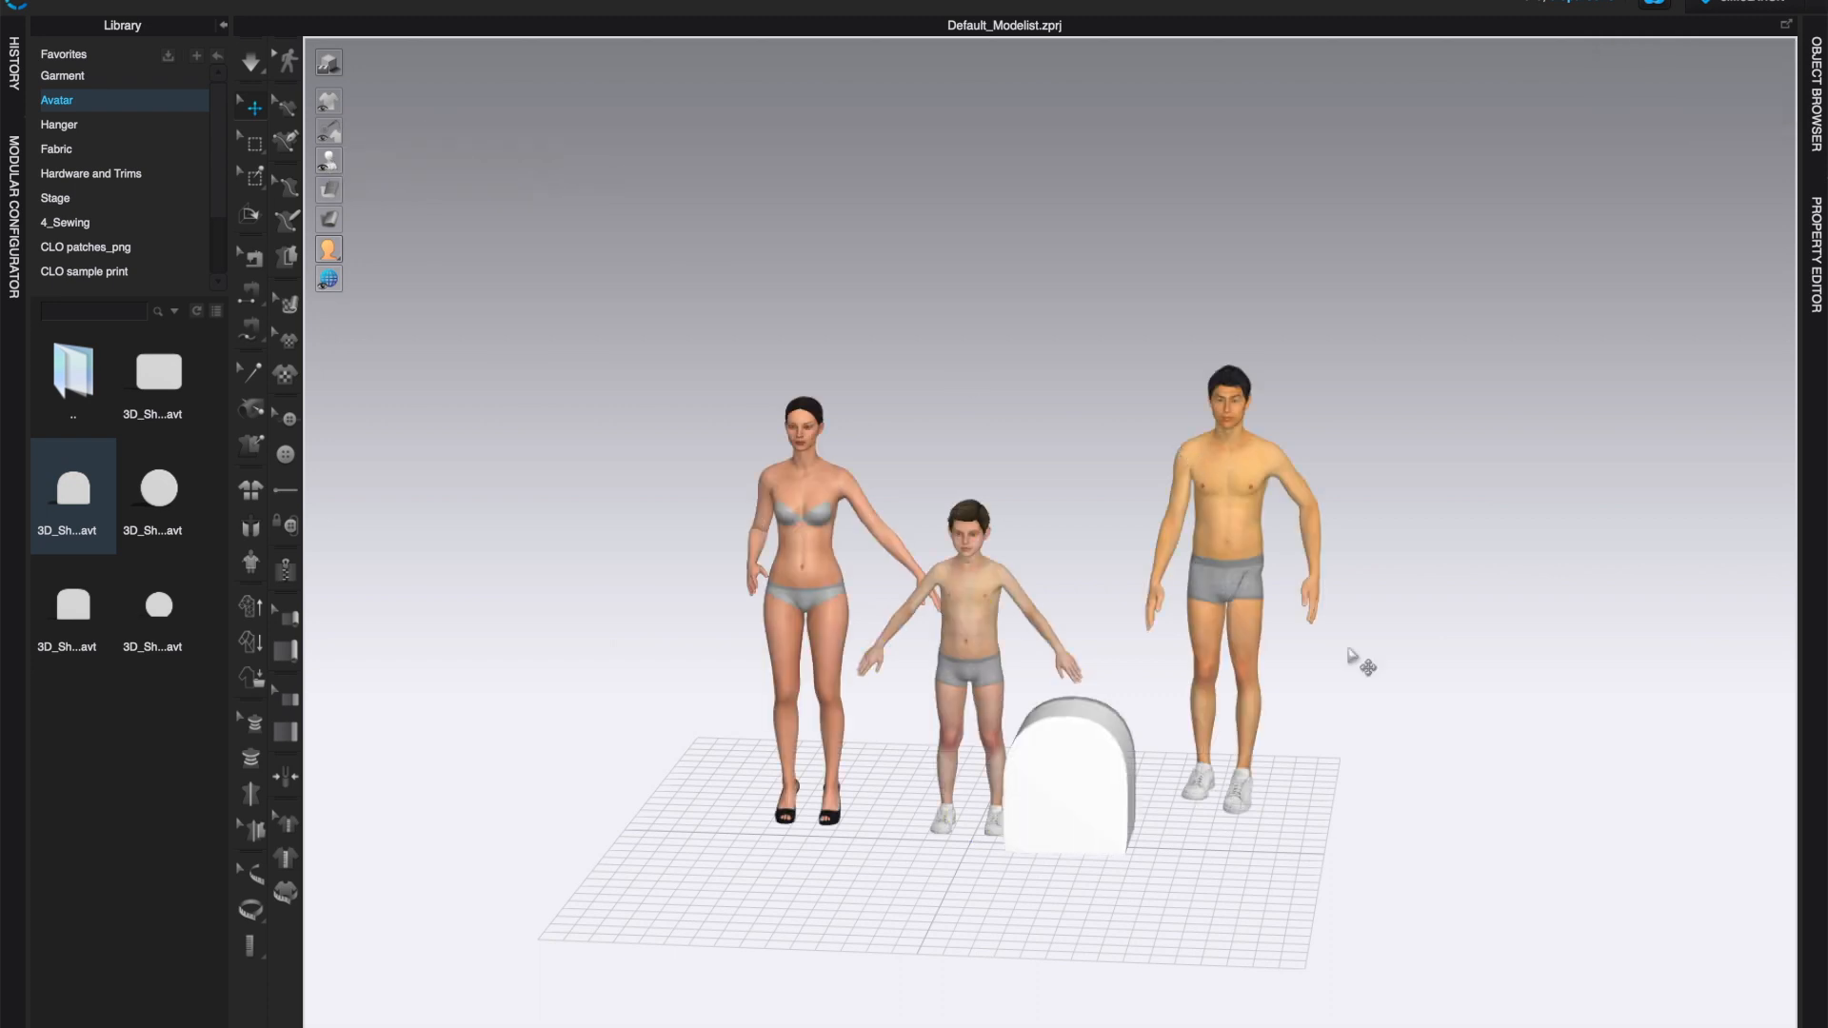
pyautogui.moveTo(1361, 665); pyautogui.dragTo(1498, 755)
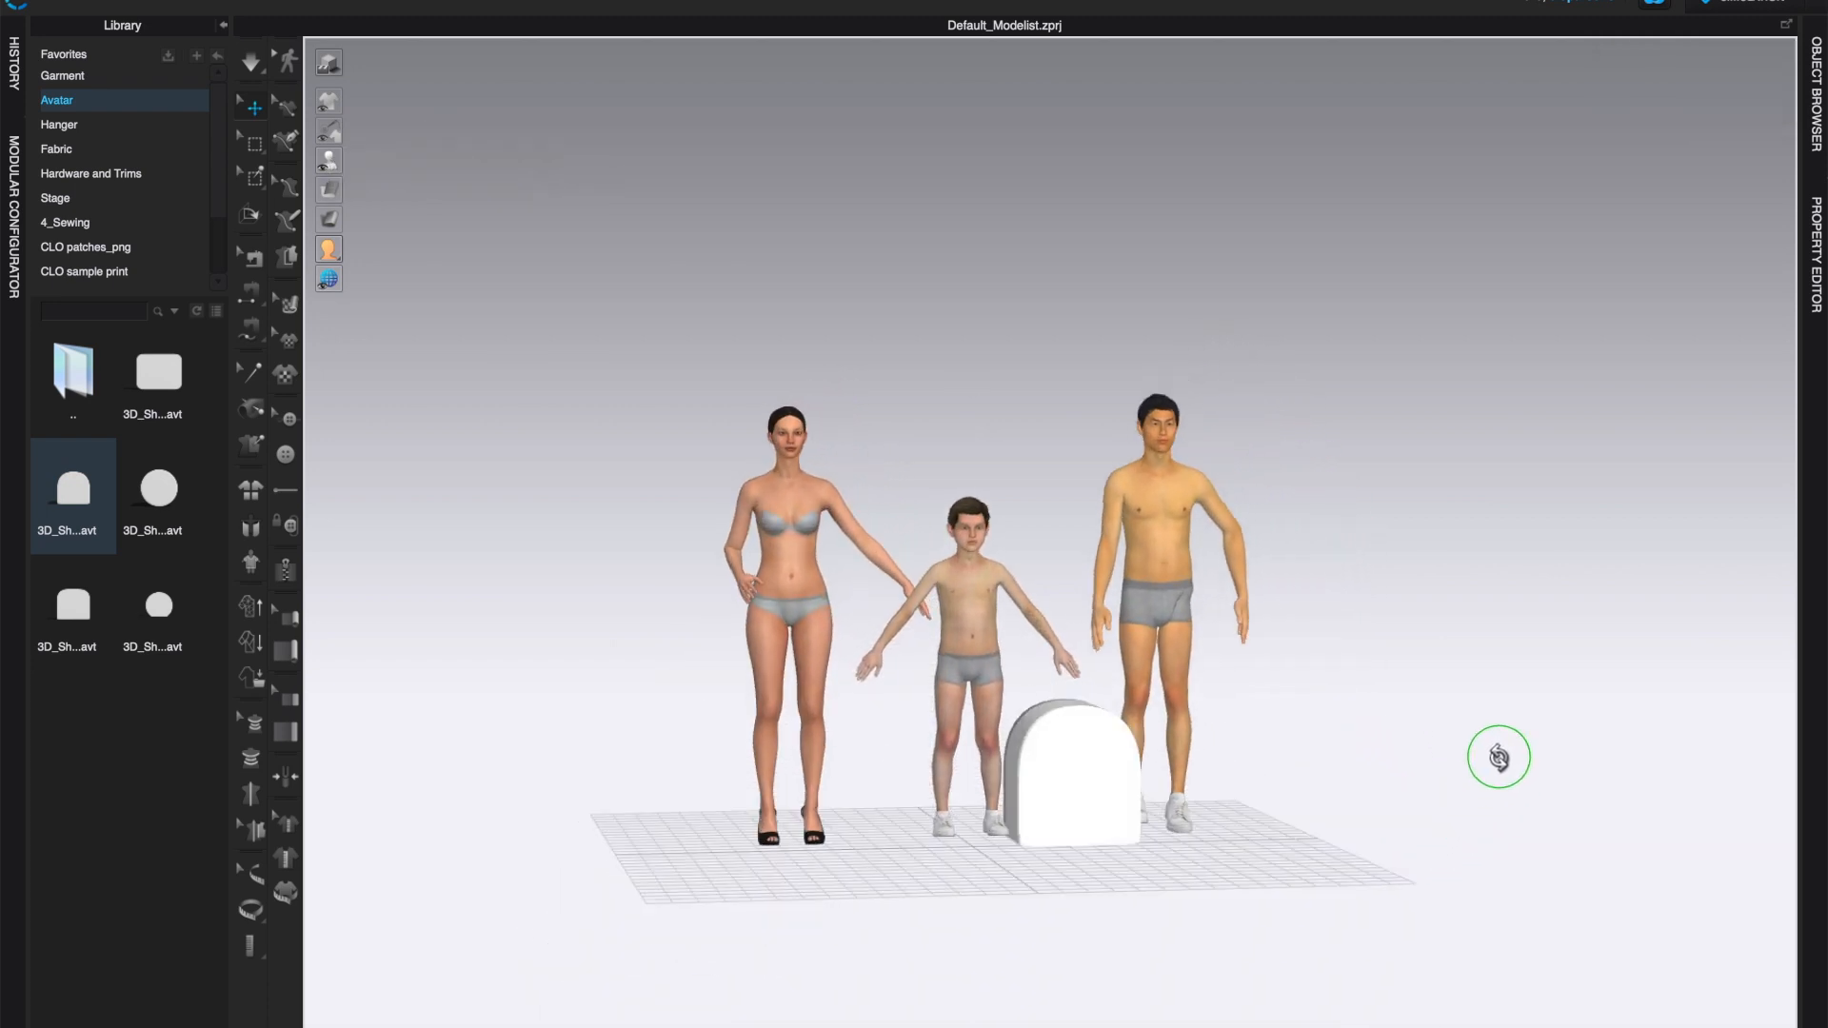